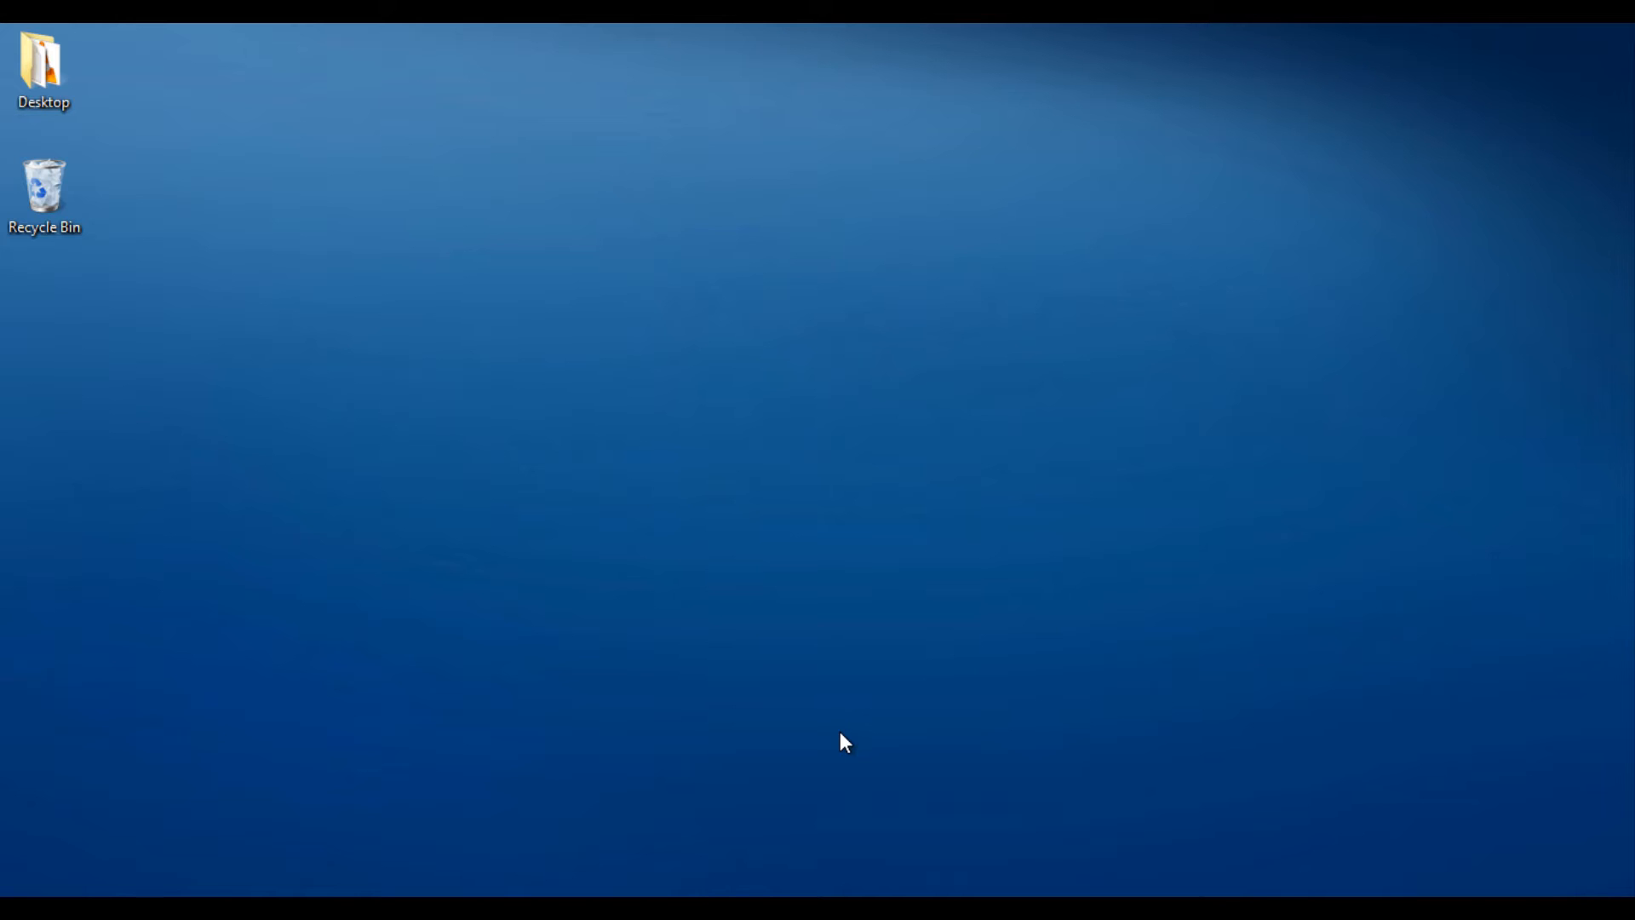
mouse_move(618, 609)
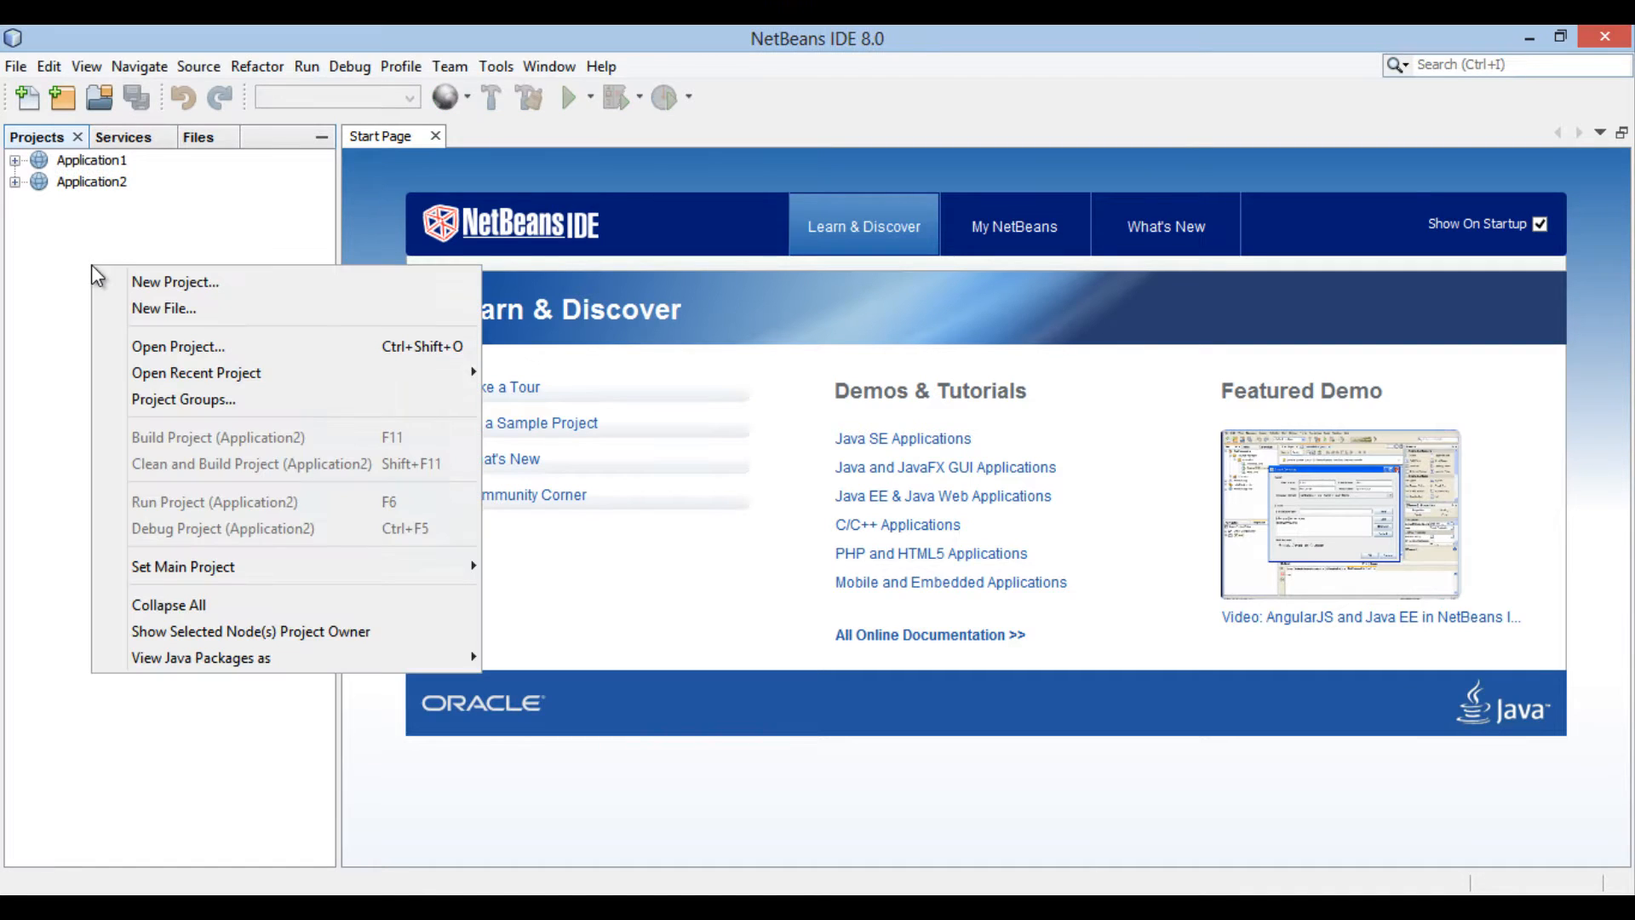
mouse_move(208, 292)
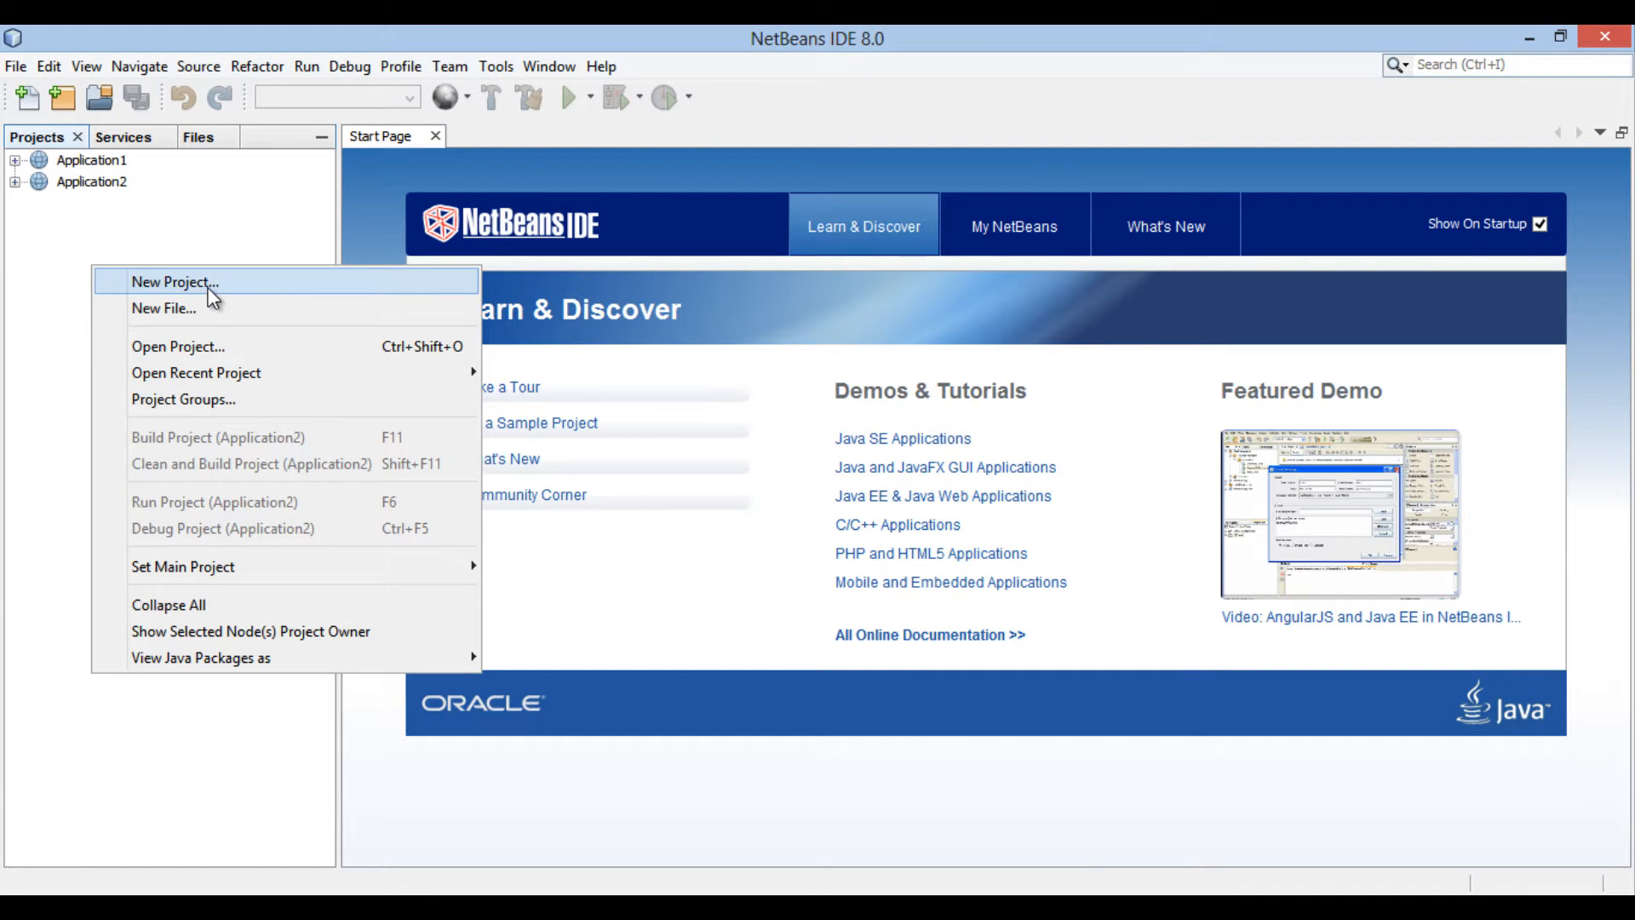
Step: Start a New Project and choose the Java Web / Web Application type
left_click(176, 282)
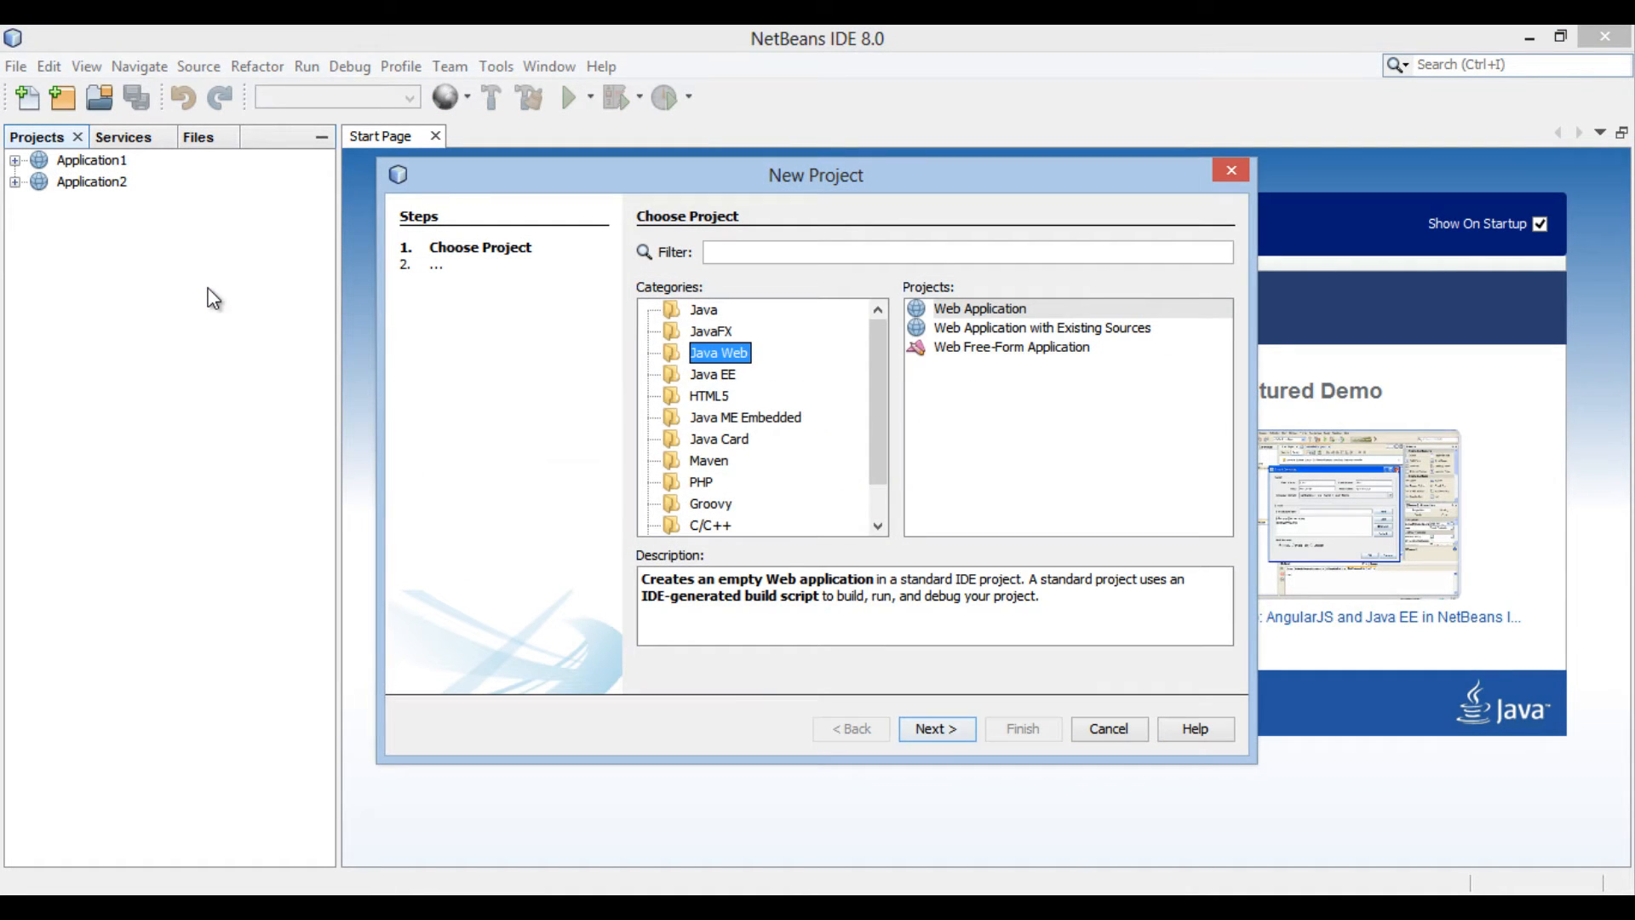
mouse_move(375, 292)
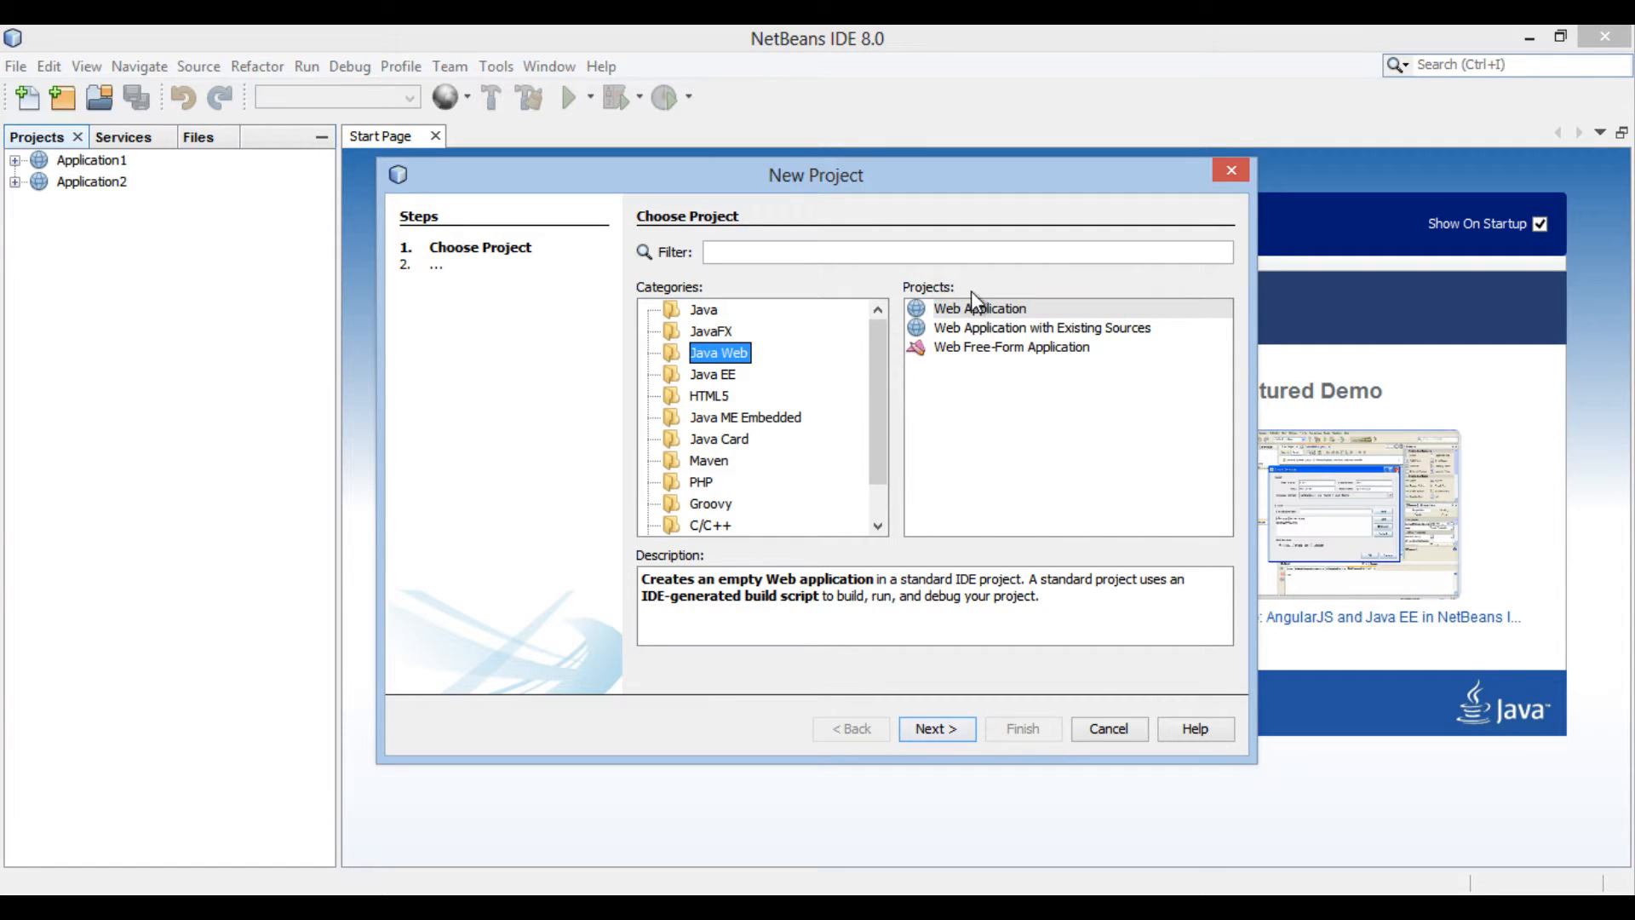
left_click(979, 307)
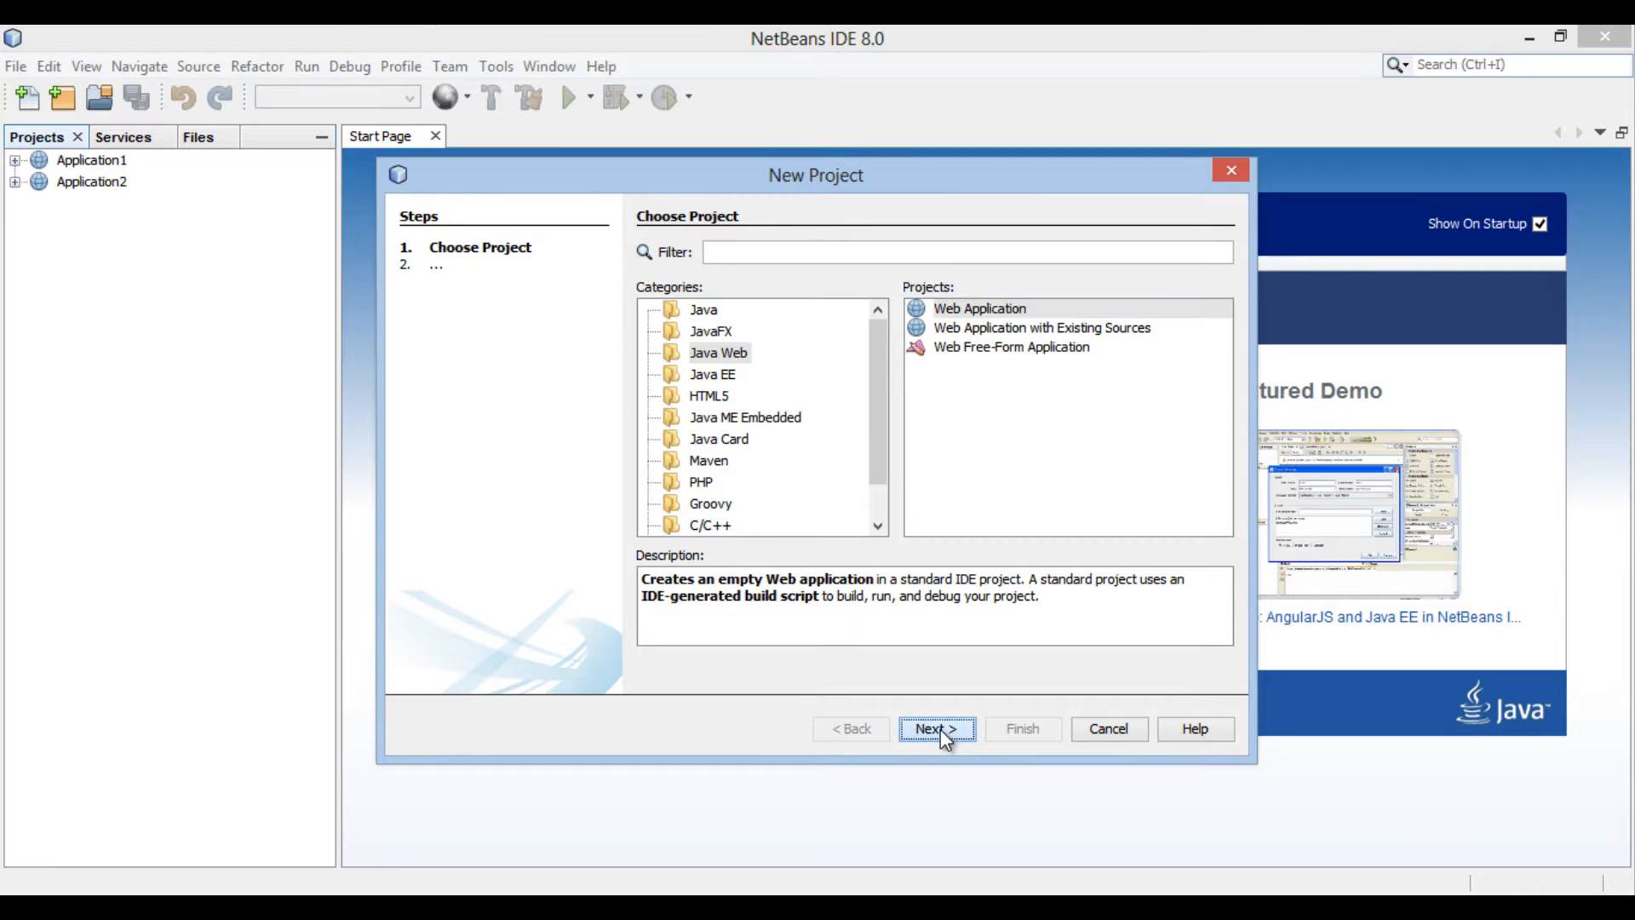
Step: Keep the project name Application3 in the default projects folder
left_click(935, 728)
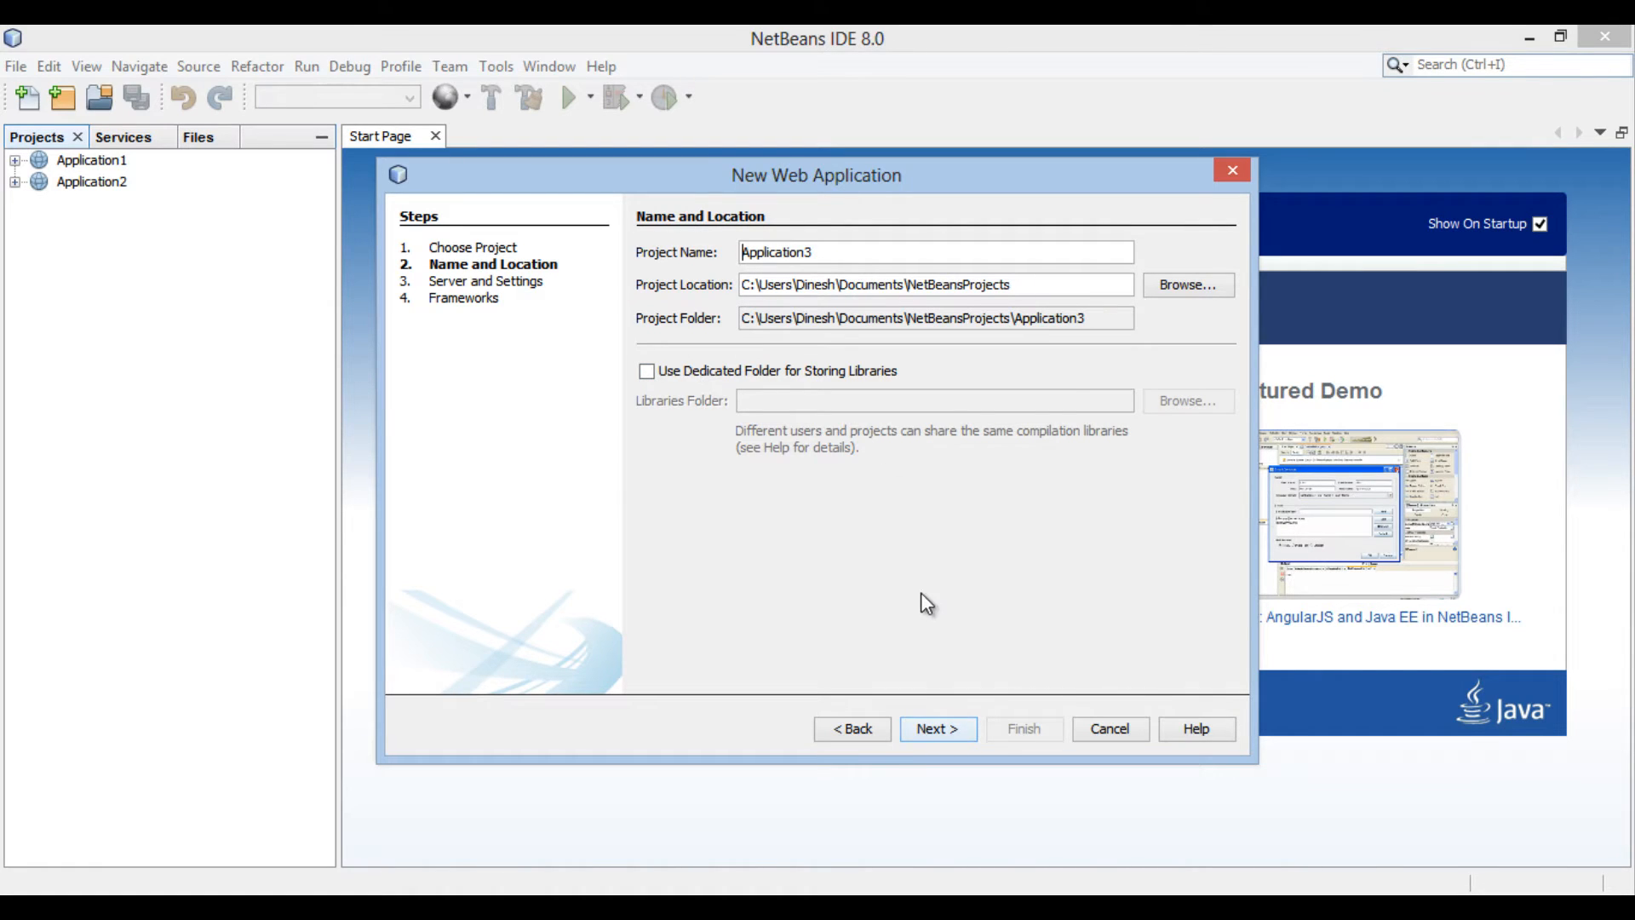
left_click(937, 728)
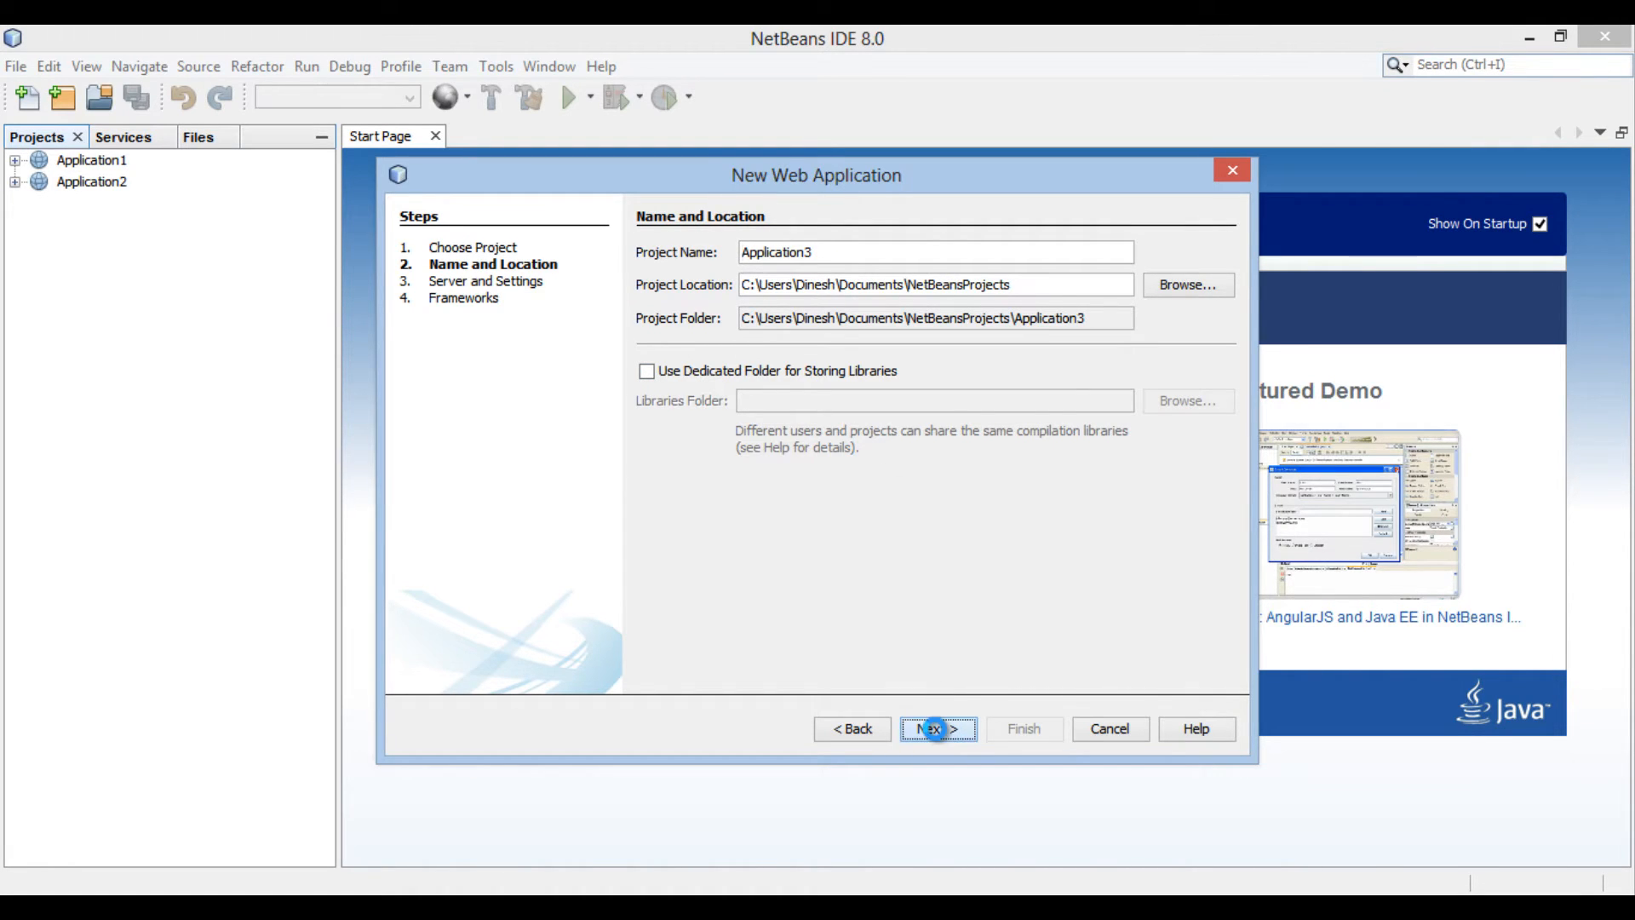
Step: Keep GlassFish Server 4 and Java EE 7 Web on the Server and Settings page
left_click(935, 729)
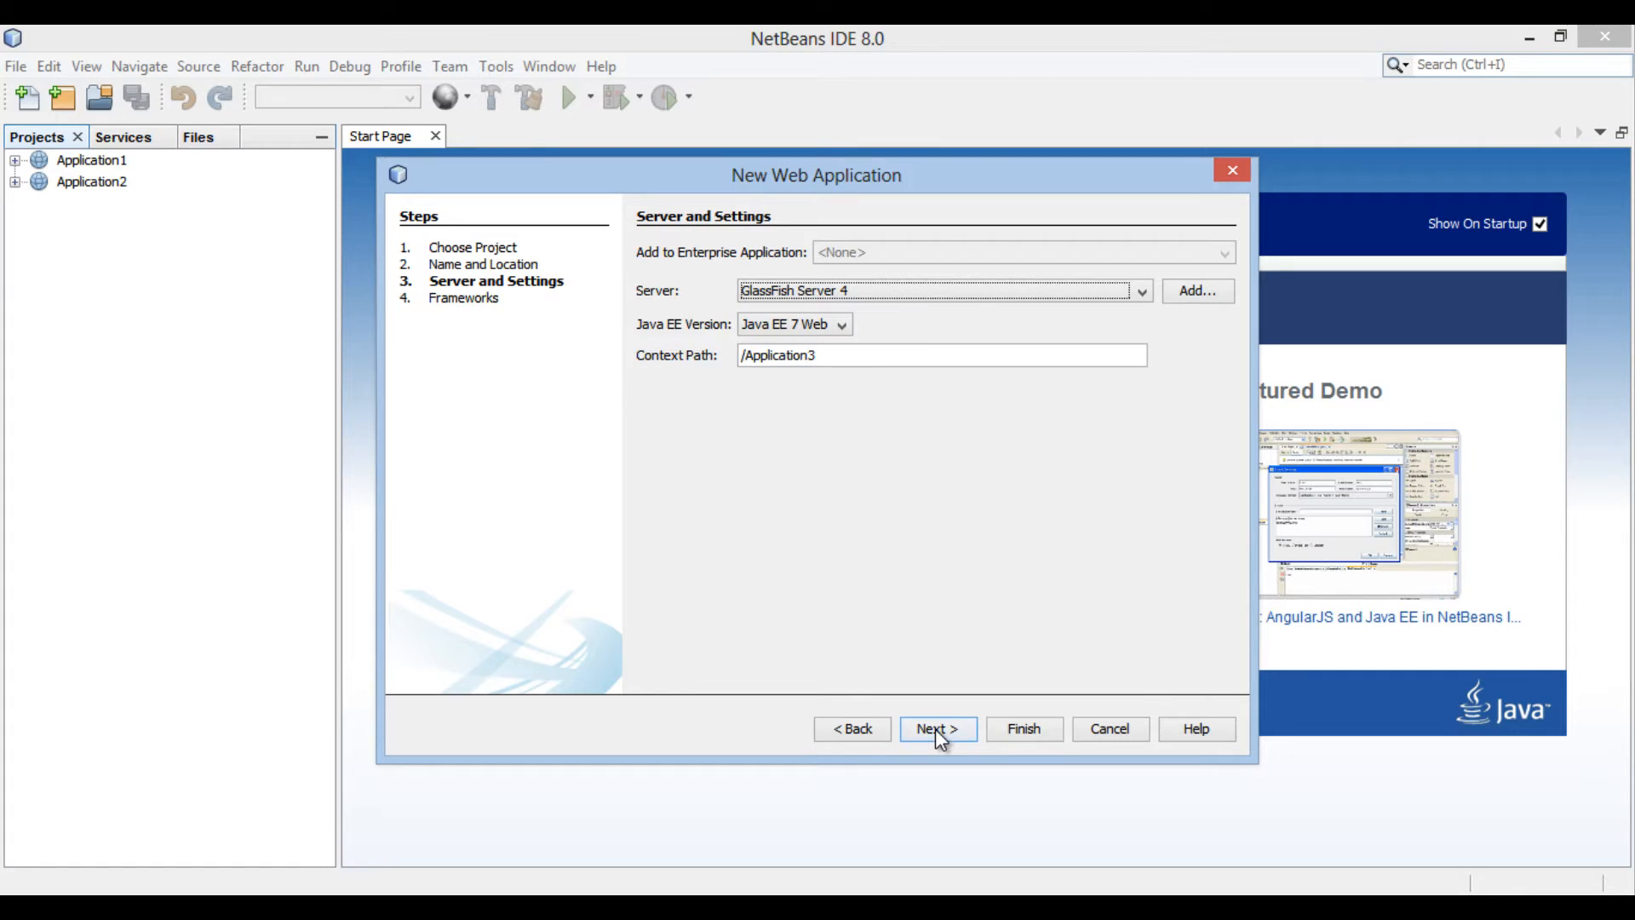
mouse_move(949, 568)
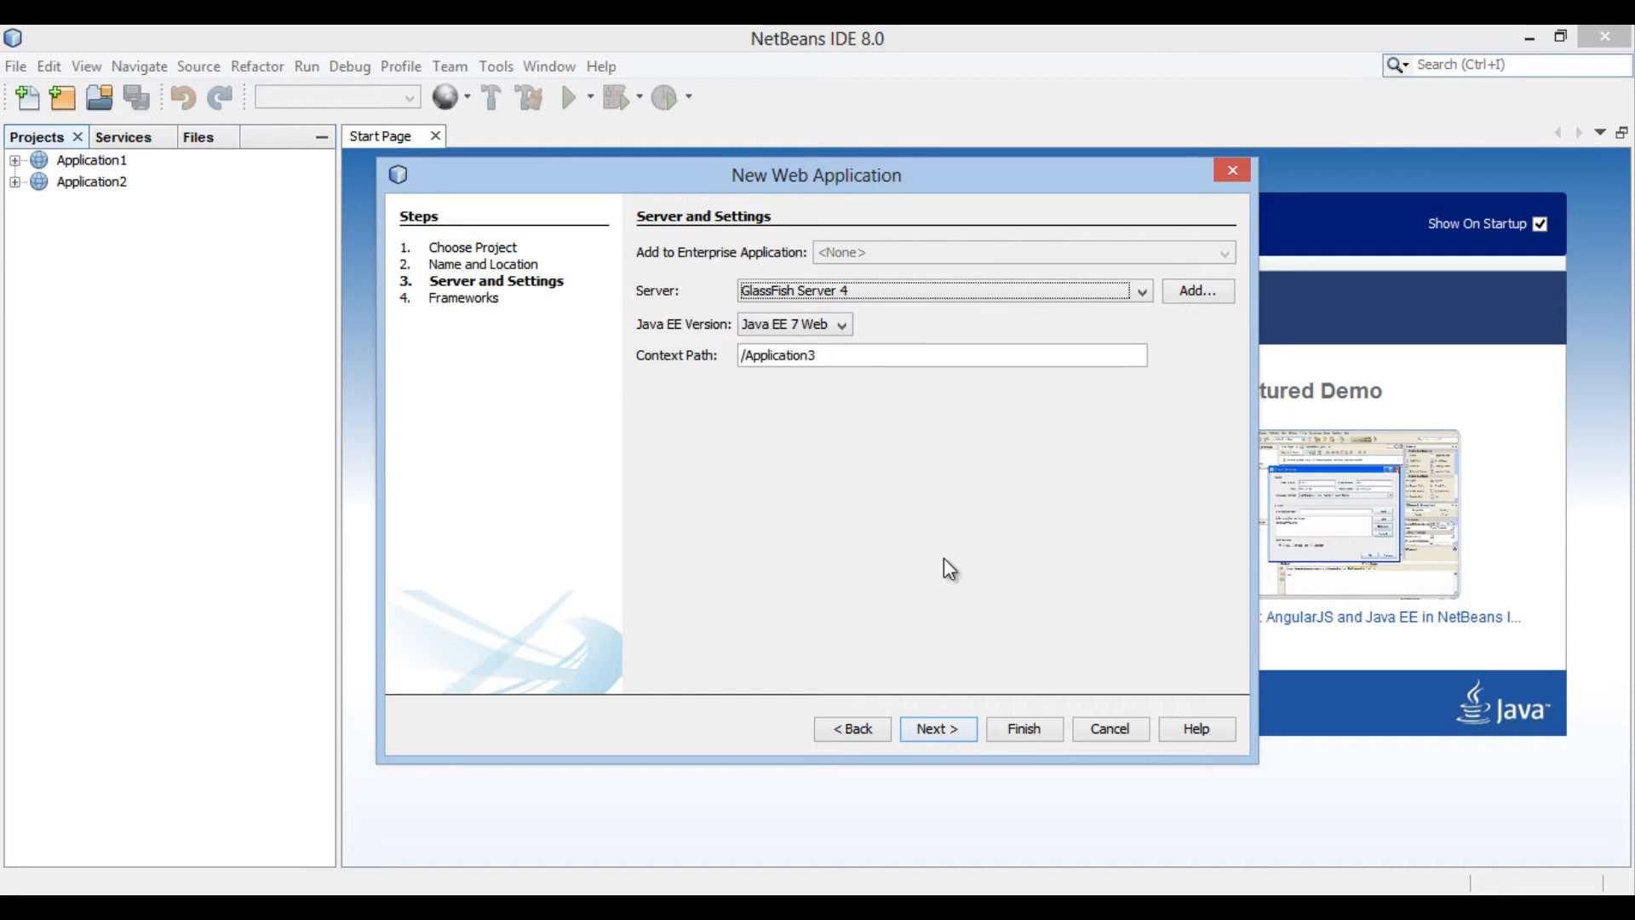
mouse_move(954, 414)
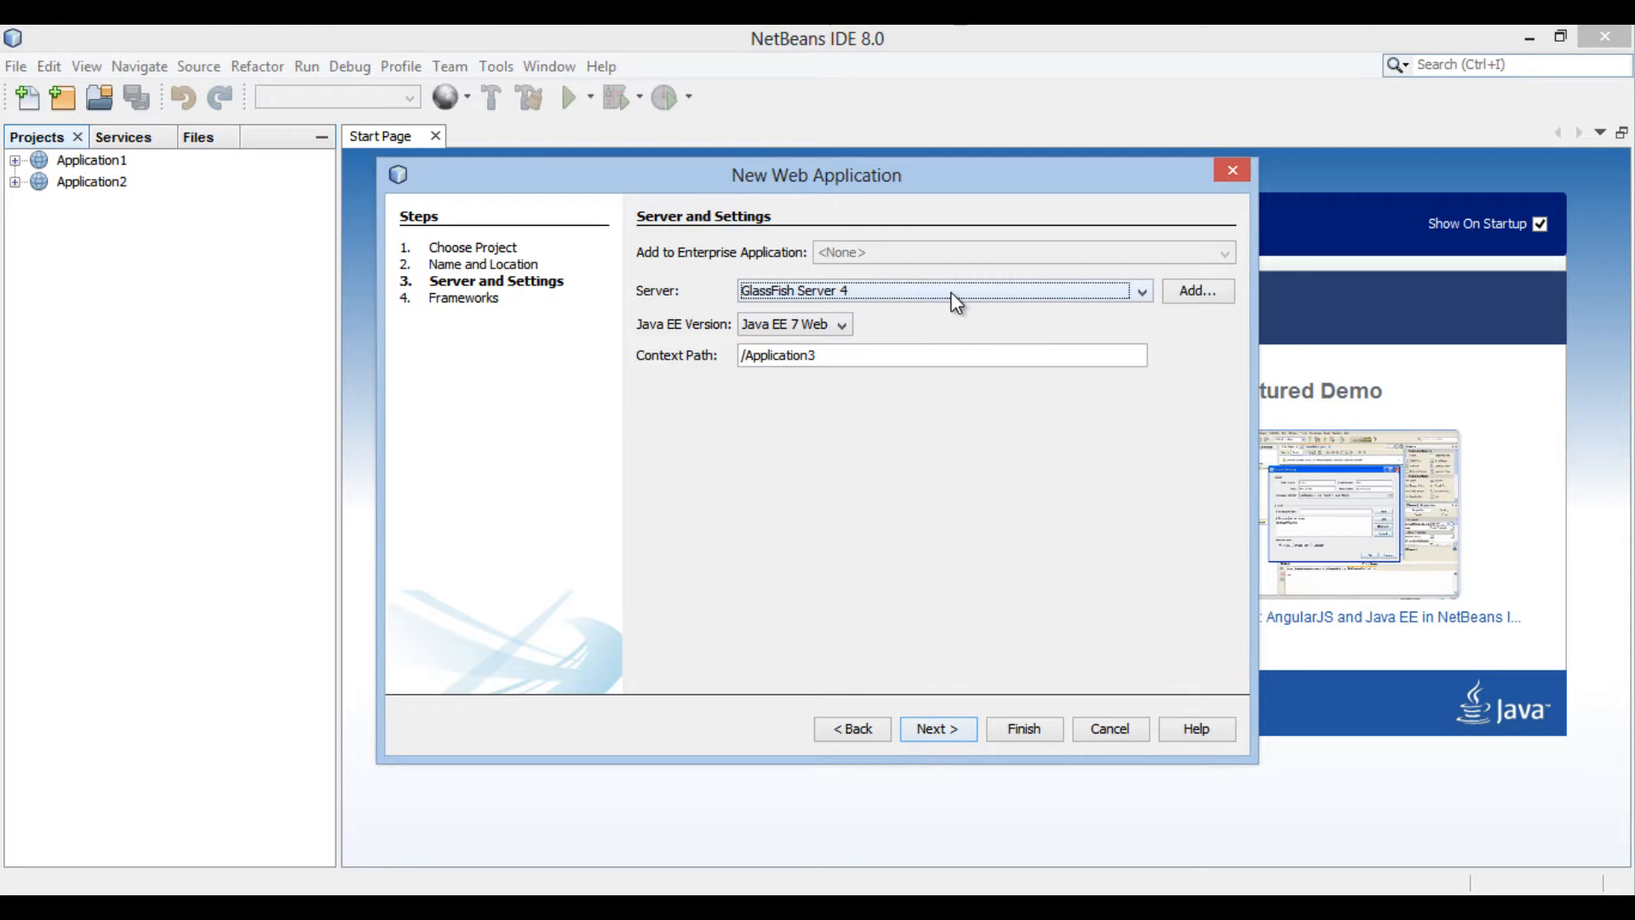
left_click(1139, 291)
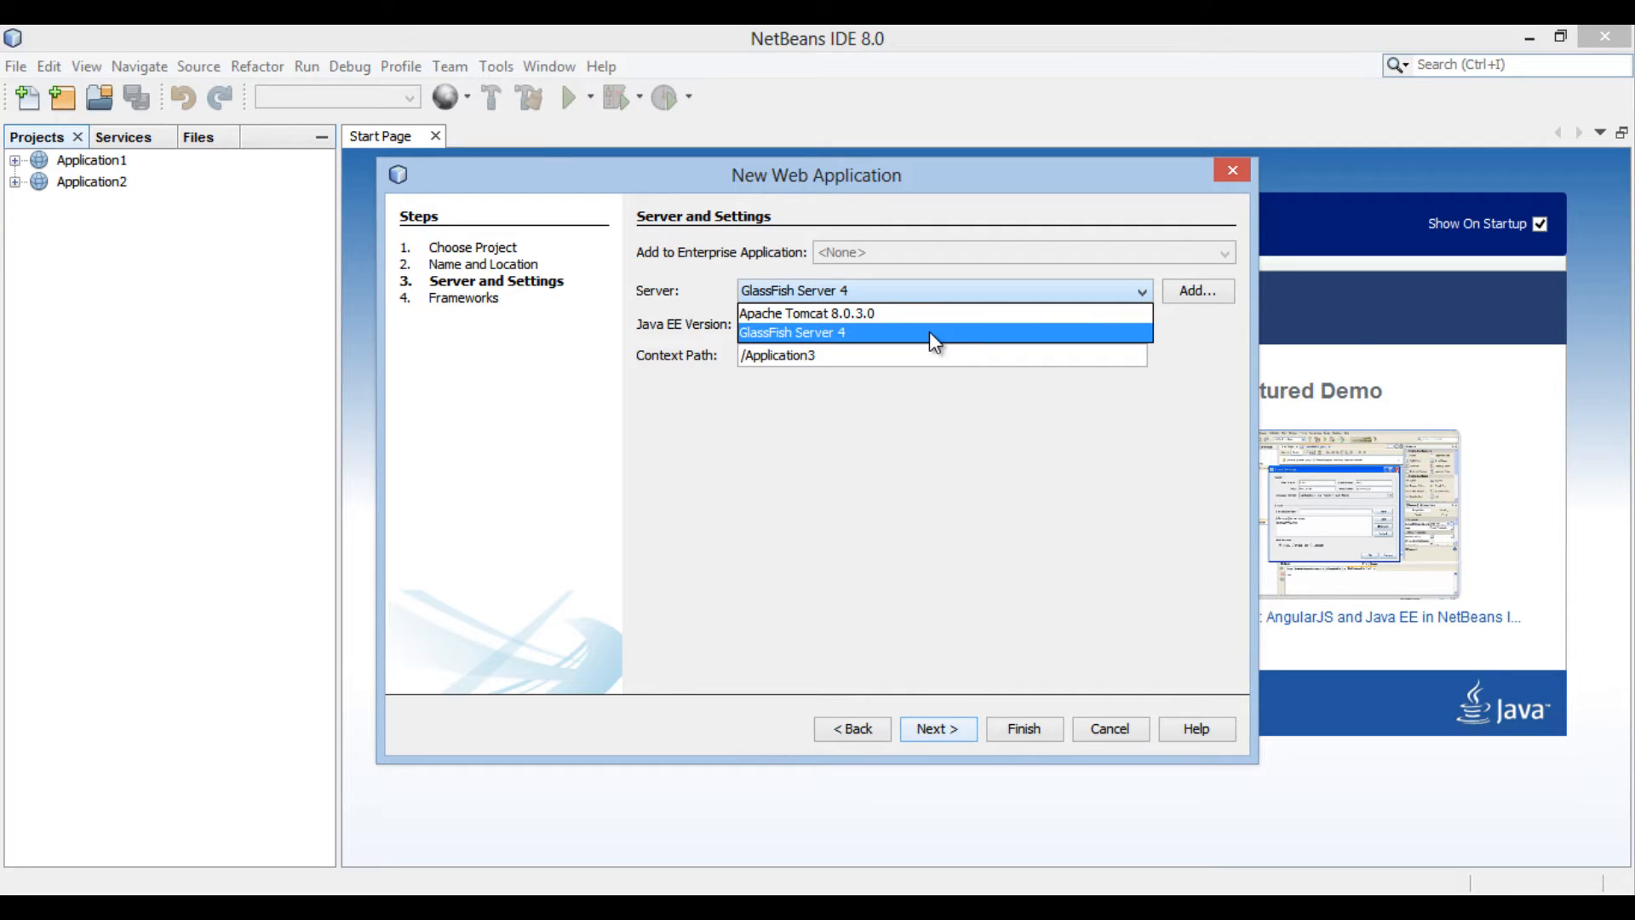
left_click(790, 331)
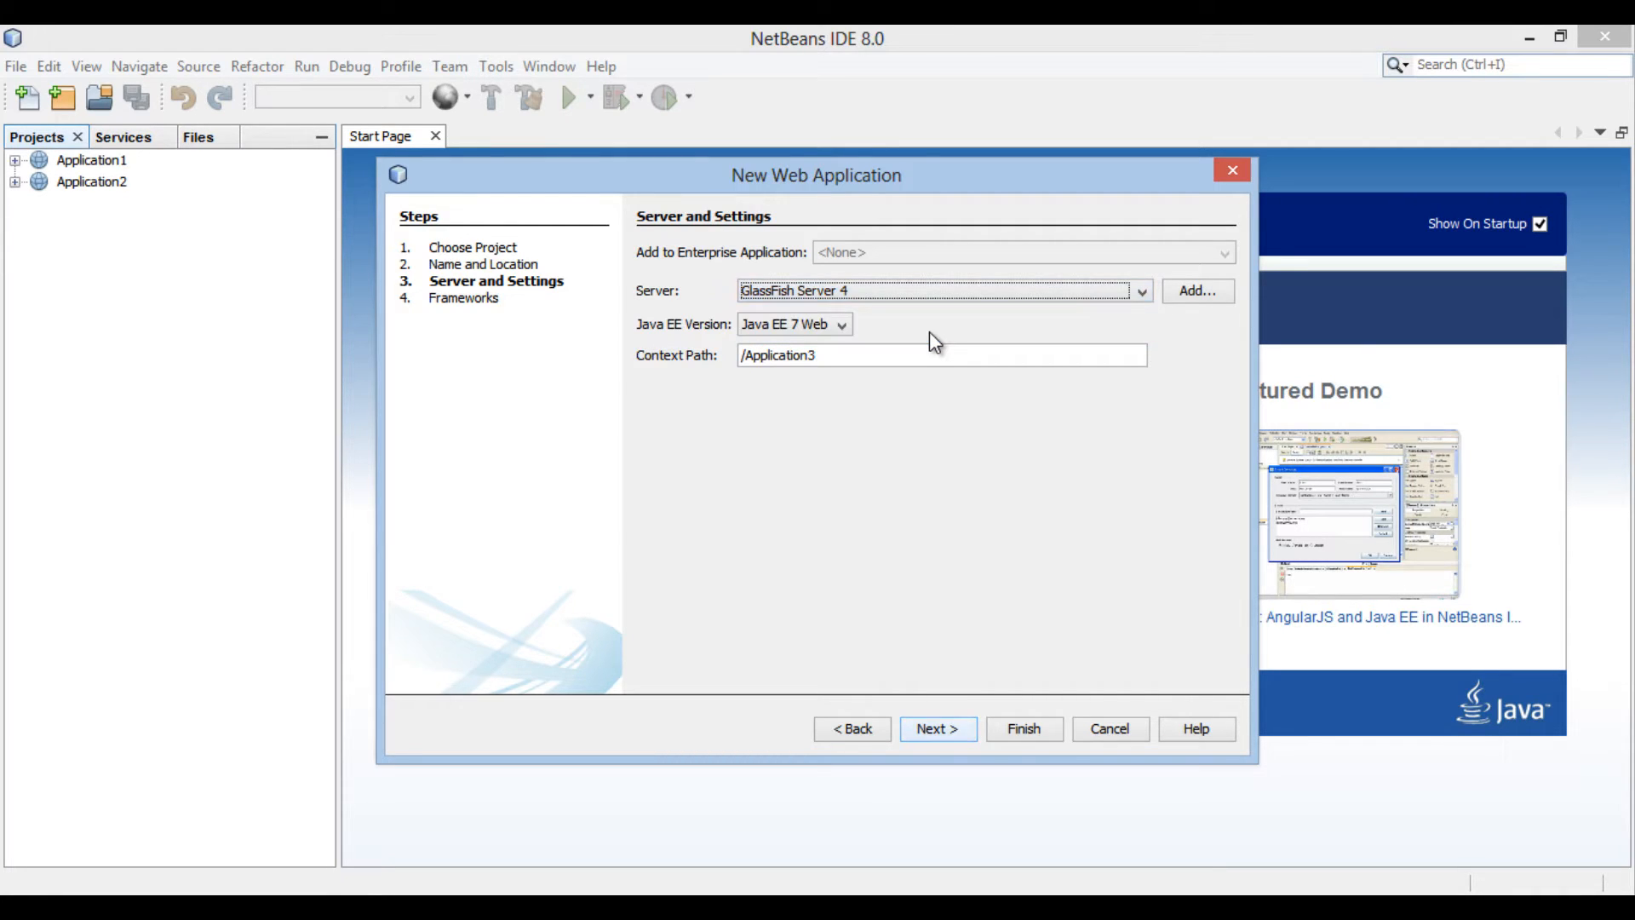
mouse_move(854, 335)
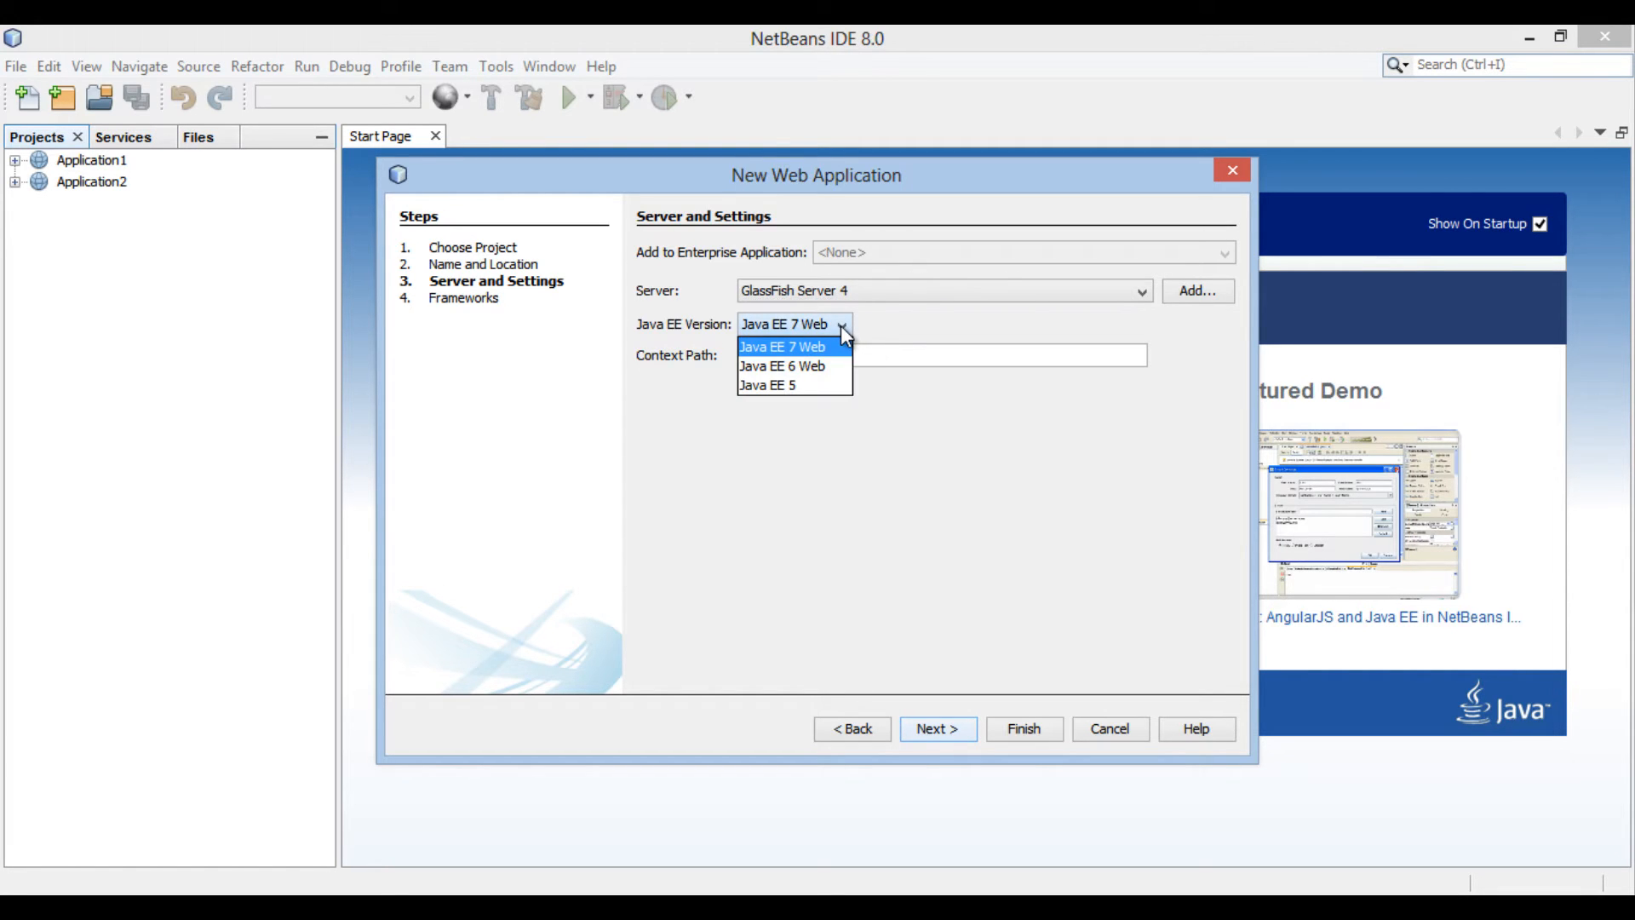
mouse_move(829, 367)
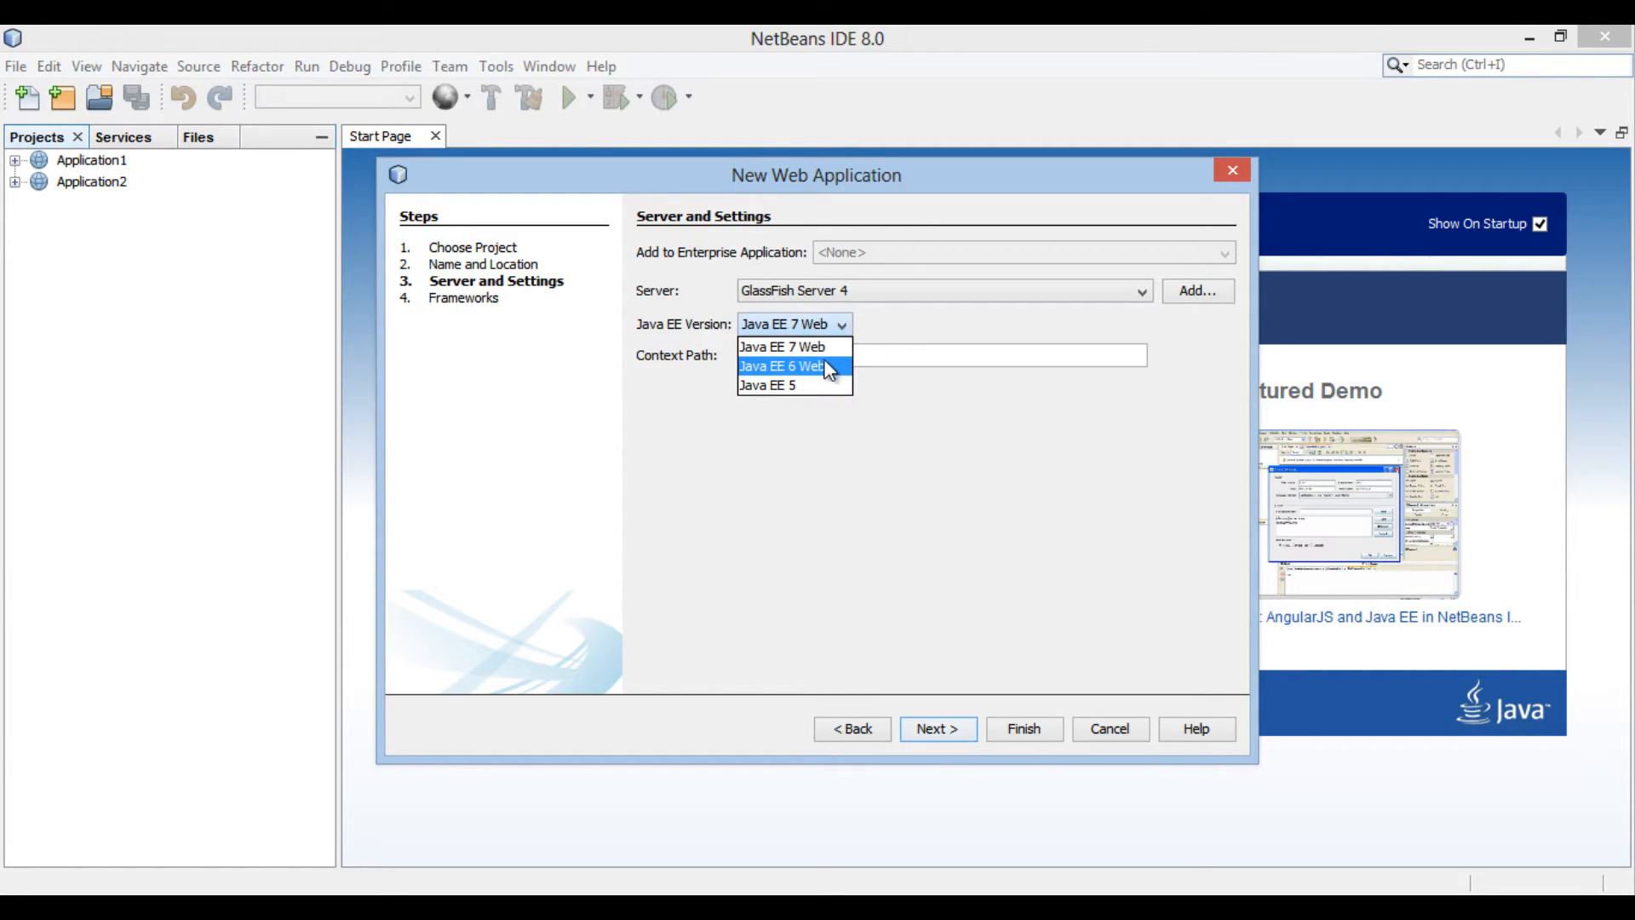
left_click(779, 346)
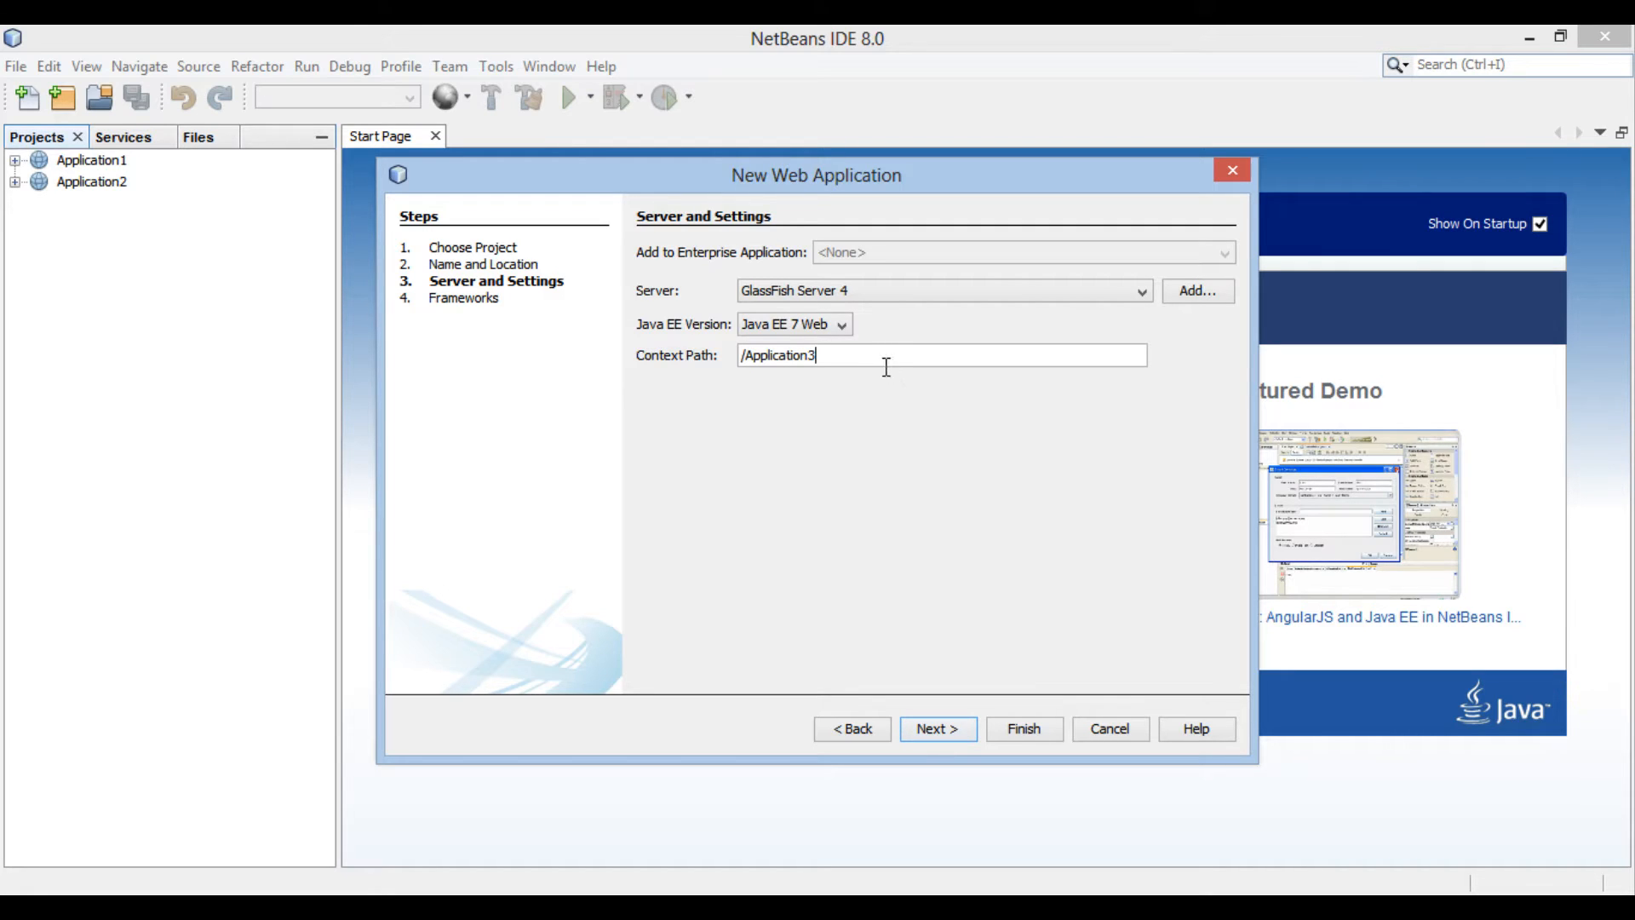
mouse_move(916, 575)
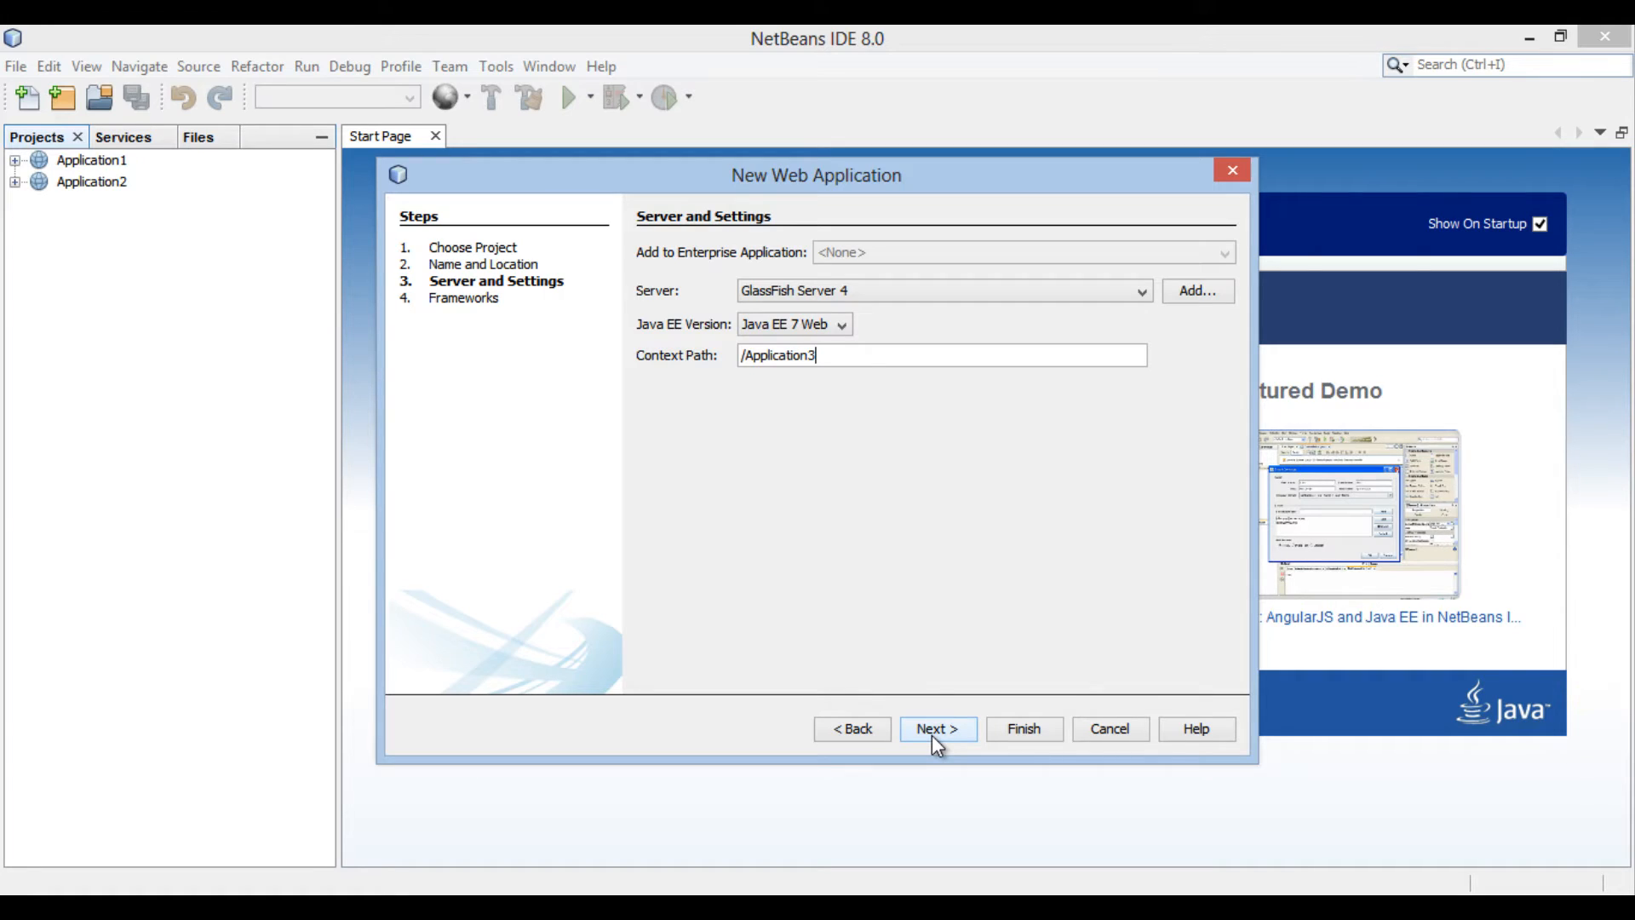
Step: Leave all frameworks unchecked and finish creating Application3
left_click(935, 729)
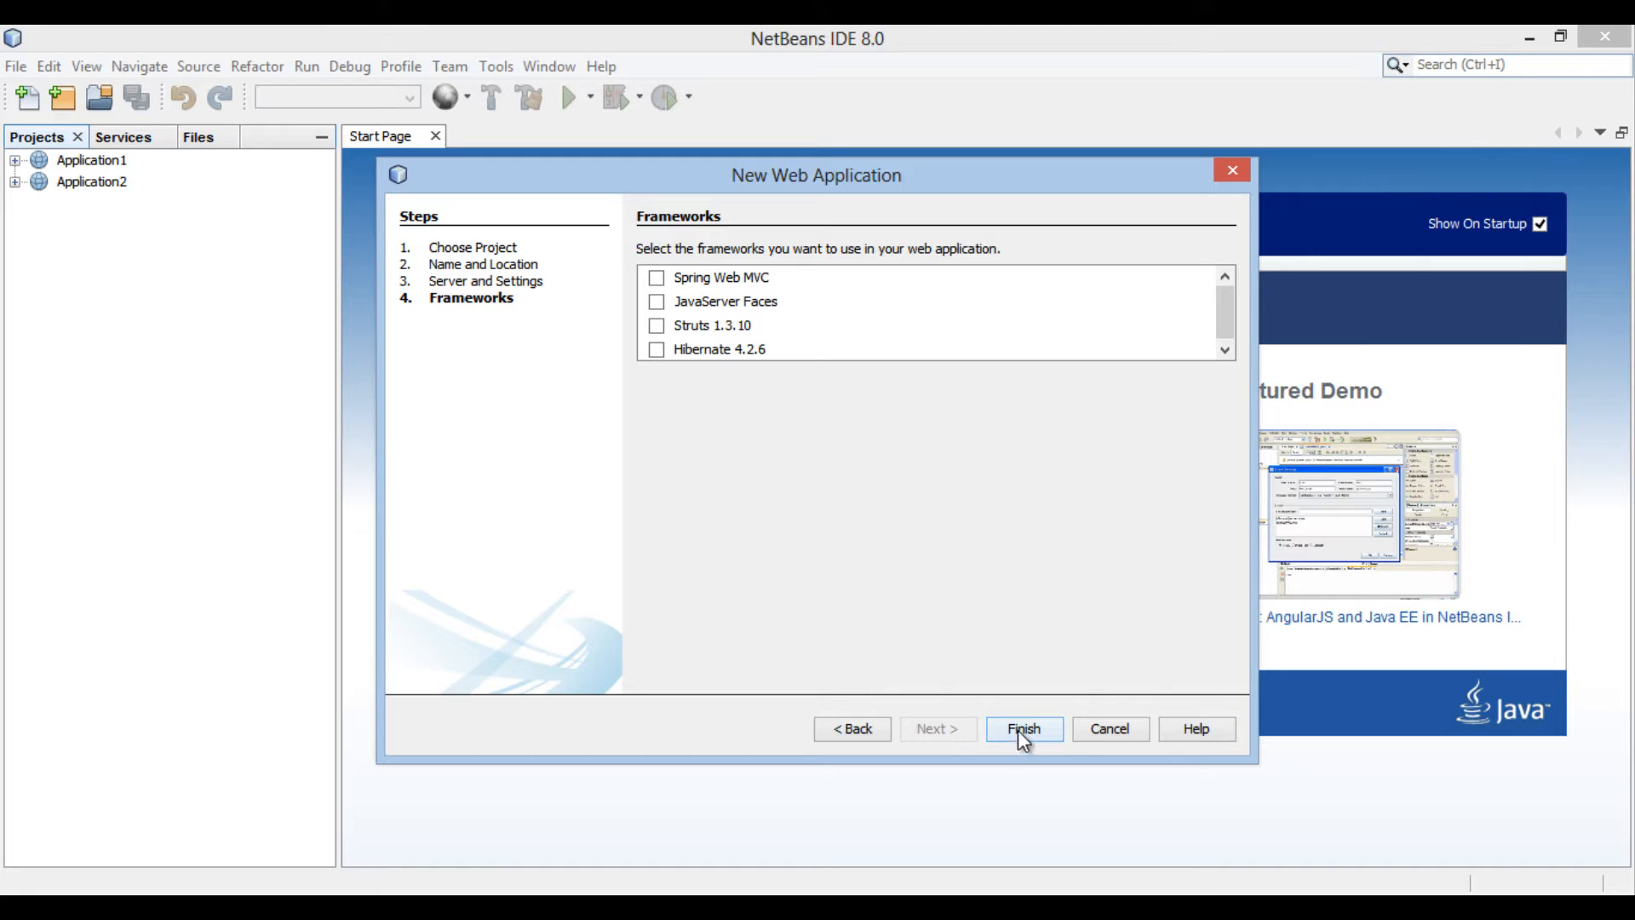
left_click(1022, 729)
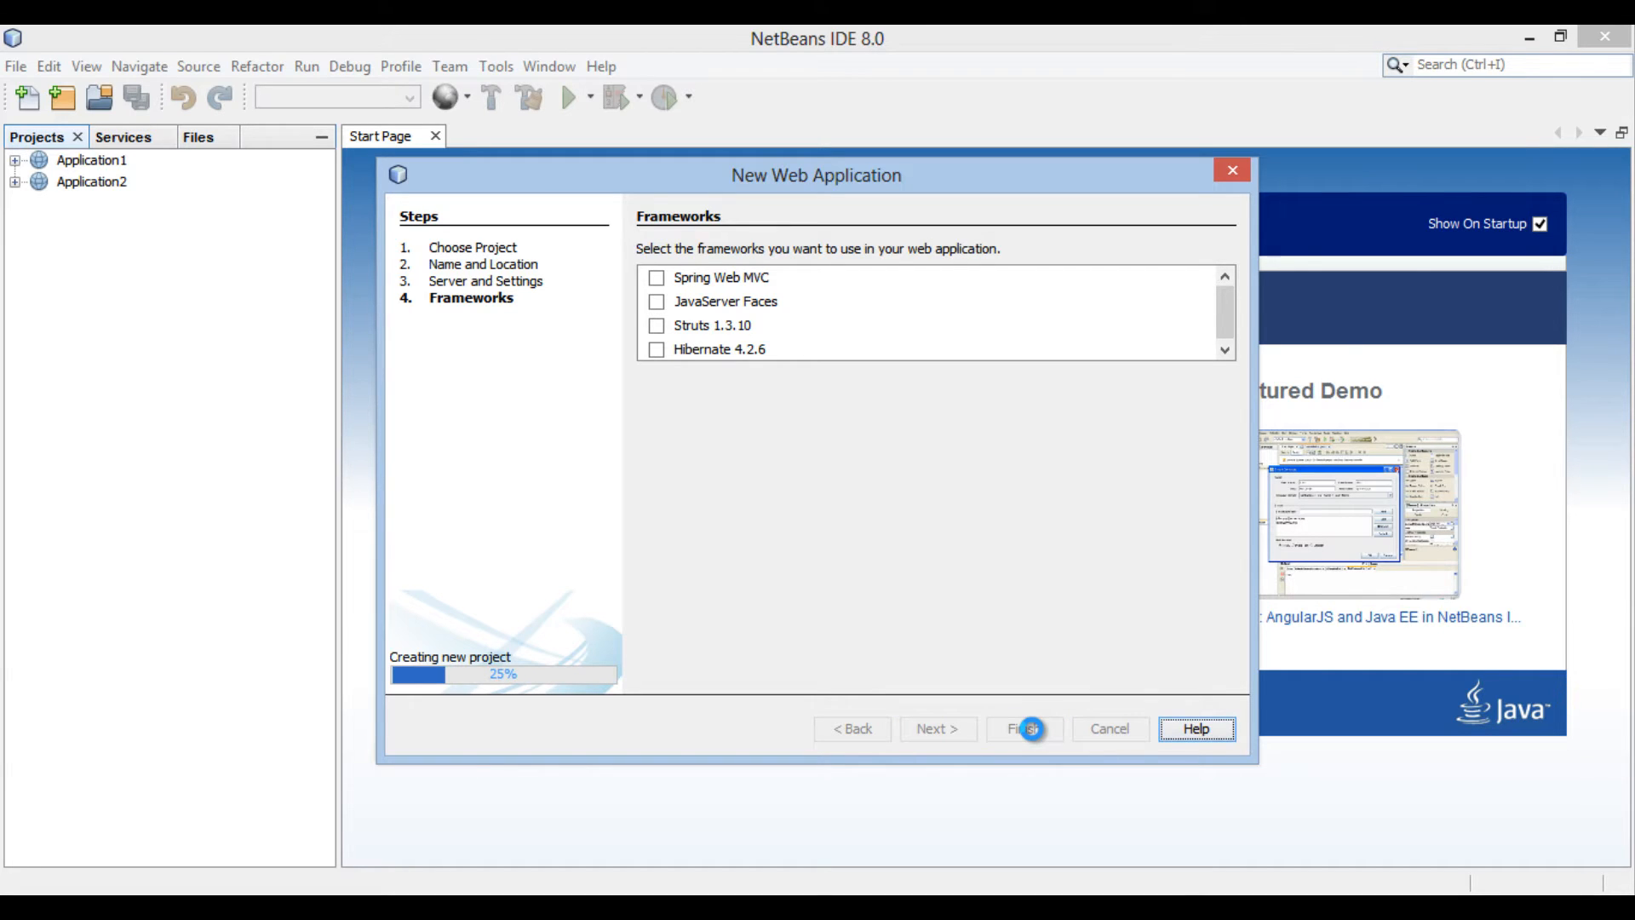
left_click(1023, 728)
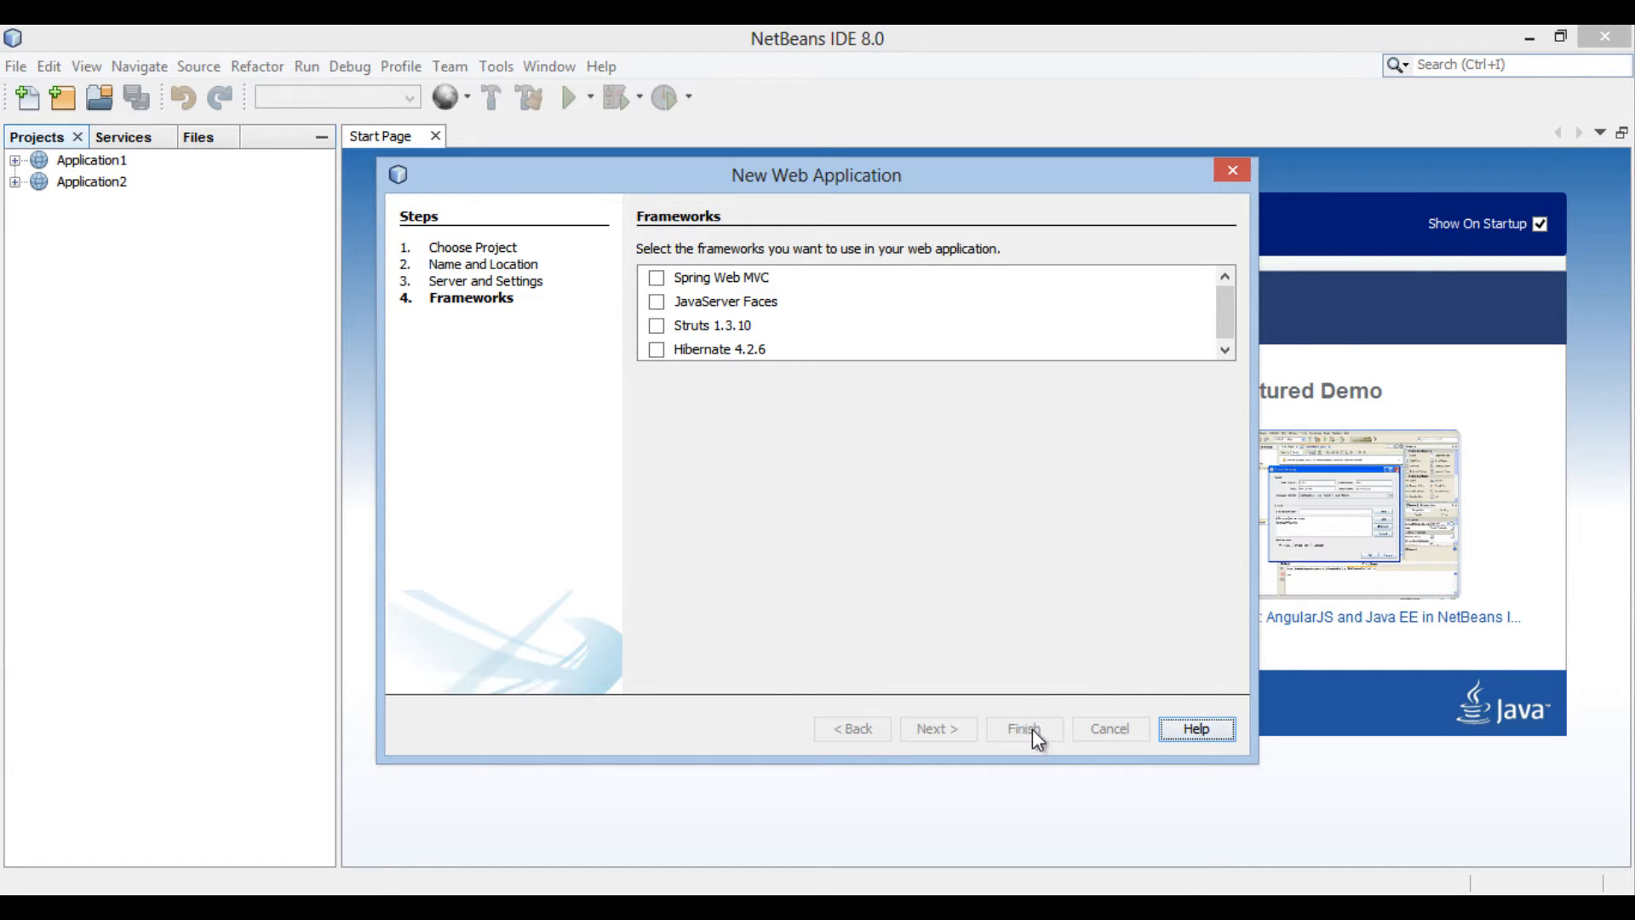
Step: Open Application3's index.html and replace the title text with Message
left_click(1023, 729)
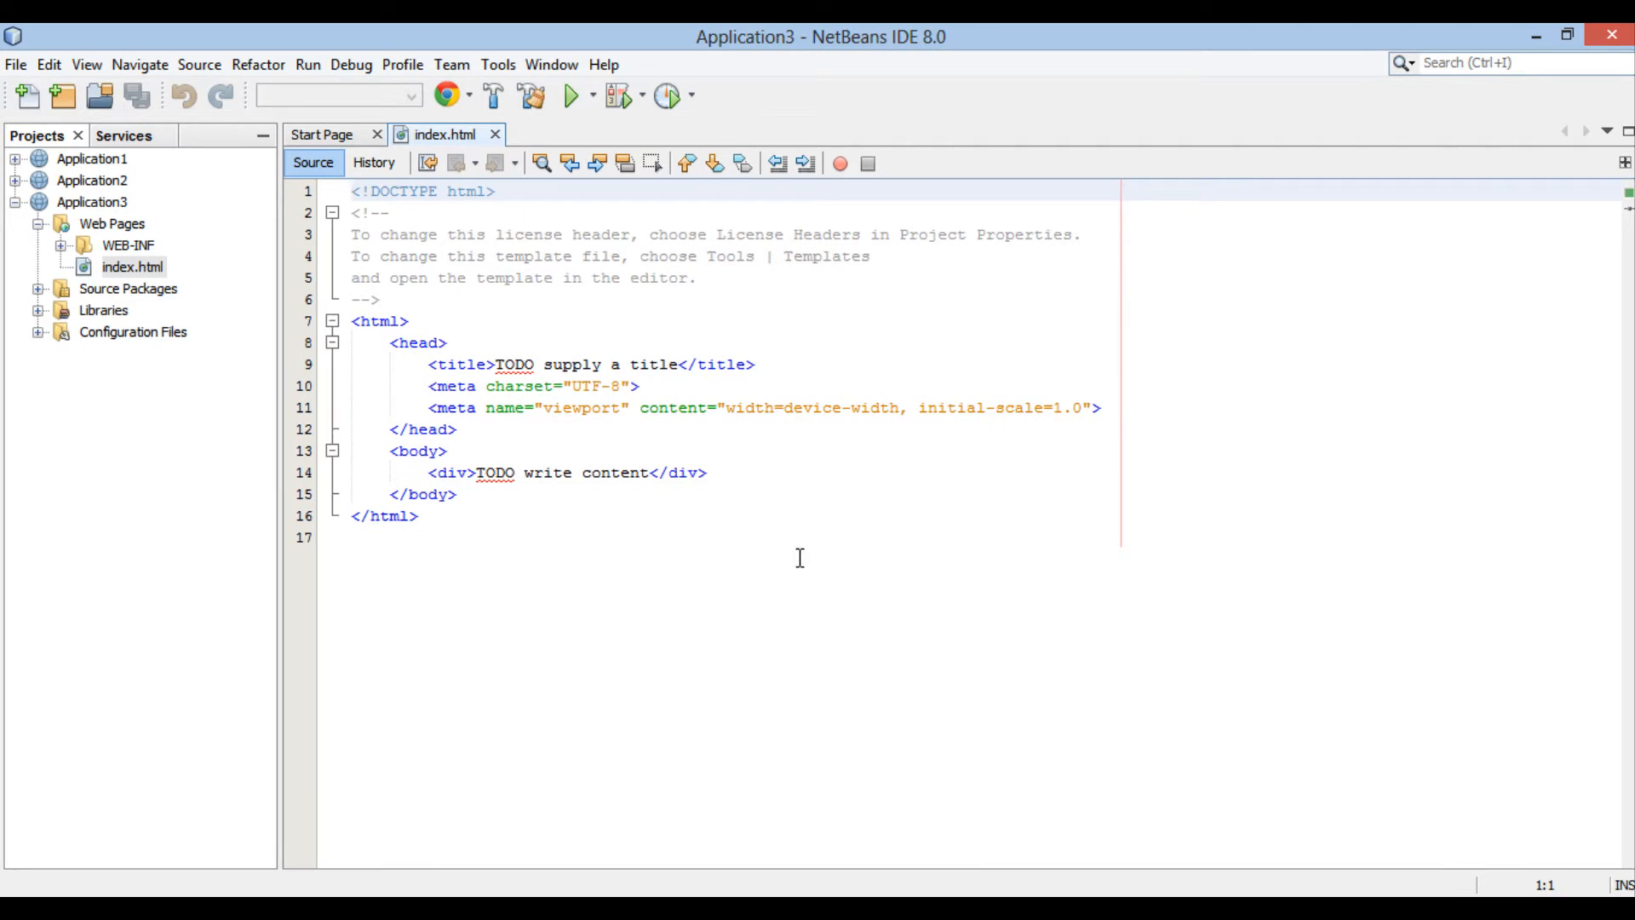
mouse_move(456, 287)
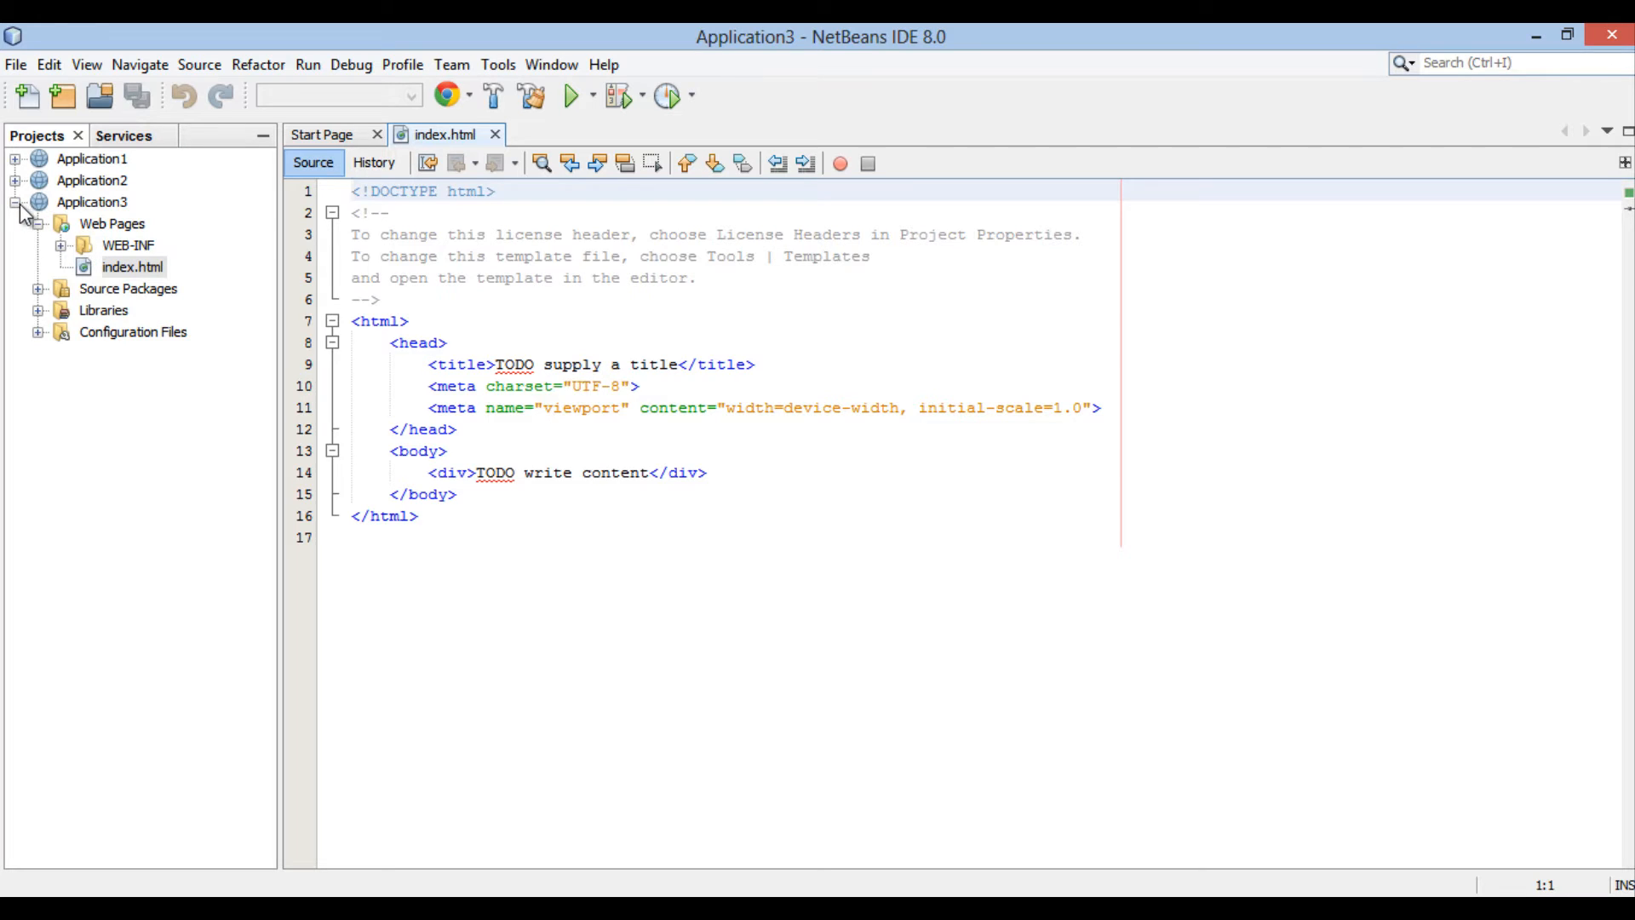
left_click(91, 201)
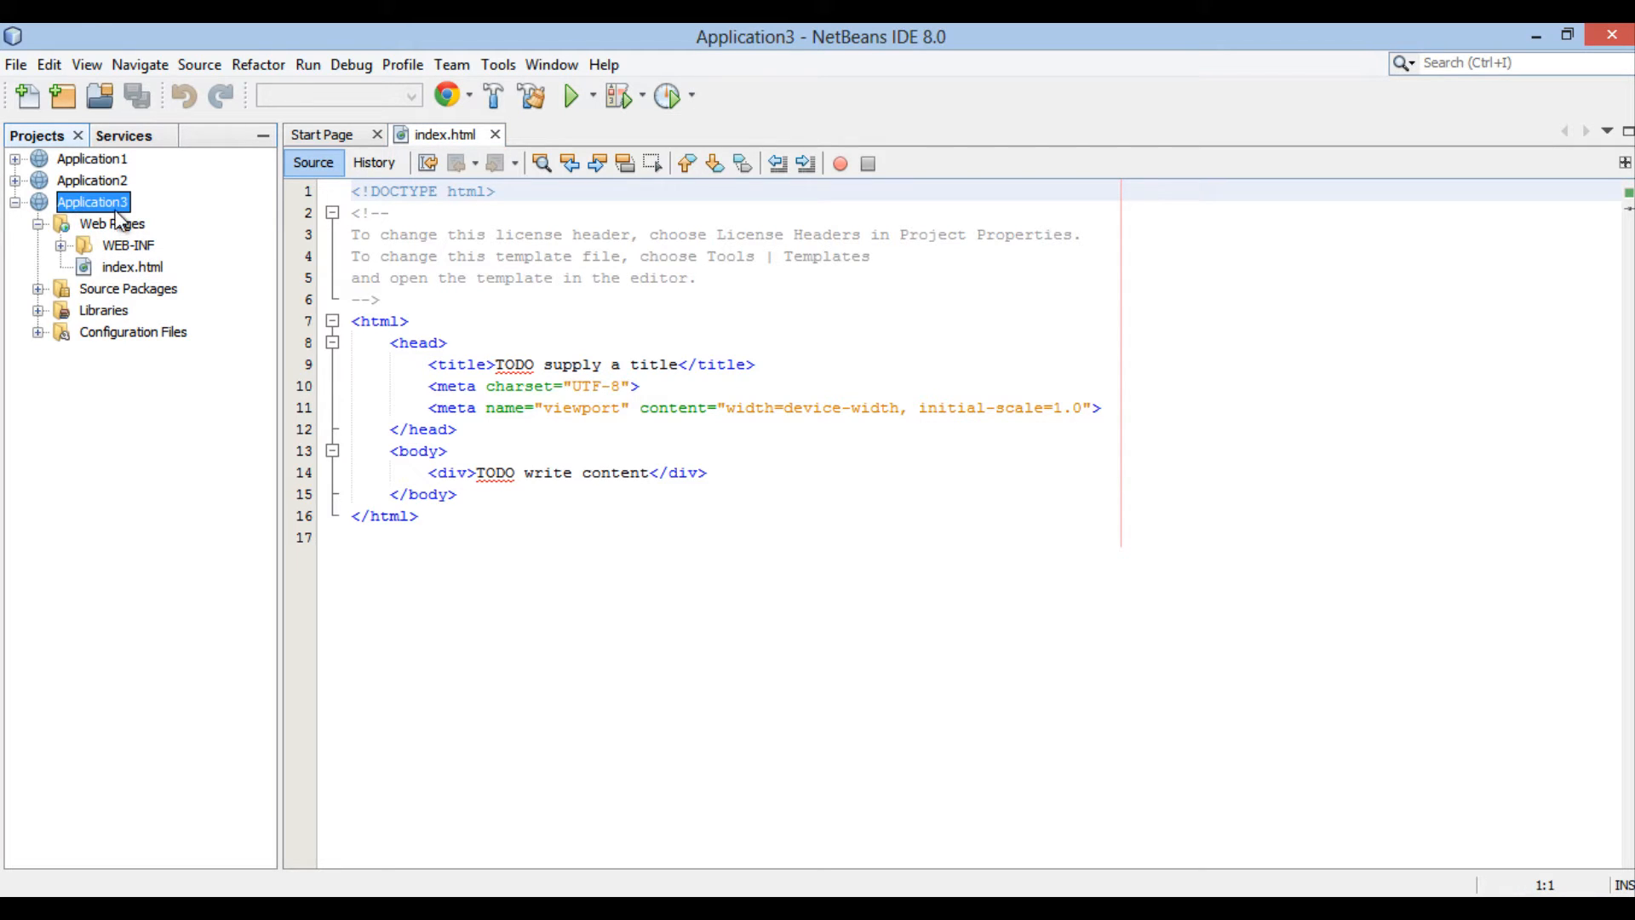
left_click(133, 266)
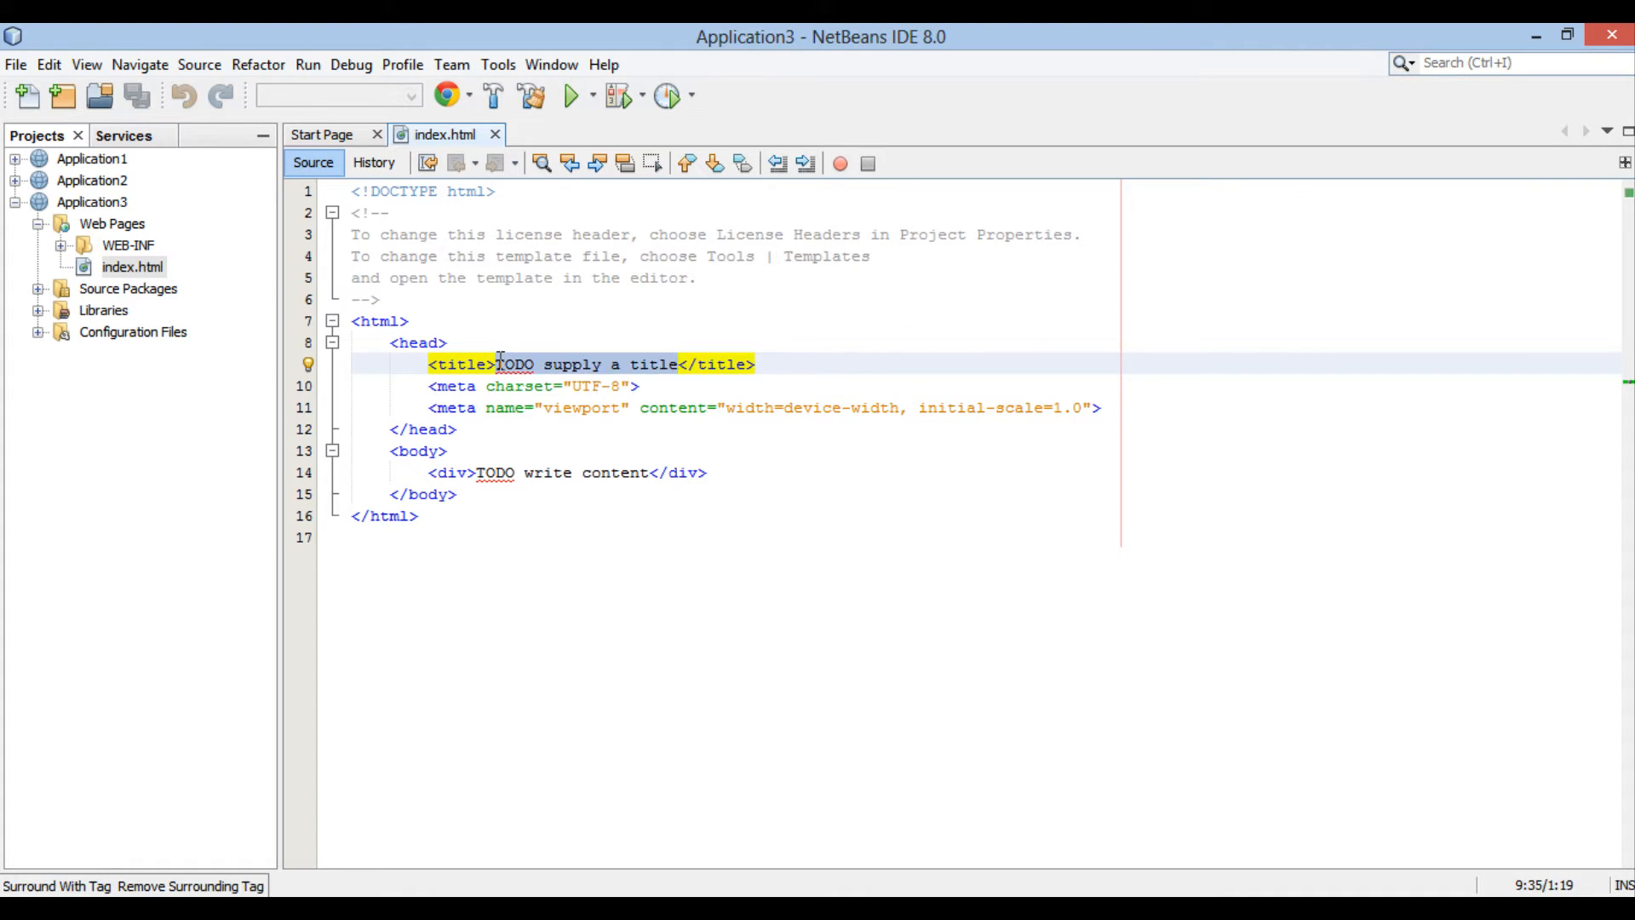
type("New")
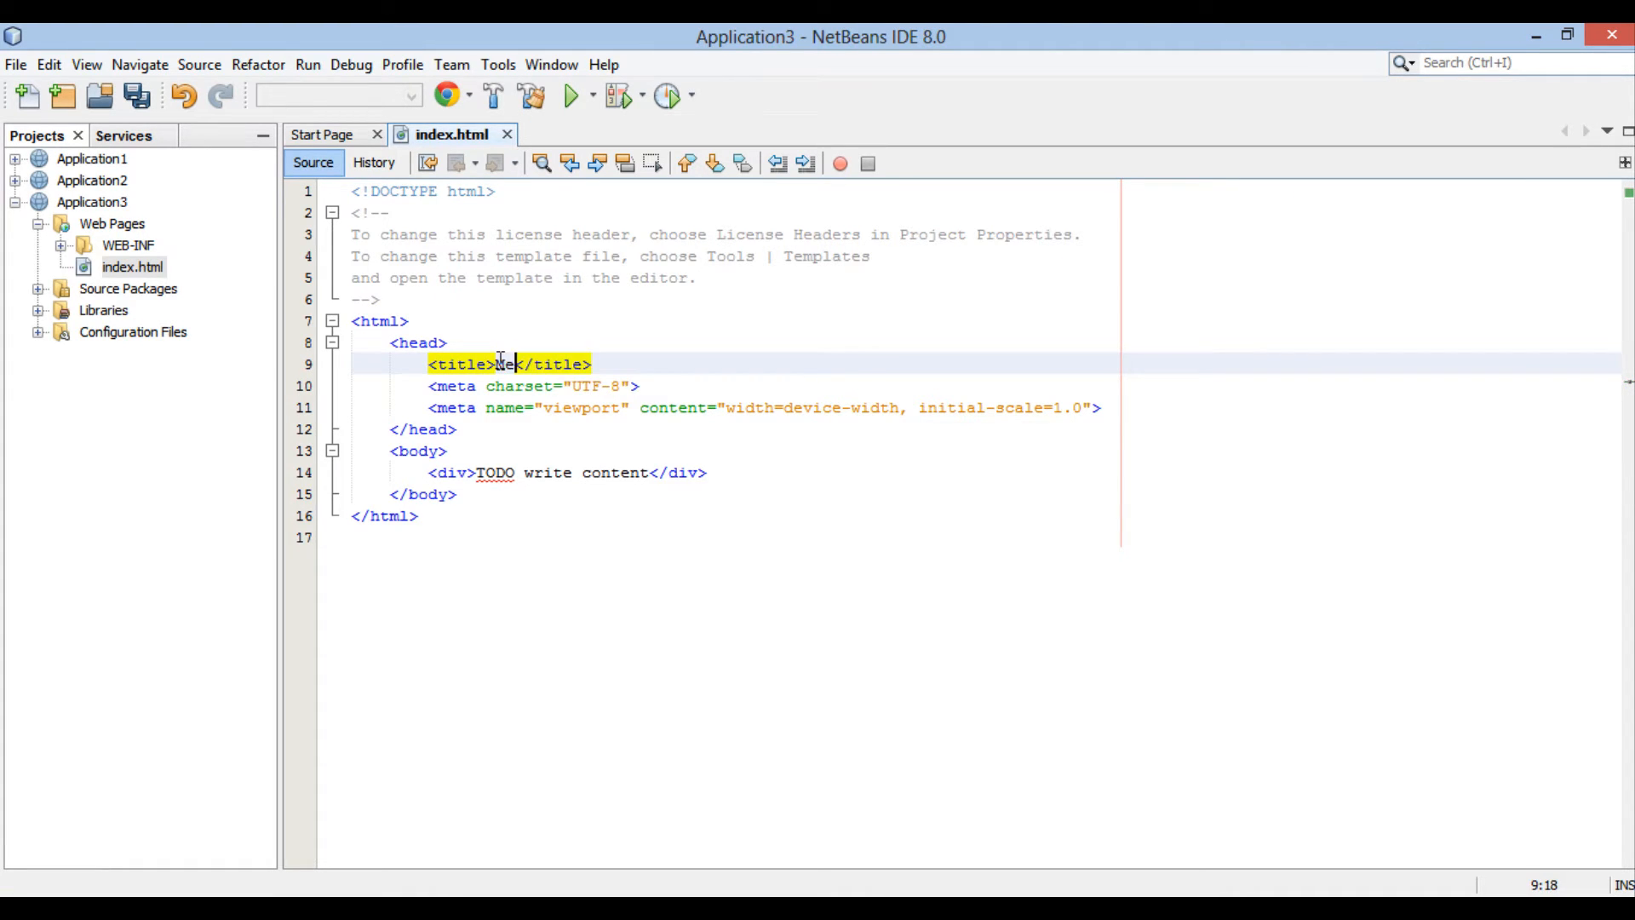
type("essage")
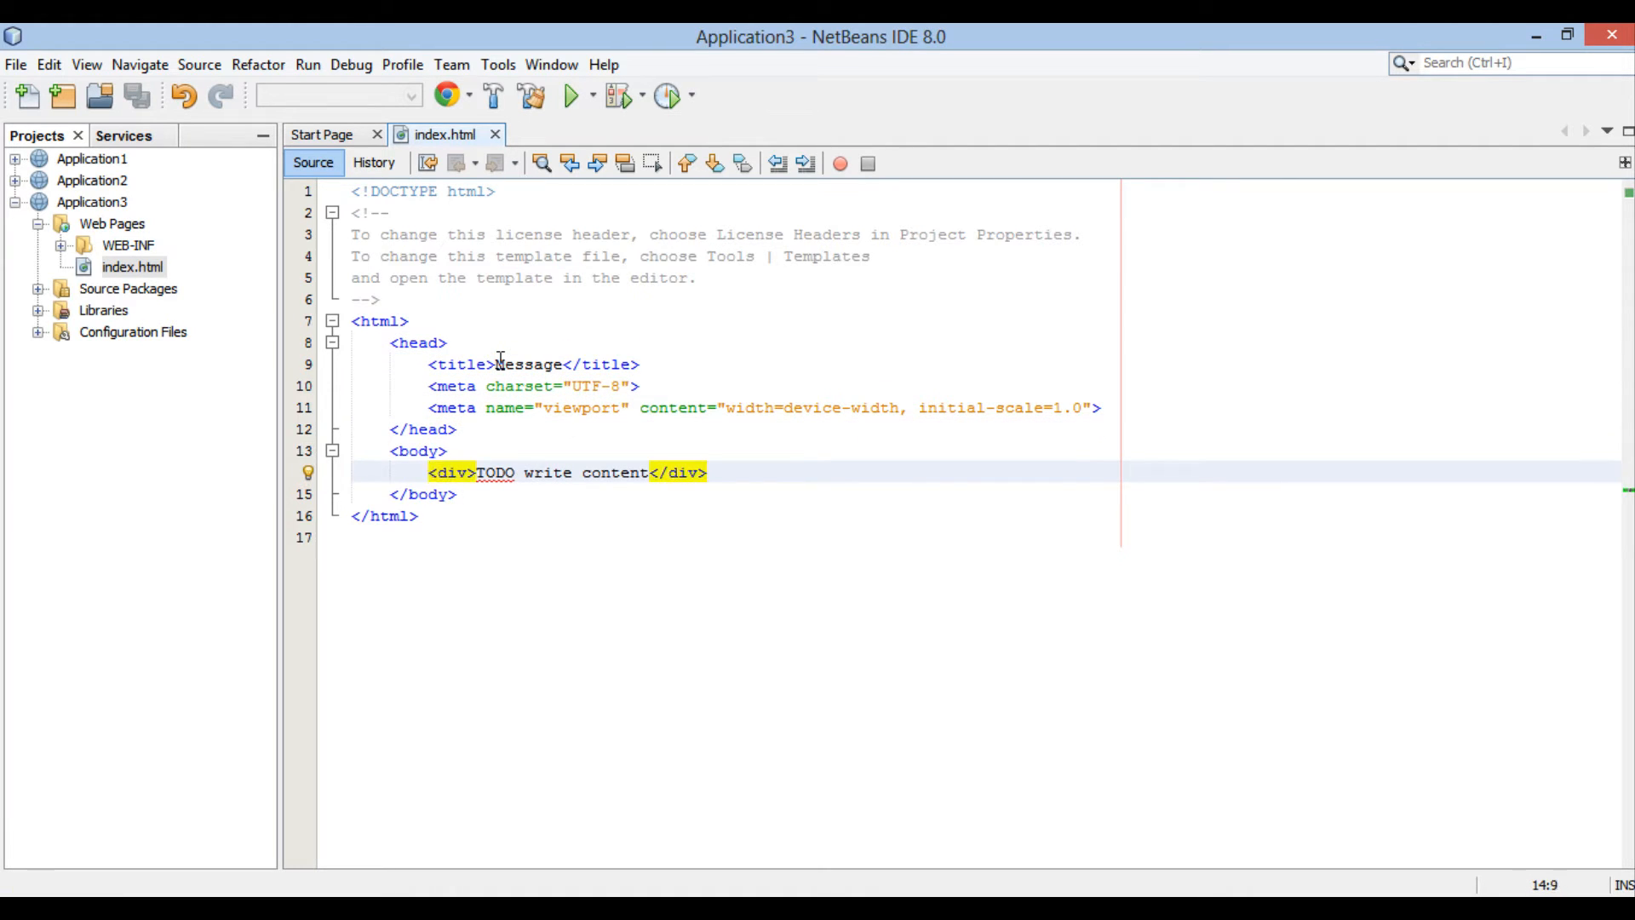
Step: Replace the placeholder div with a <form> containing <label>Username: </label>
left_click(704, 472)
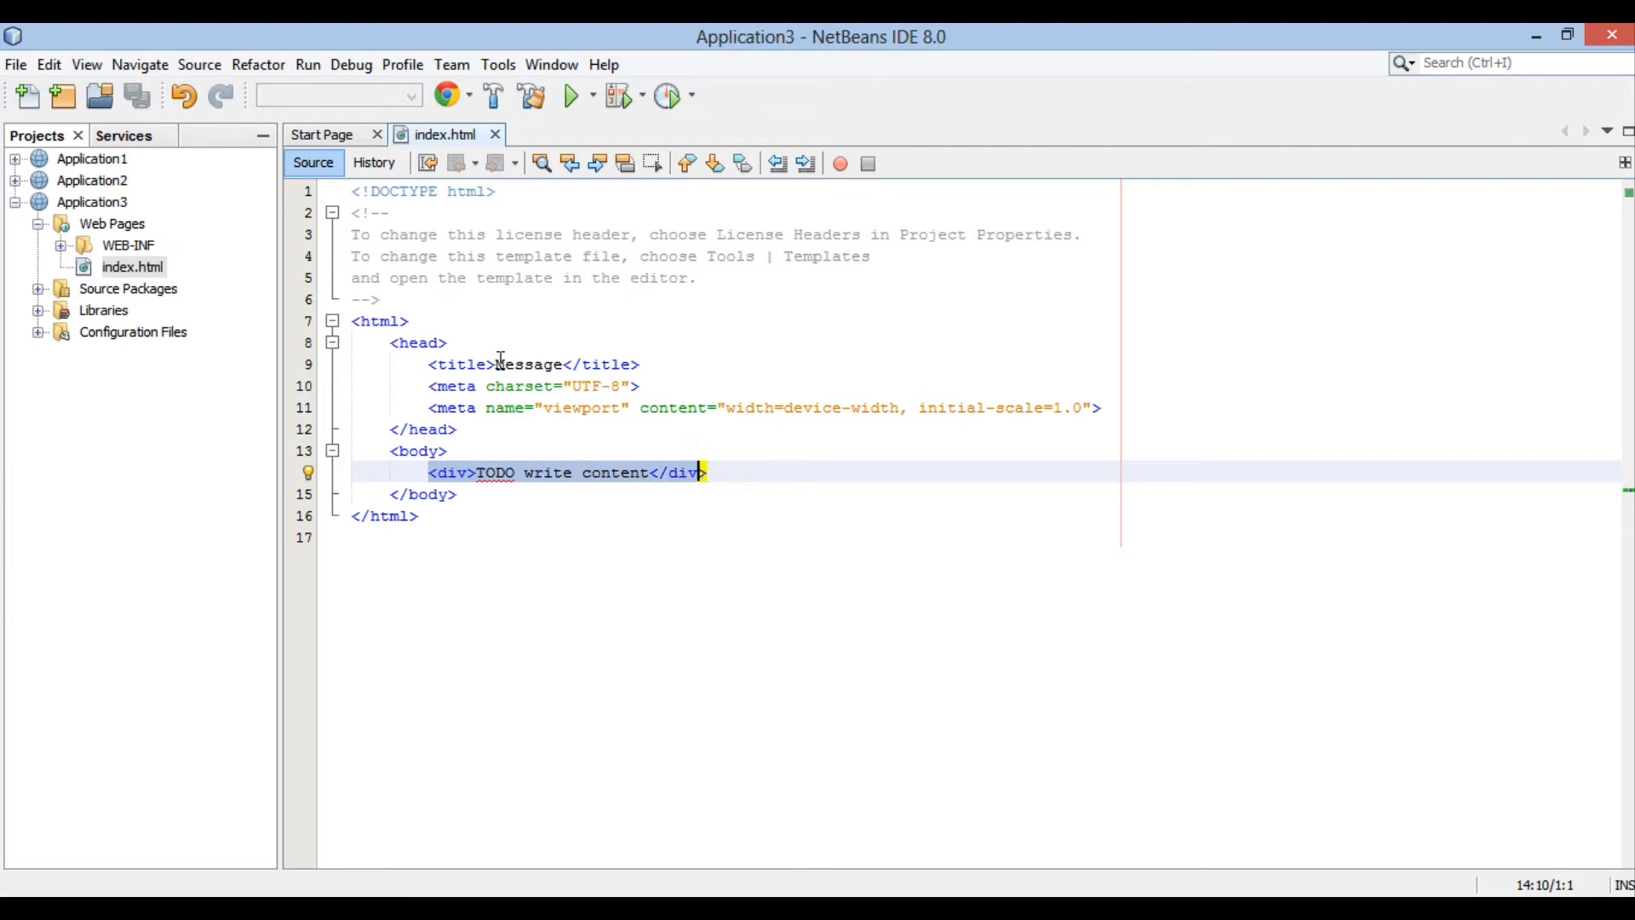
key("Delete")
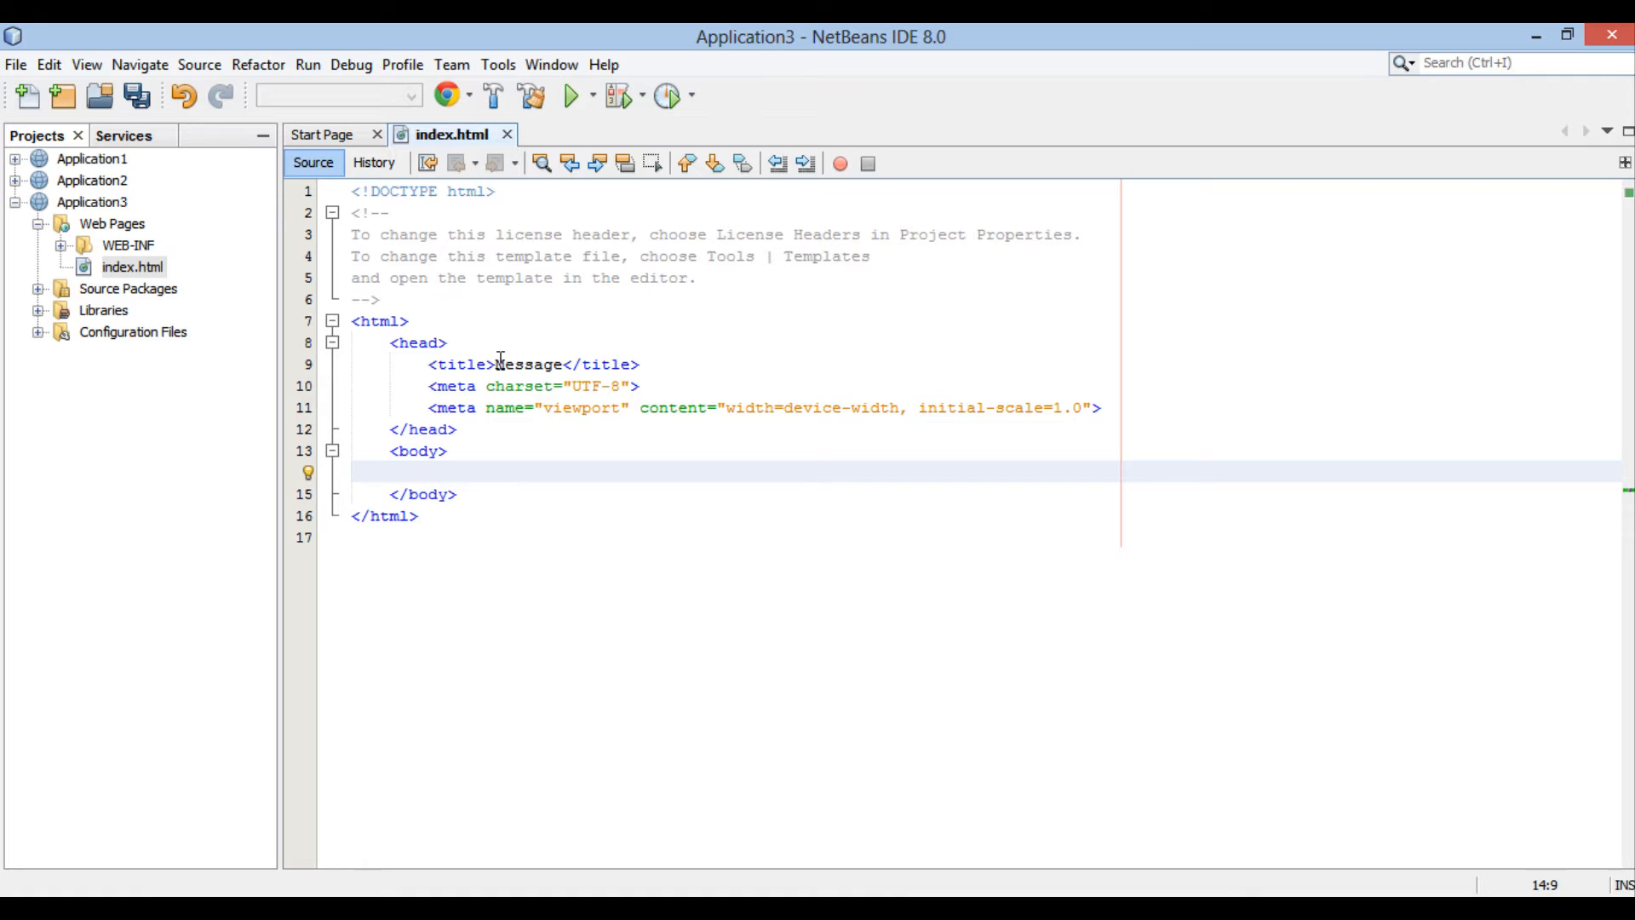
left_click(427, 473)
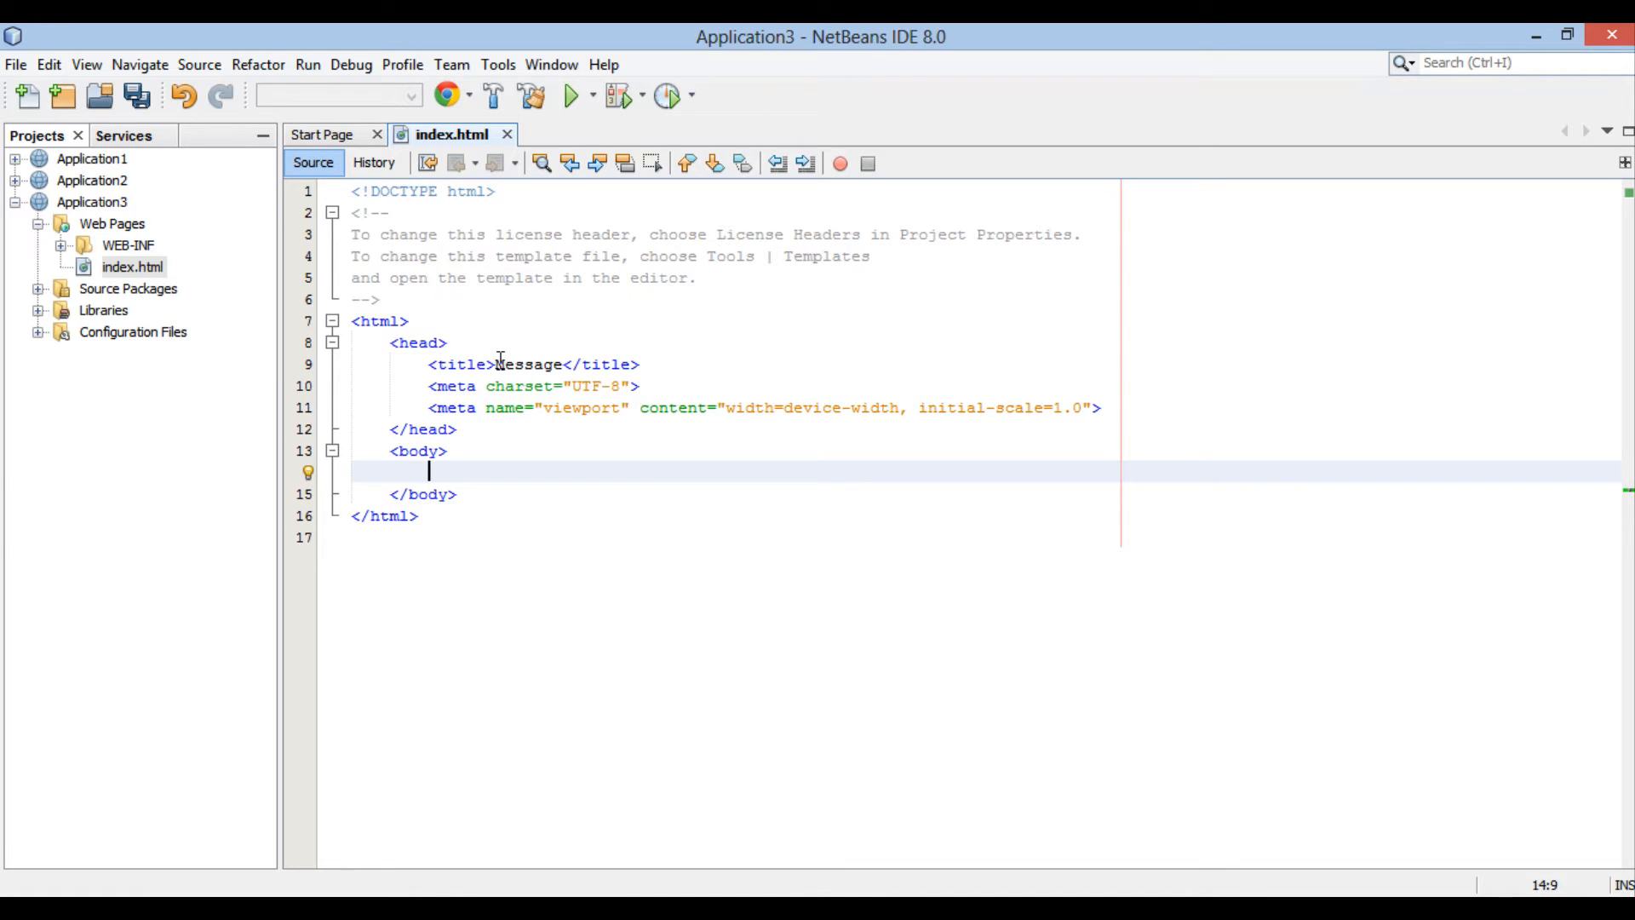
type("<form>")
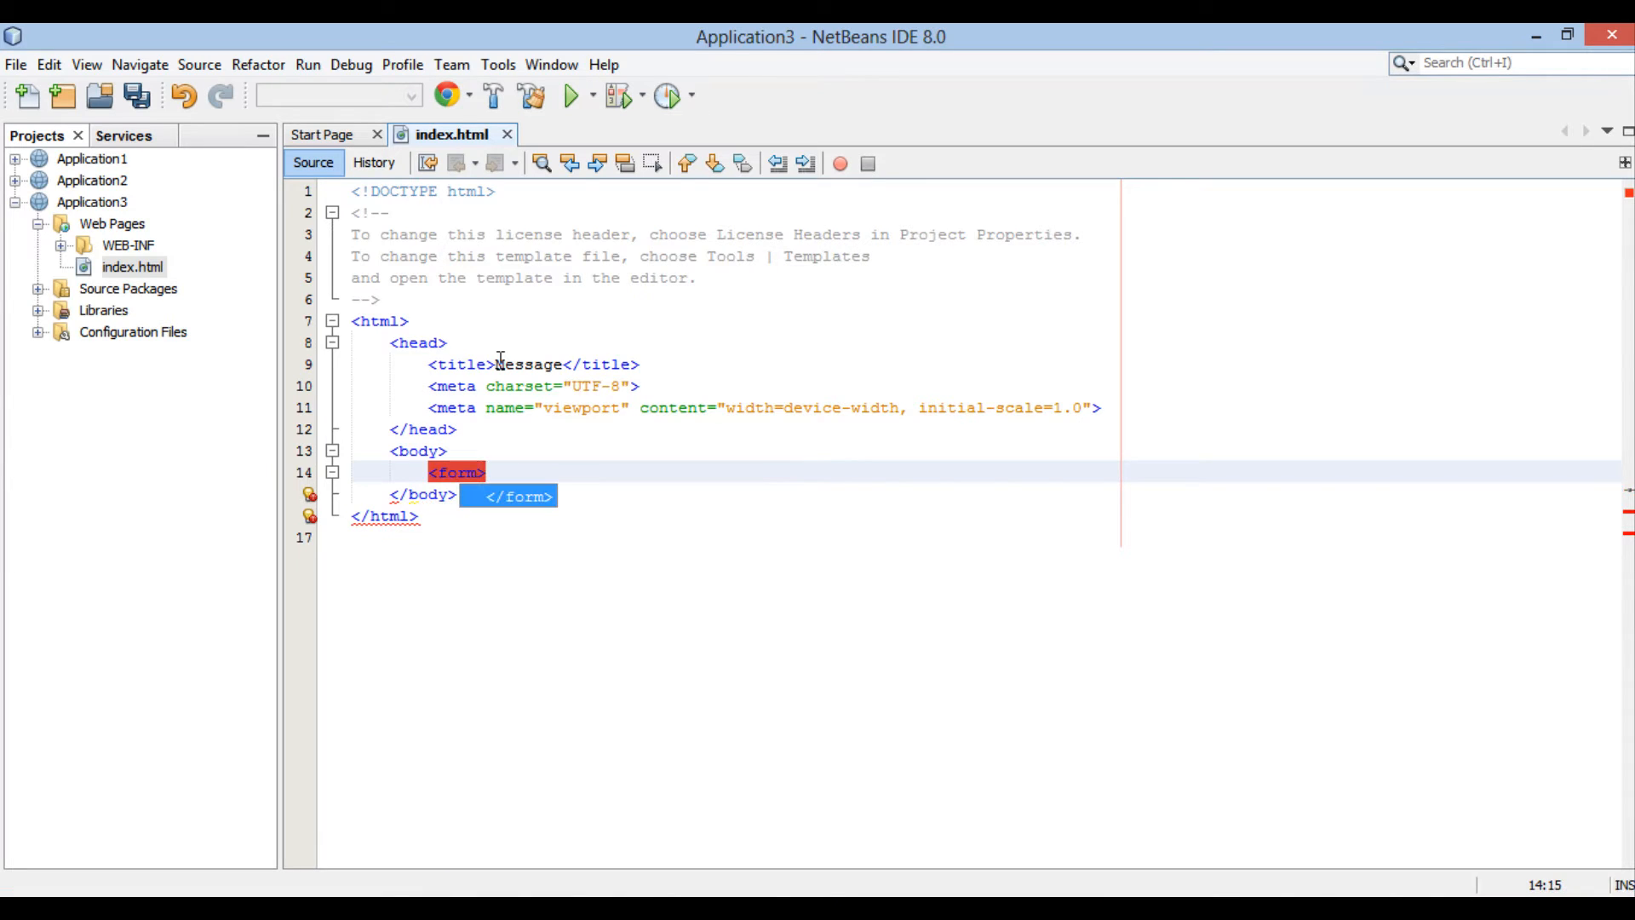
key("Enter")
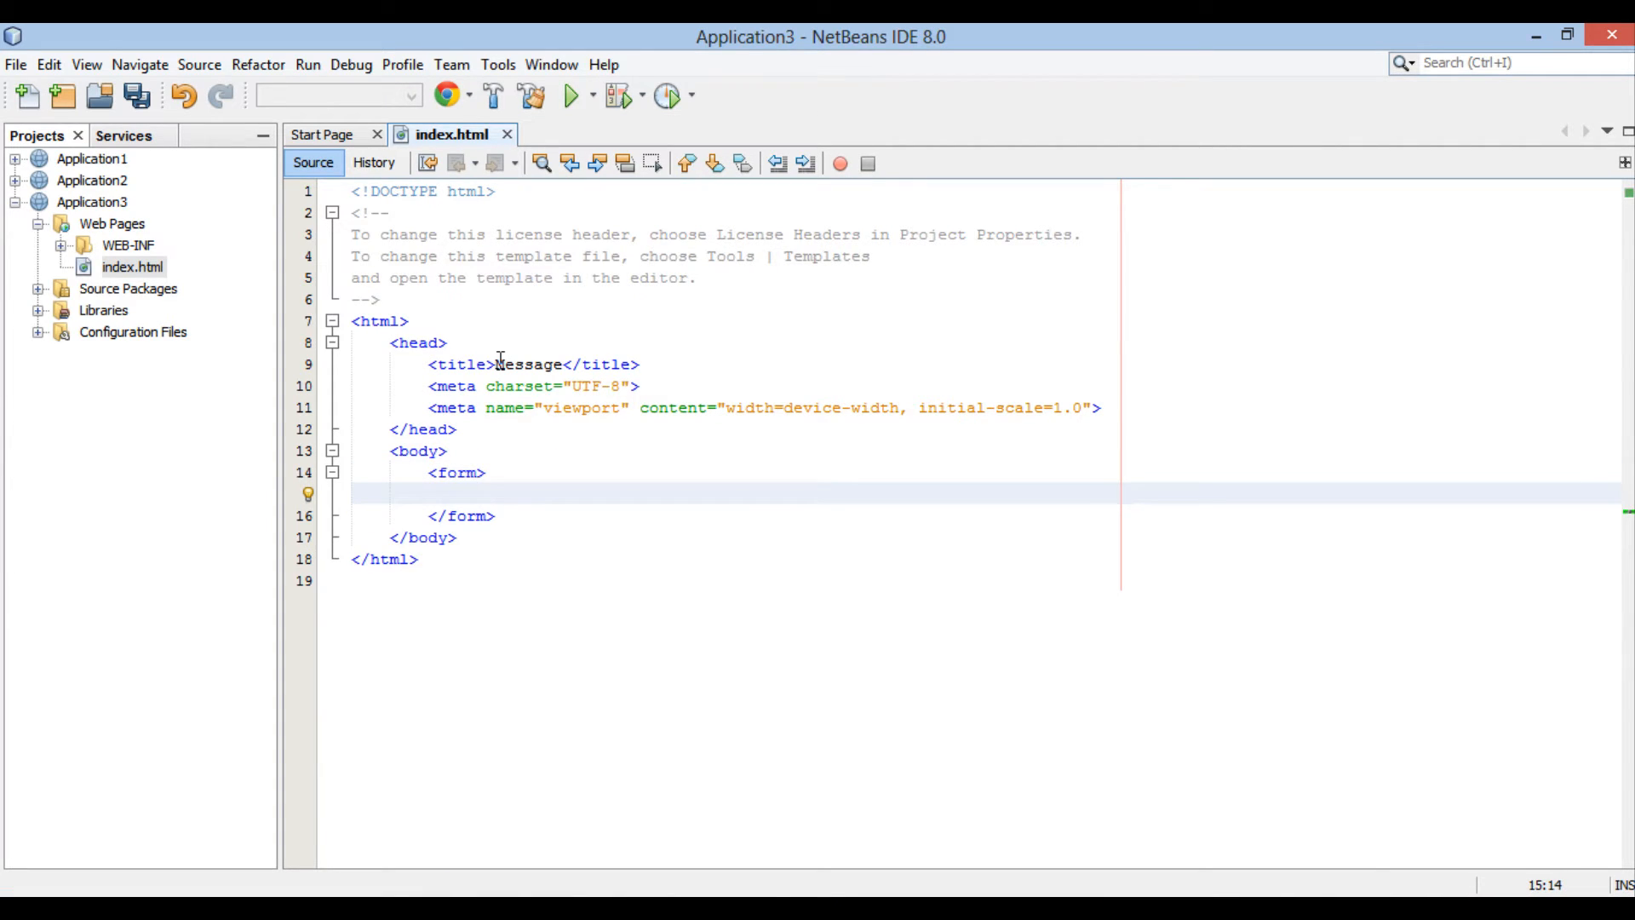
type("<")
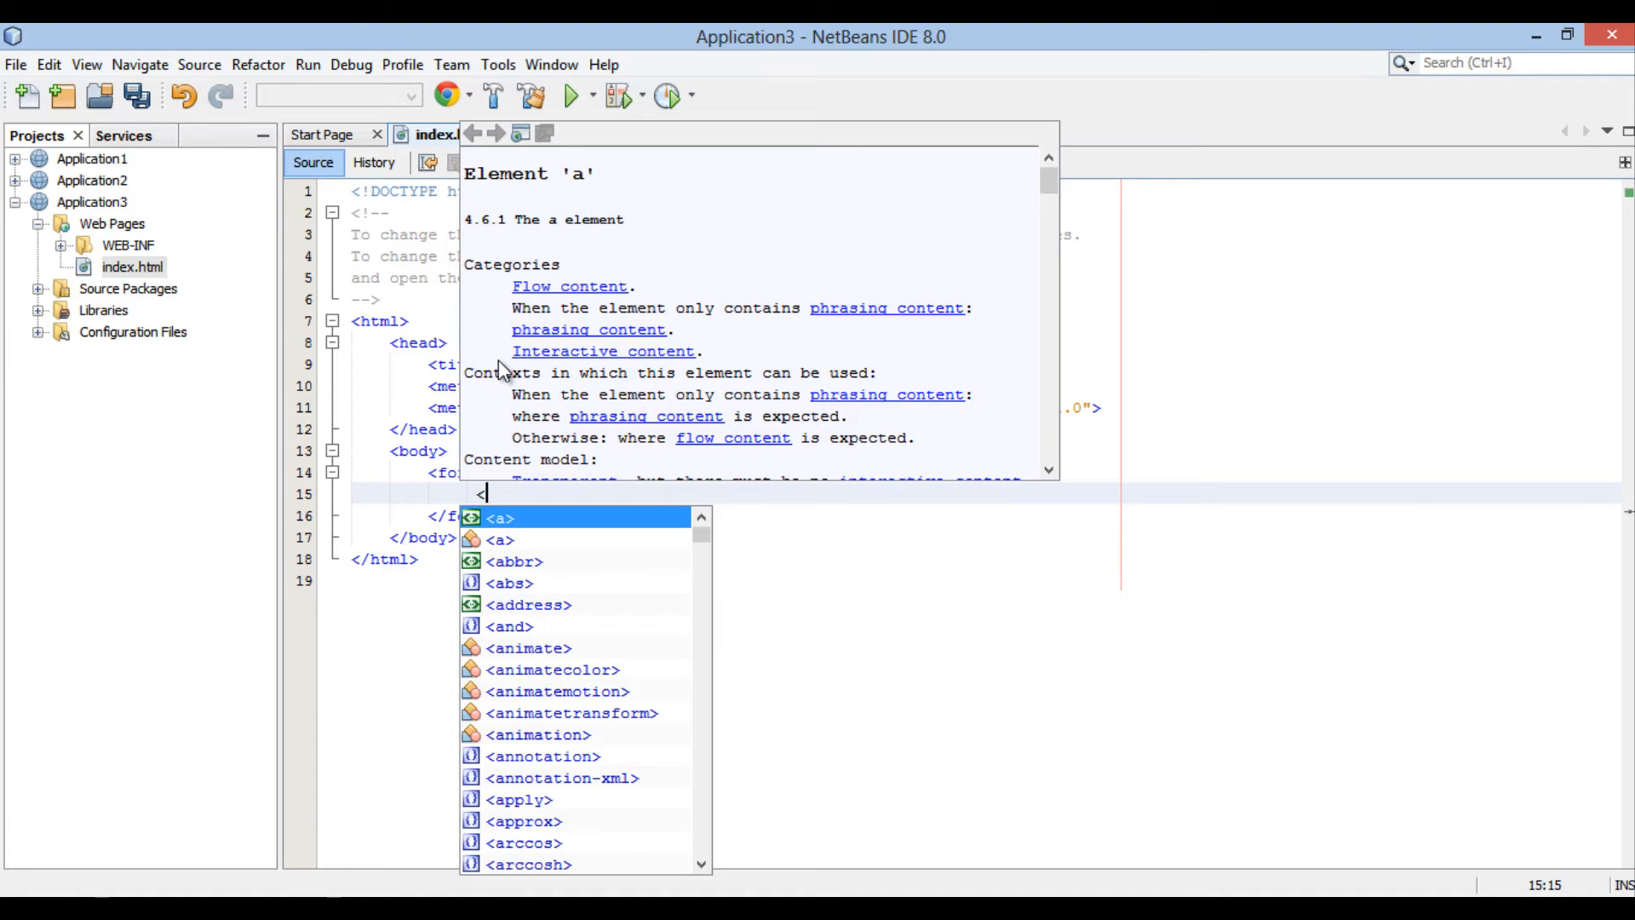
type("label>Us</label>")
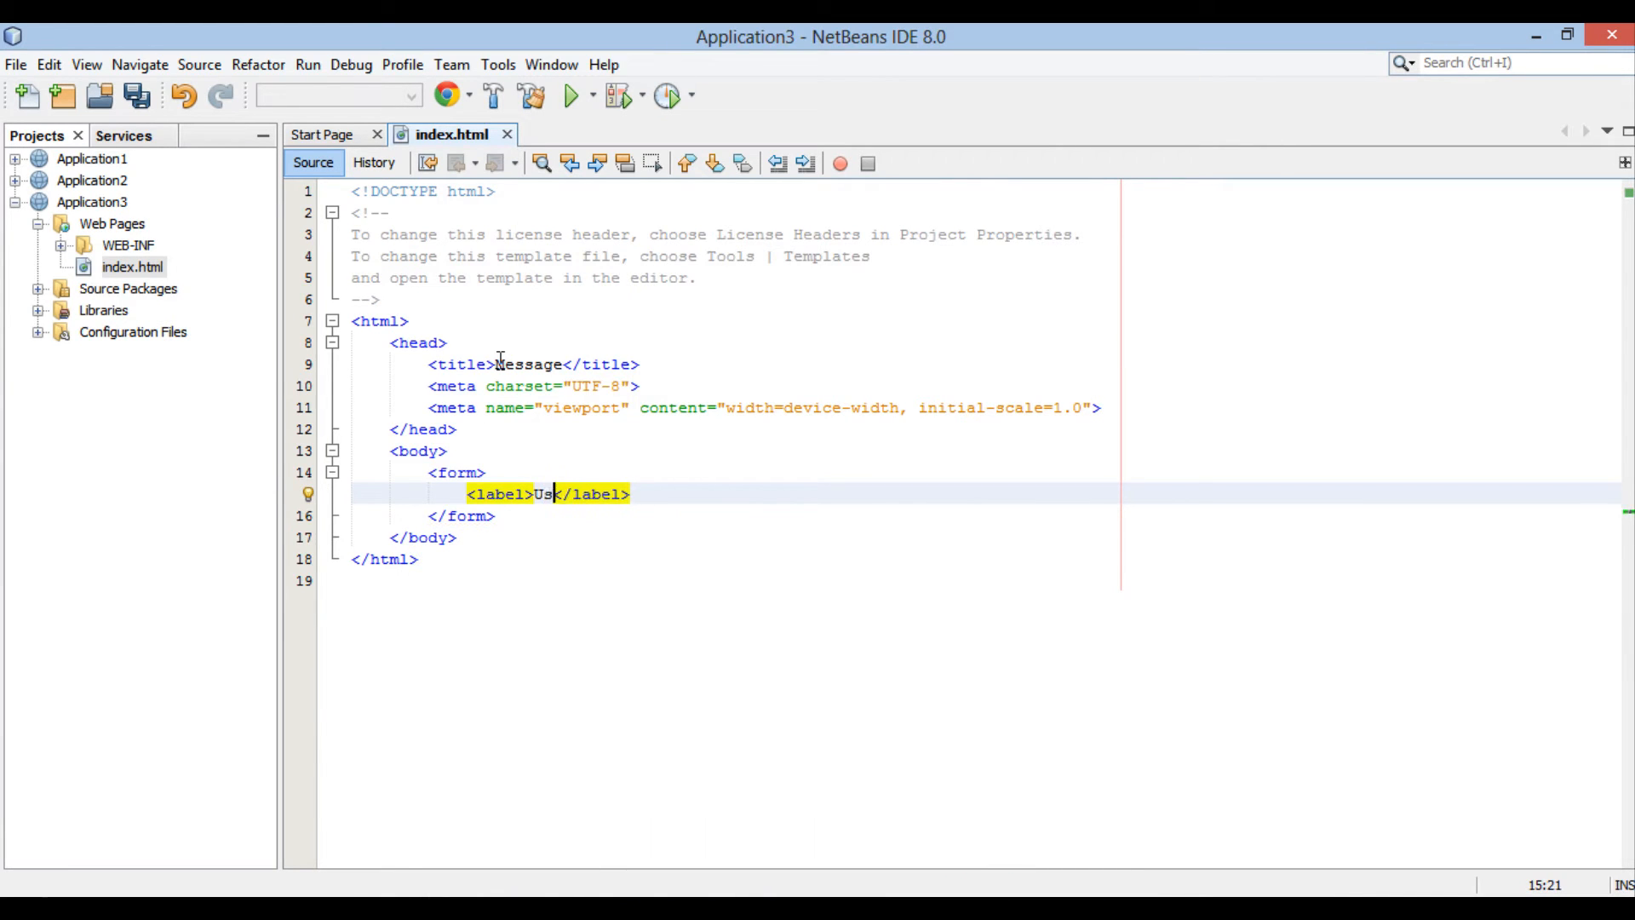
type("ername:")
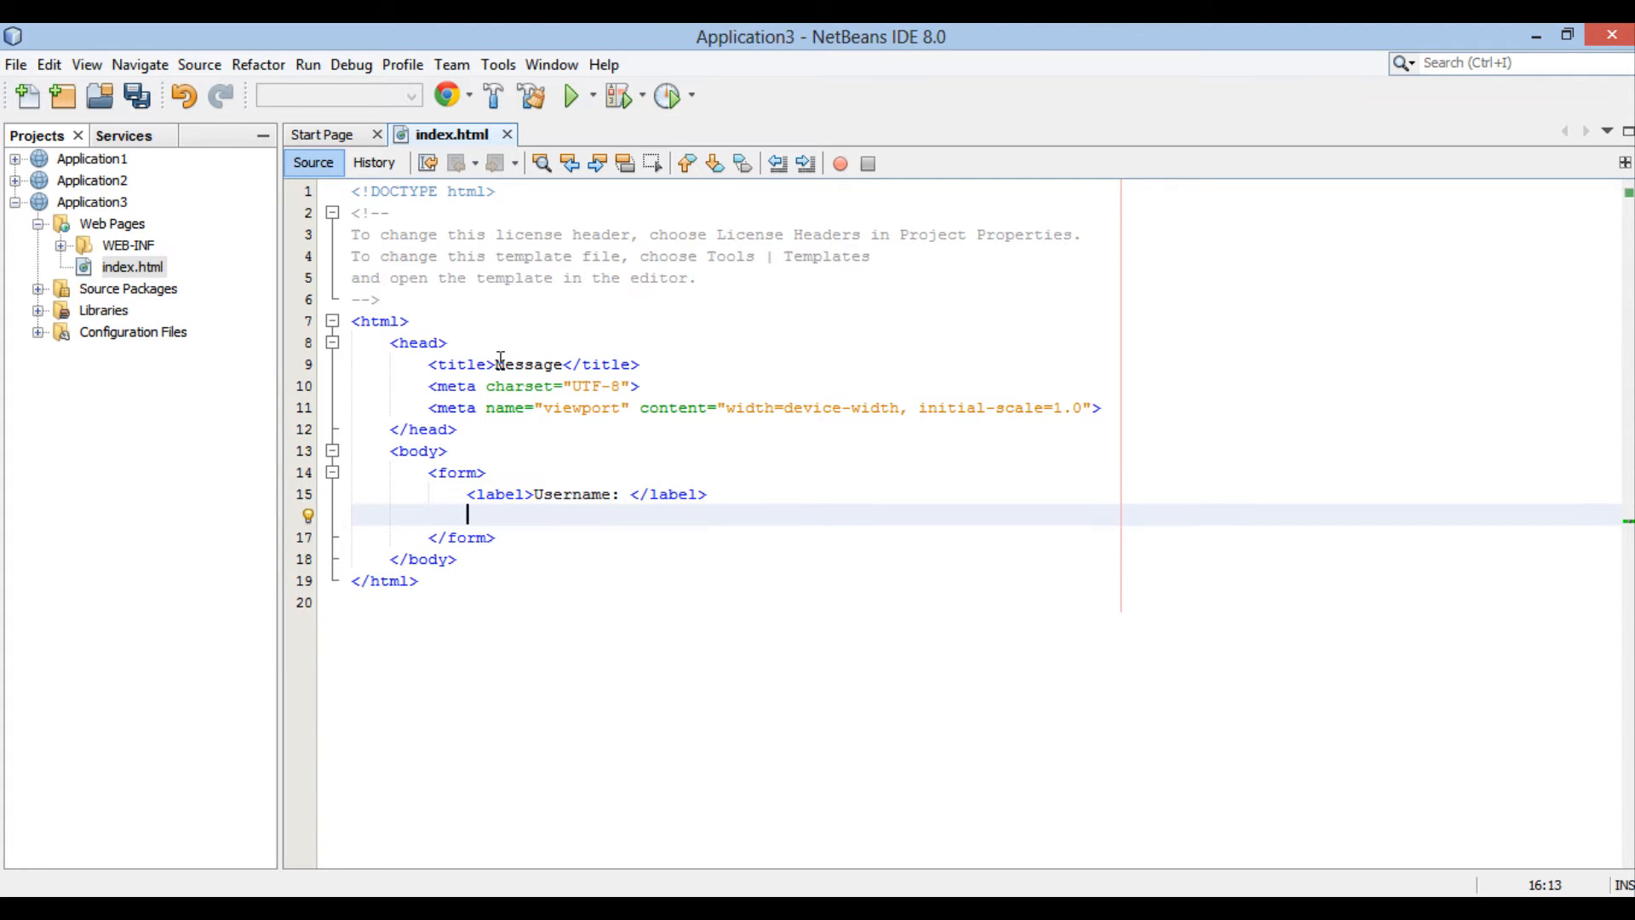
Step: Add <input type="text" id="username" name="username"/> after the label
type("<inpu")
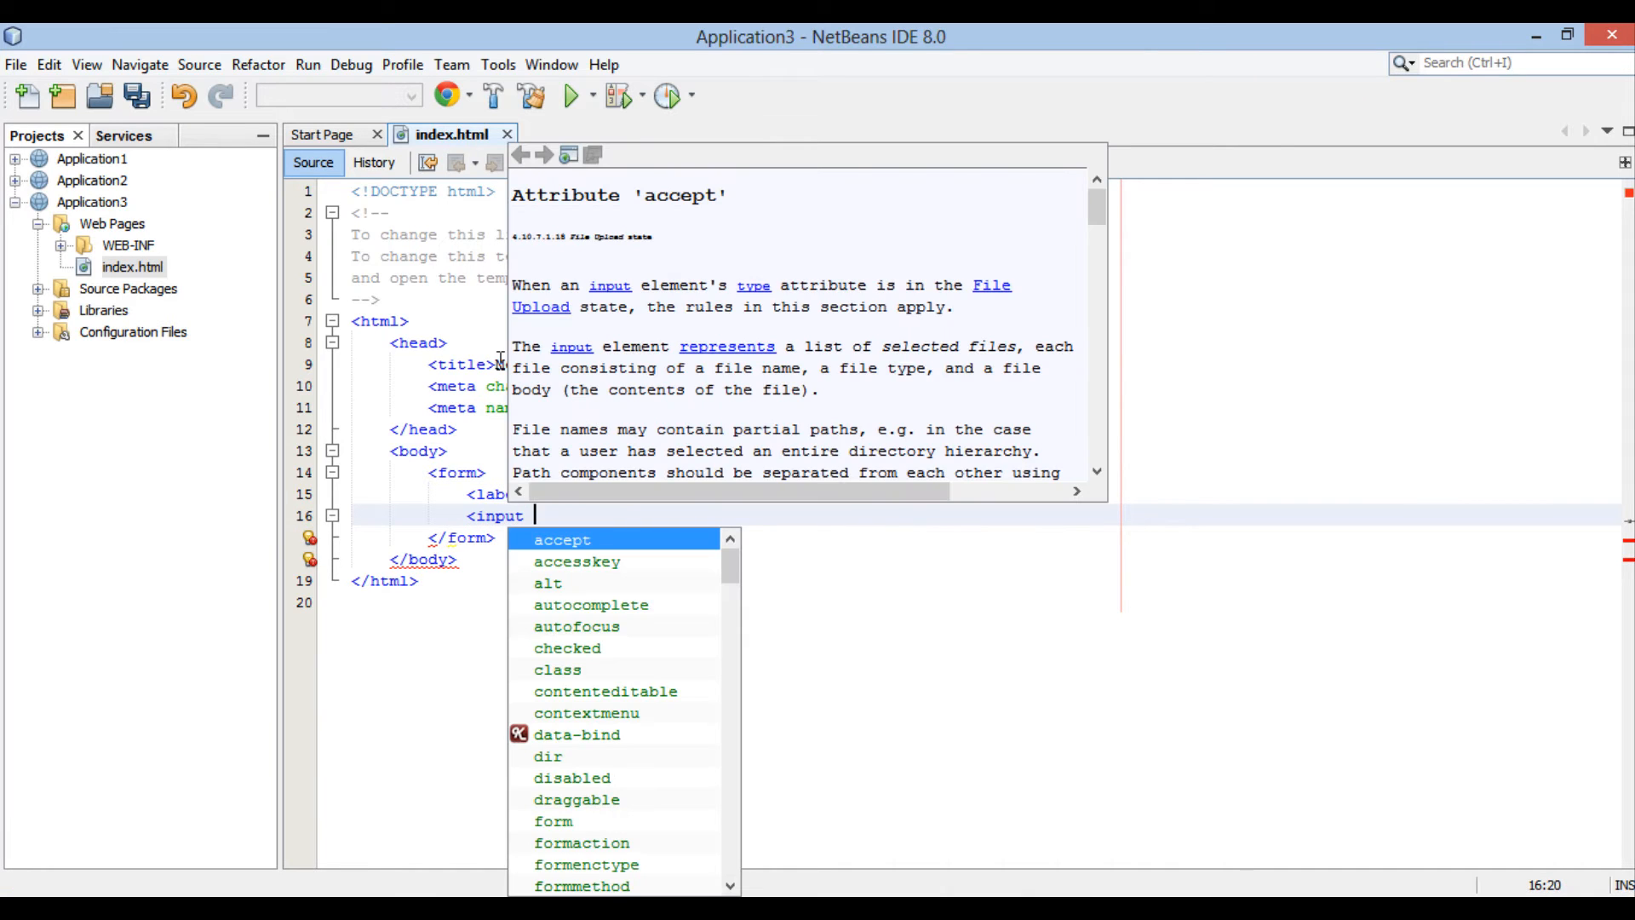
type("type=\"text\" id=\"")
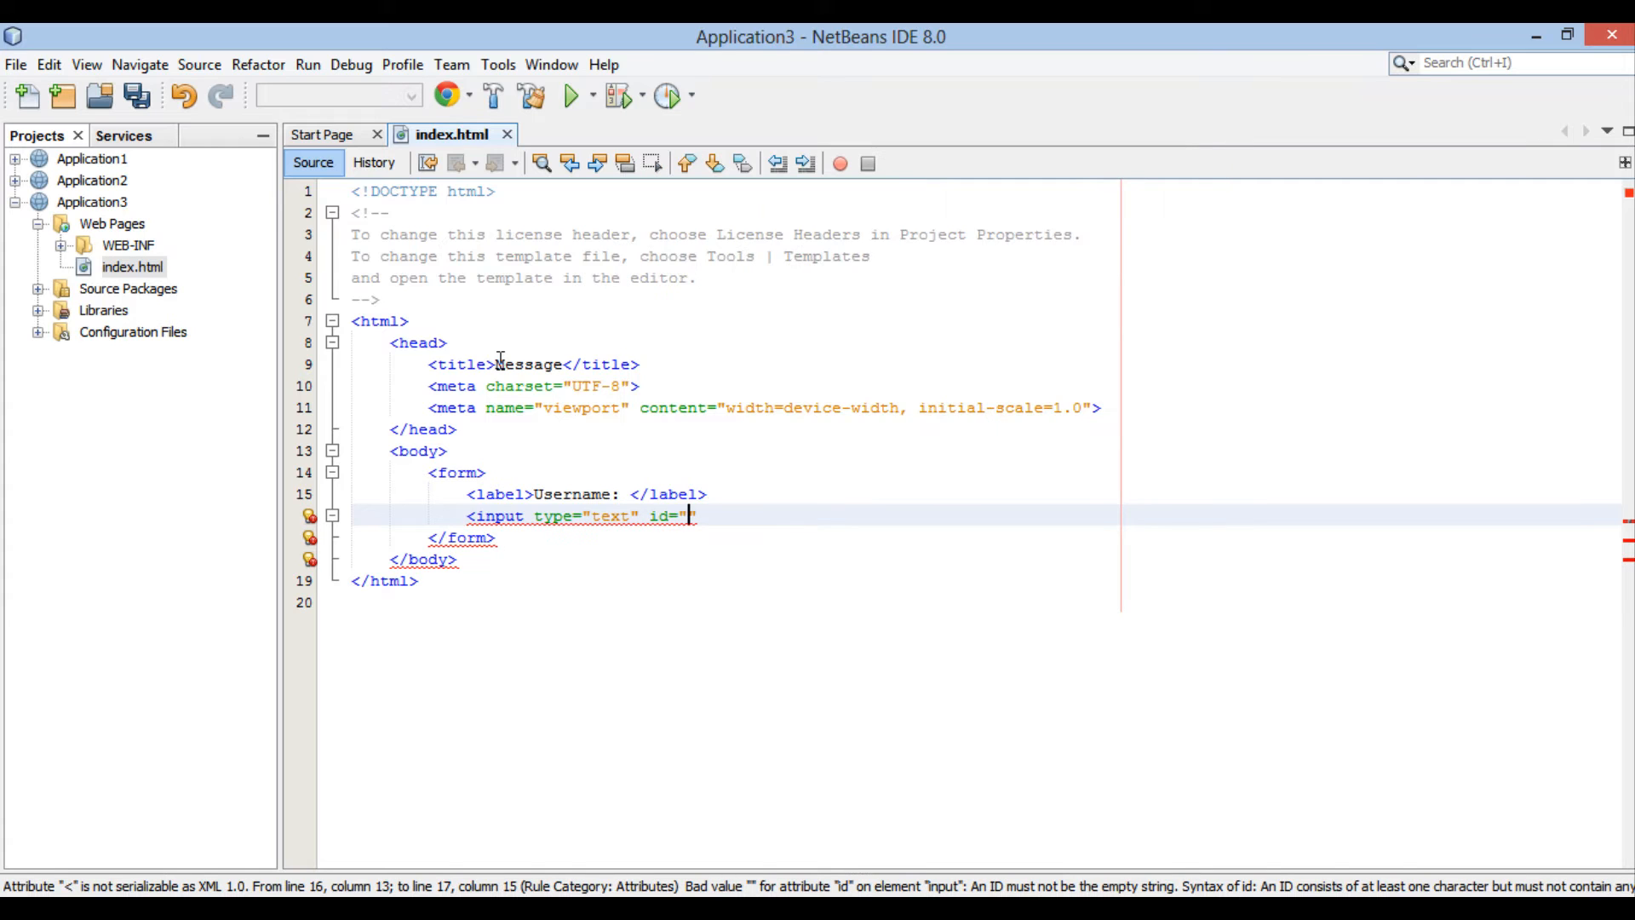
type("us")
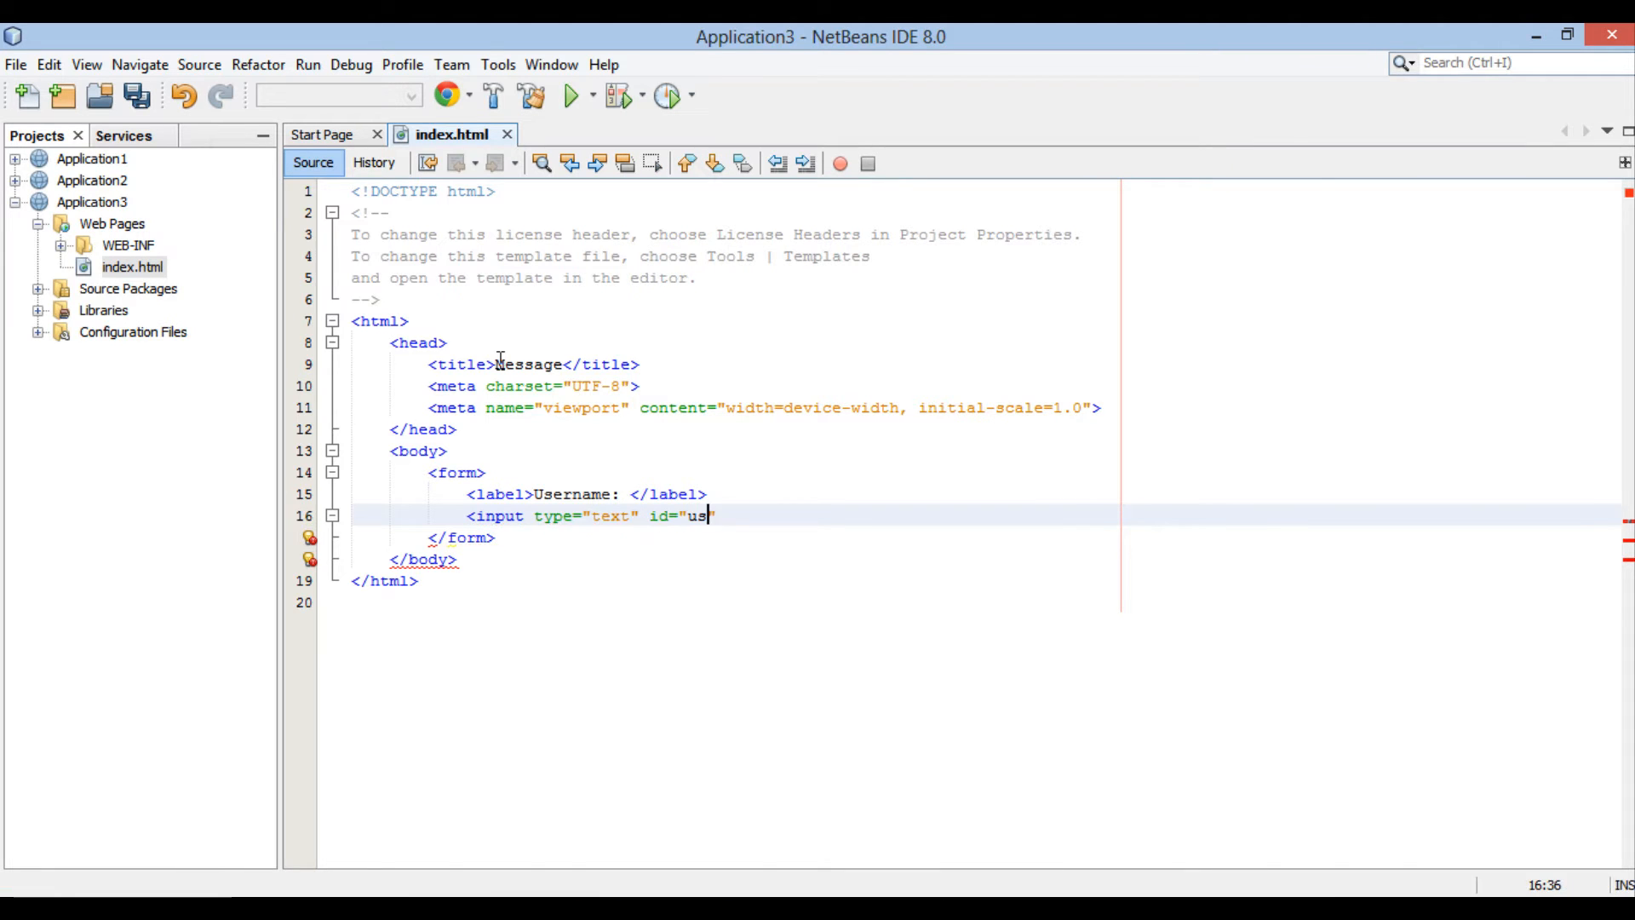
type("ername")
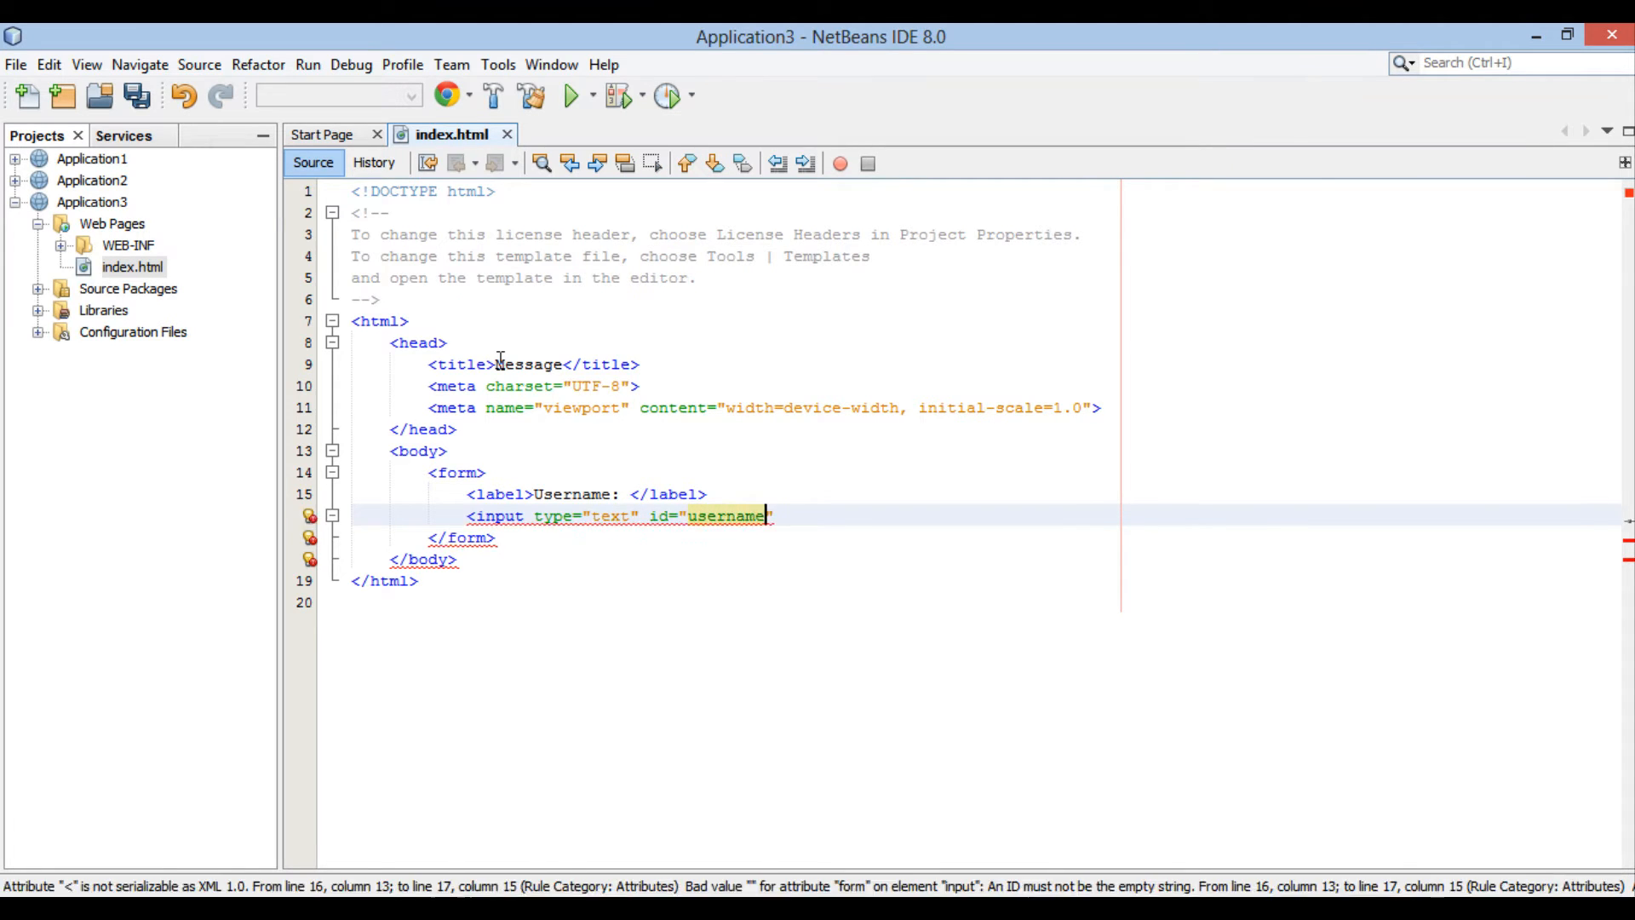
type("name=\"username")
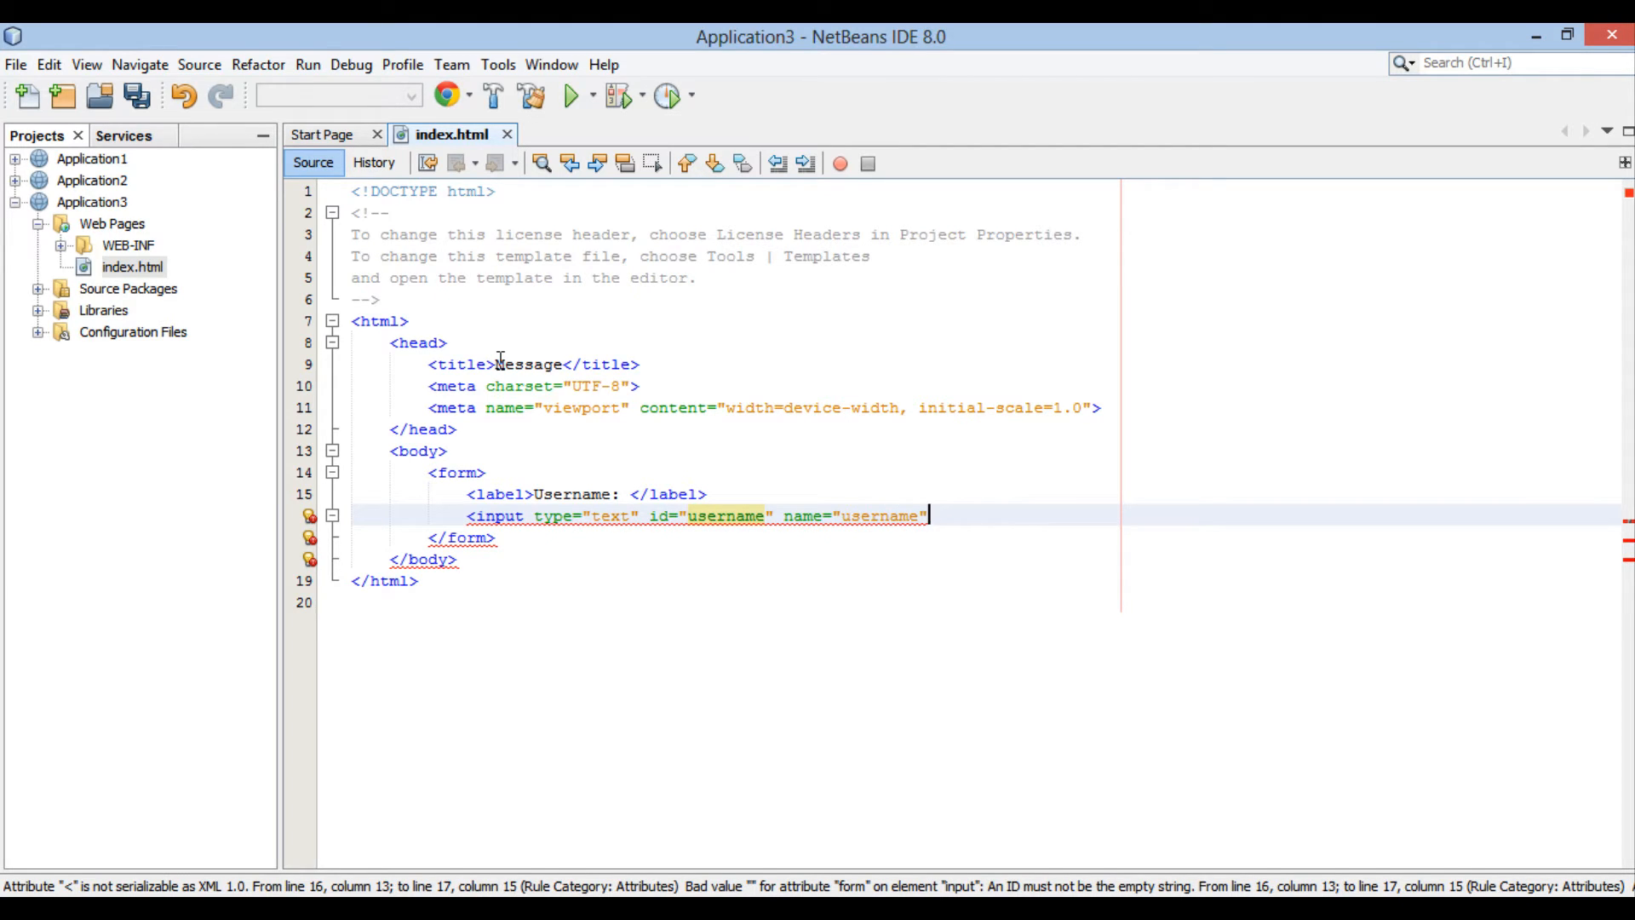
type("/>")
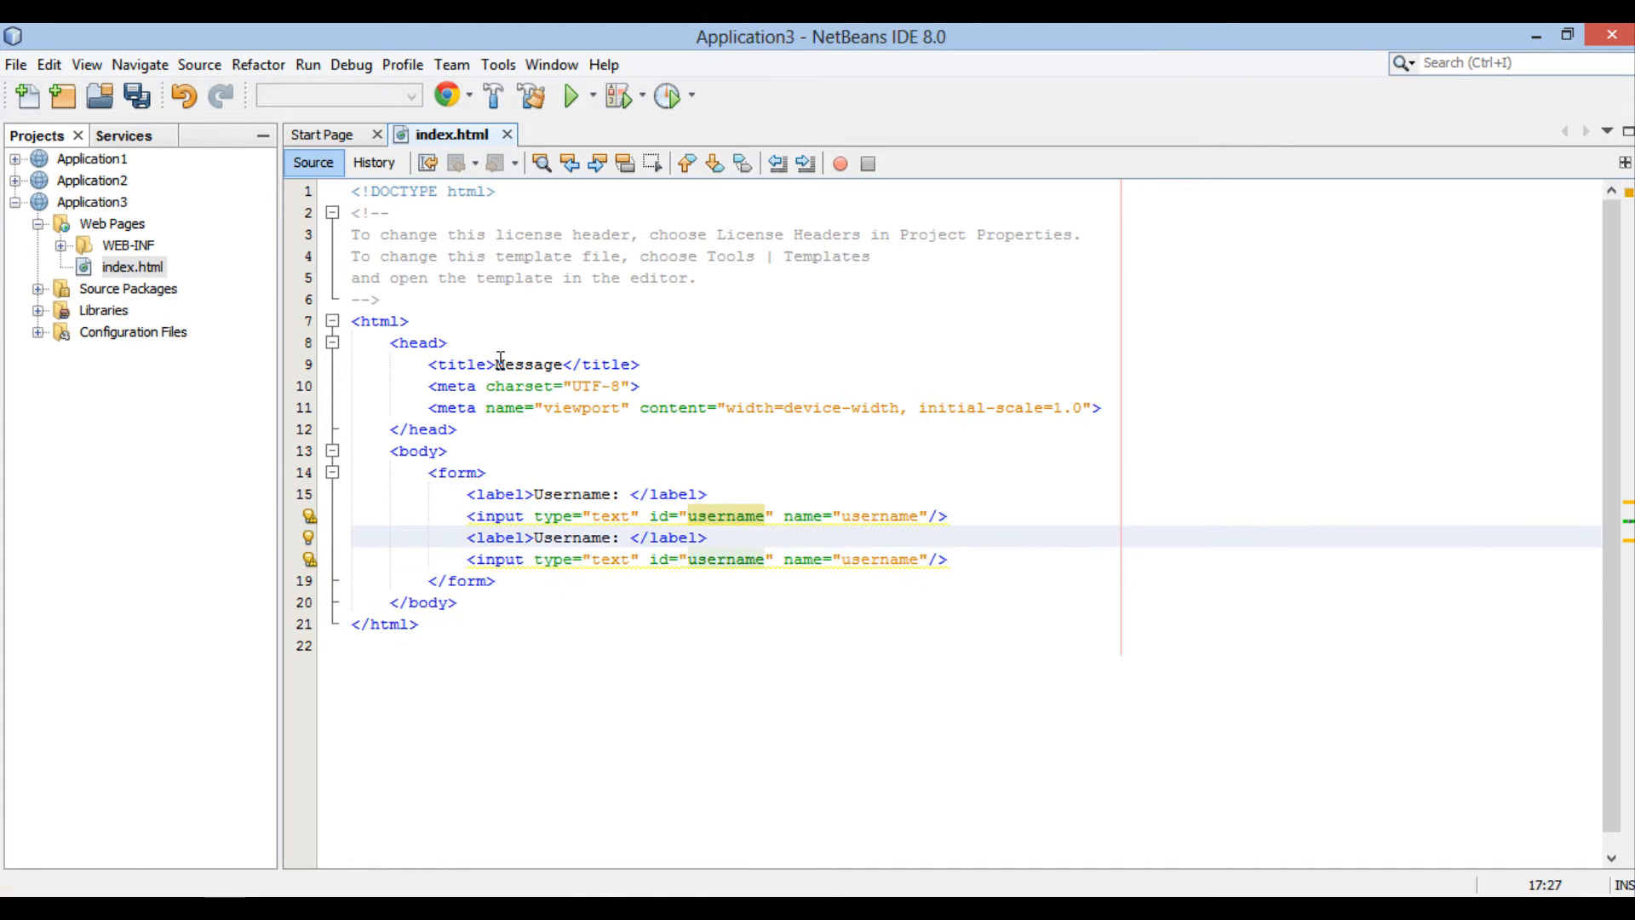
Step: Edit the duplicated pair to a Message: label and an input with id and name message, then save
type("Me")
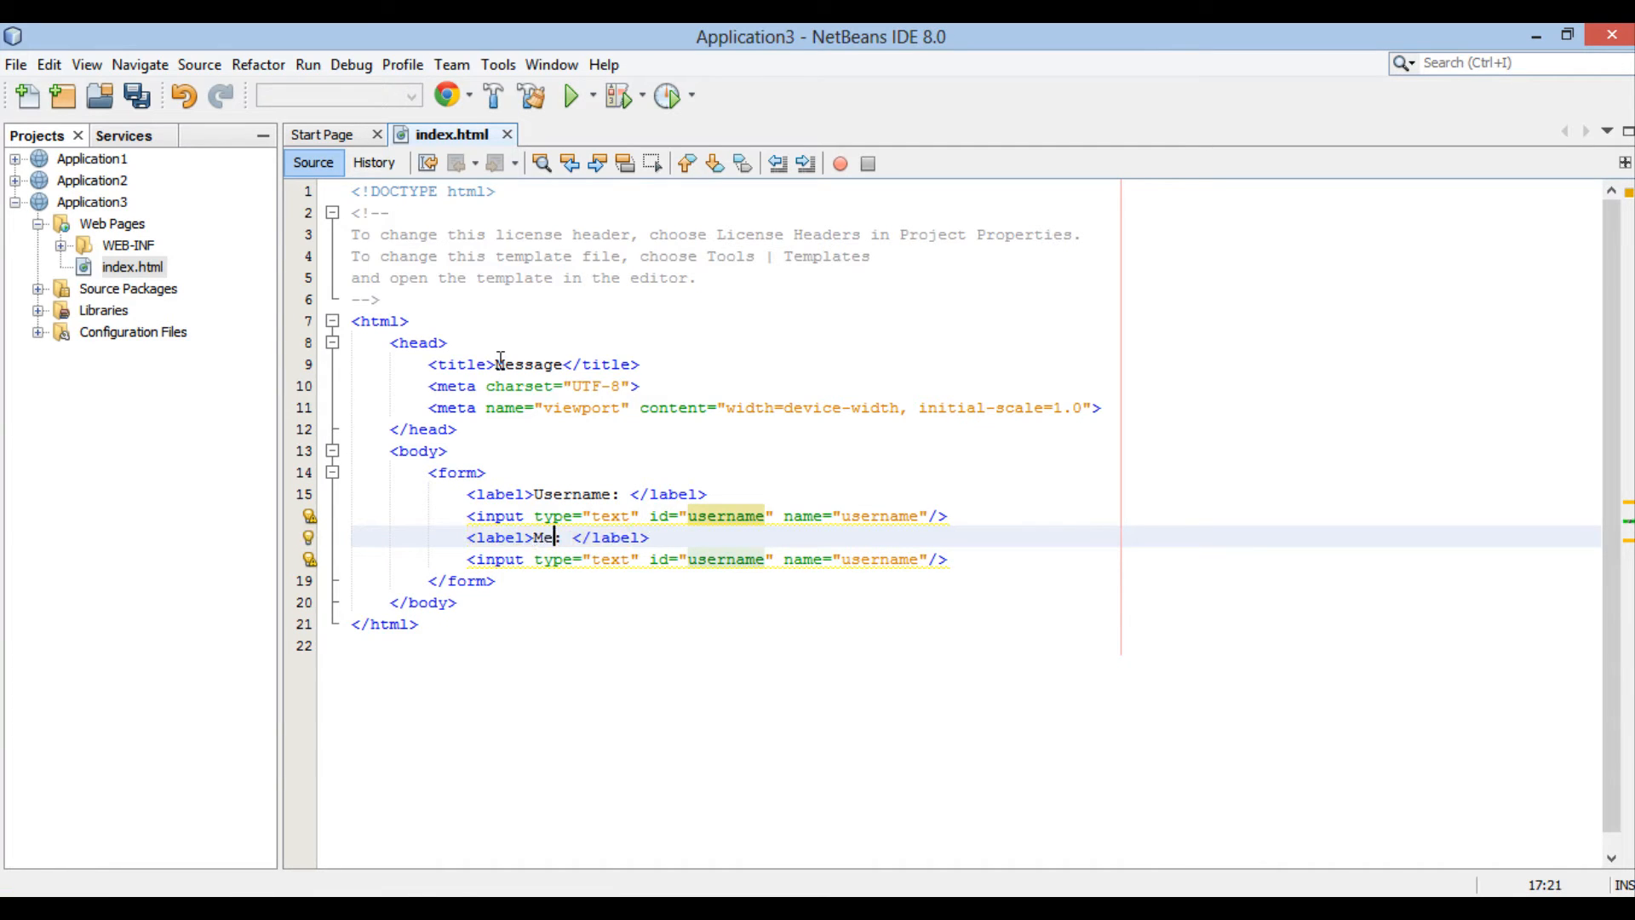
type("ssage")
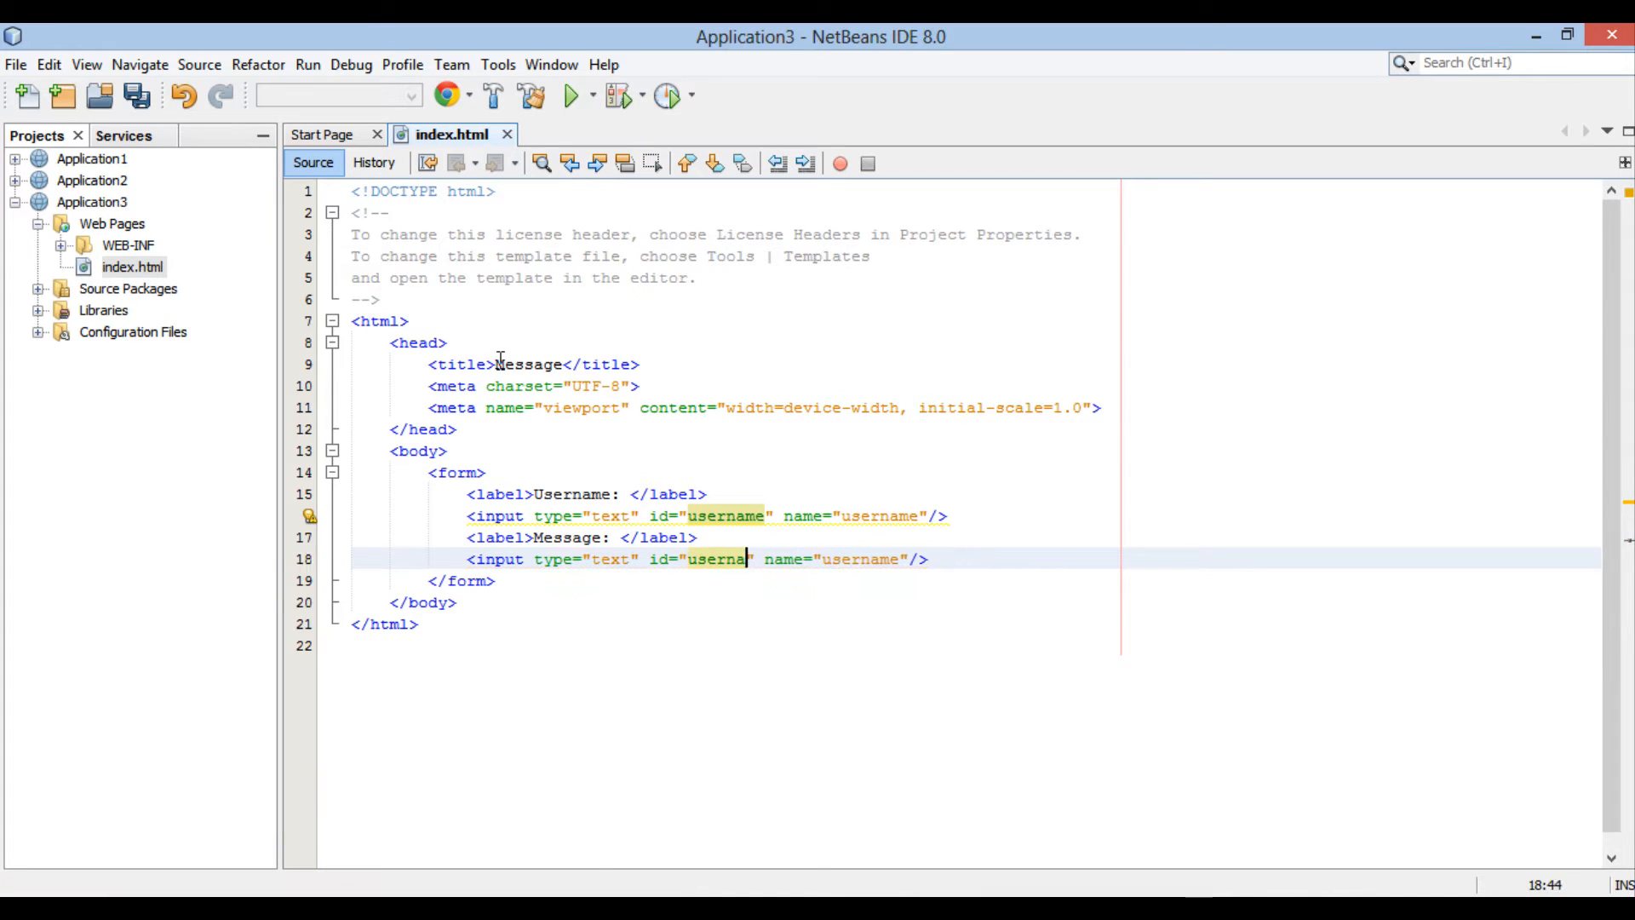
type("me")
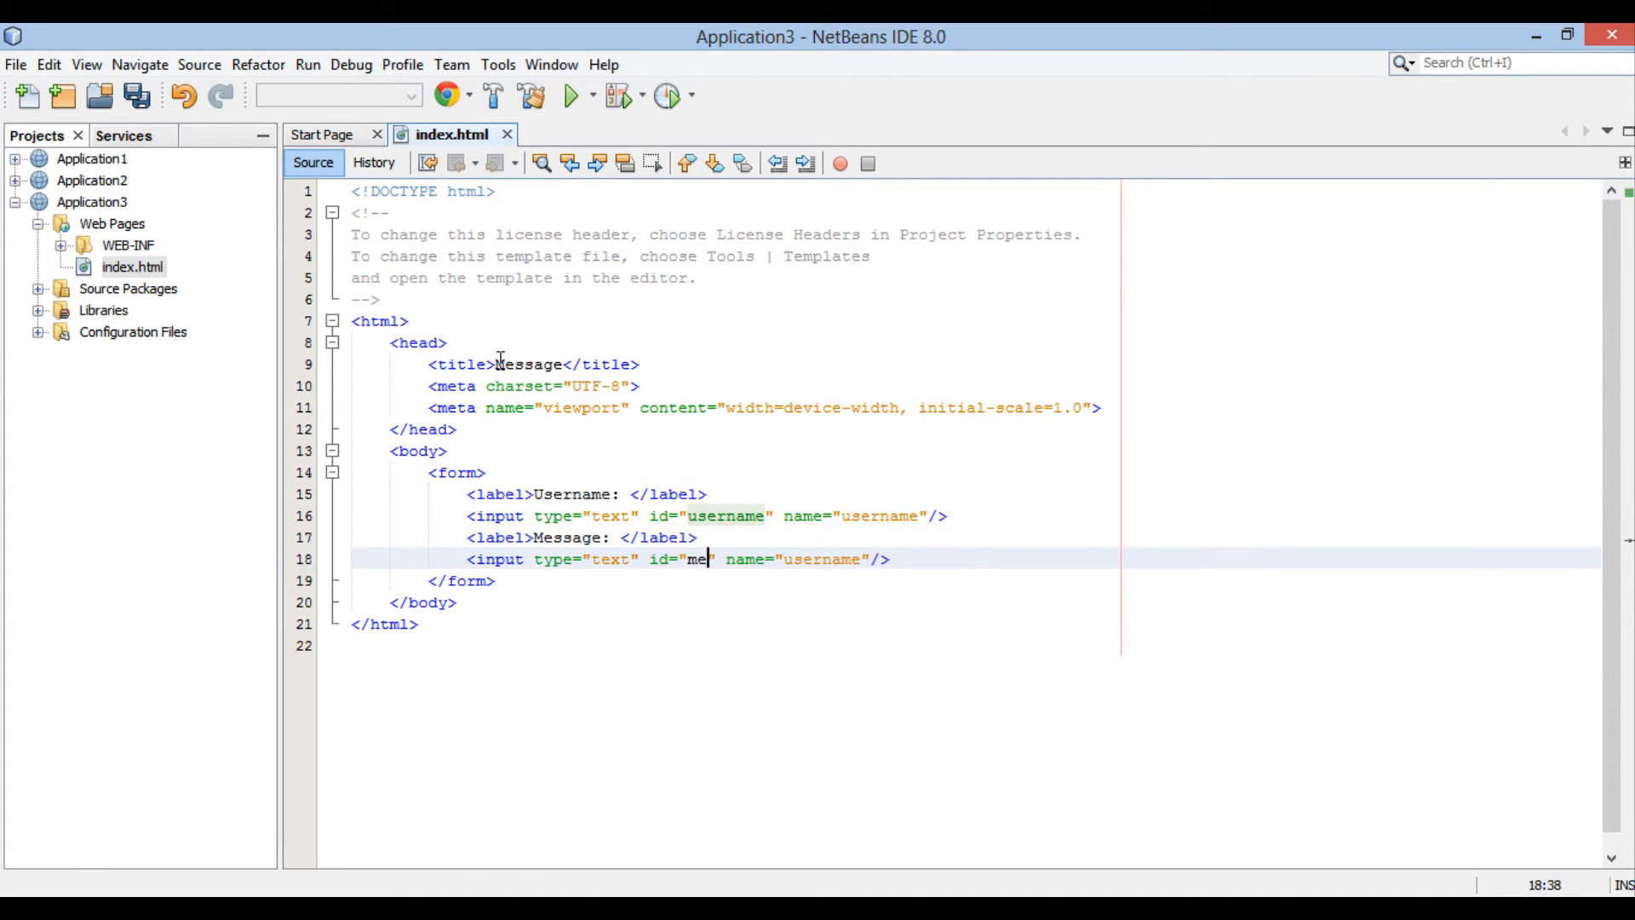
type("ssage")
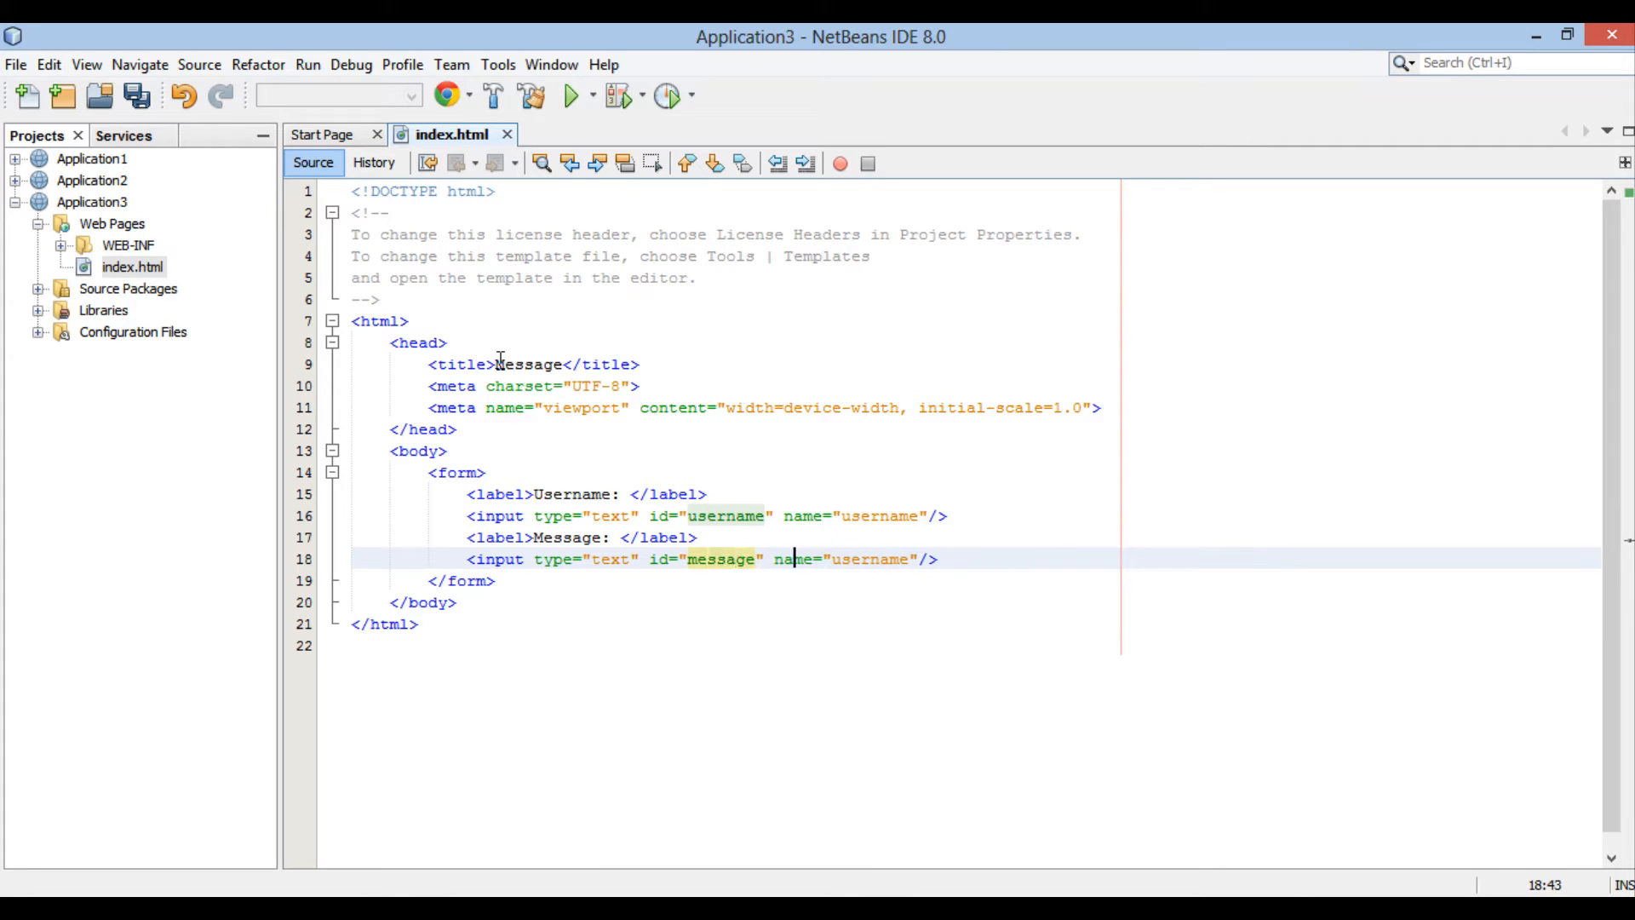
type("m")
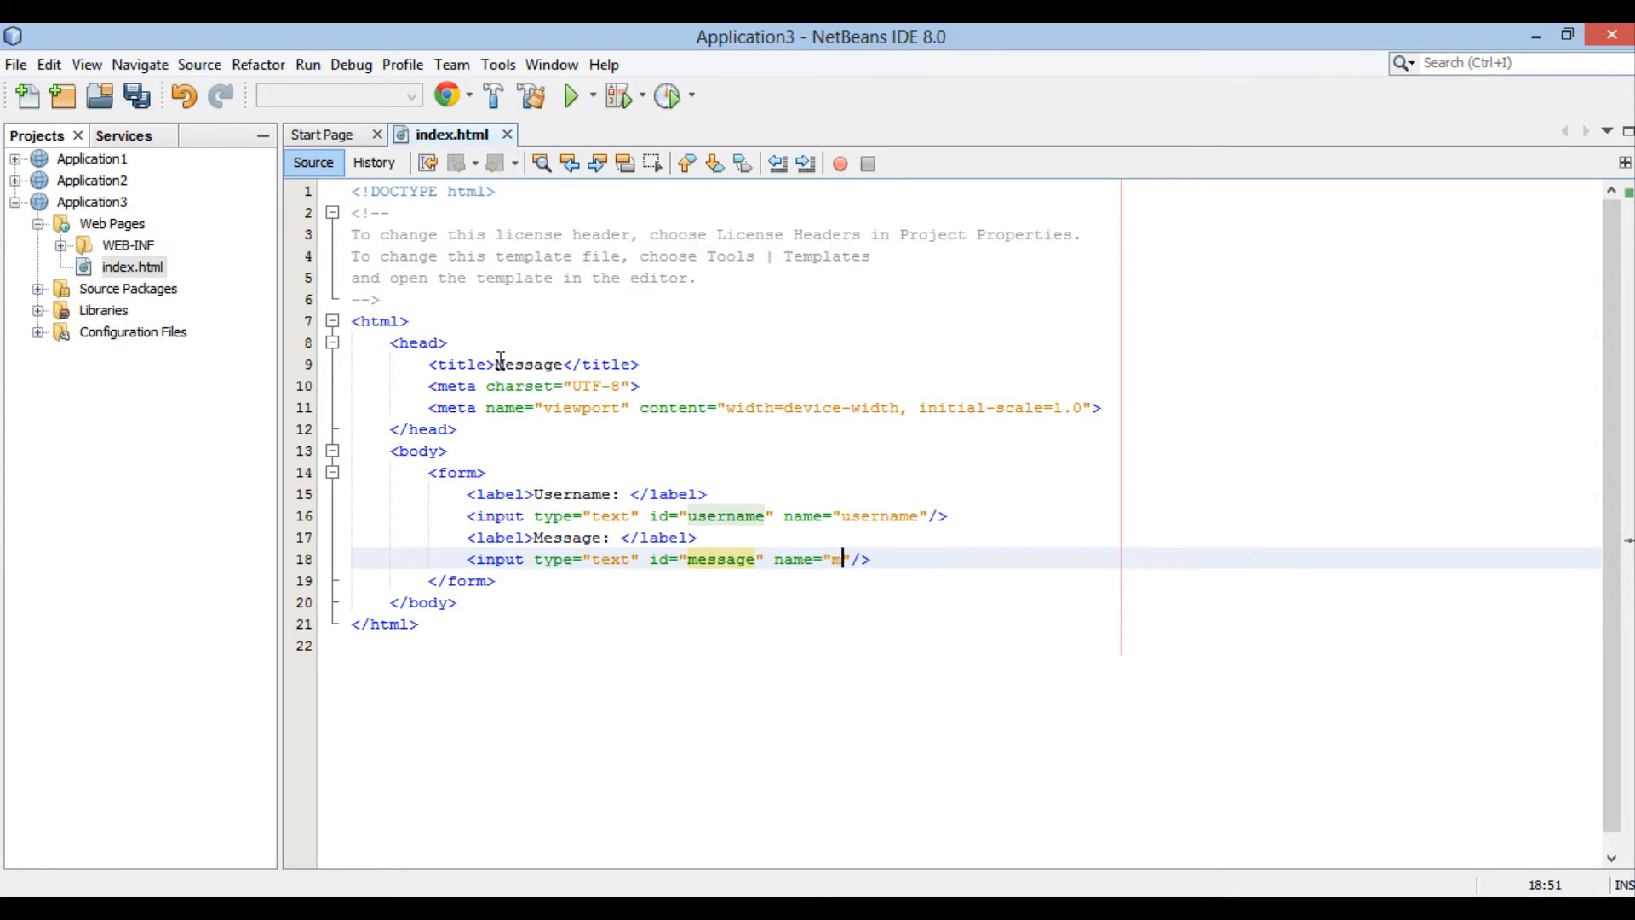
type("essage")
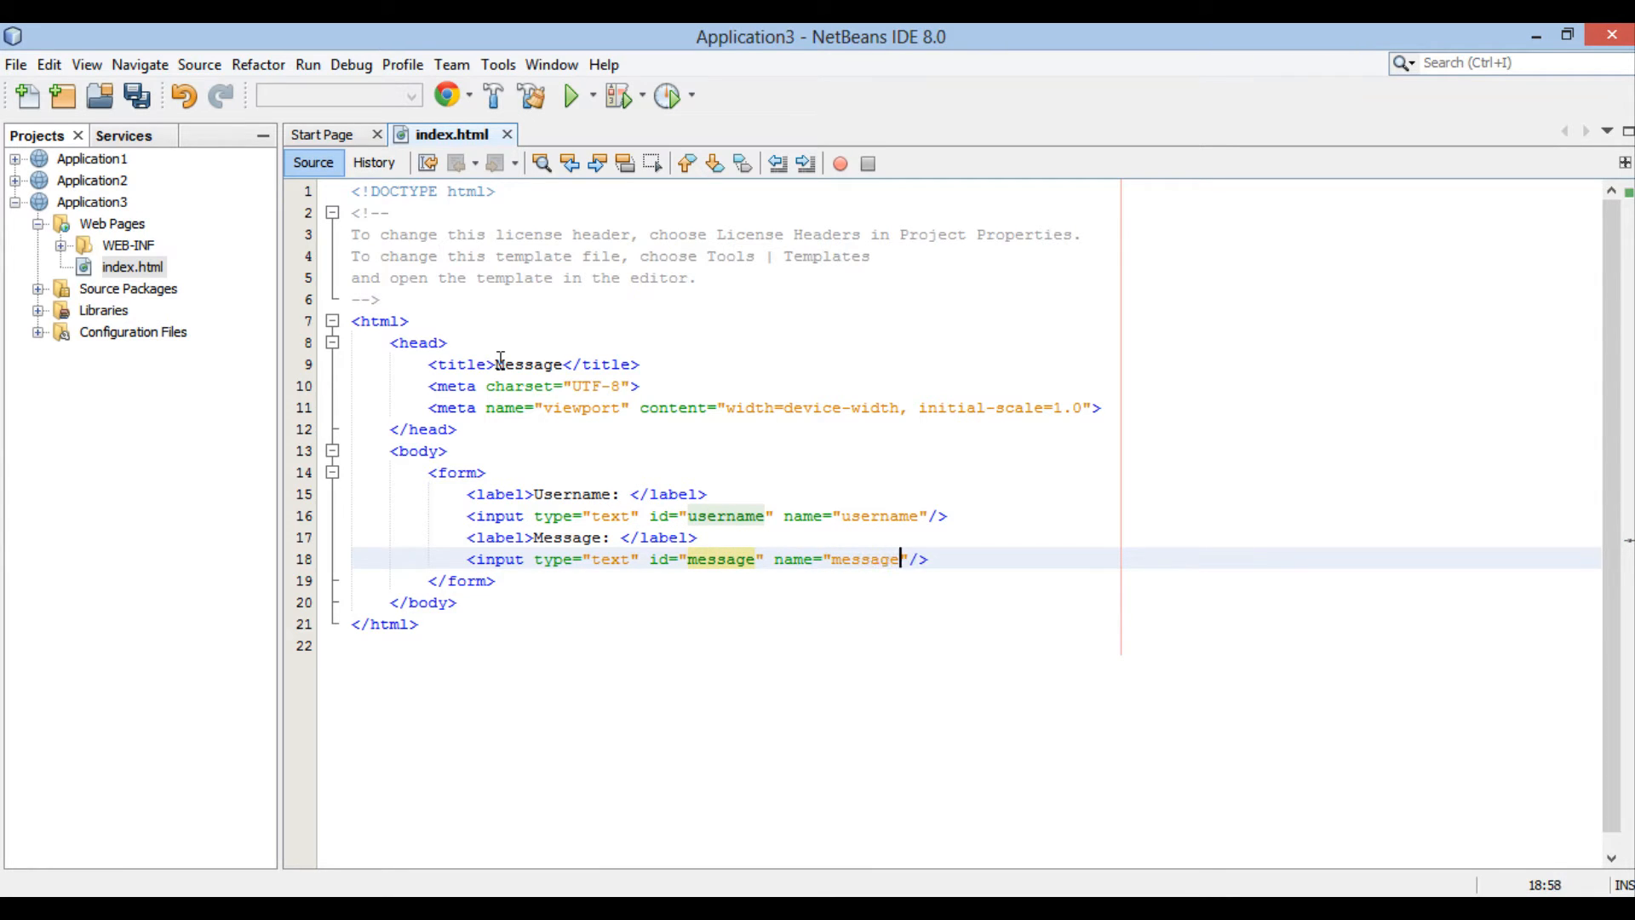
key("ctrl+s")
type("<")
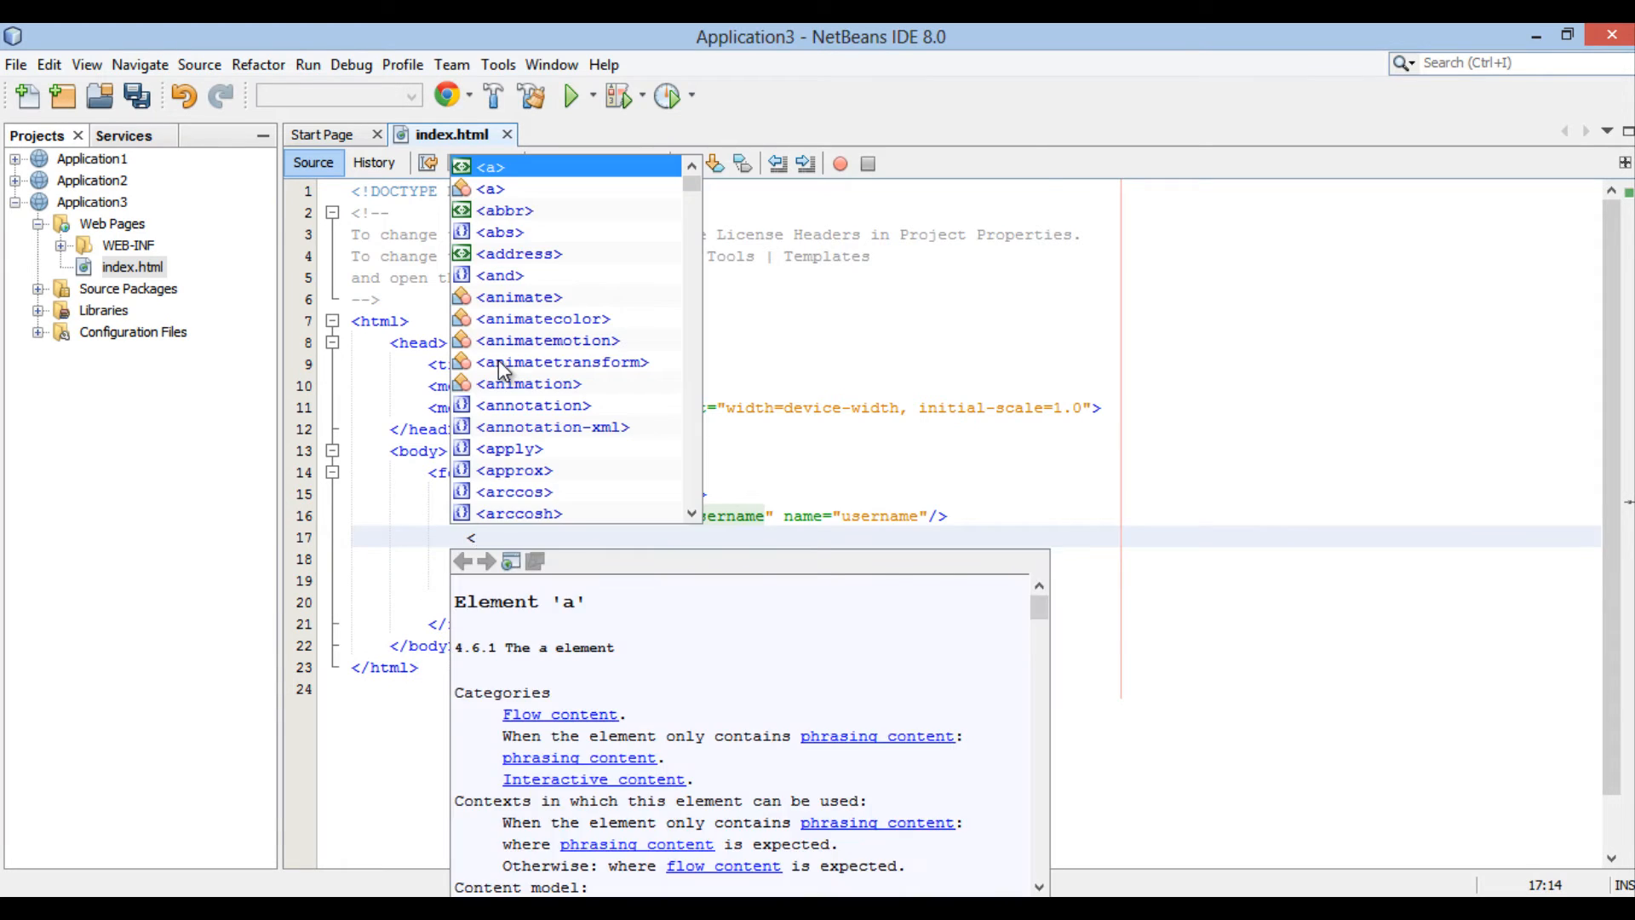
Step: Insert <br> line breaks after the username and message inputs
type("br>")
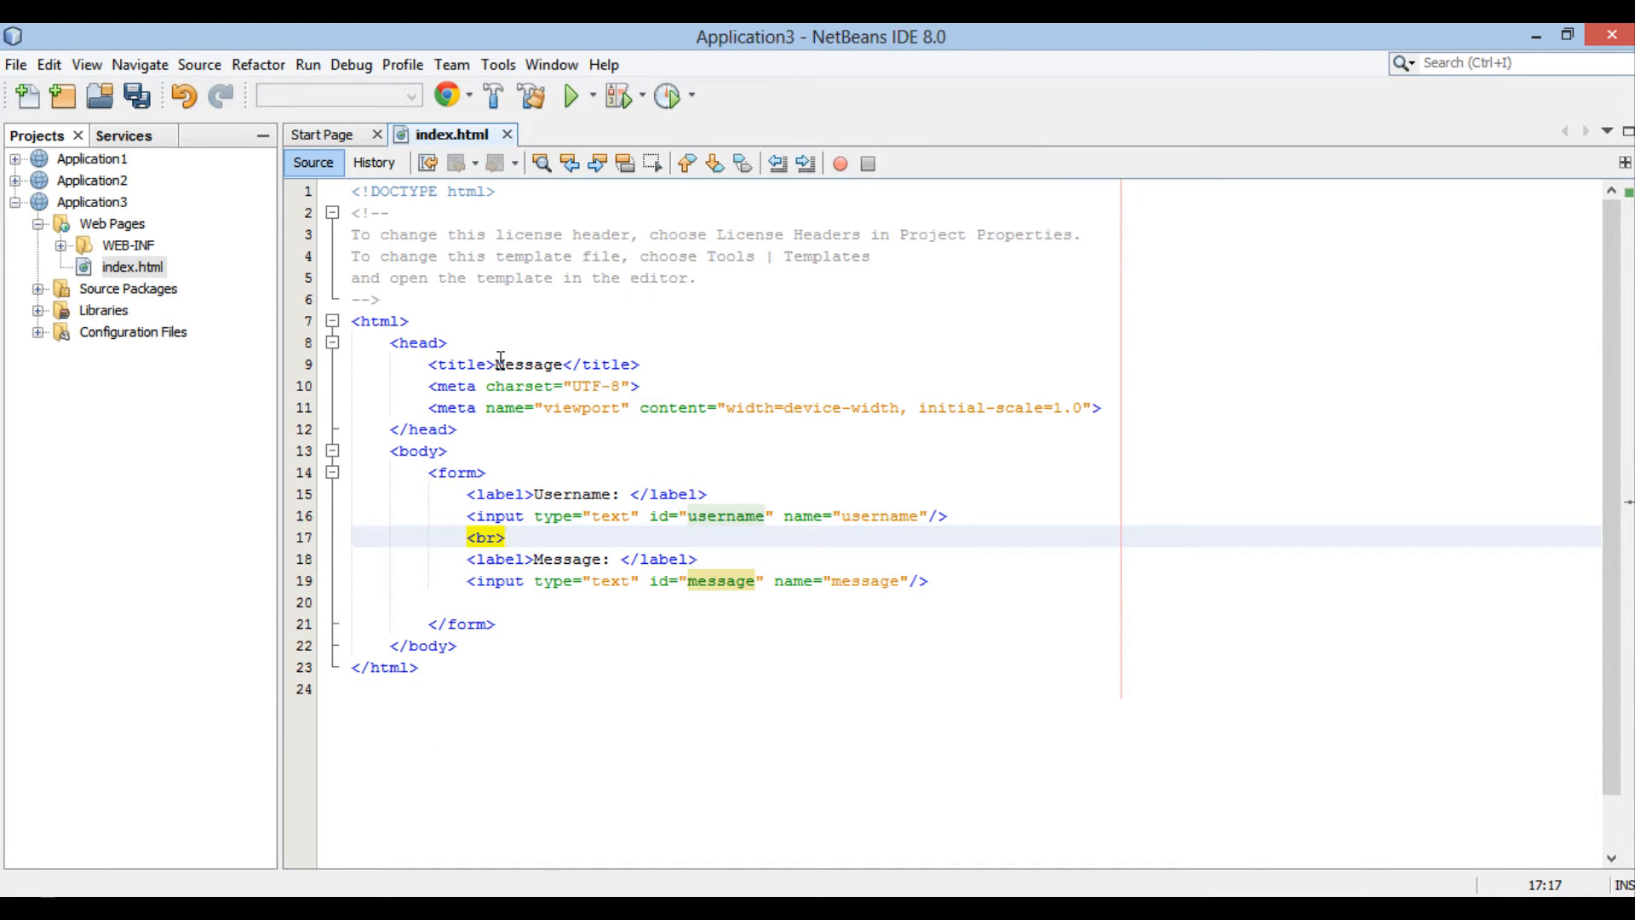
double_click(486, 538)
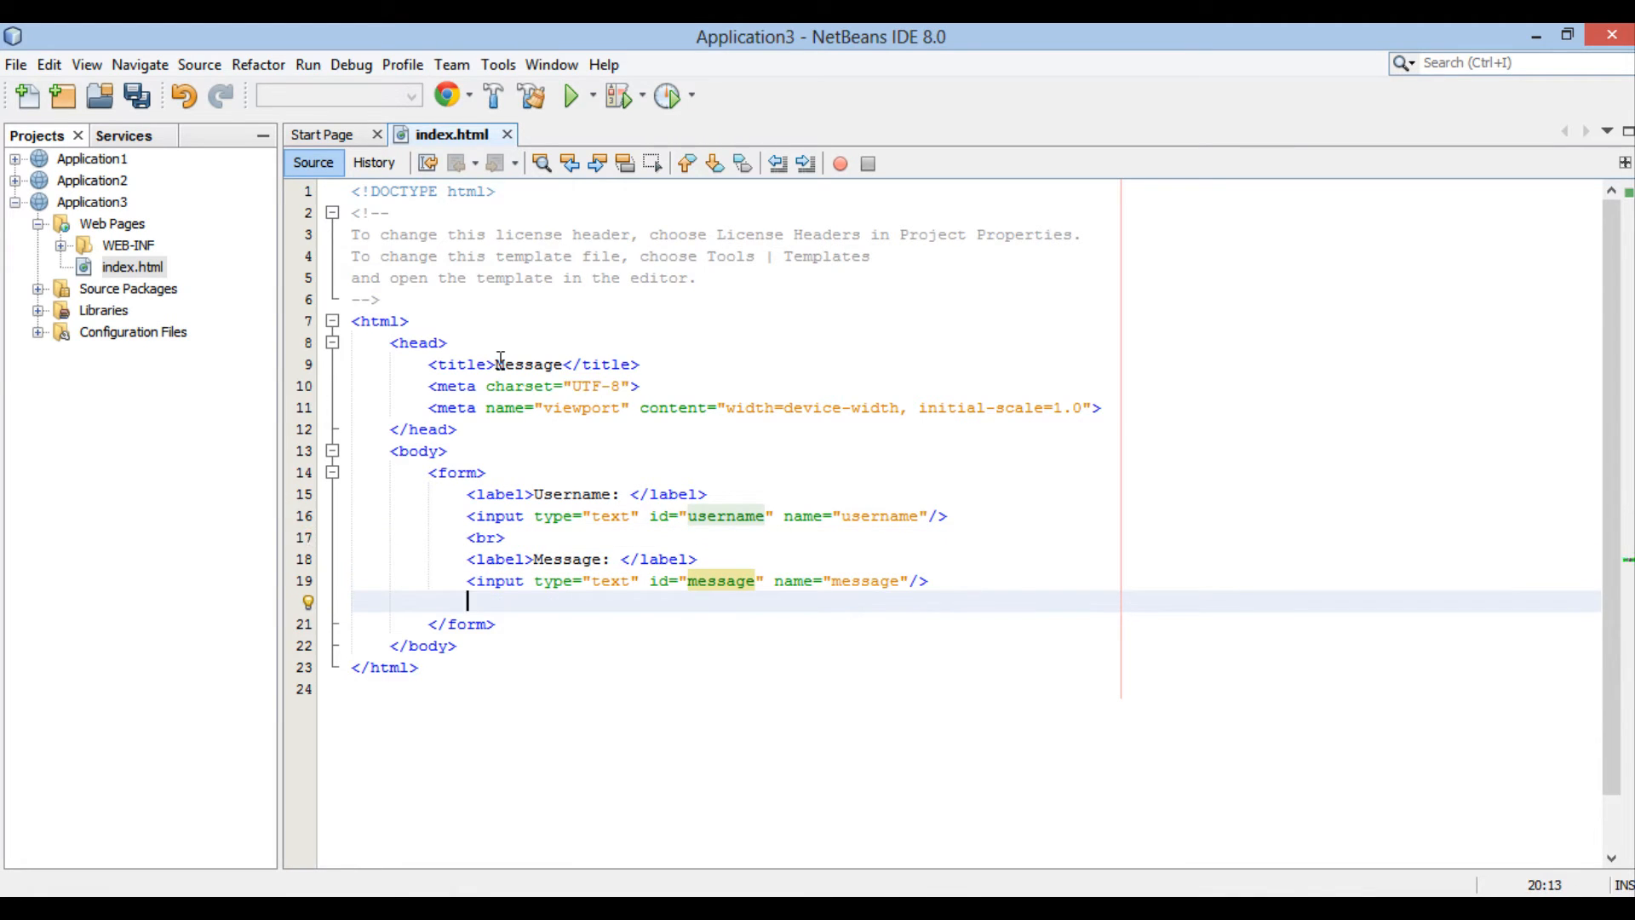
type("<br>")
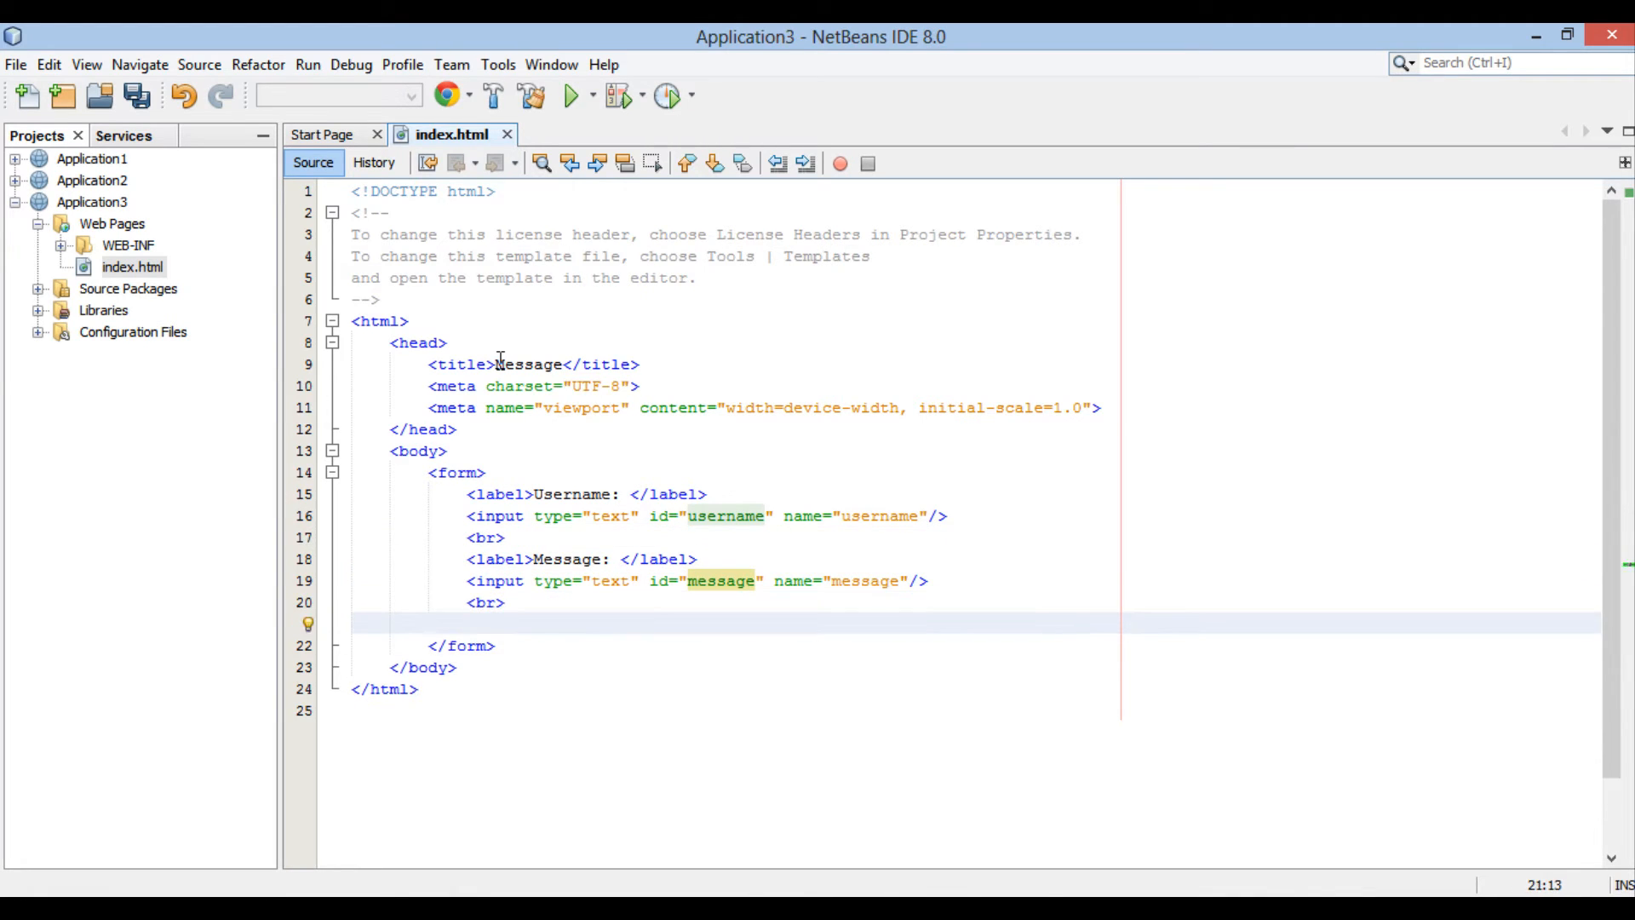
Step: Add <input type="submit" value="Submit"/> at the end of the form
type("<input")
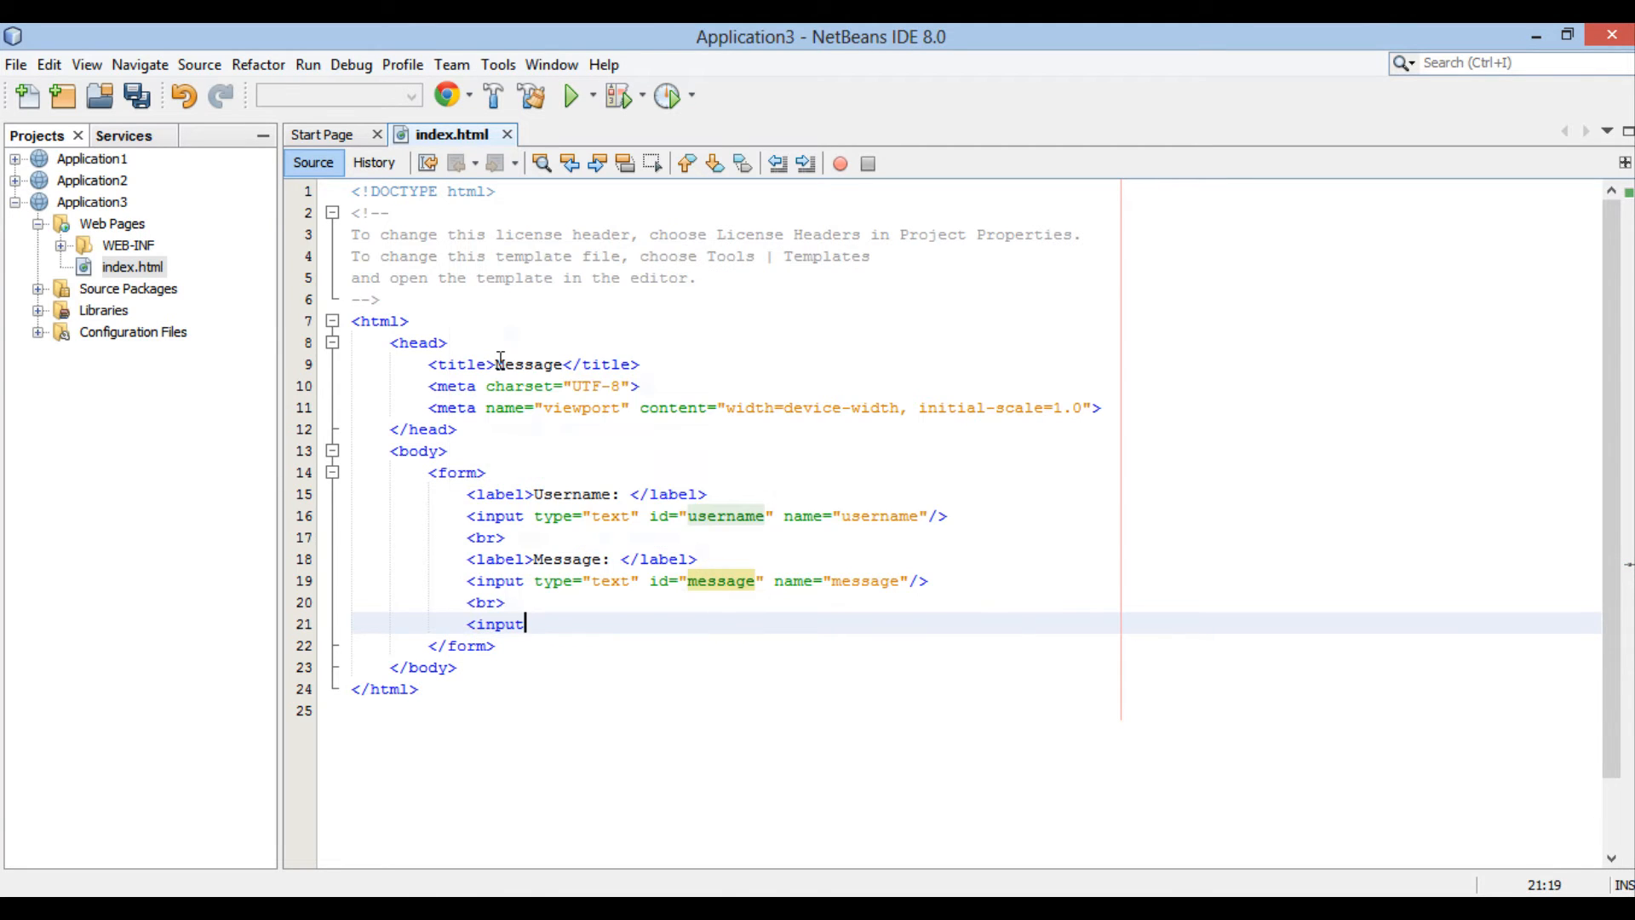
type("type=\"submit\" value=\"")
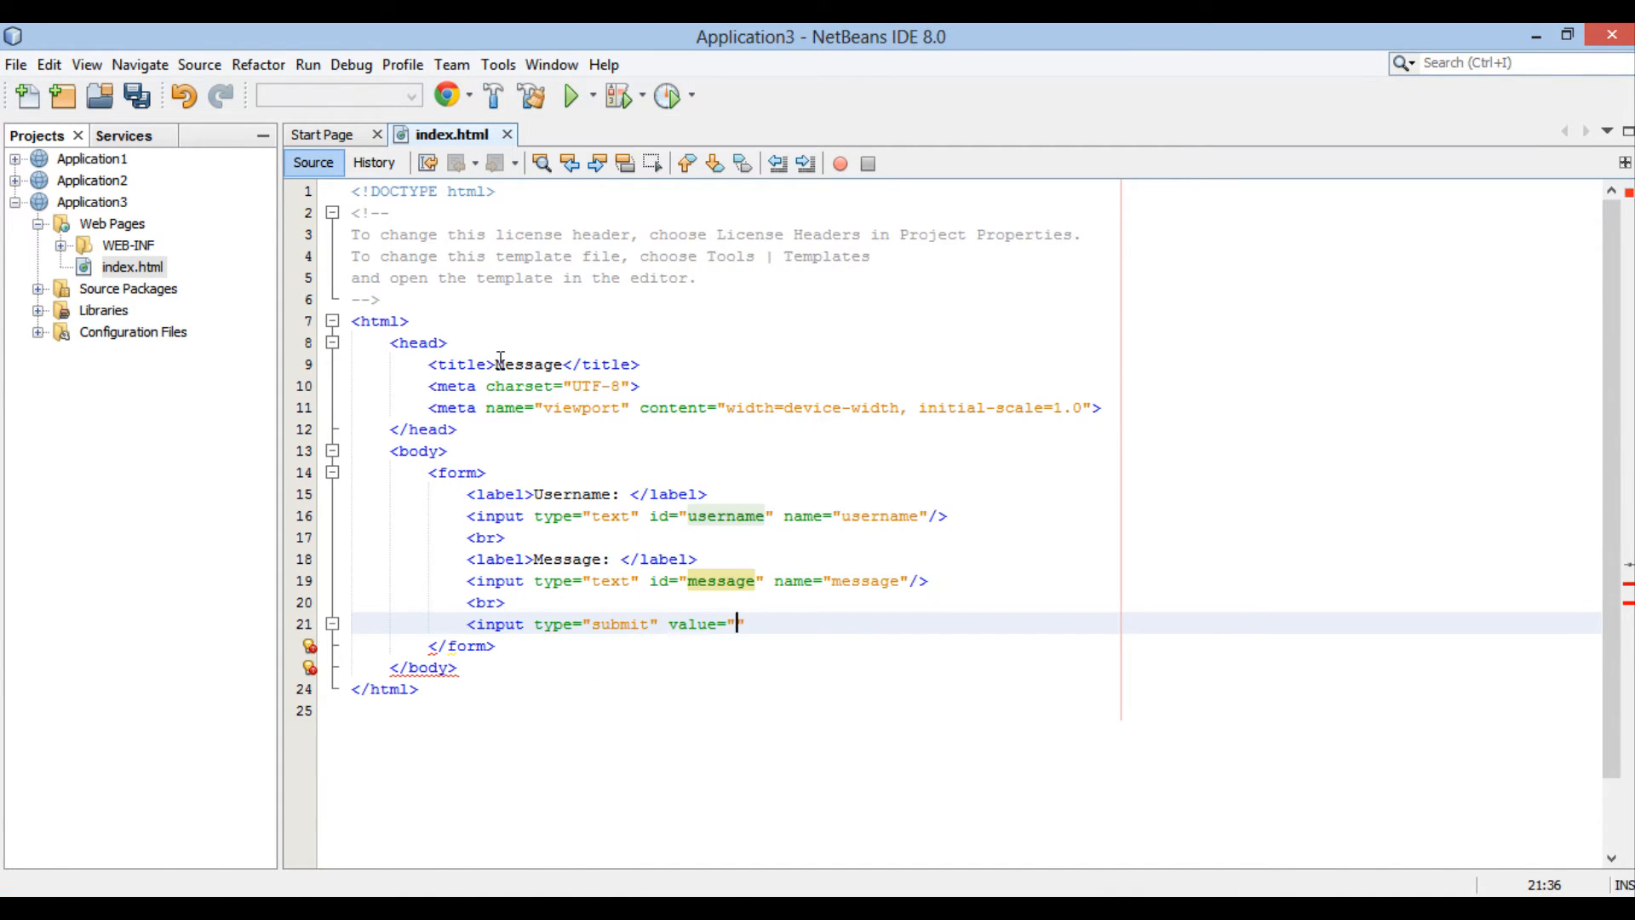
type("\"")
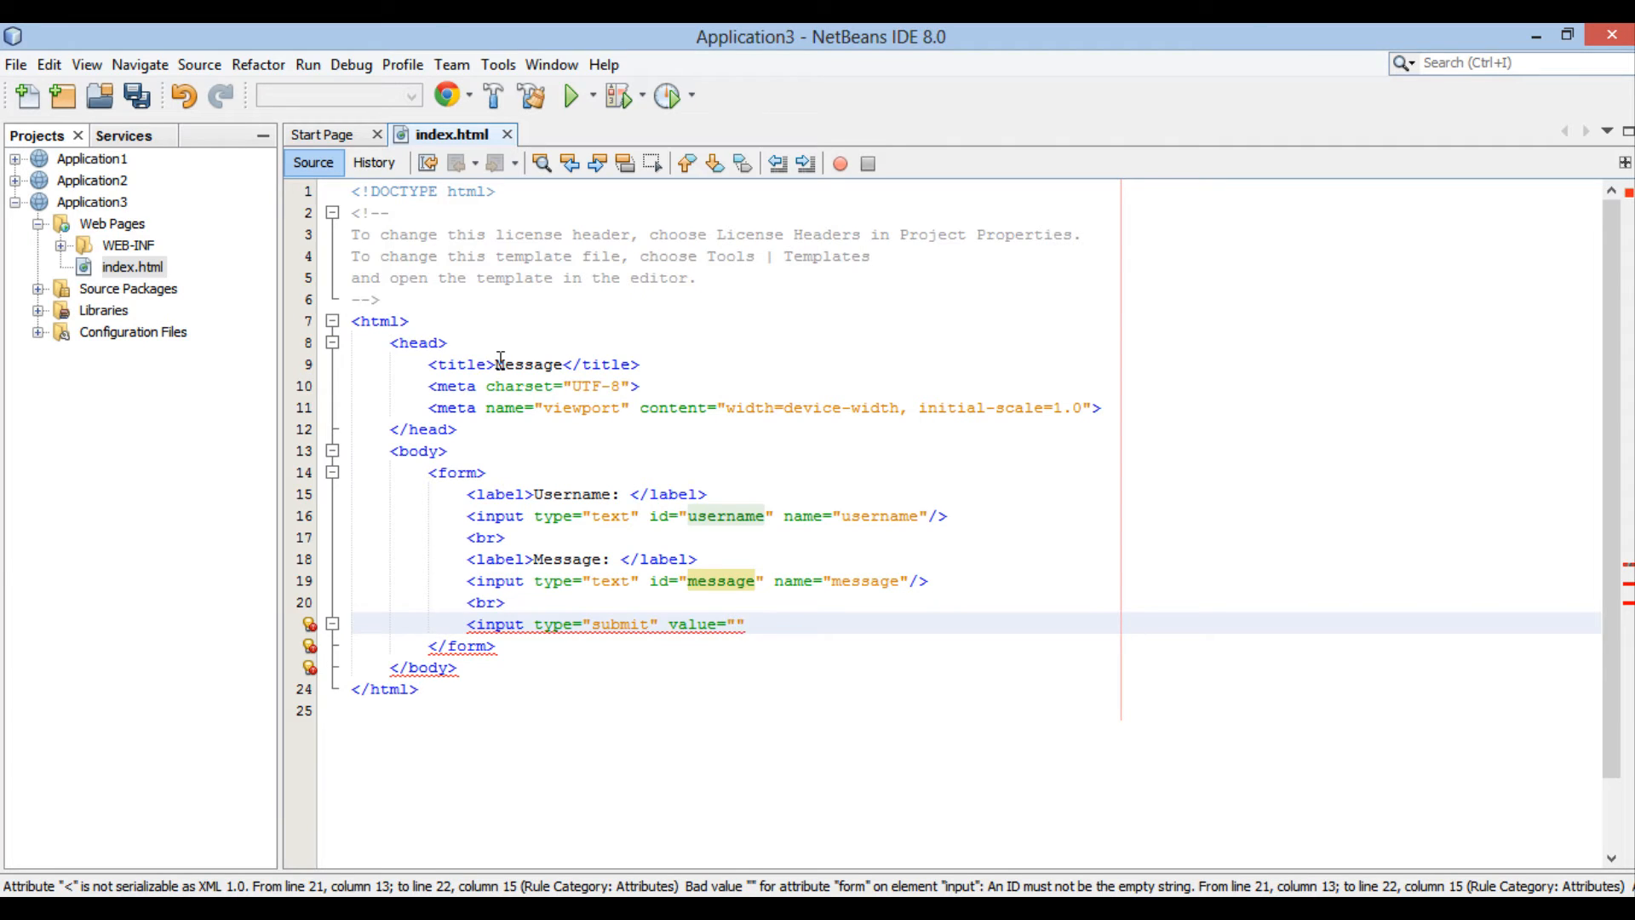
type("Submit")
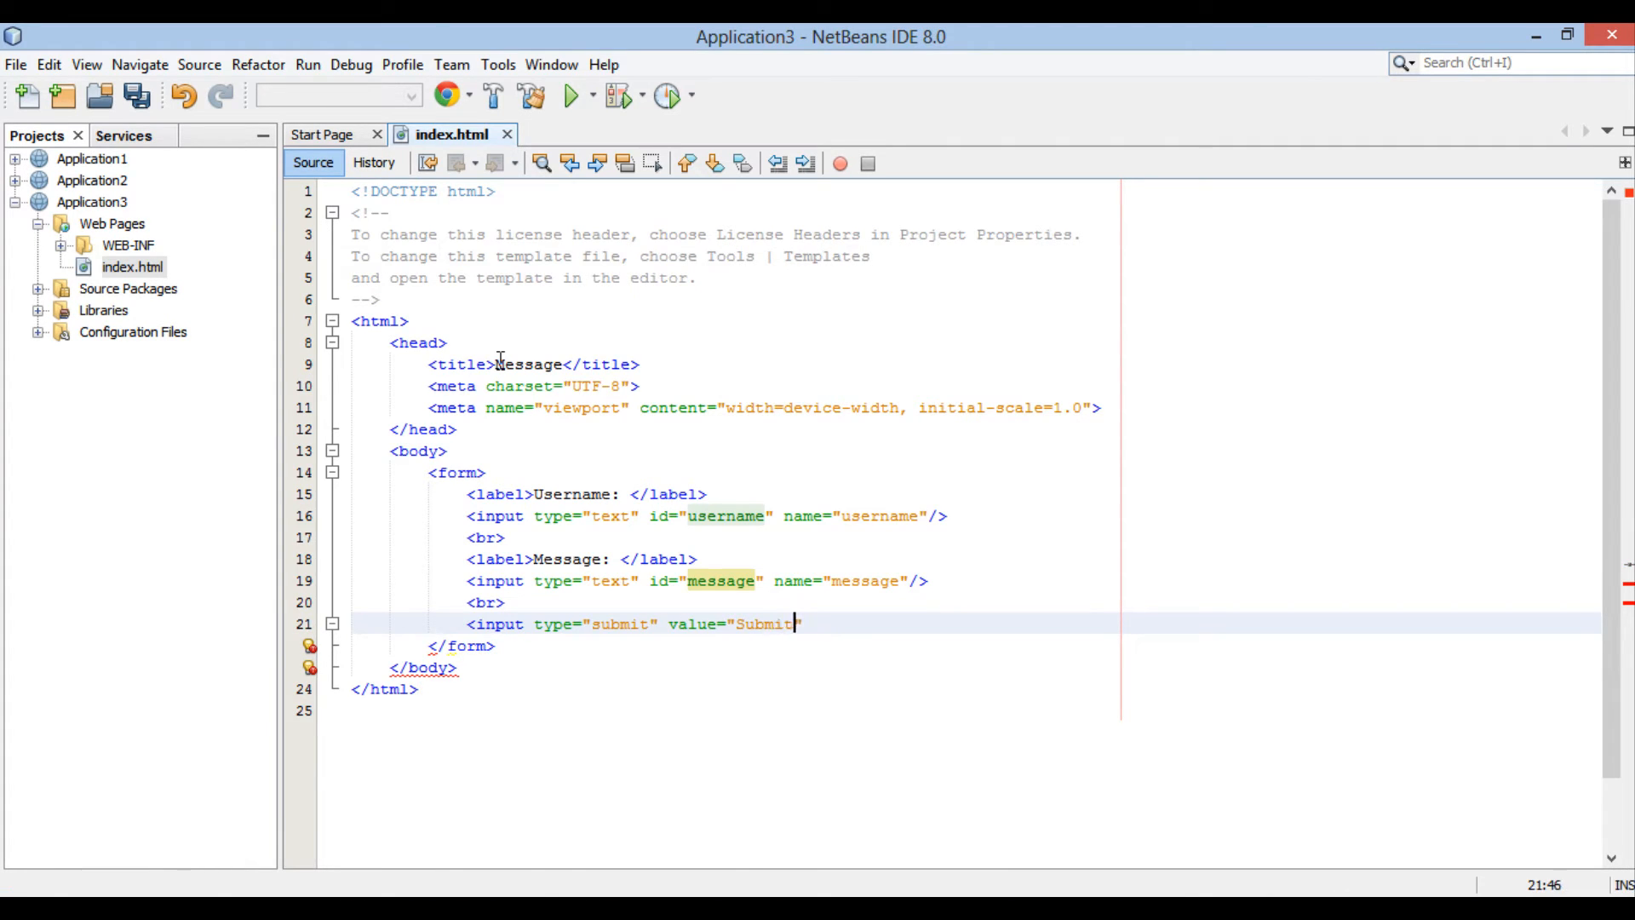
type("\"/>")
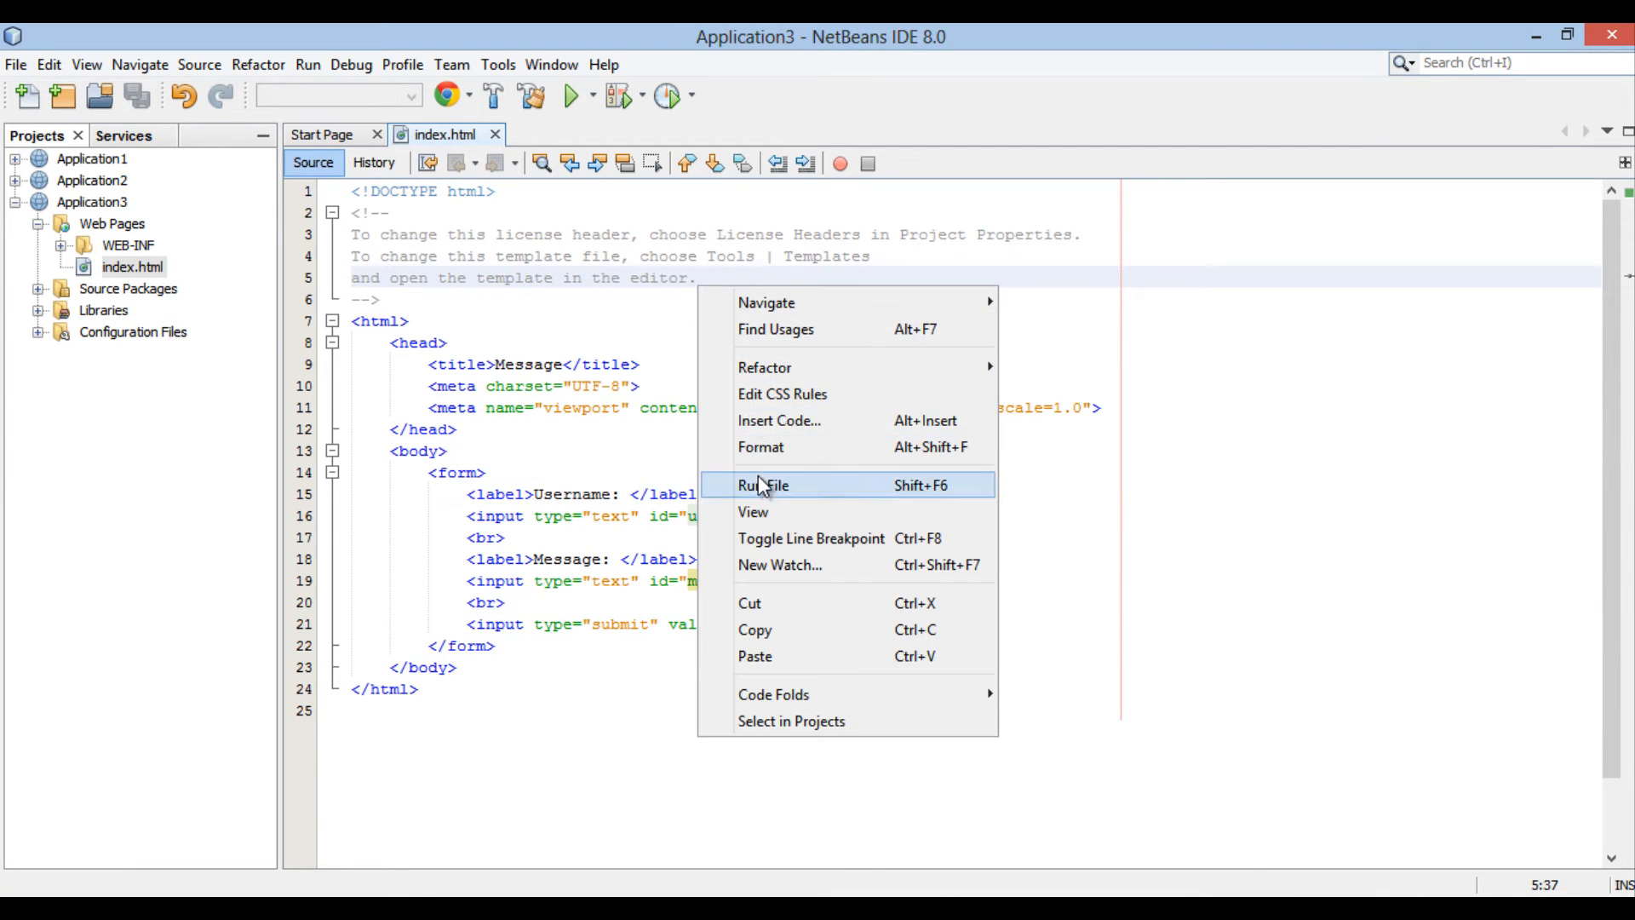
Step: Run index.html so the form opens in the browser
left_click(762, 485)
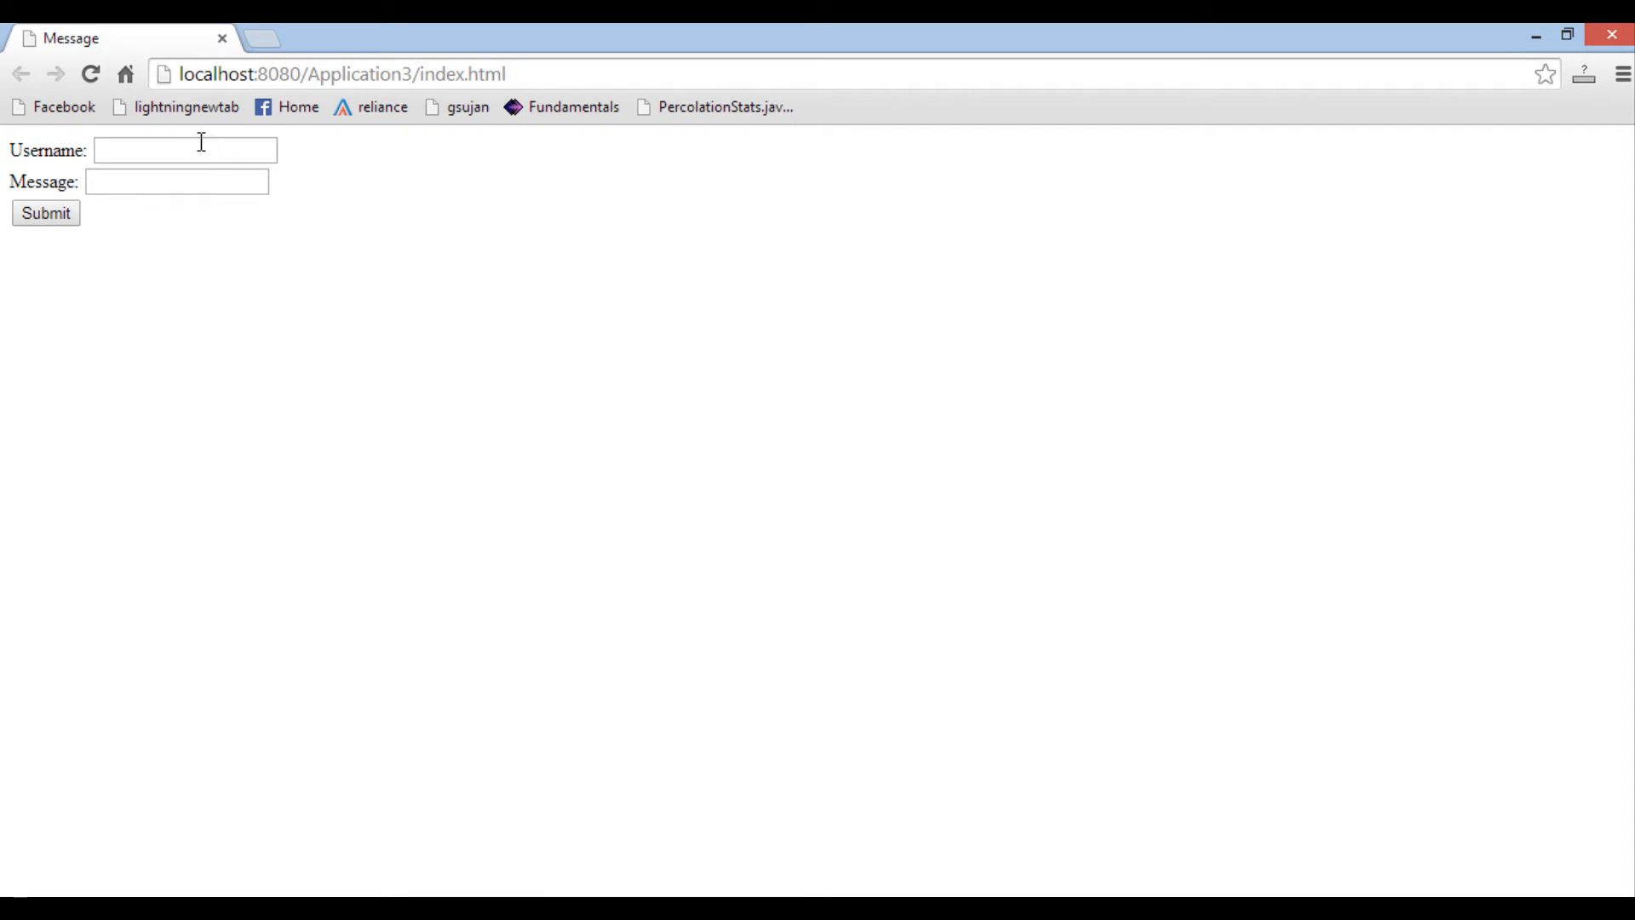
Step: Enter username 'Hubberspot' and message 'How are you ?' in the form and submit it
left_click(177, 181)
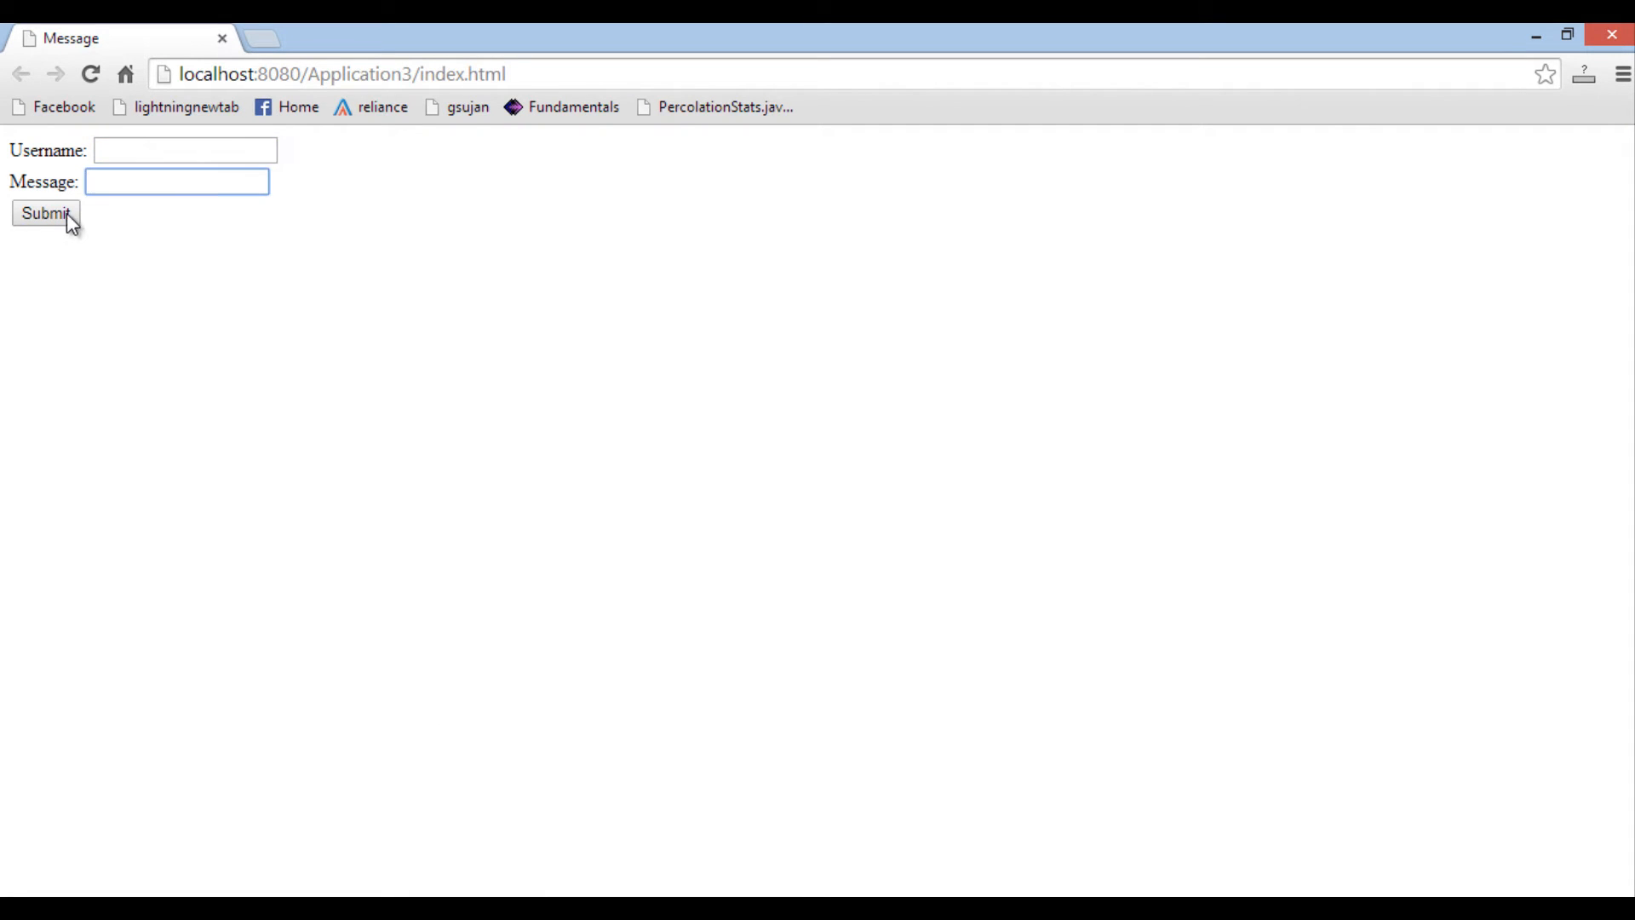
left_click(185, 150)
type("Hubber")
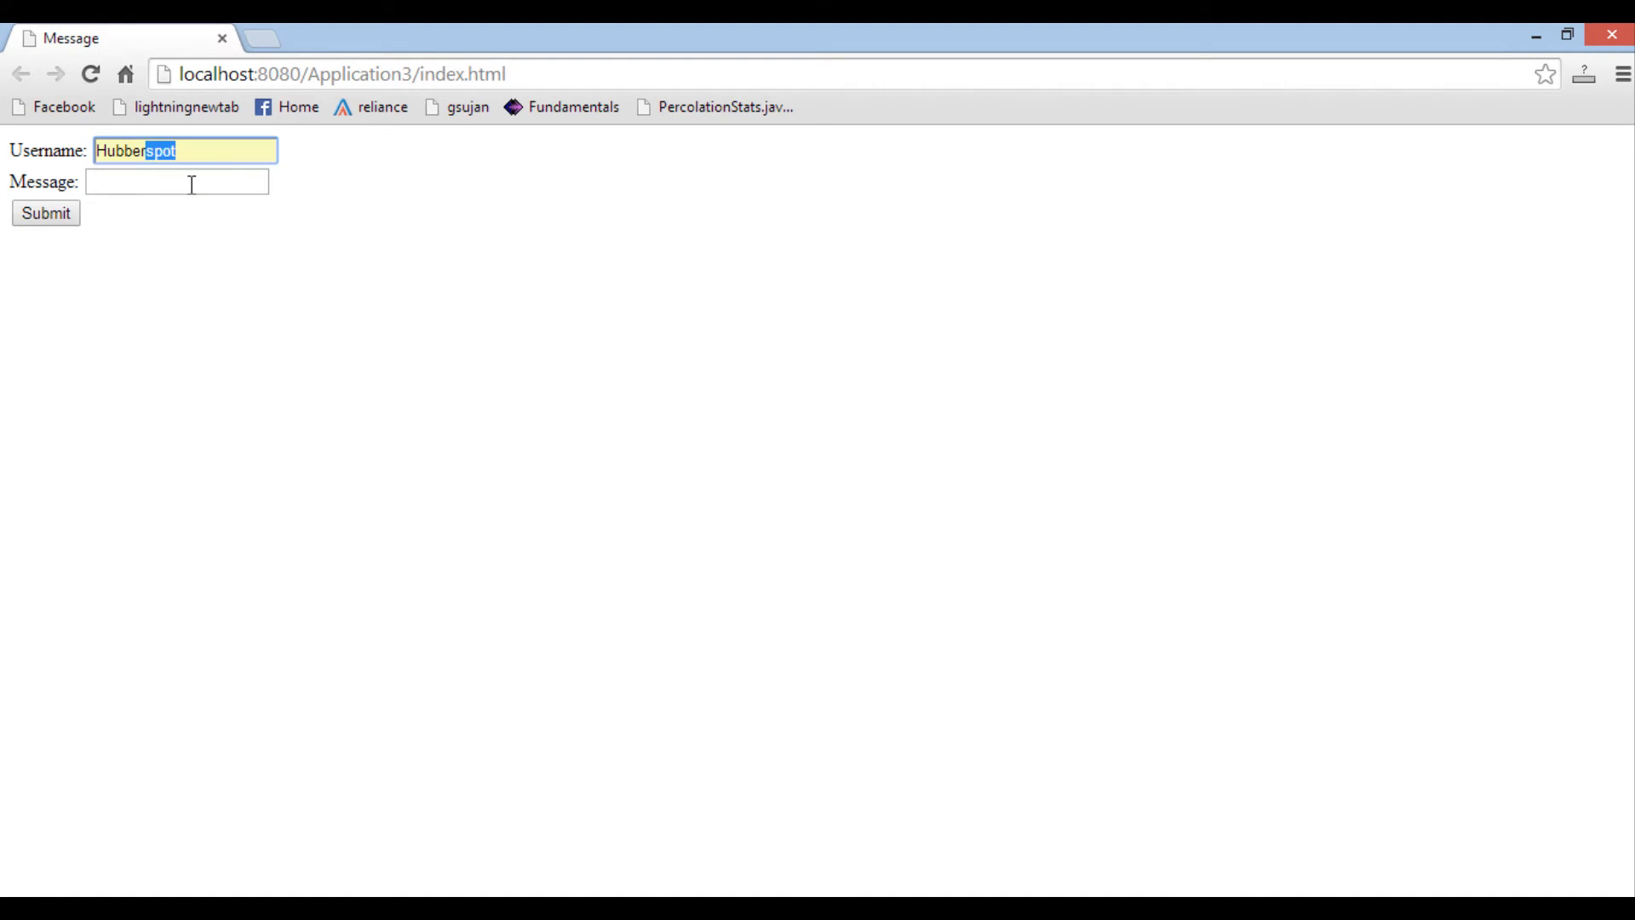
left_click(176, 182)
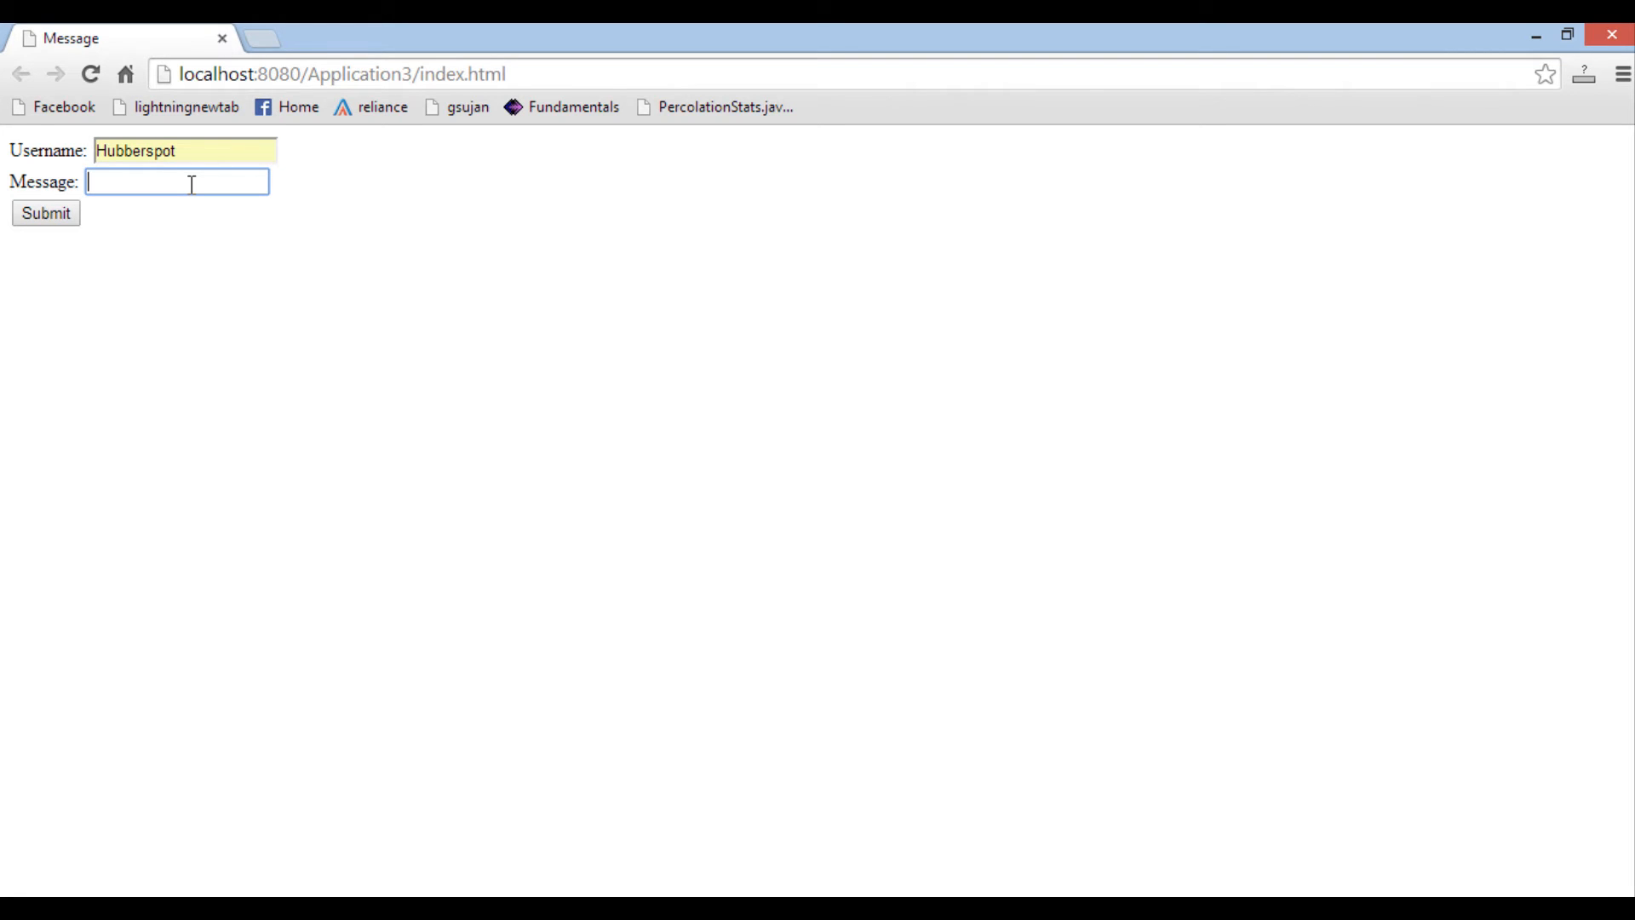
type("How are")
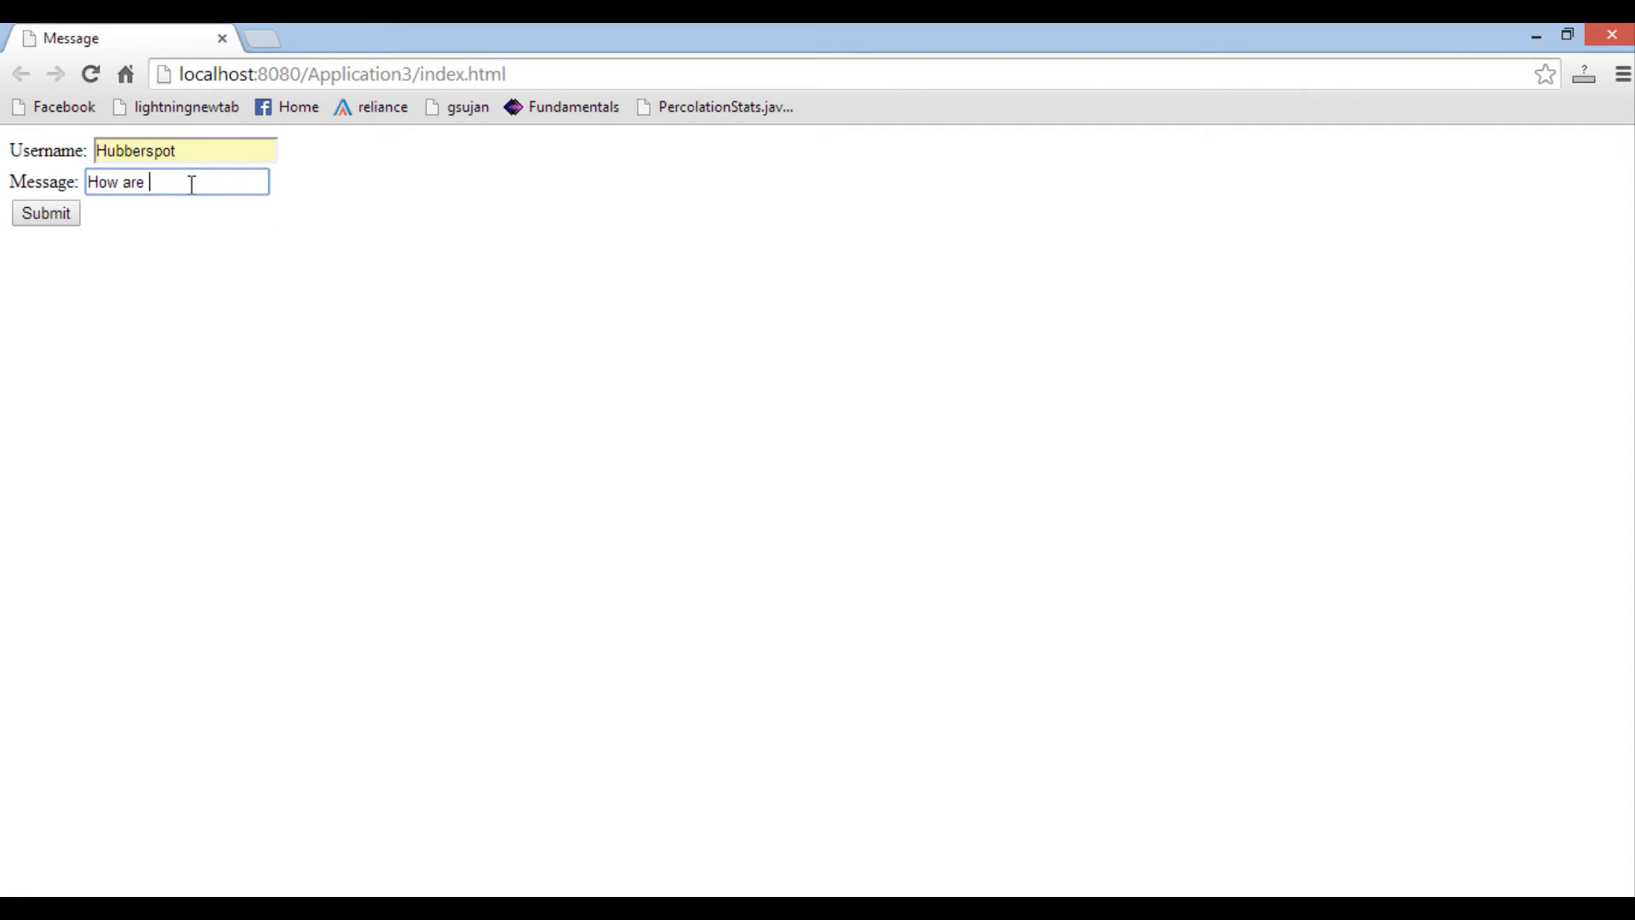
type("you ?")
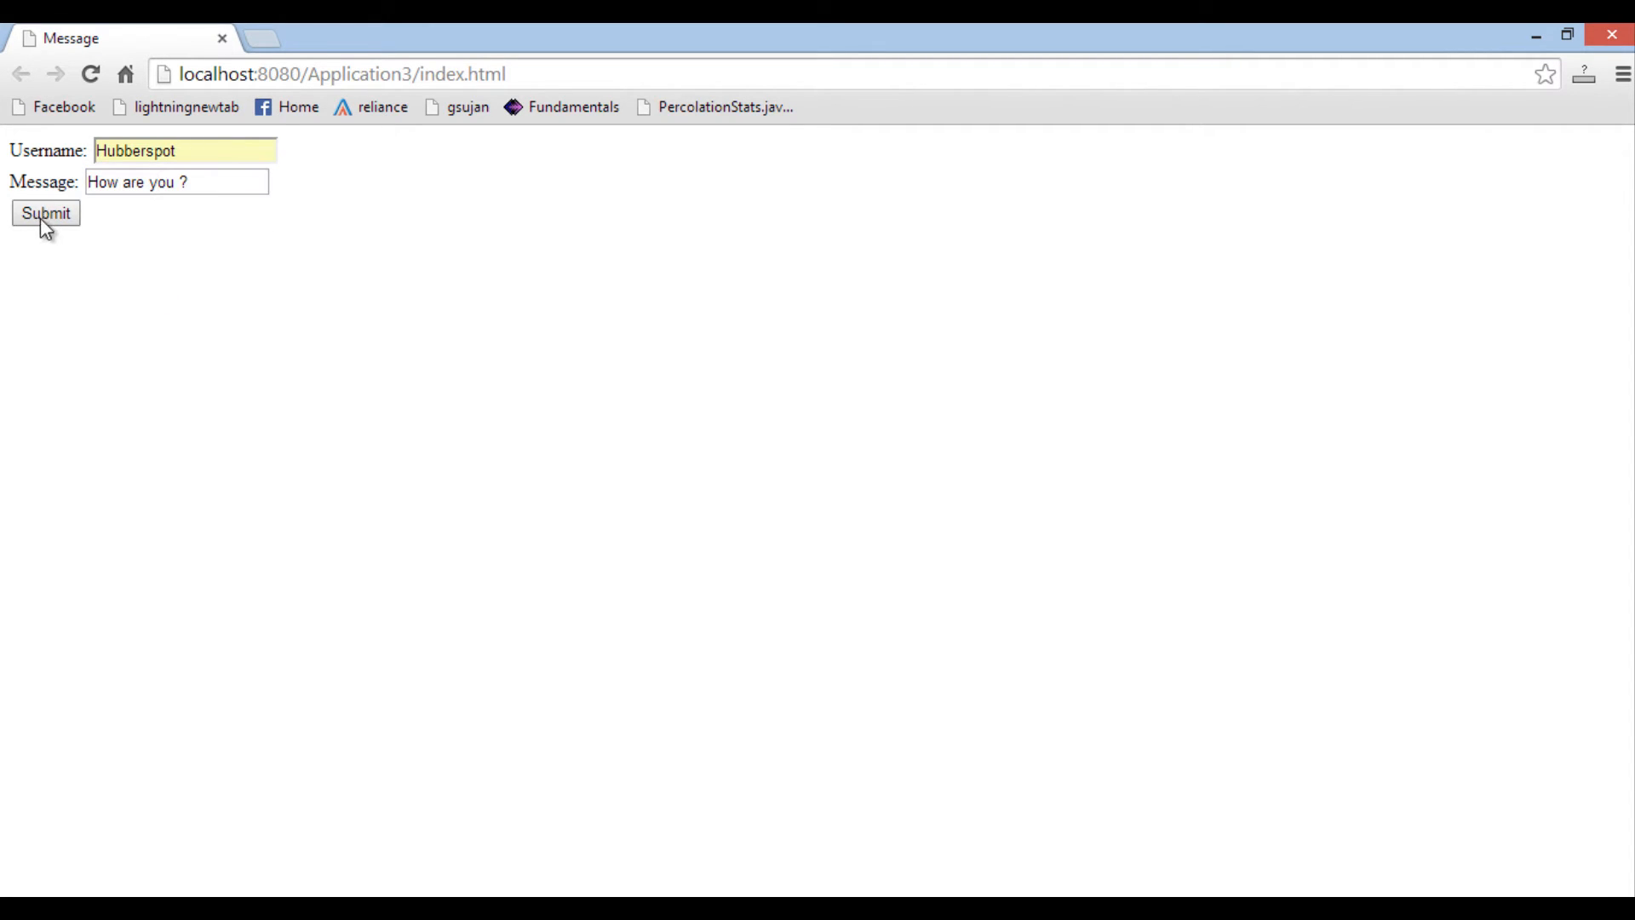
left_click(46, 213)
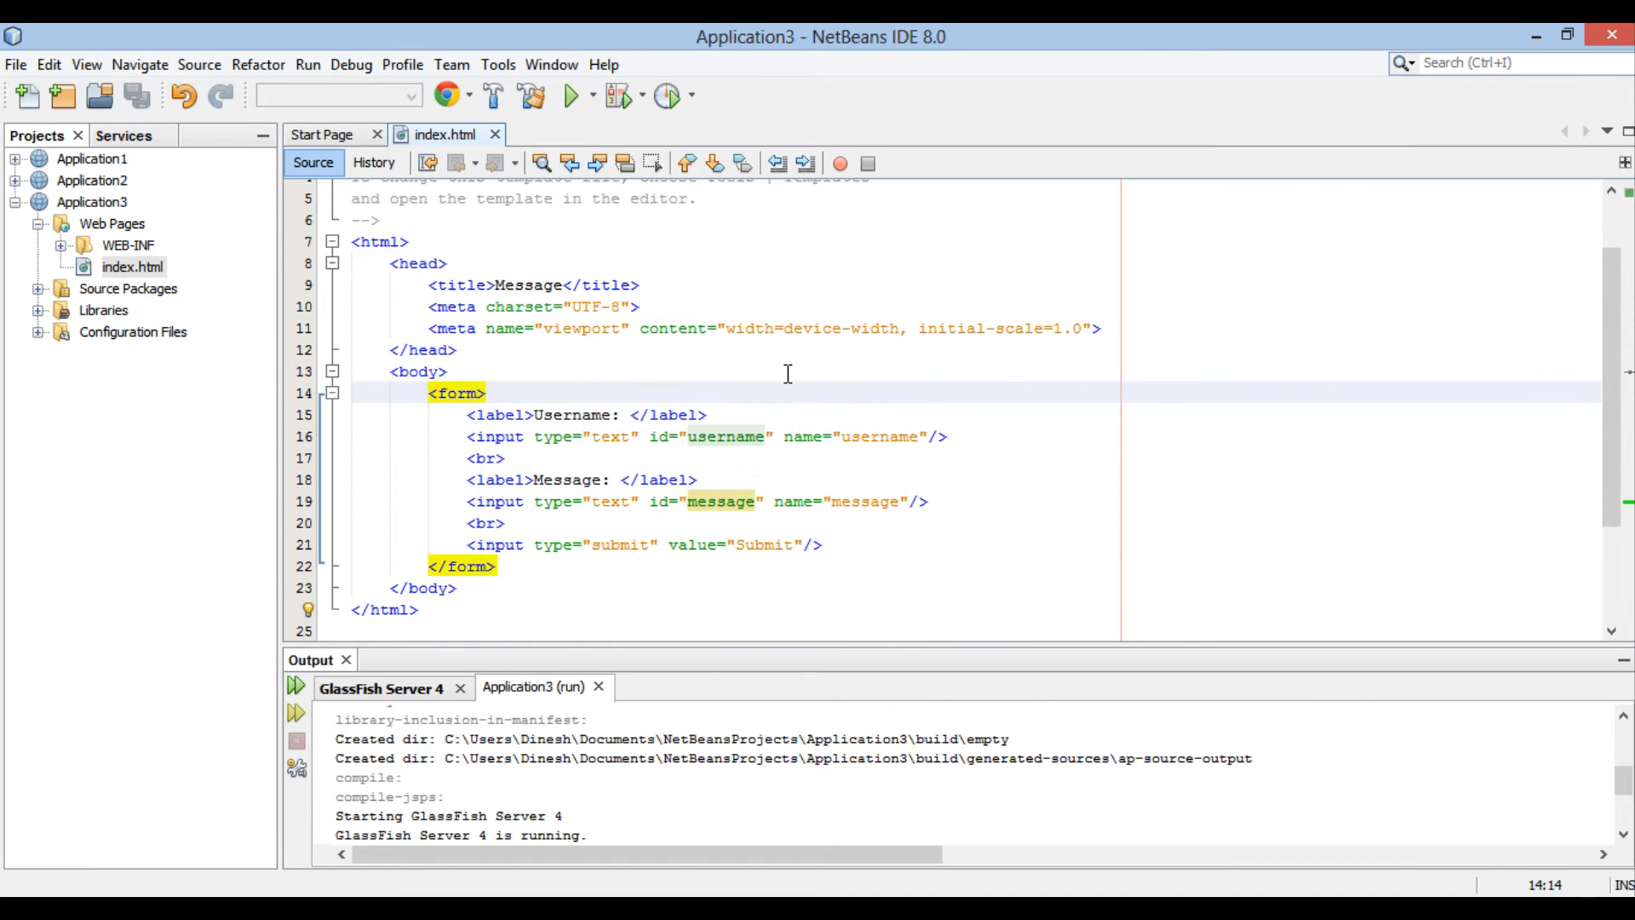
Step: Add method="POST" to the <form> tag in index.html
type("method=\"\"")
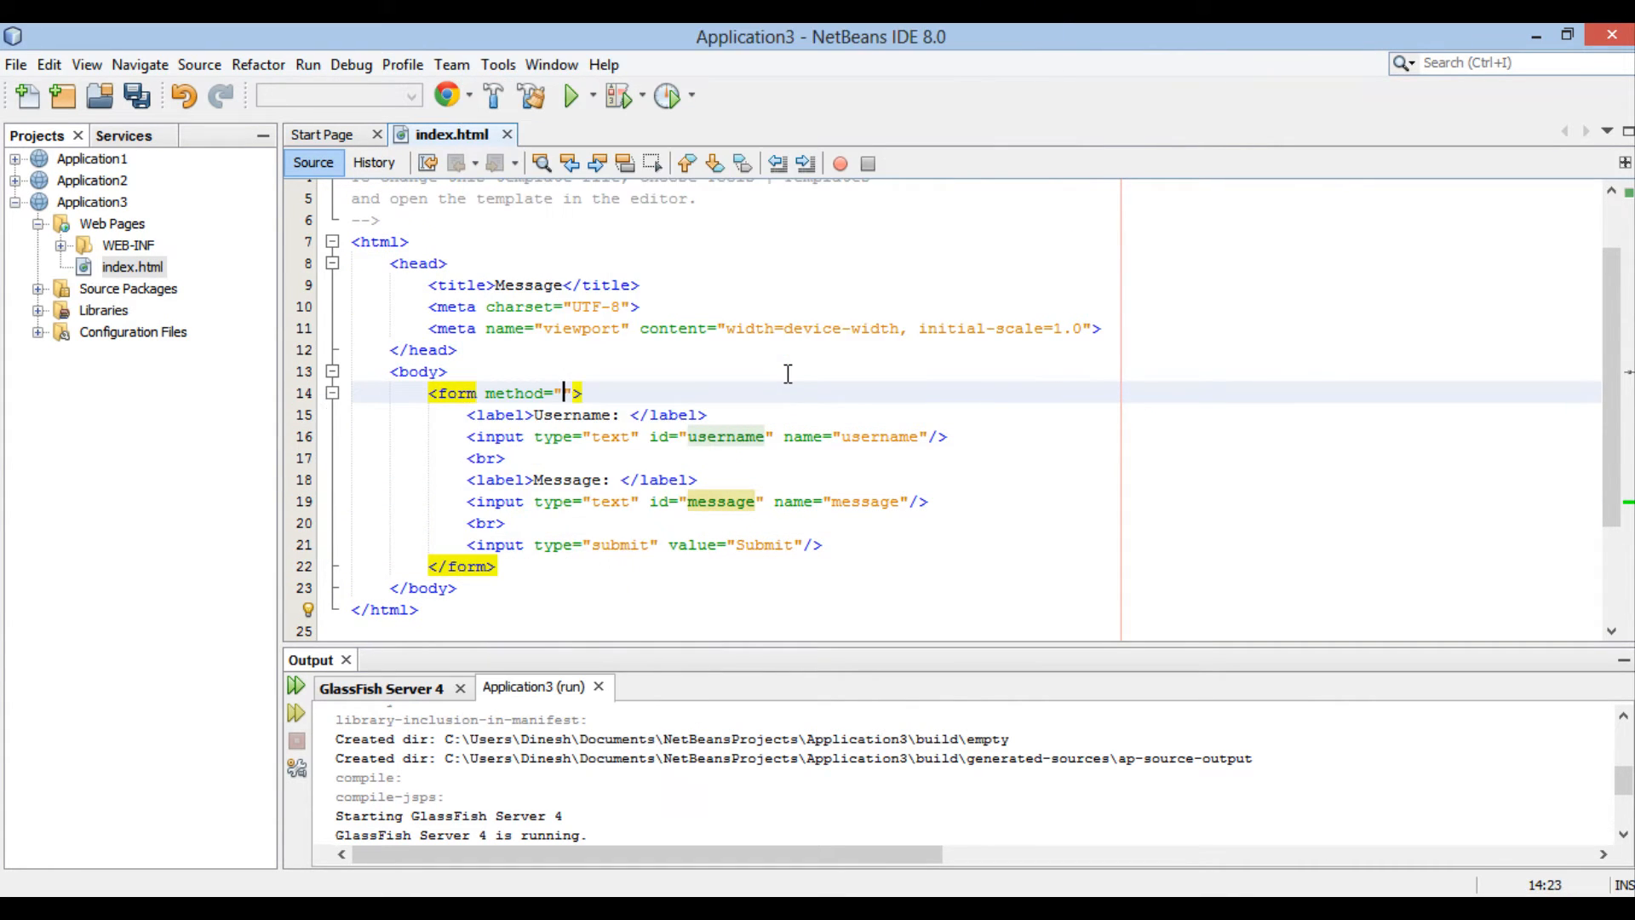
type("POST")
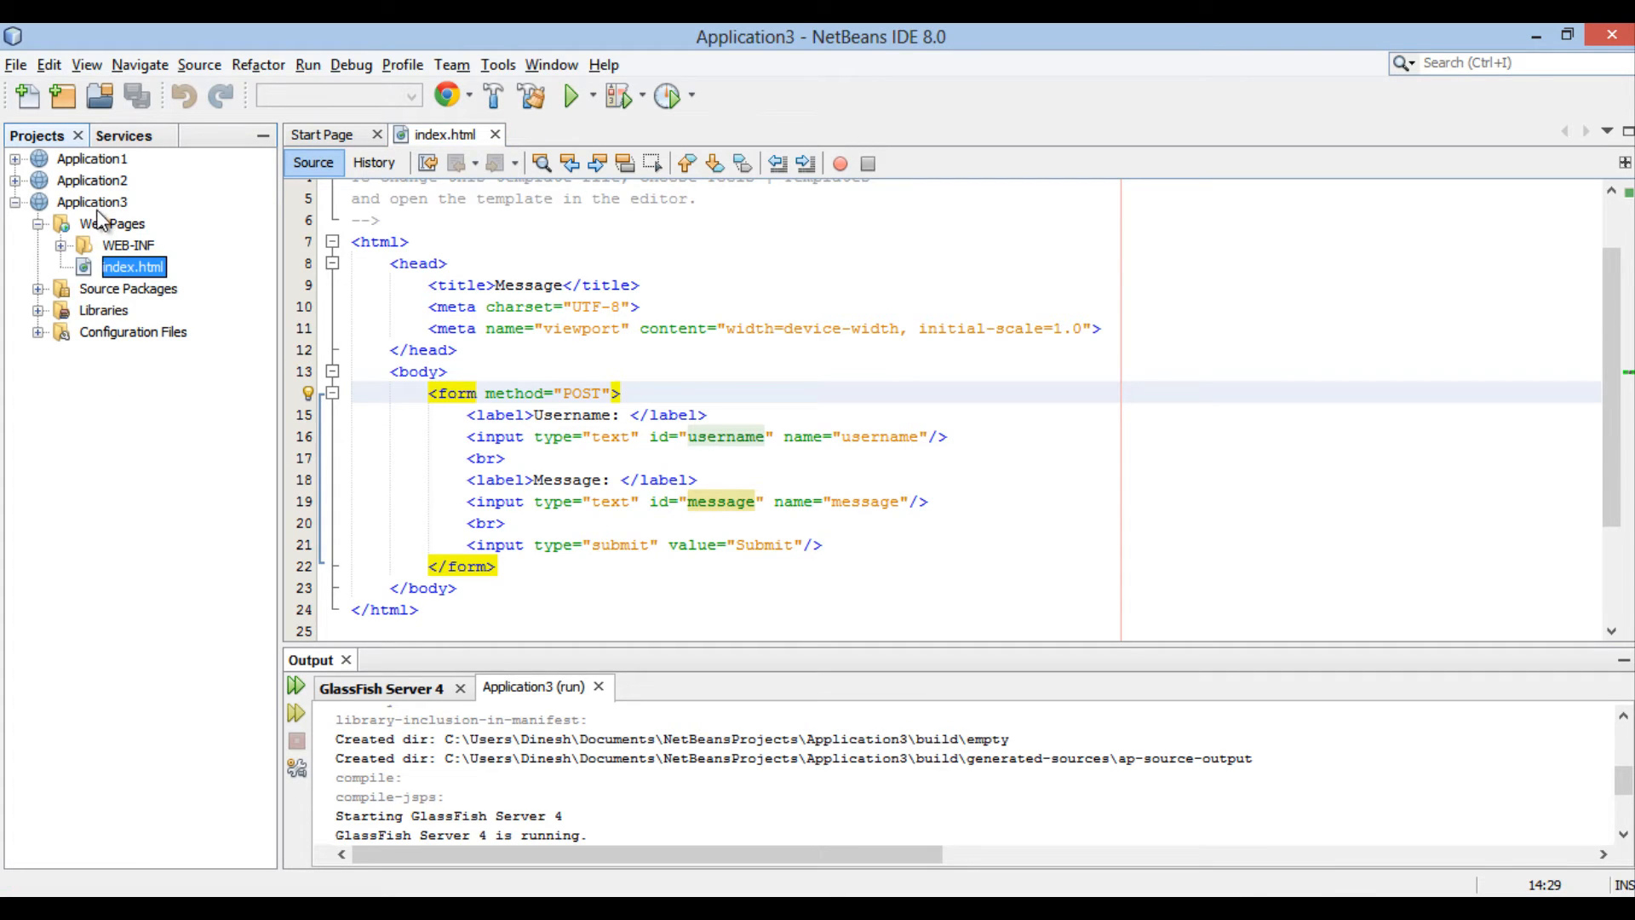
Step: Create servlet MessageServlet in package com.hubberspot via the New Servlet wizard
right_click(92, 201)
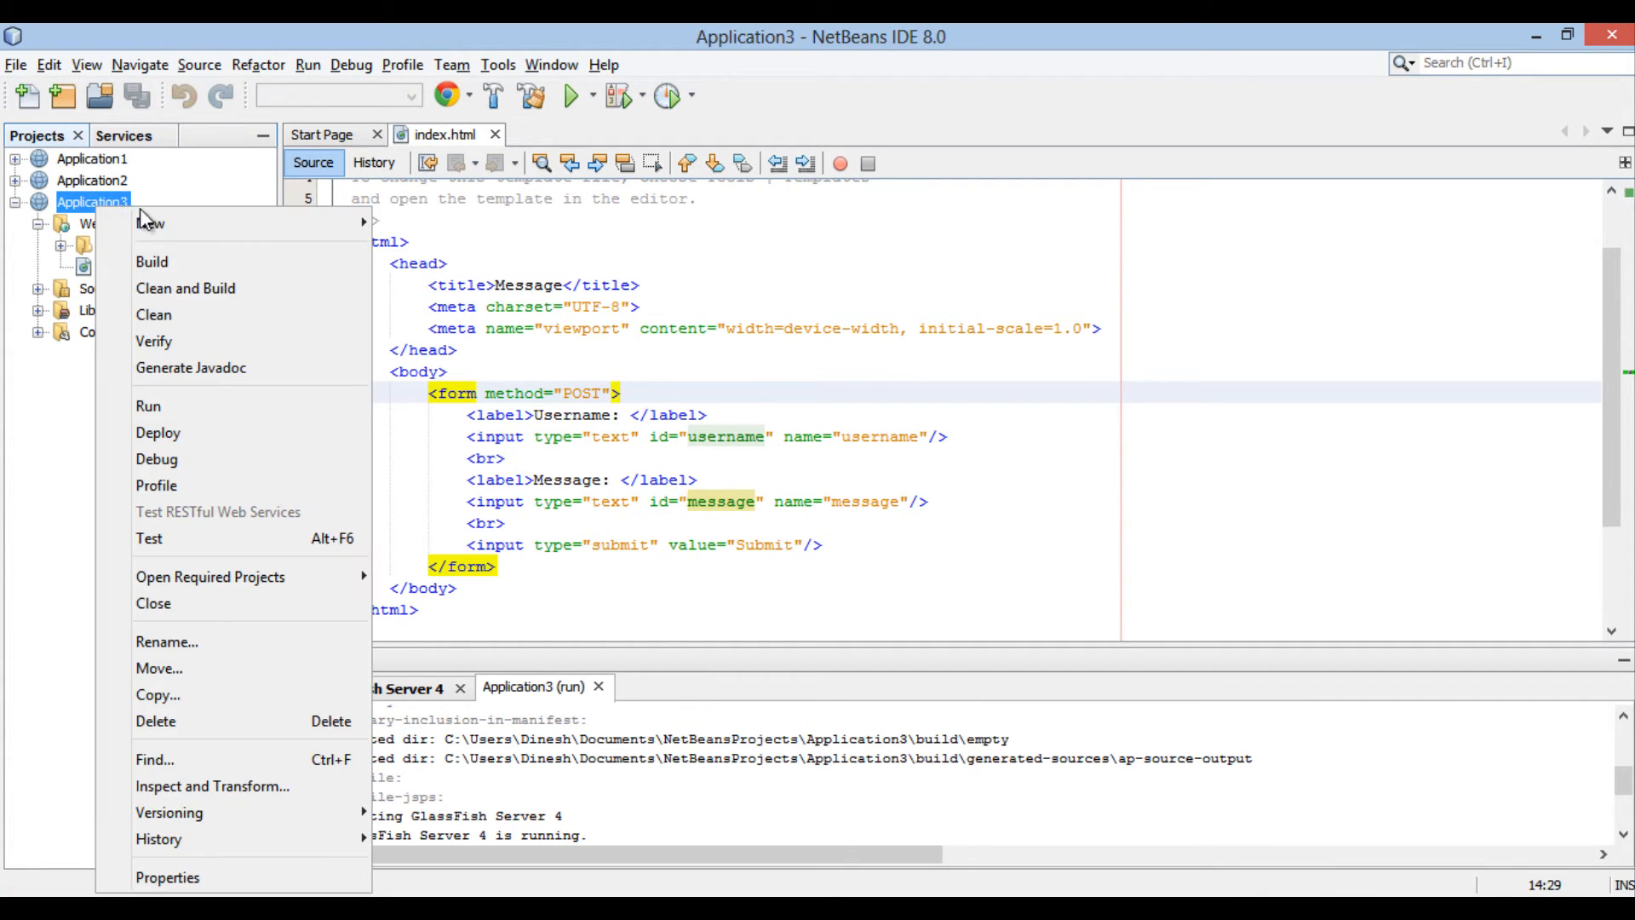
mouse_move(150, 222)
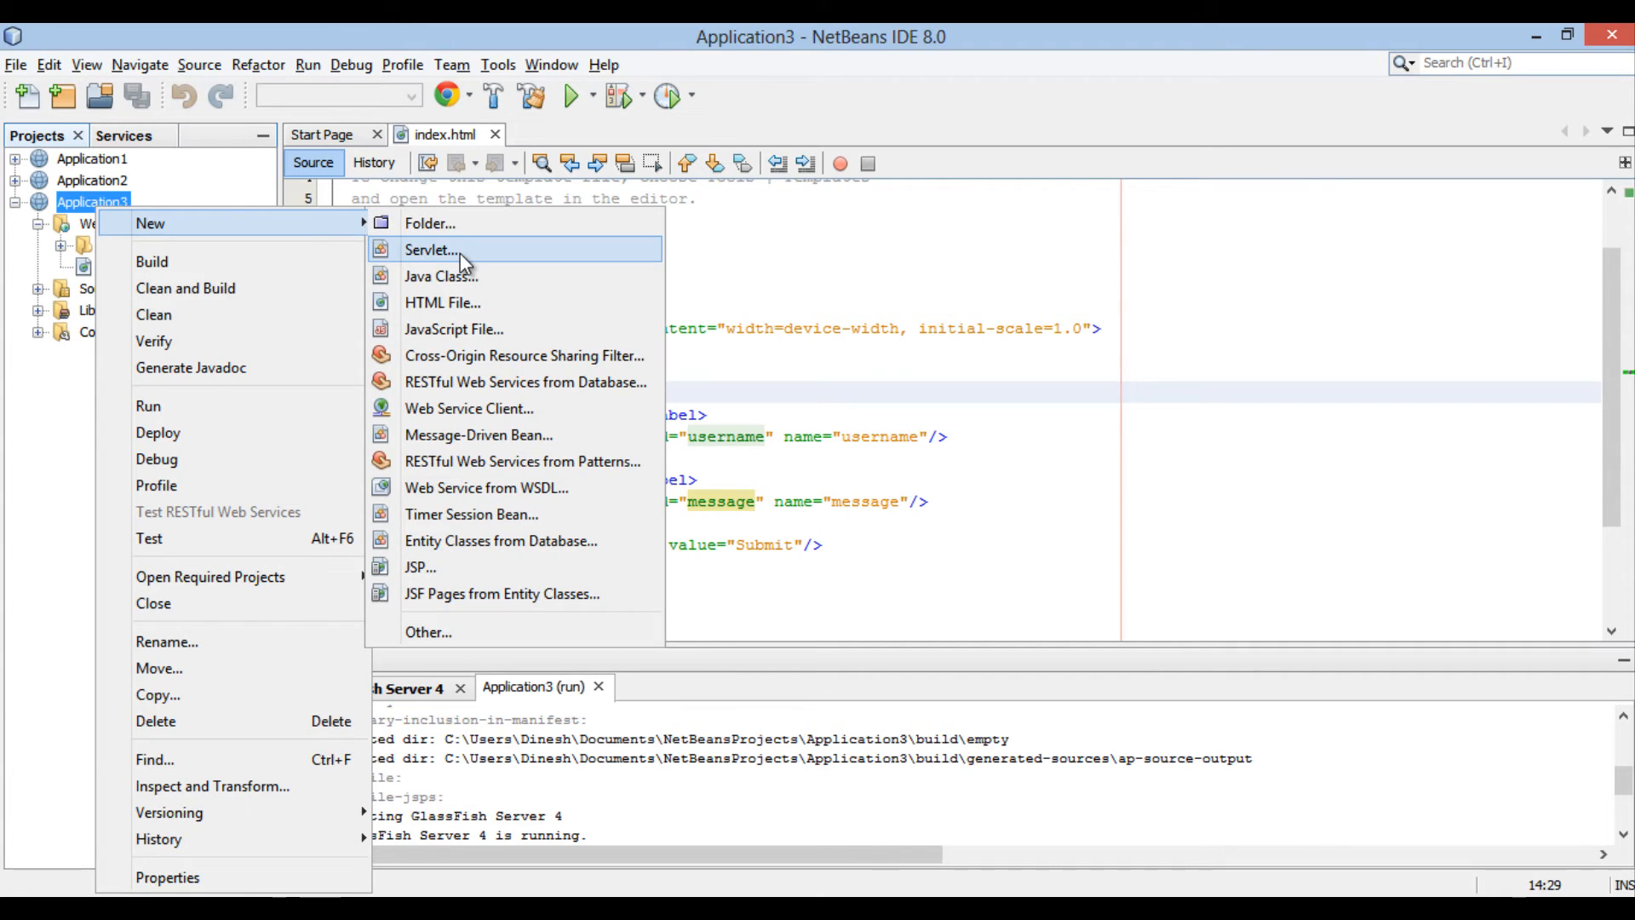
left_click(431, 249)
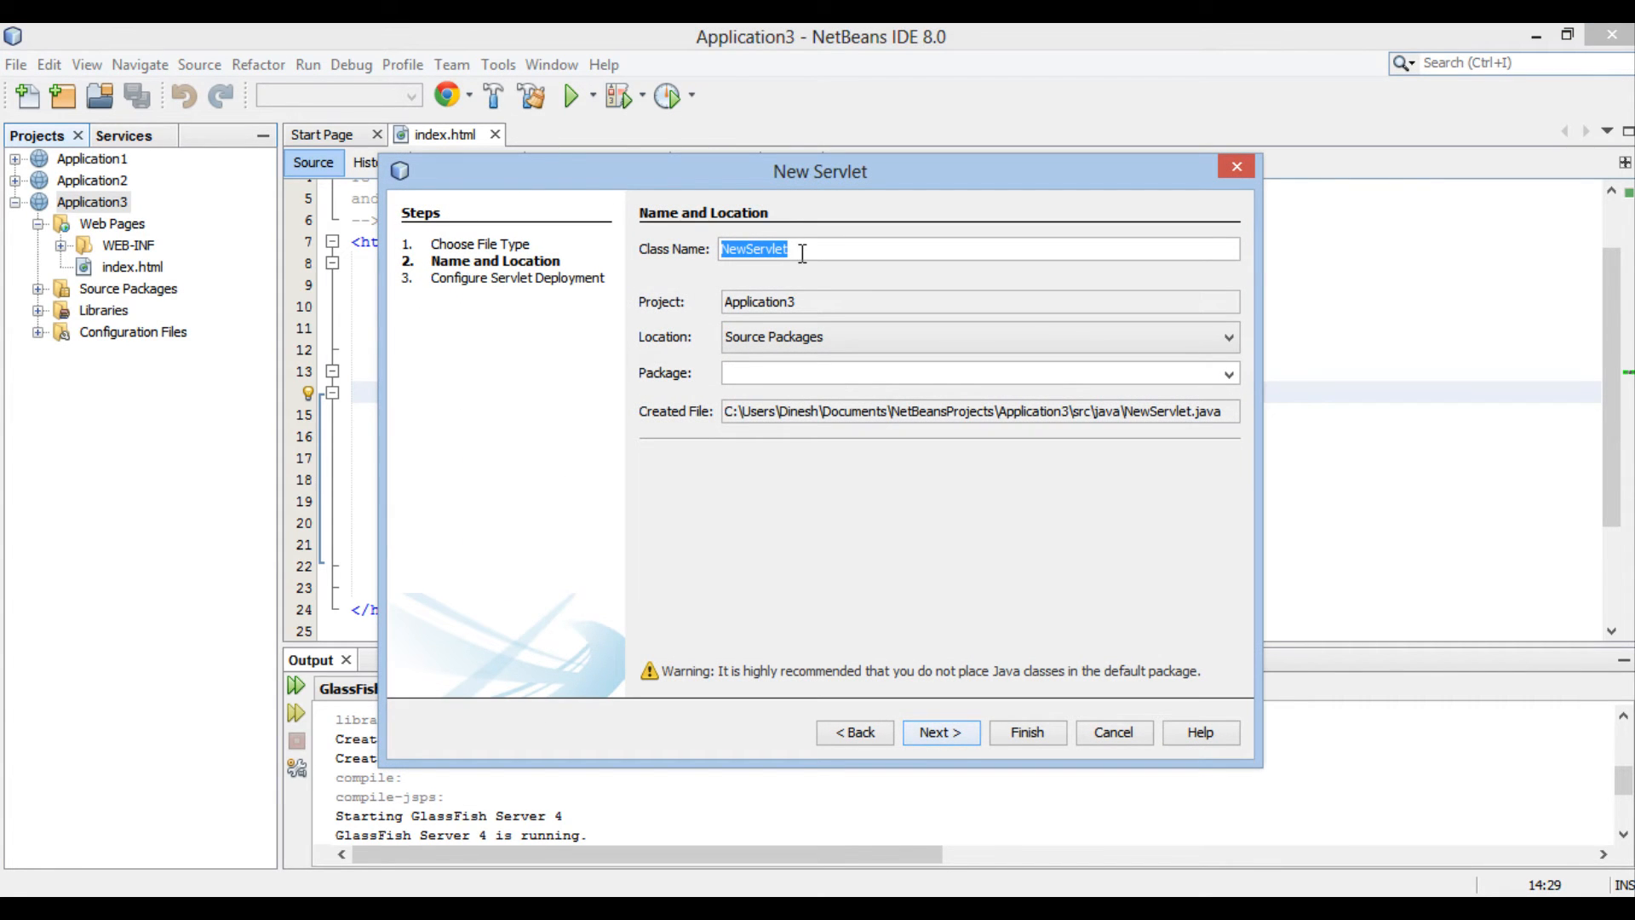
type("M")
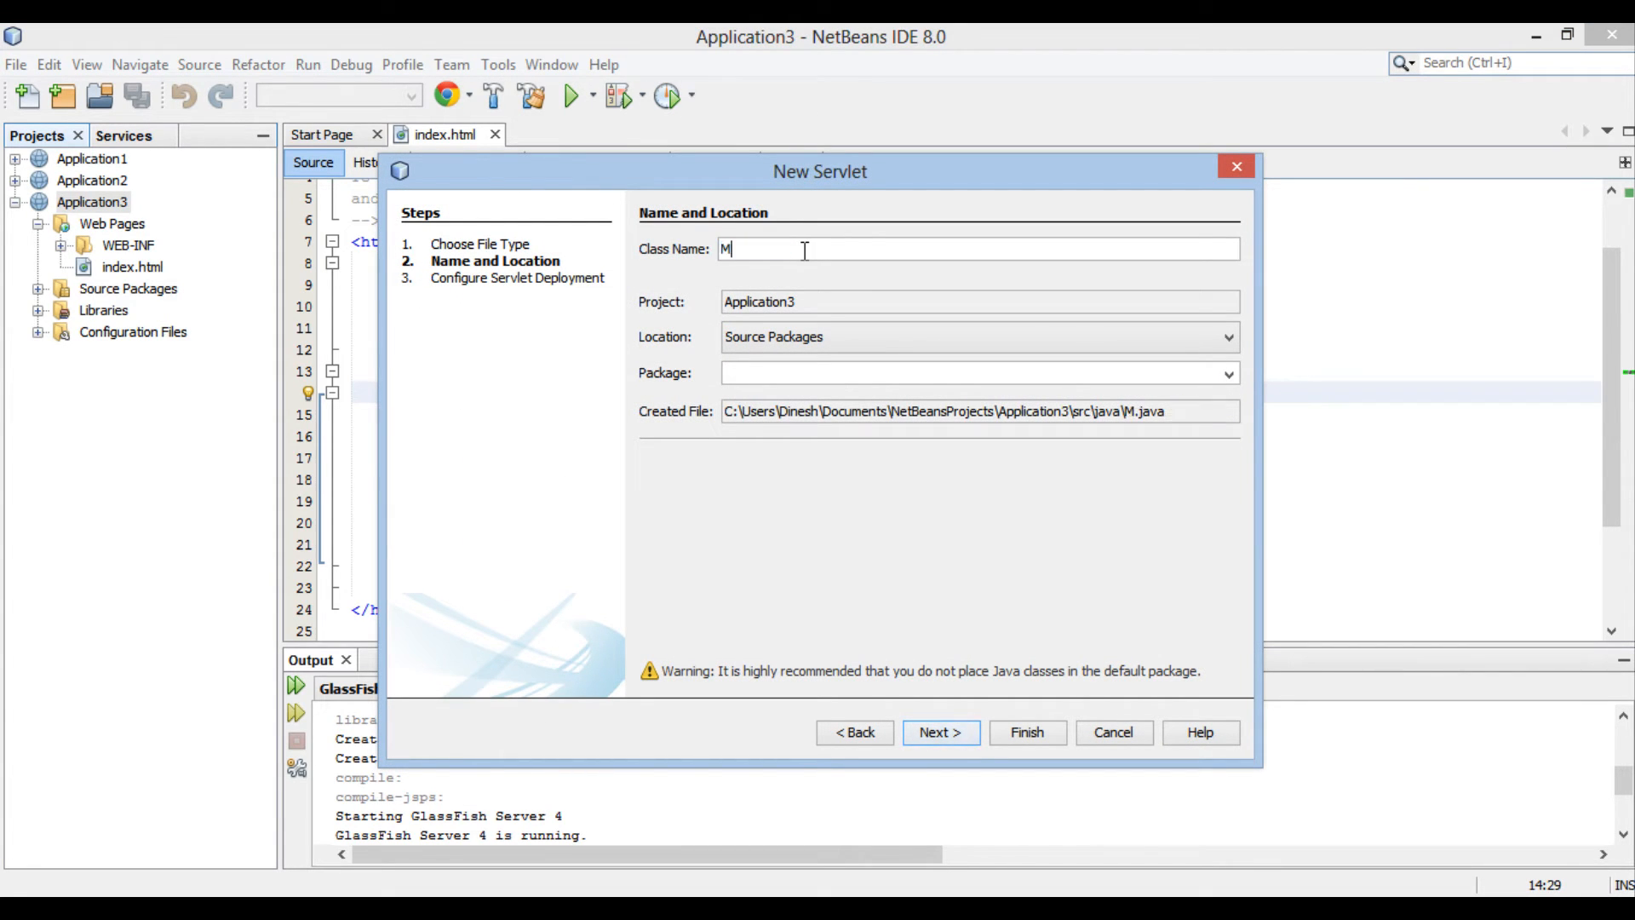
type("essageServlet")
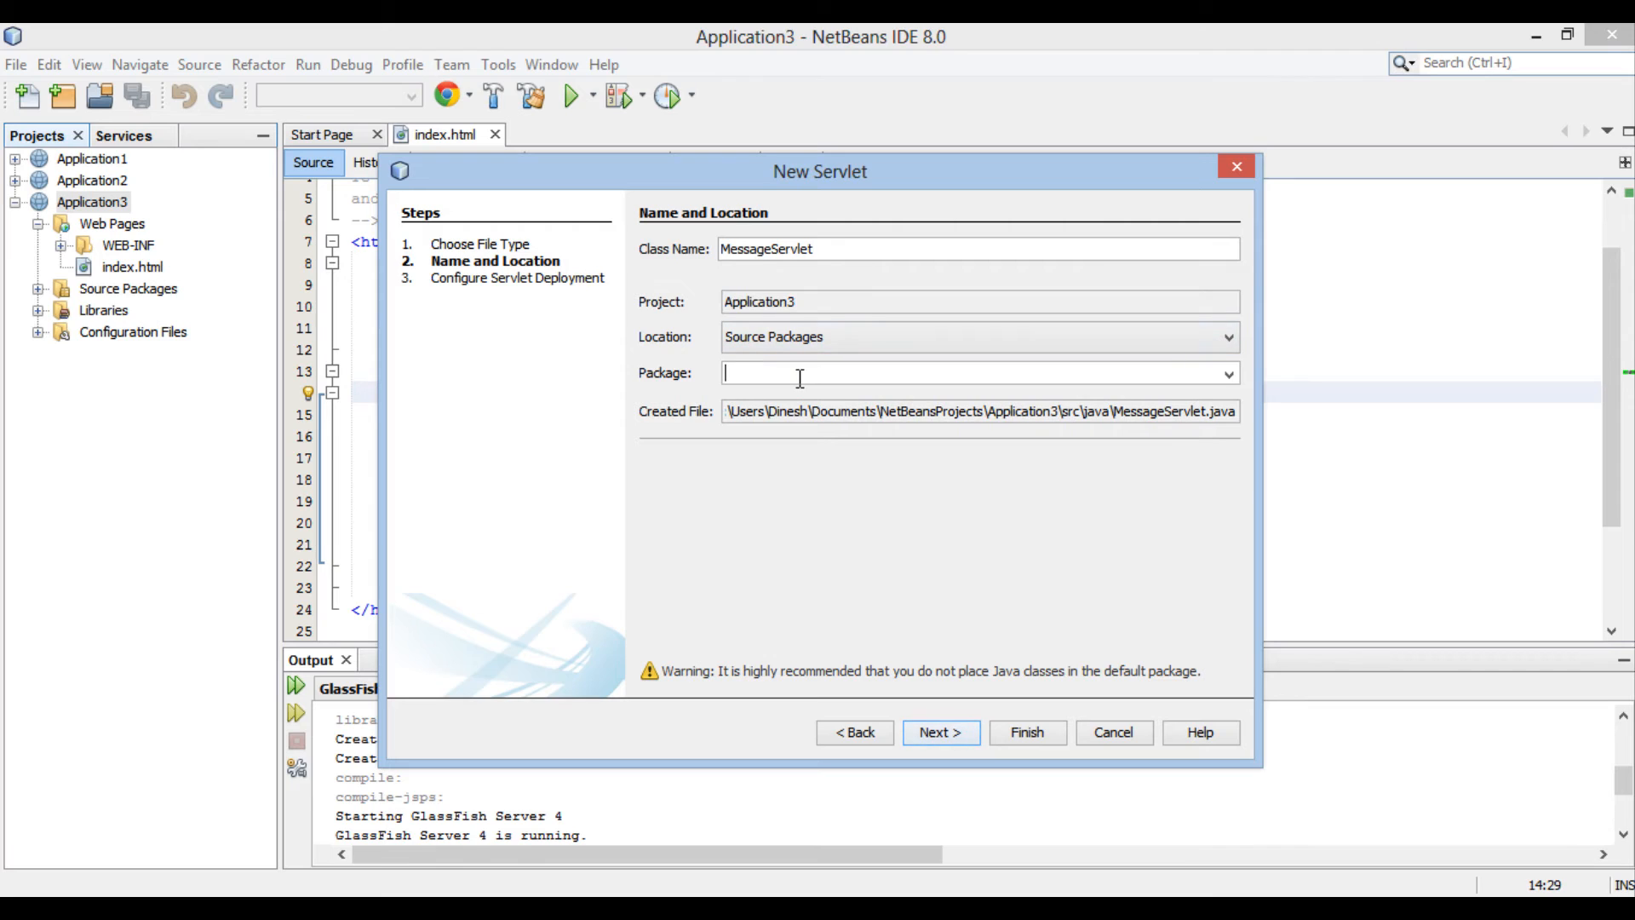
type("com.")
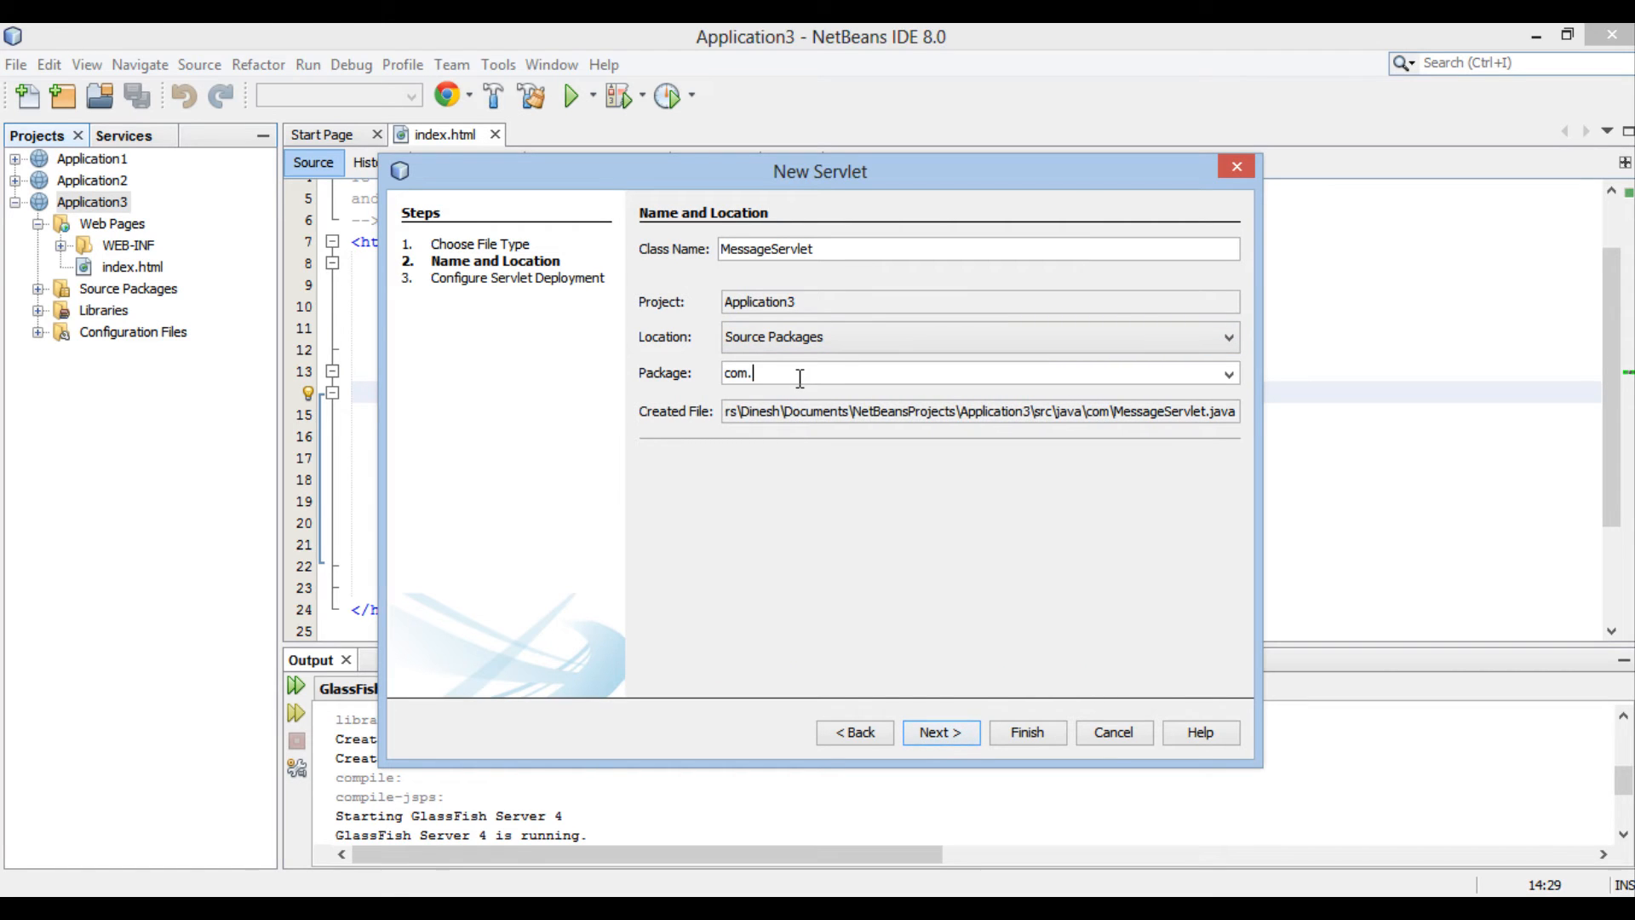
type("hubbers")
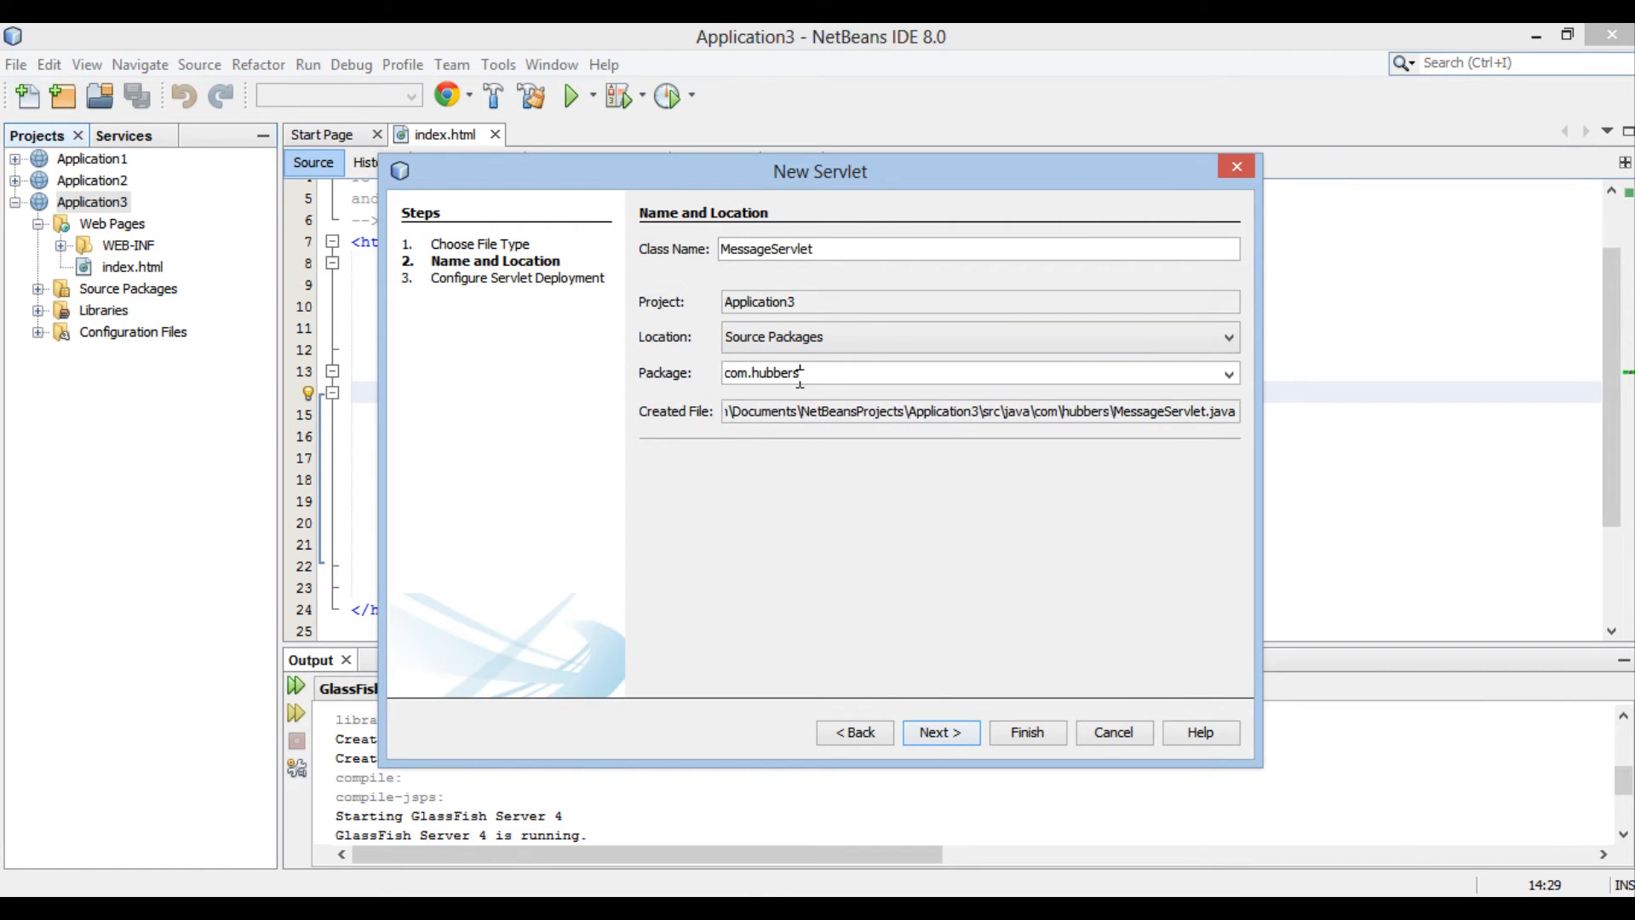
type("pot")
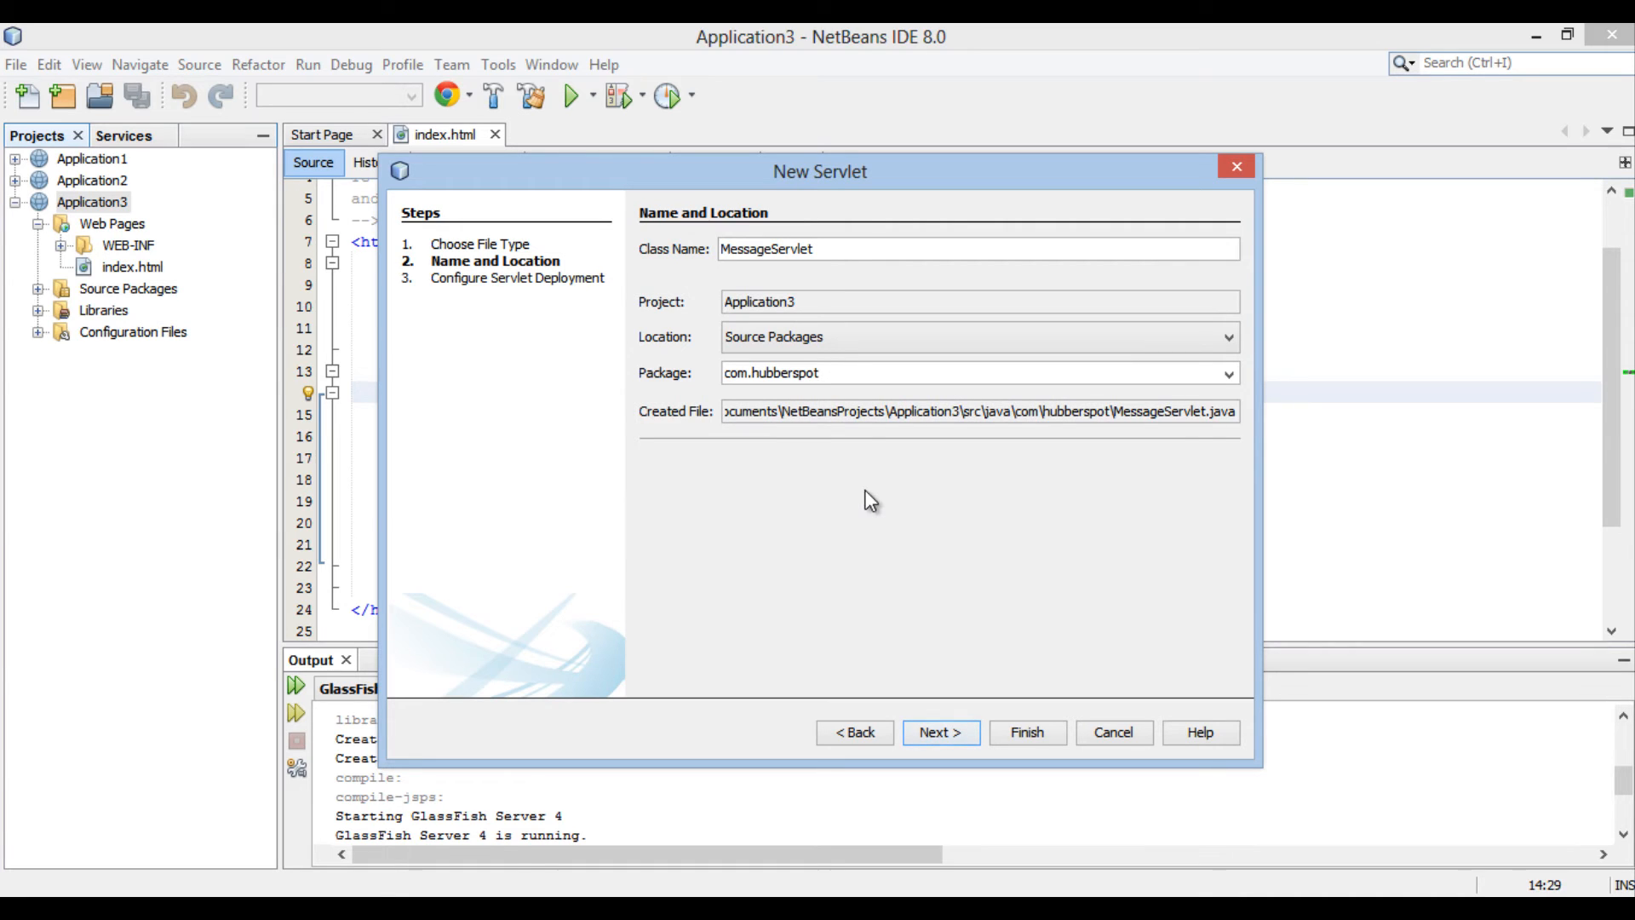
left_click(938, 731)
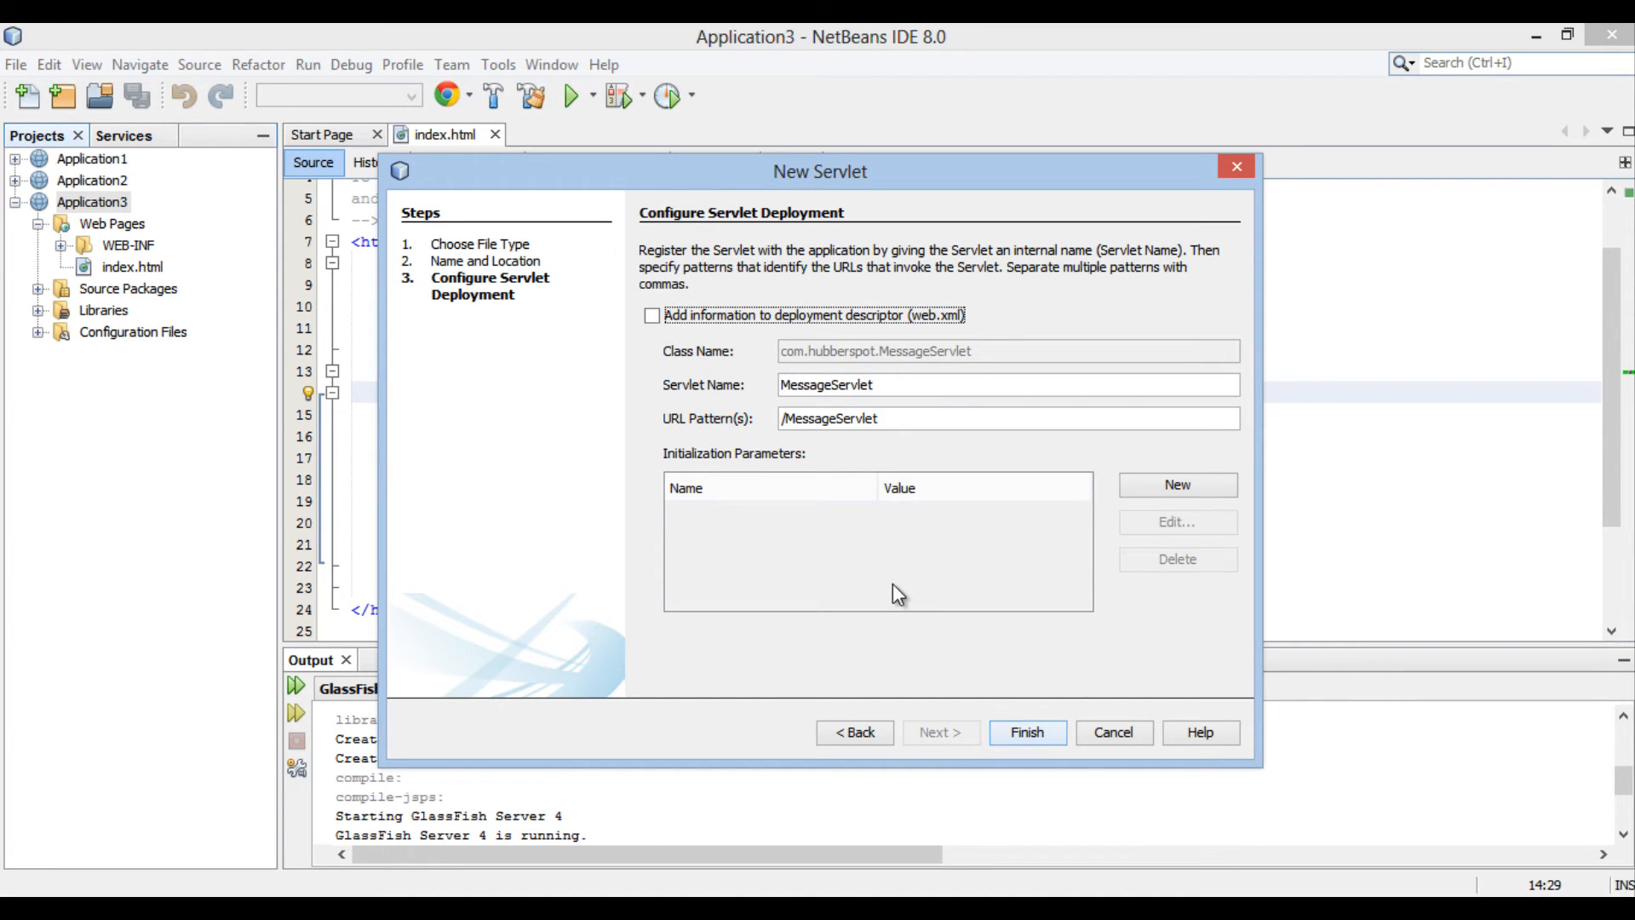
mouse_move(970, 636)
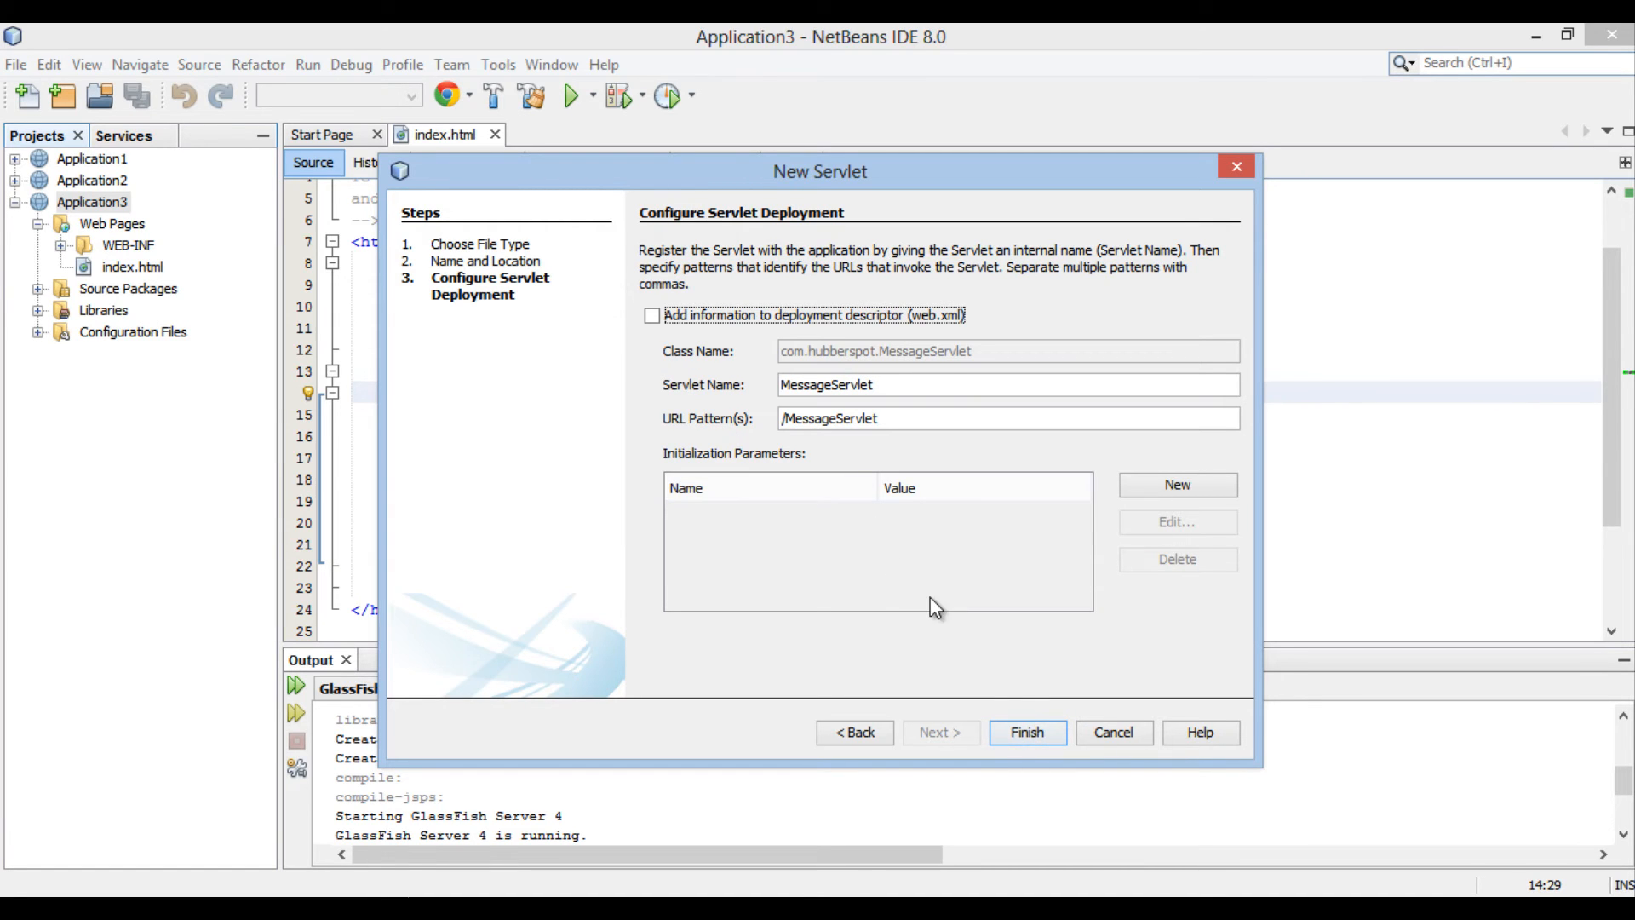
left_click(1026, 733)
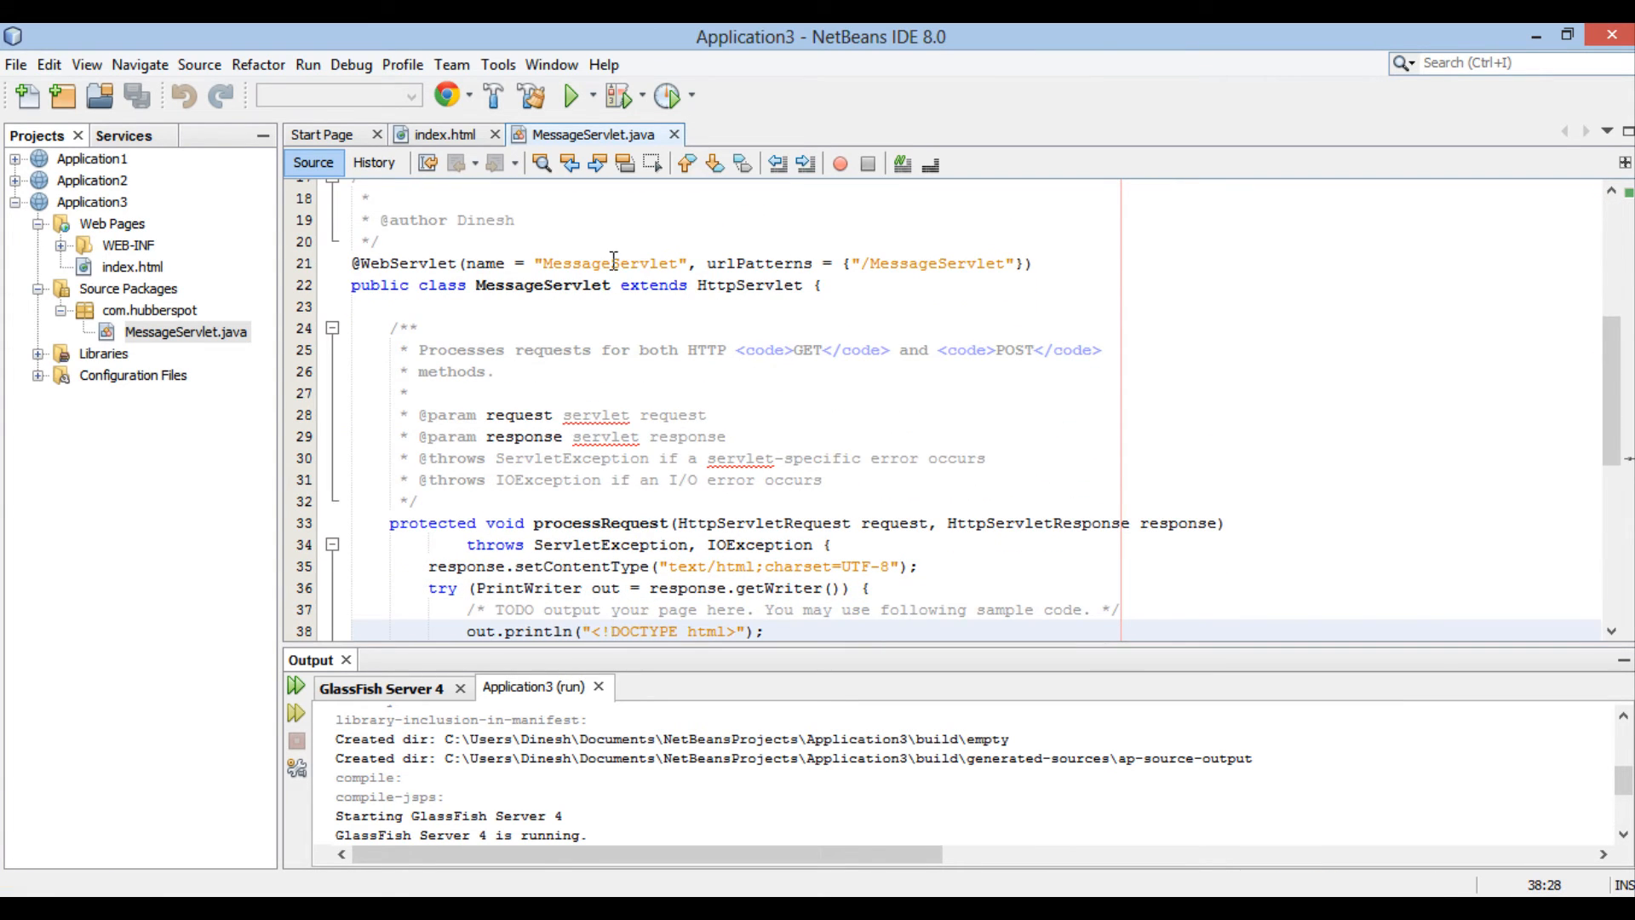
Step: Set urlPatterns to "/messageServlet" and expand the folded HttpServlet methods to show doPost
double_click(610, 263)
type("m")
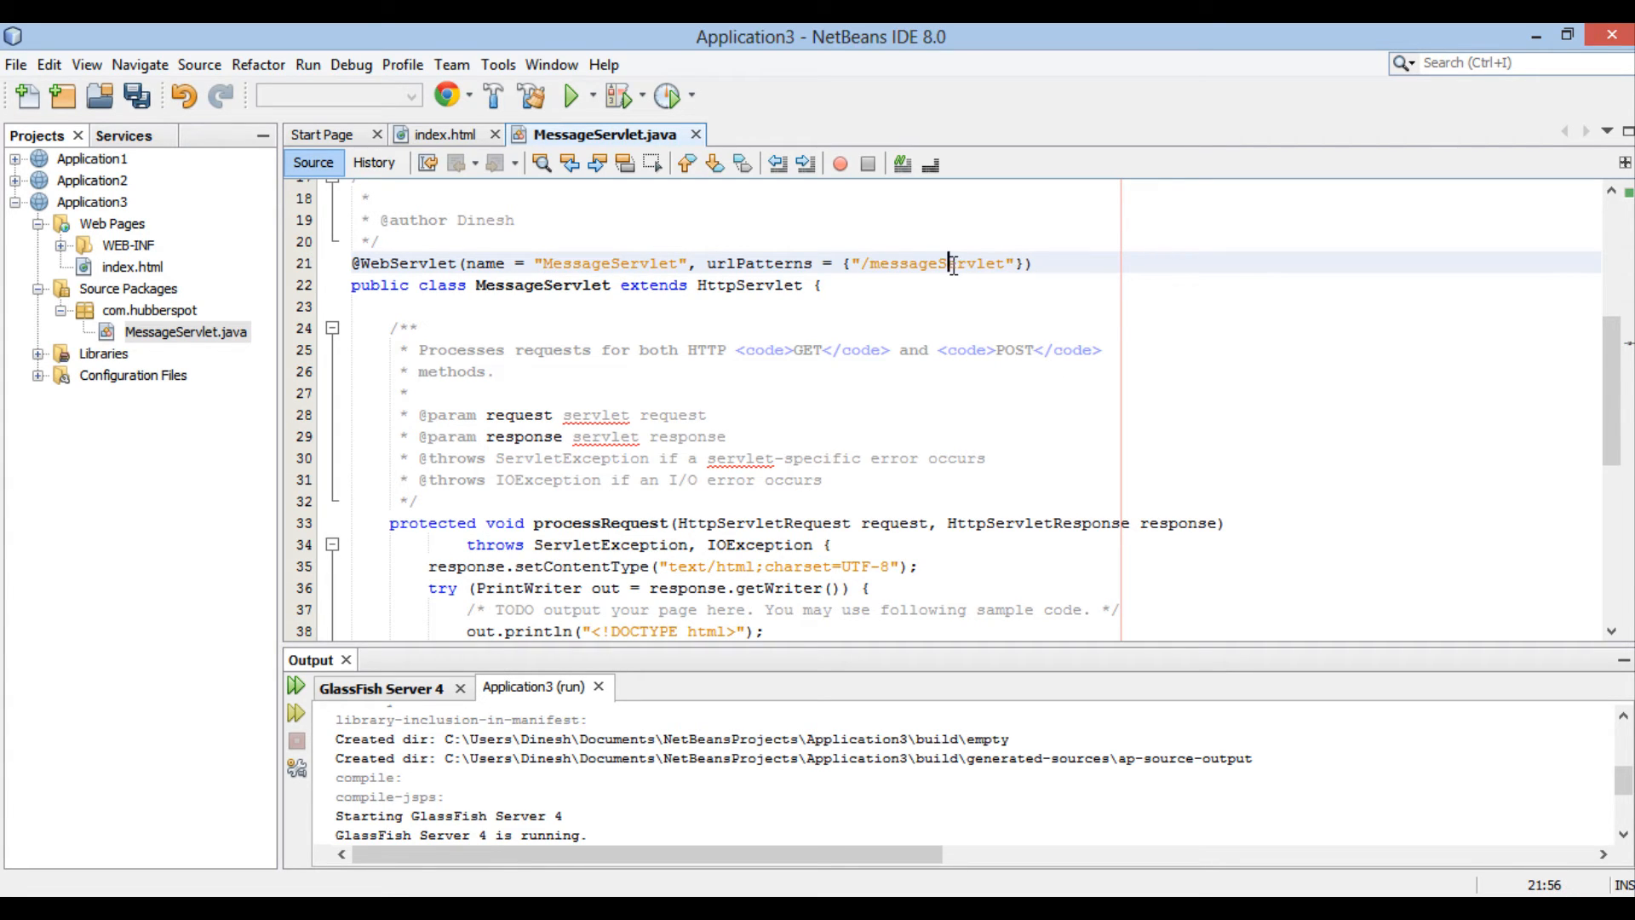
double_click(933, 263)
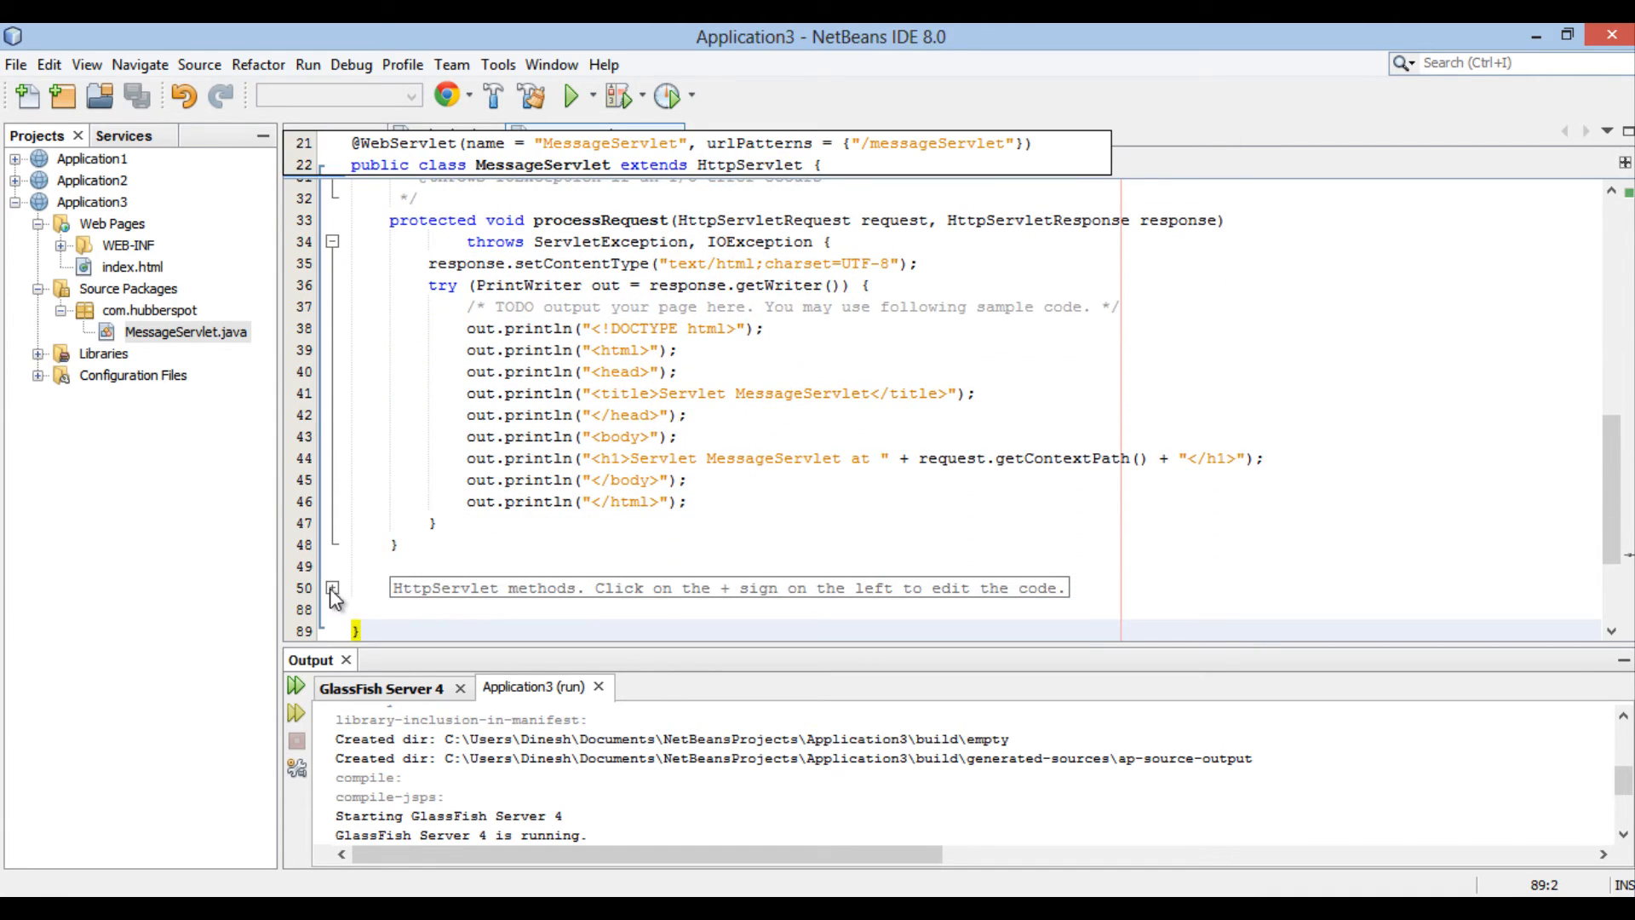
left_click(333, 589)
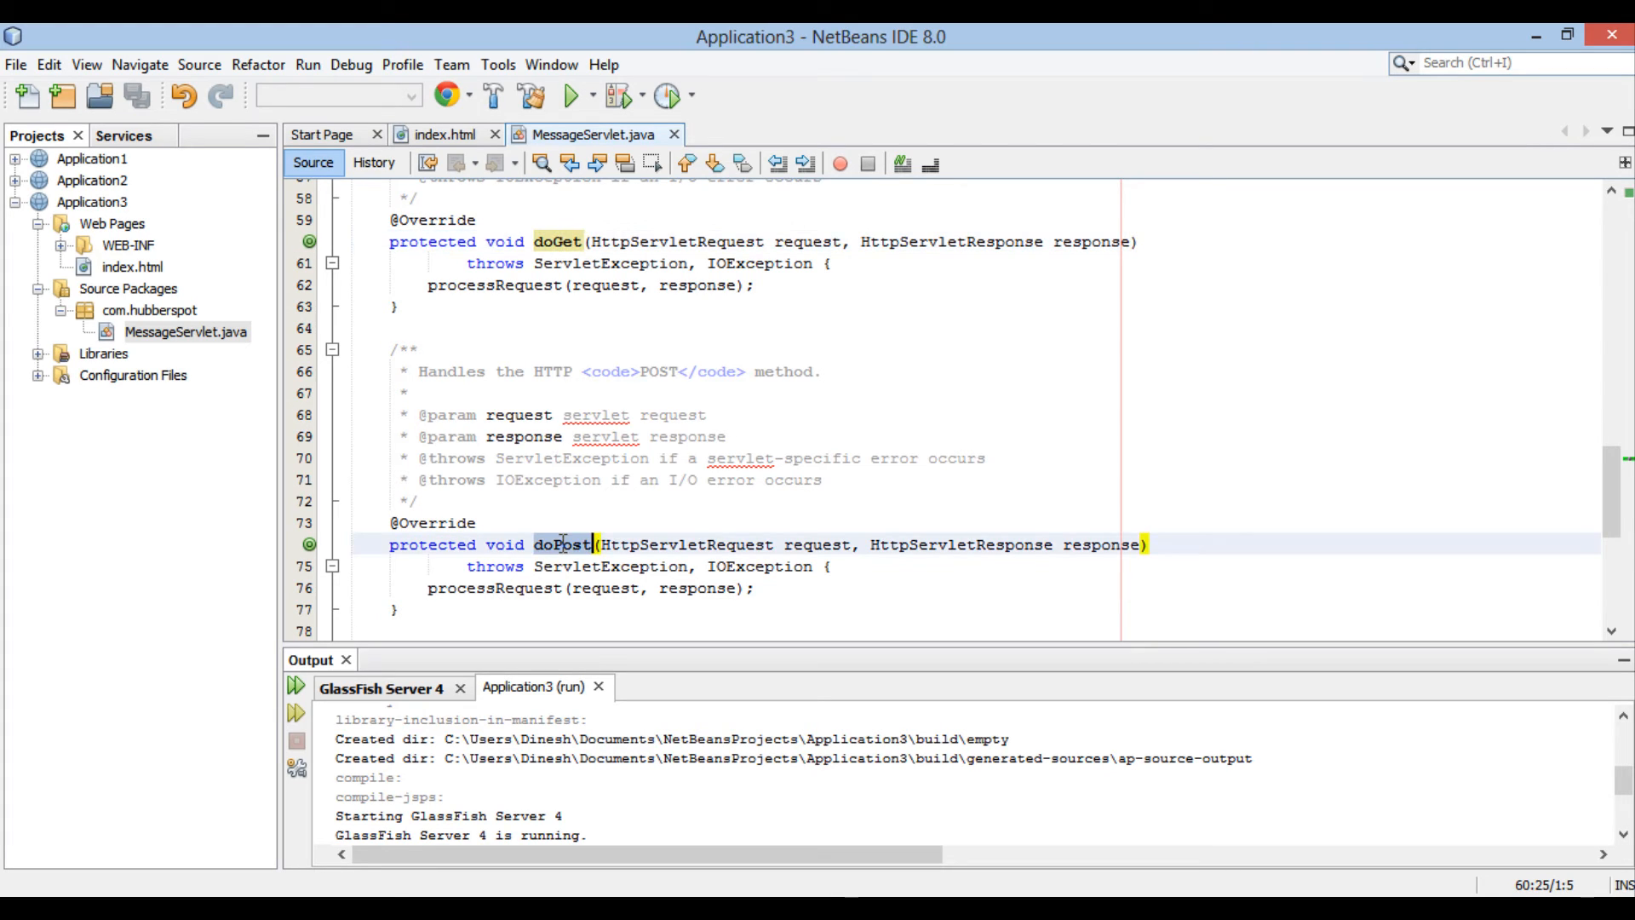
double_click(1099, 544)
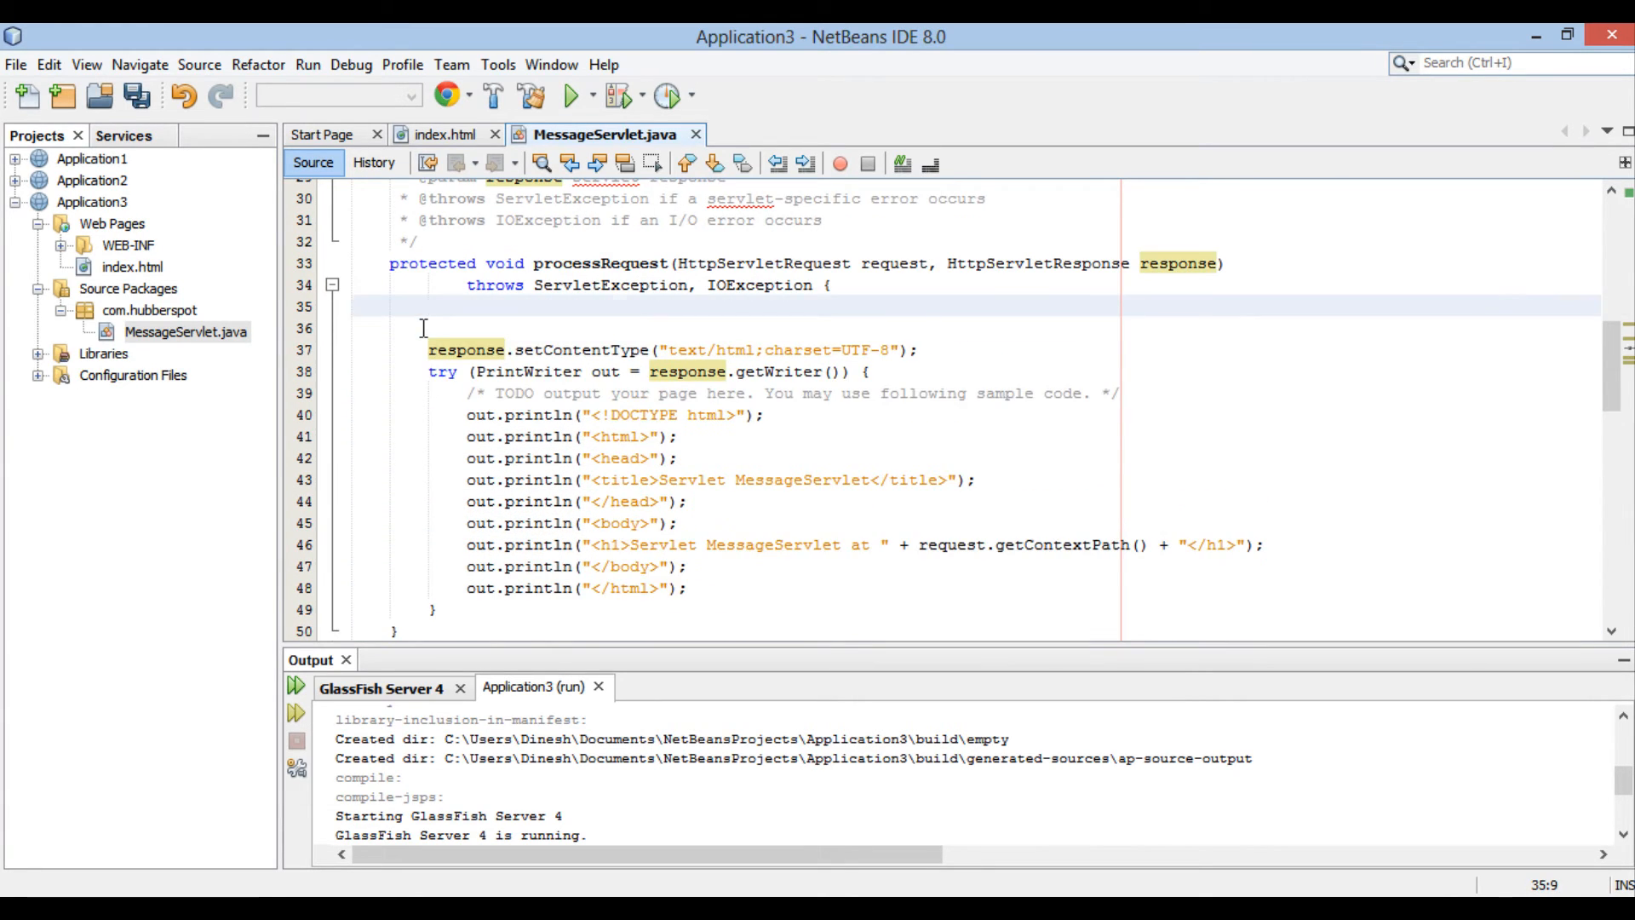
Step: Add String username = request.getParameter("username"), checking the field name in index.html
type("St")
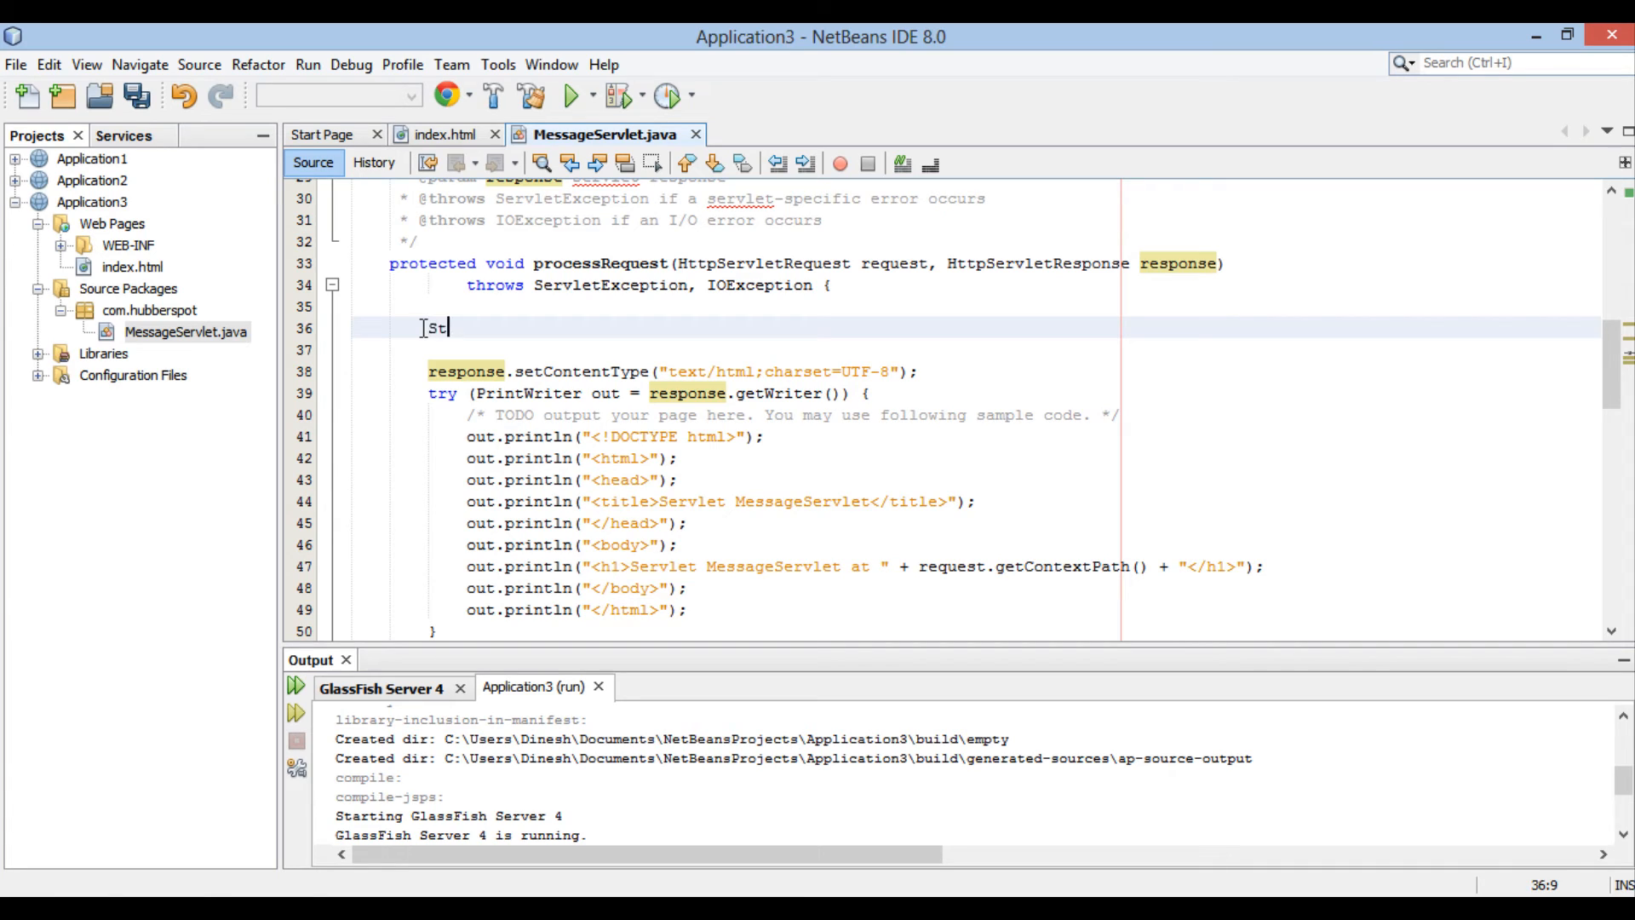
type("ring")
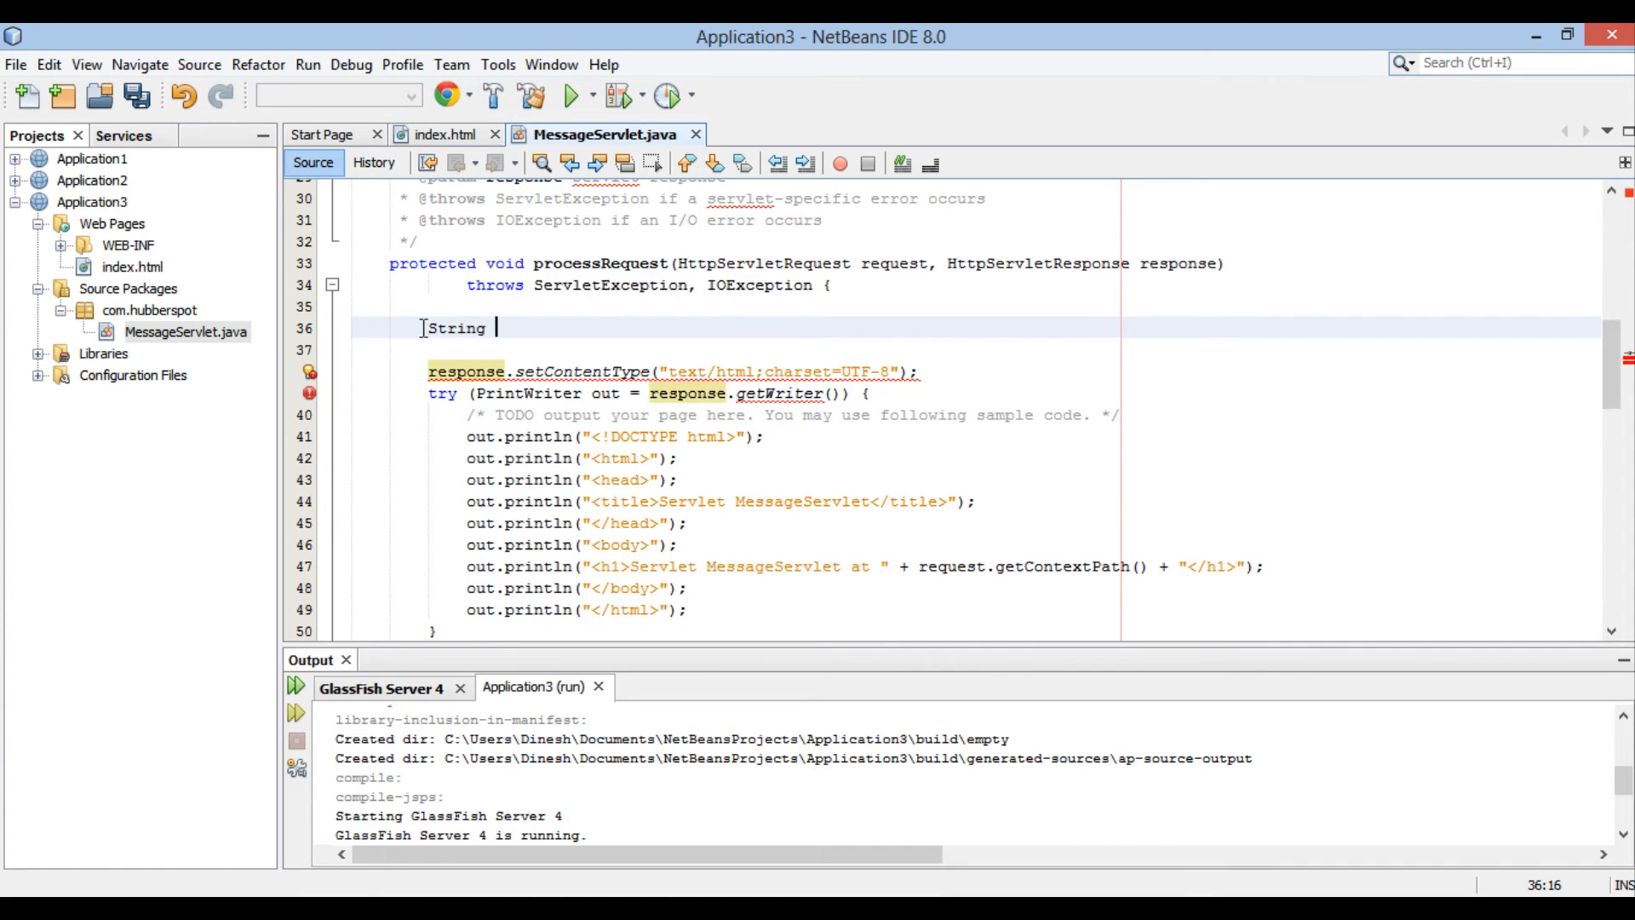
type("username")
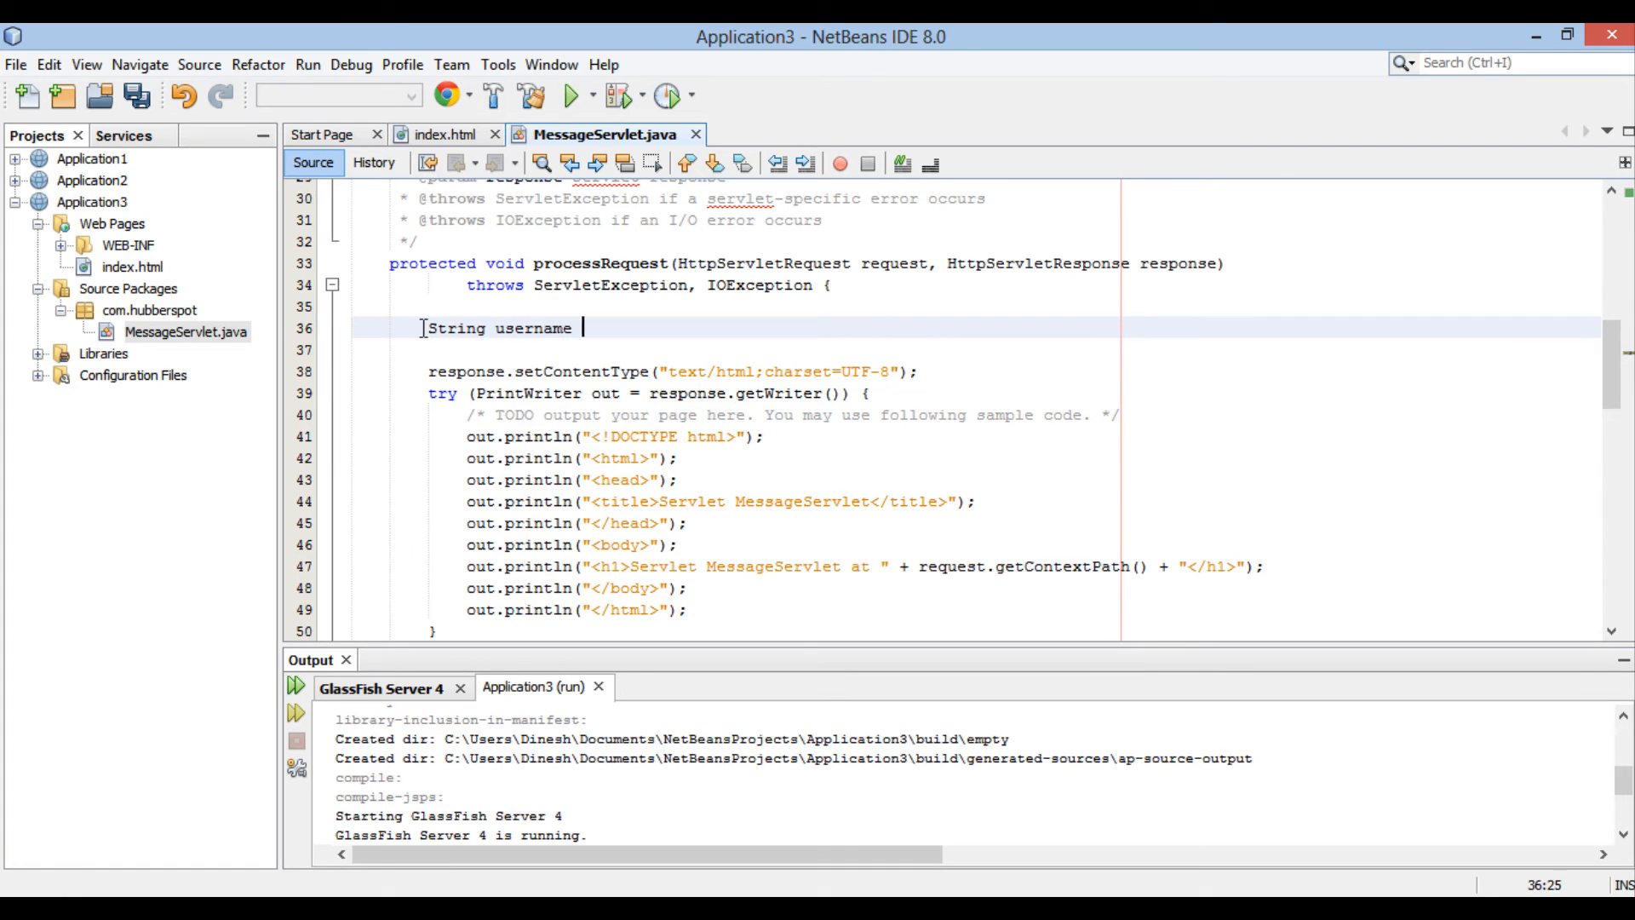
type("=")
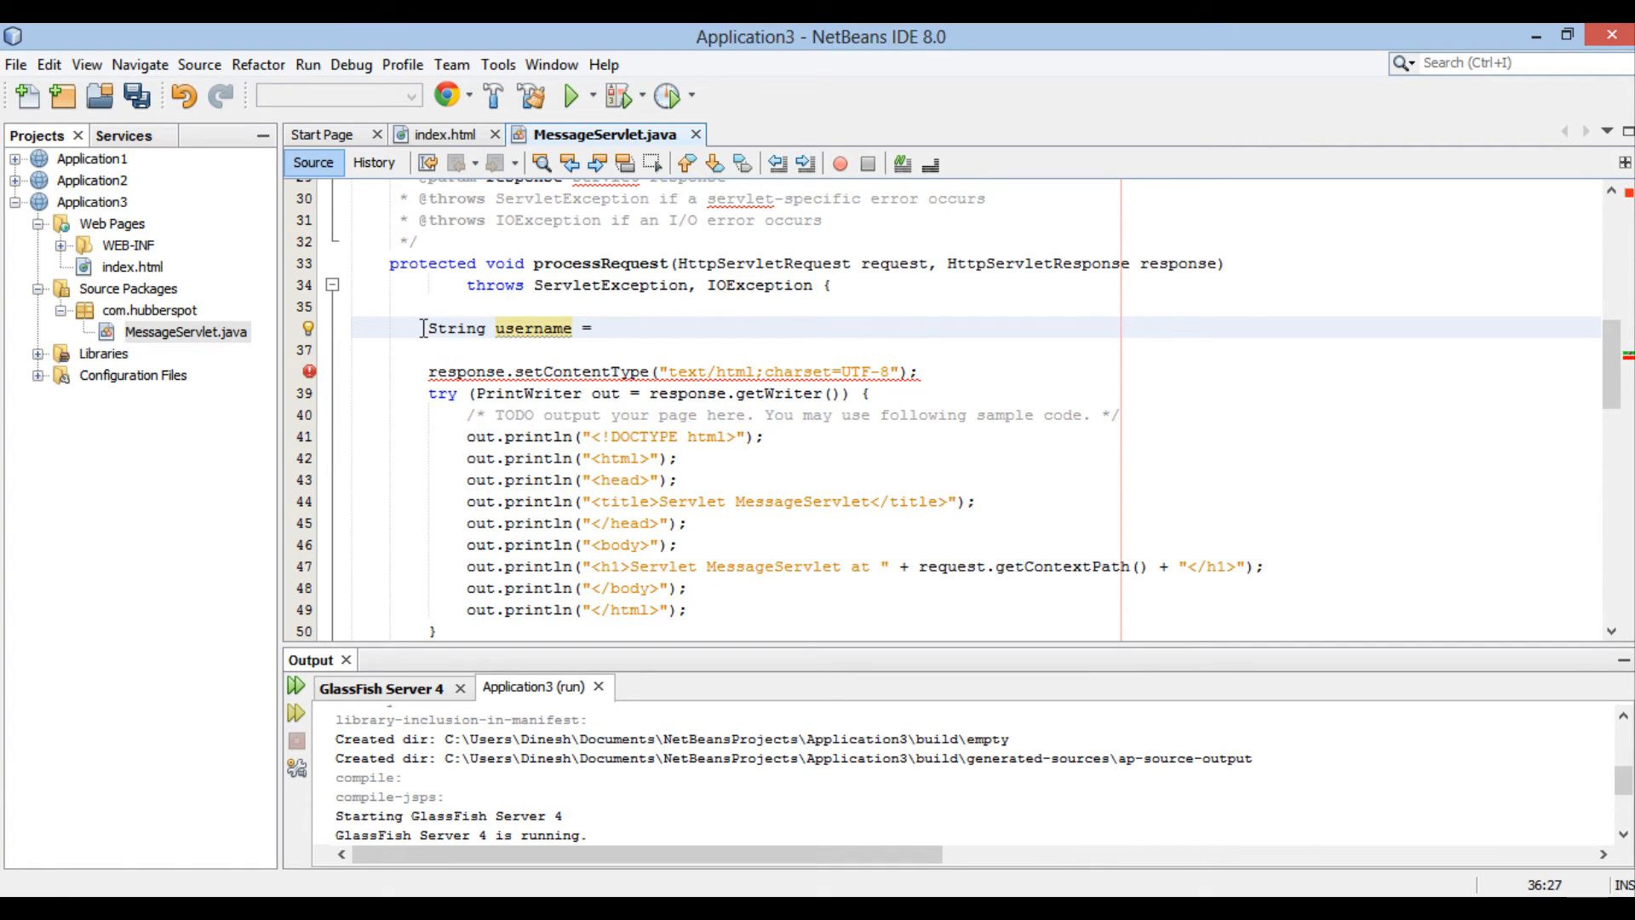
type("req")
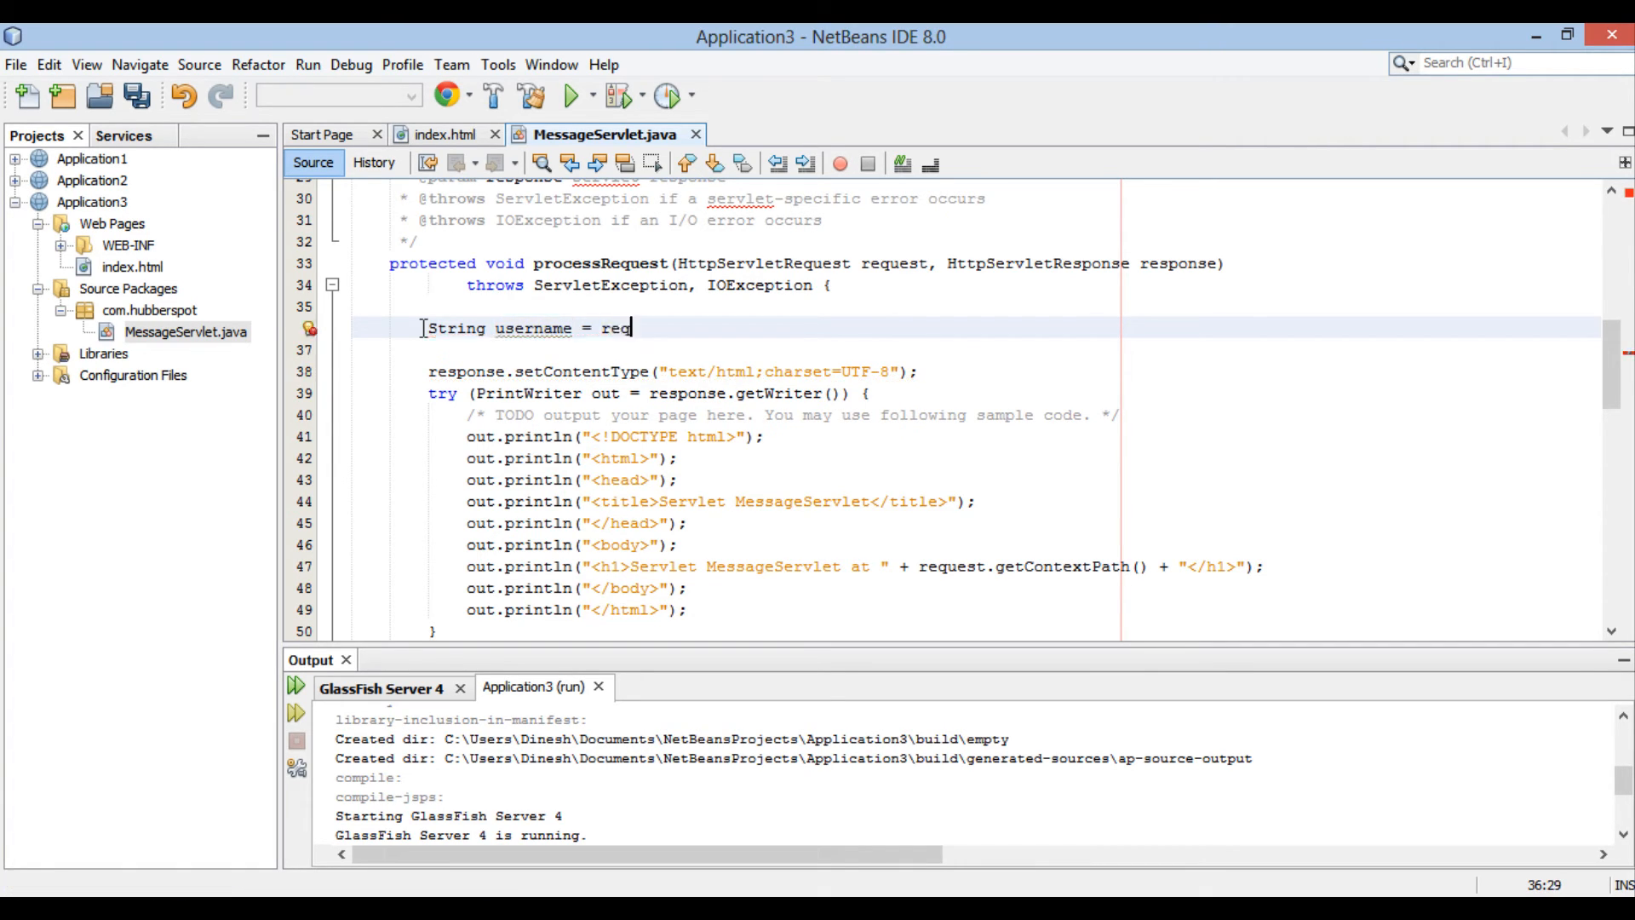
type("uest.getParameter(null")
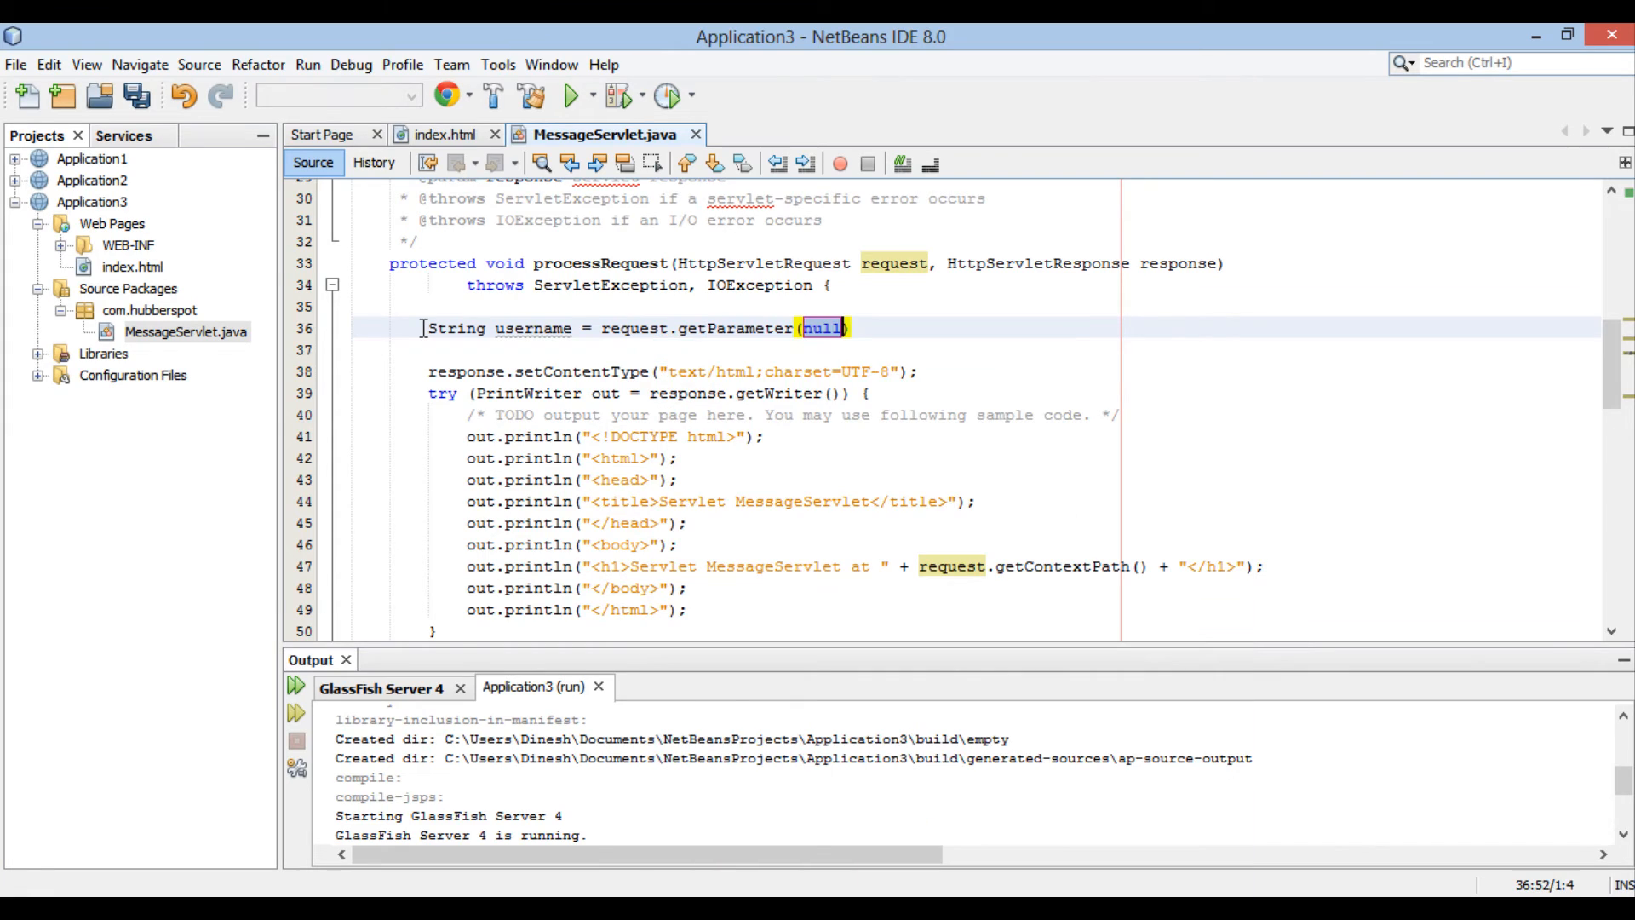
type("\"\"")
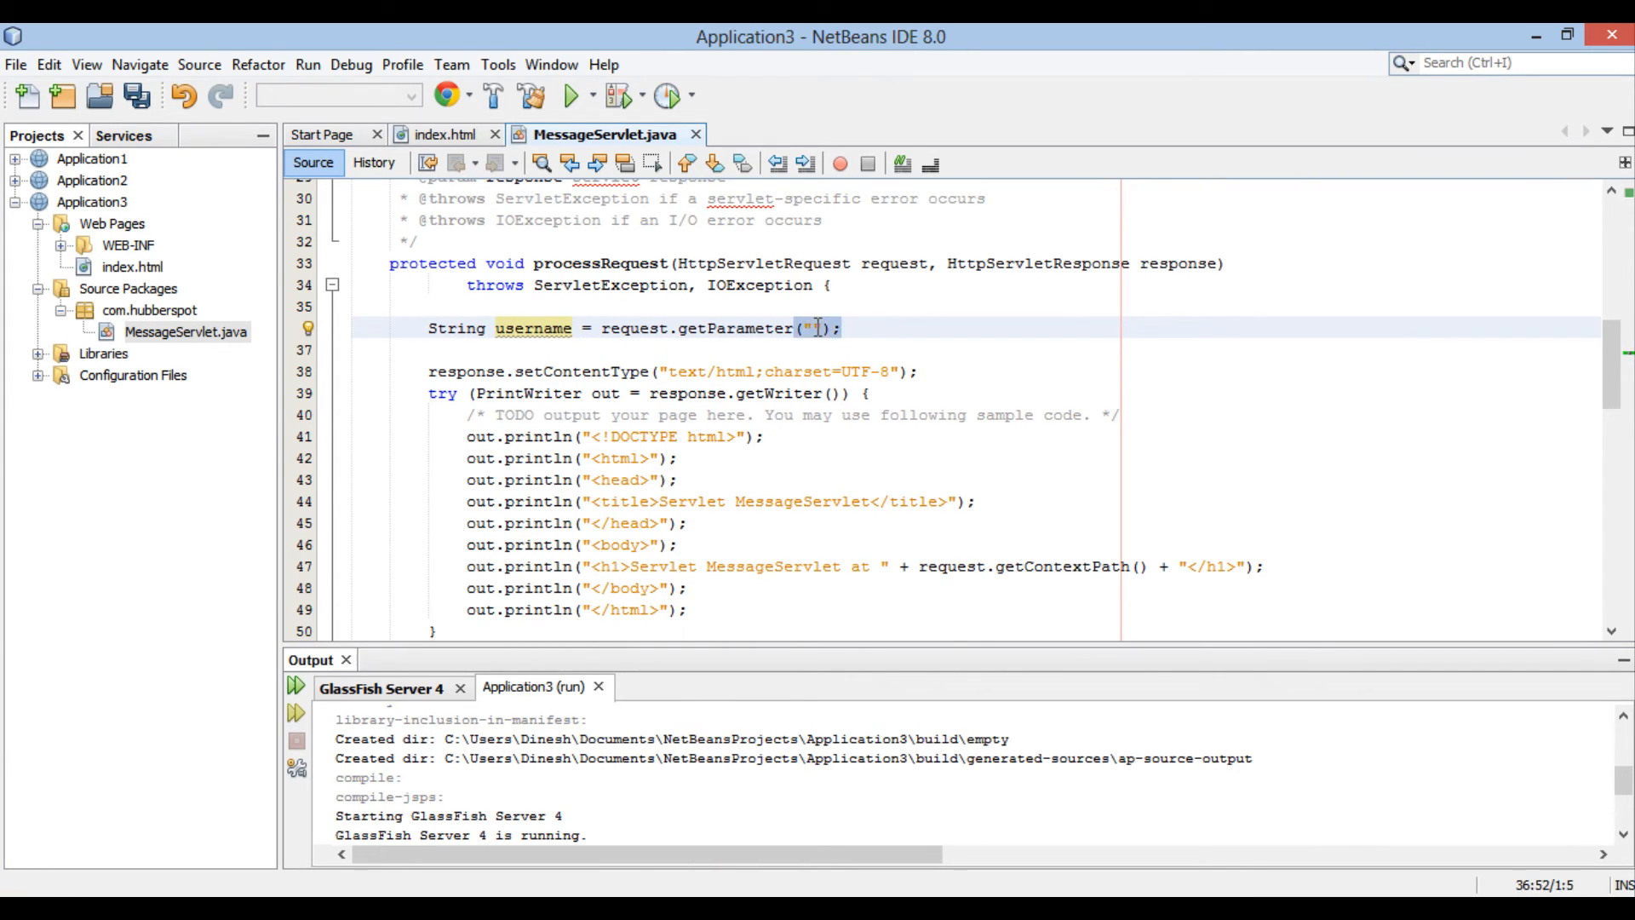
left_click(450, 133)
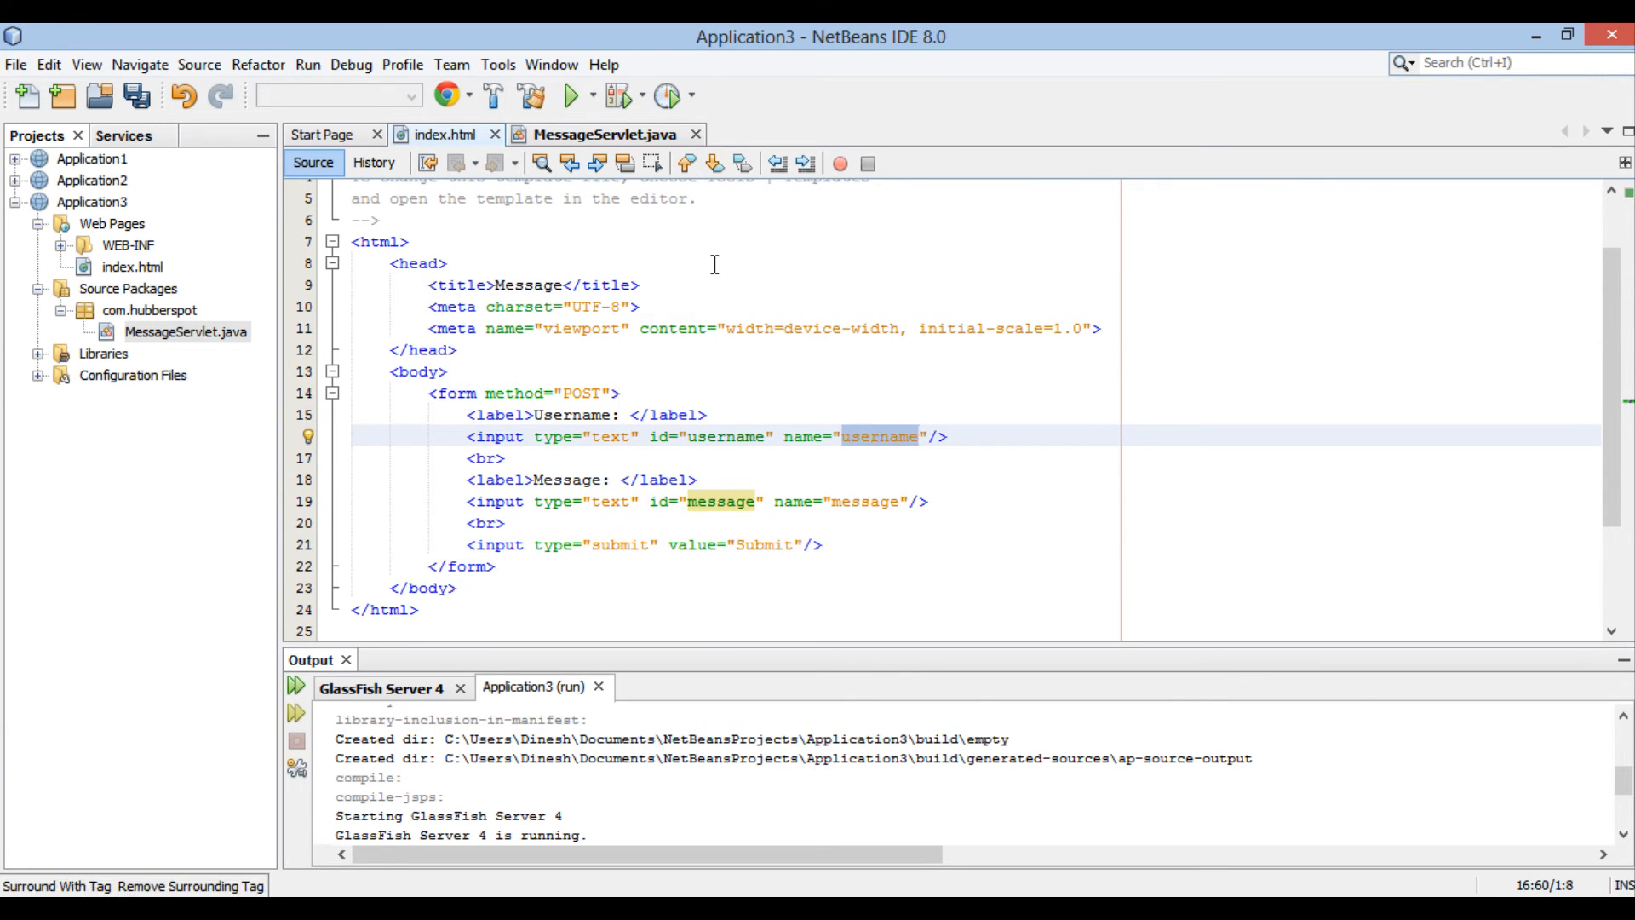
left_click(603, 134)
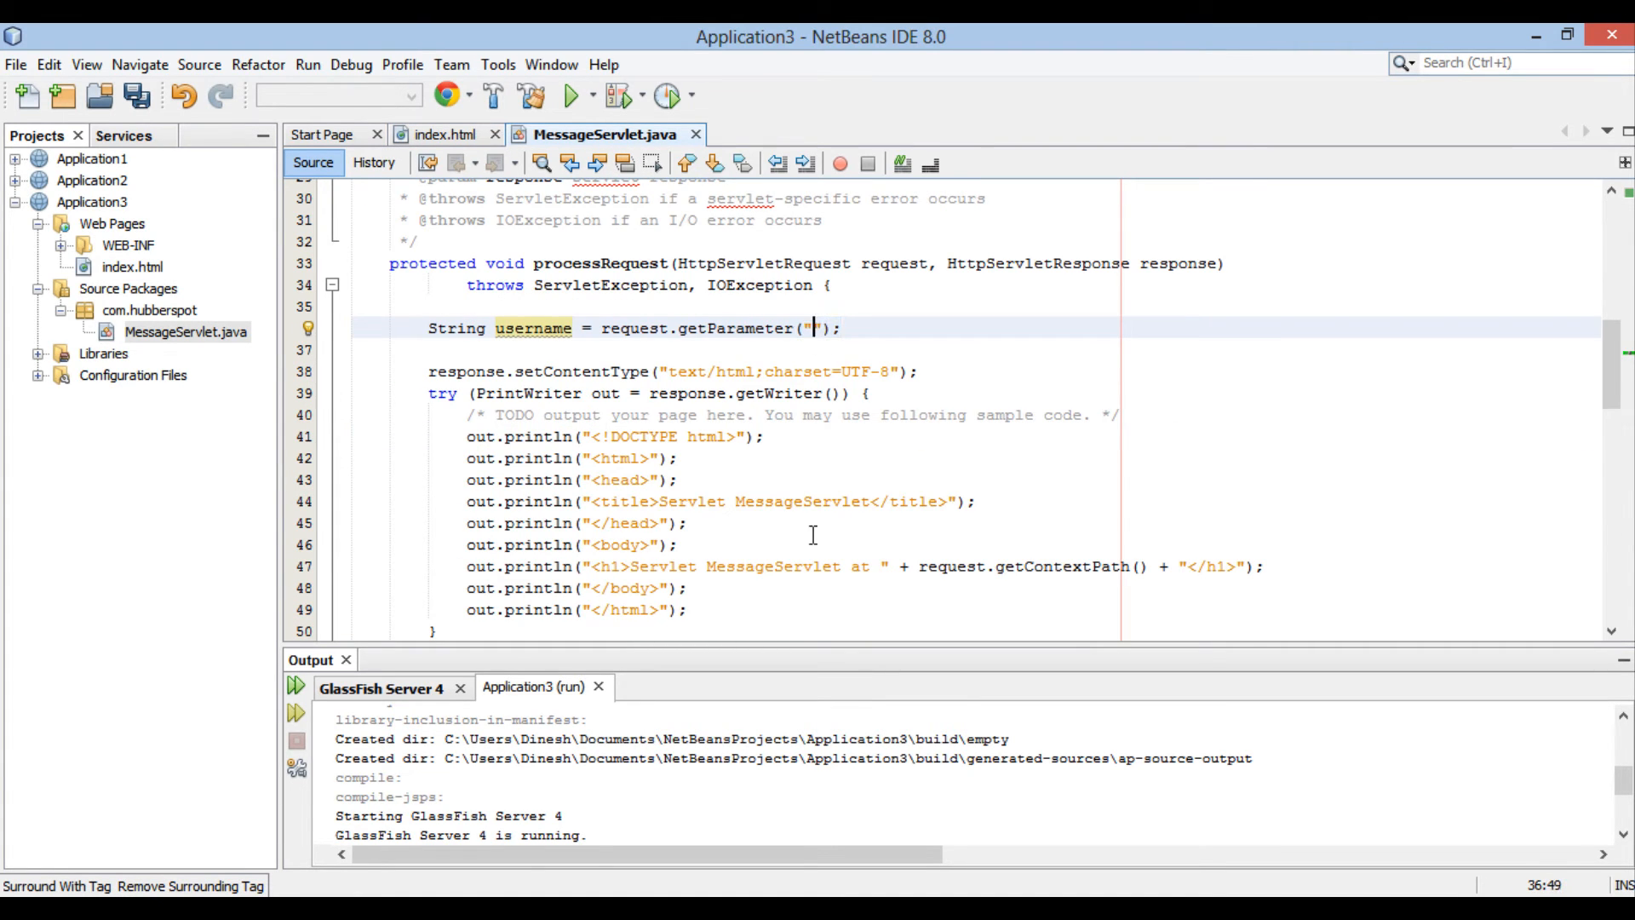
type("user")
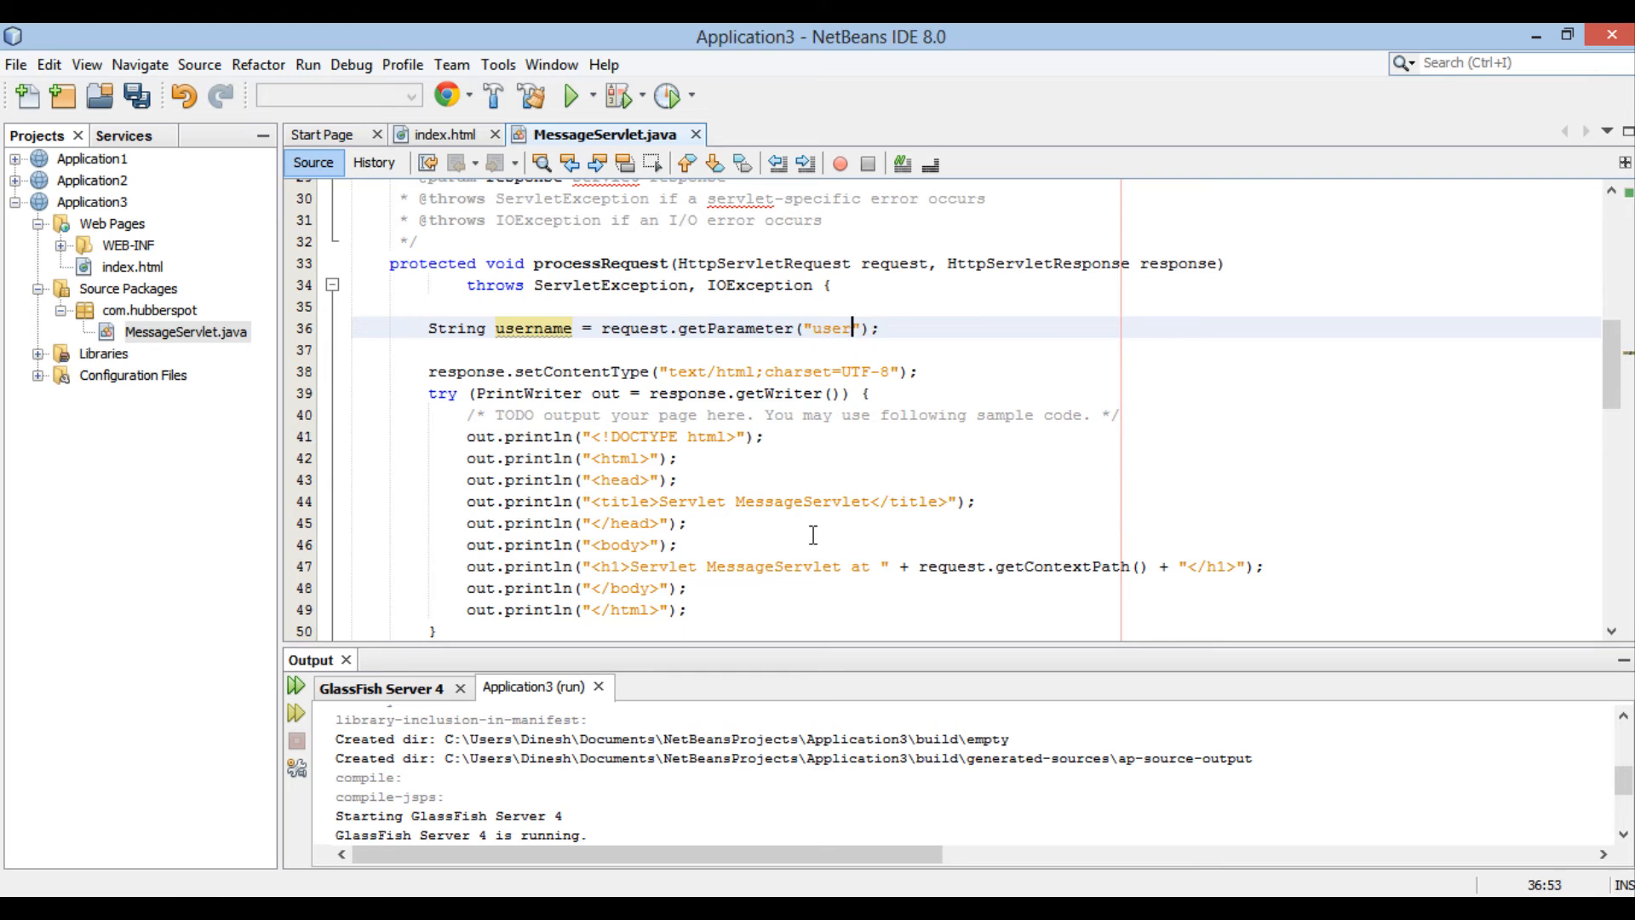
type("name")
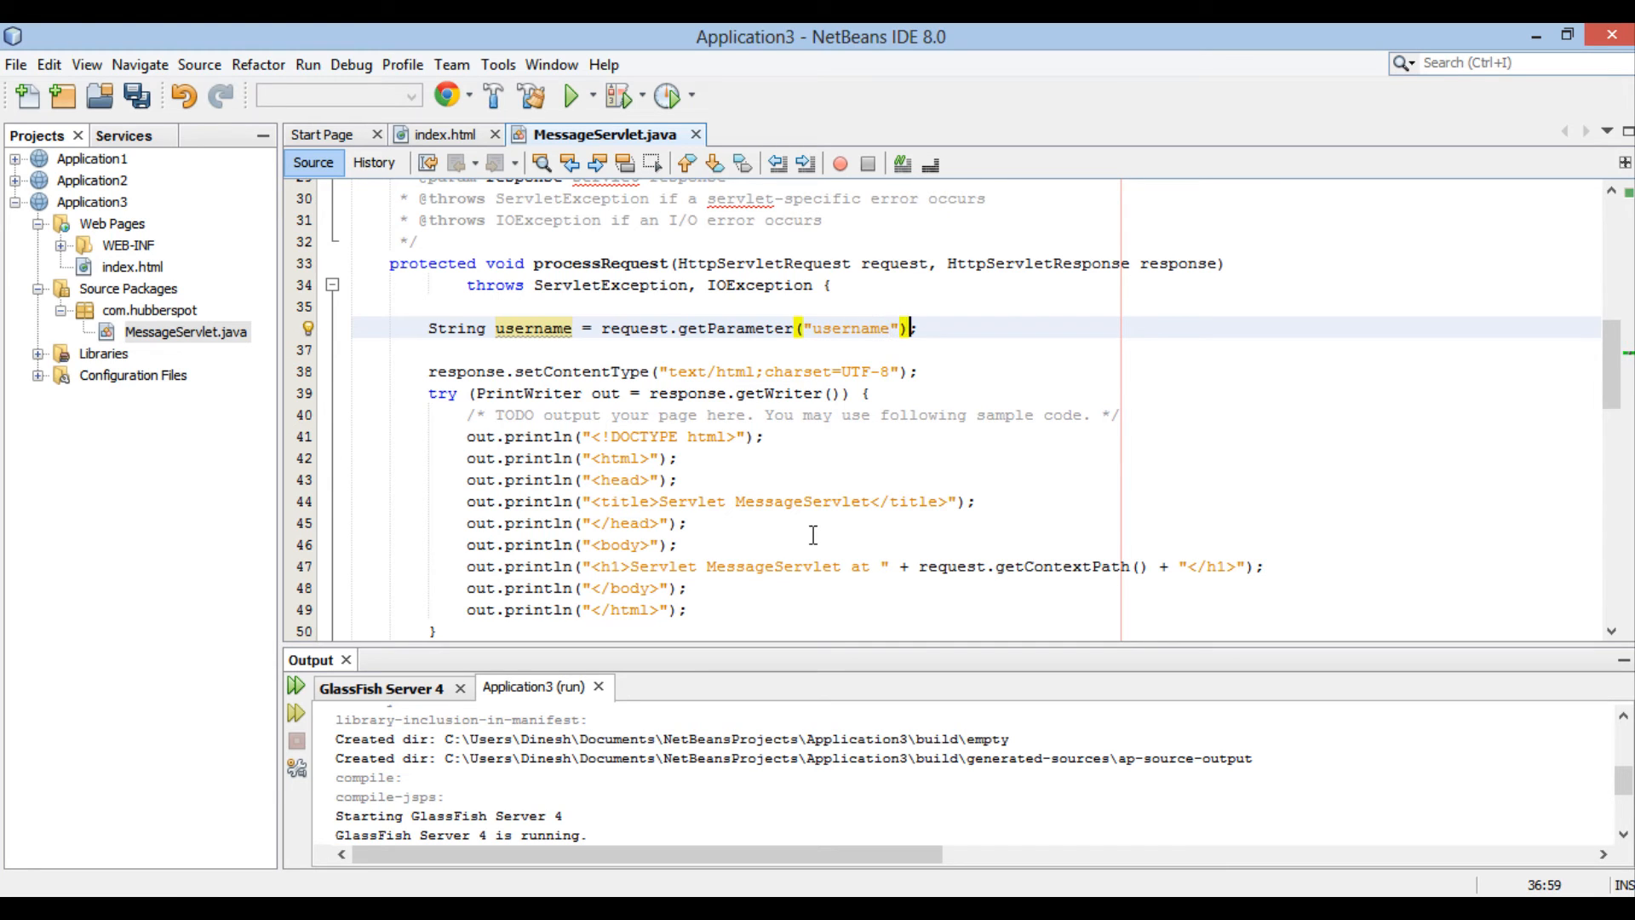
Step: Add String message = request.getParameter("message") below it
type("s")
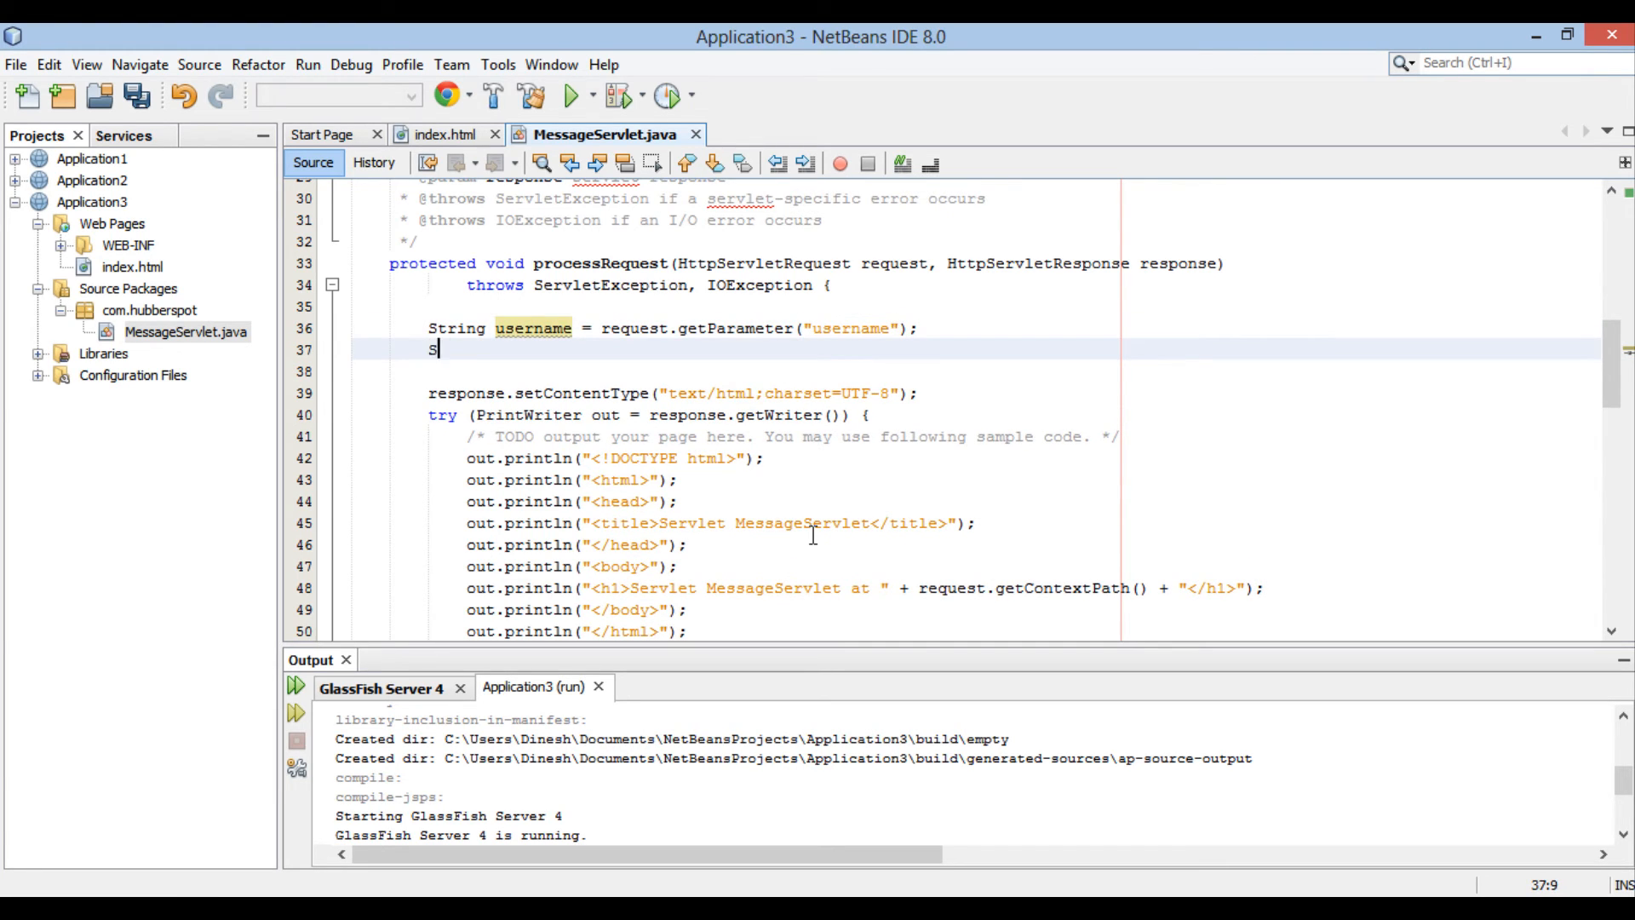
type("tring")
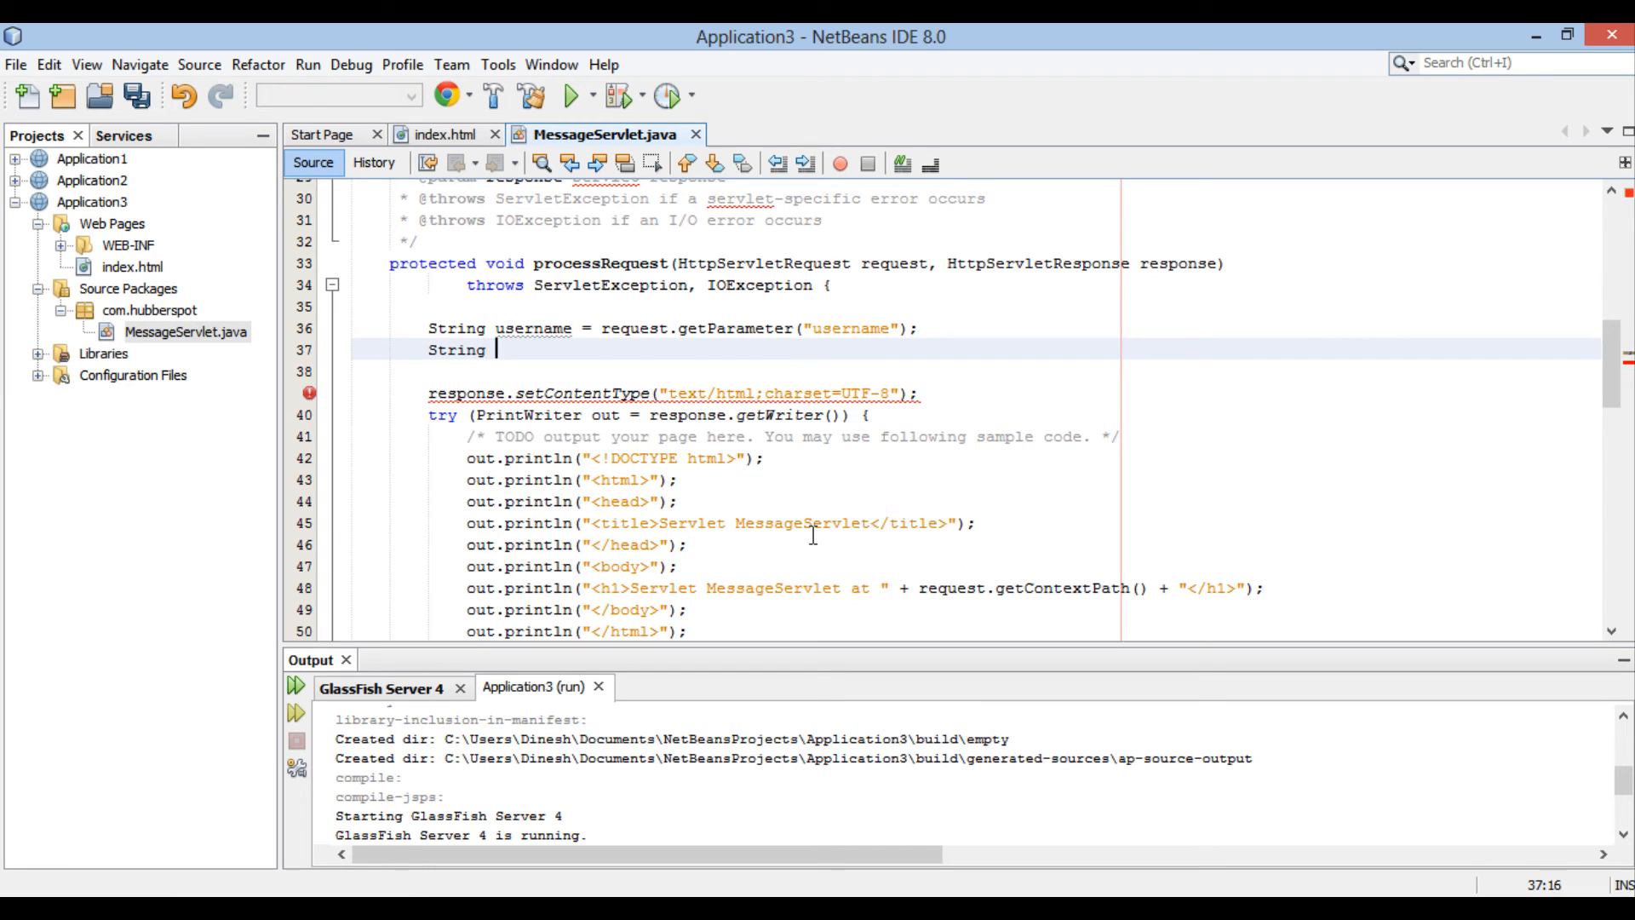
type("message = re")
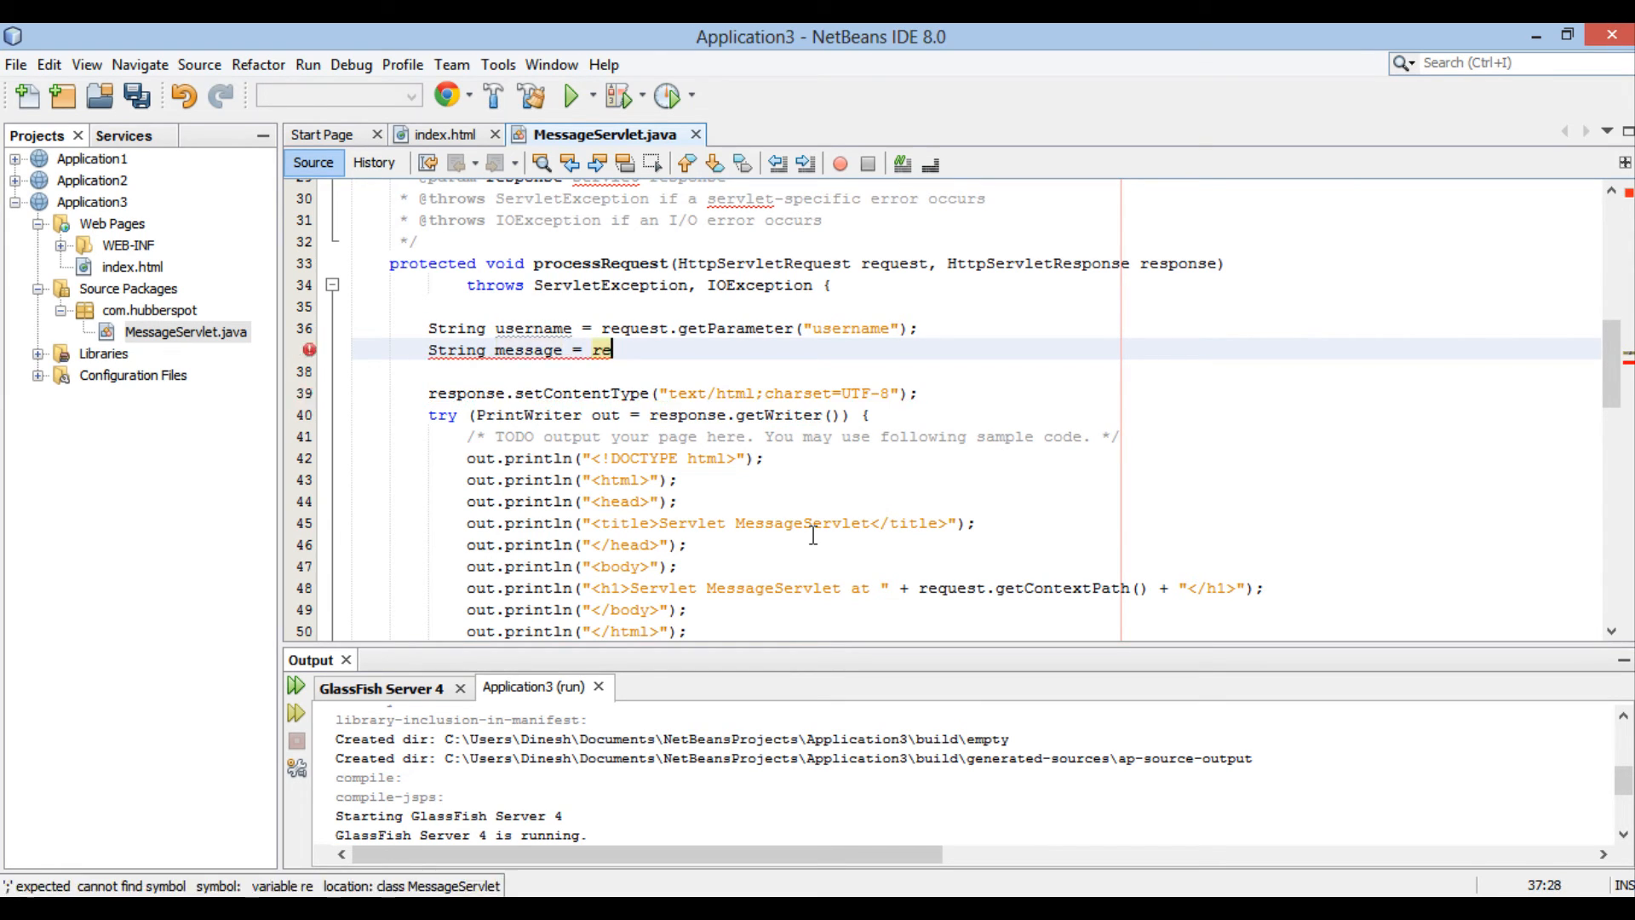
type("quest.getParameter(\"\");")
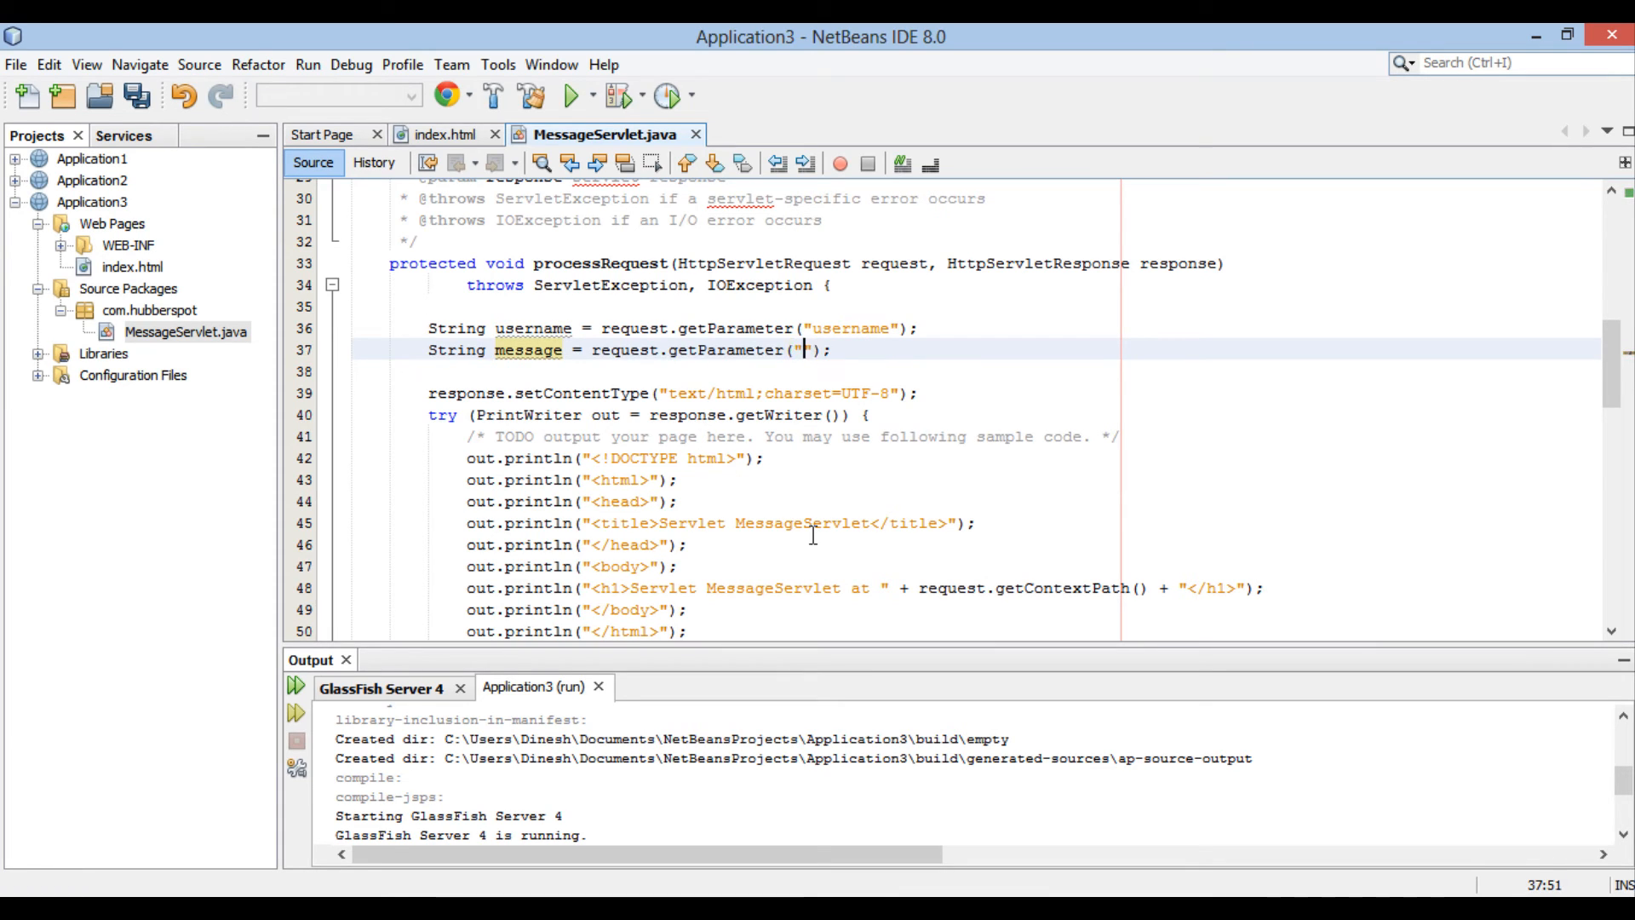
type("message")
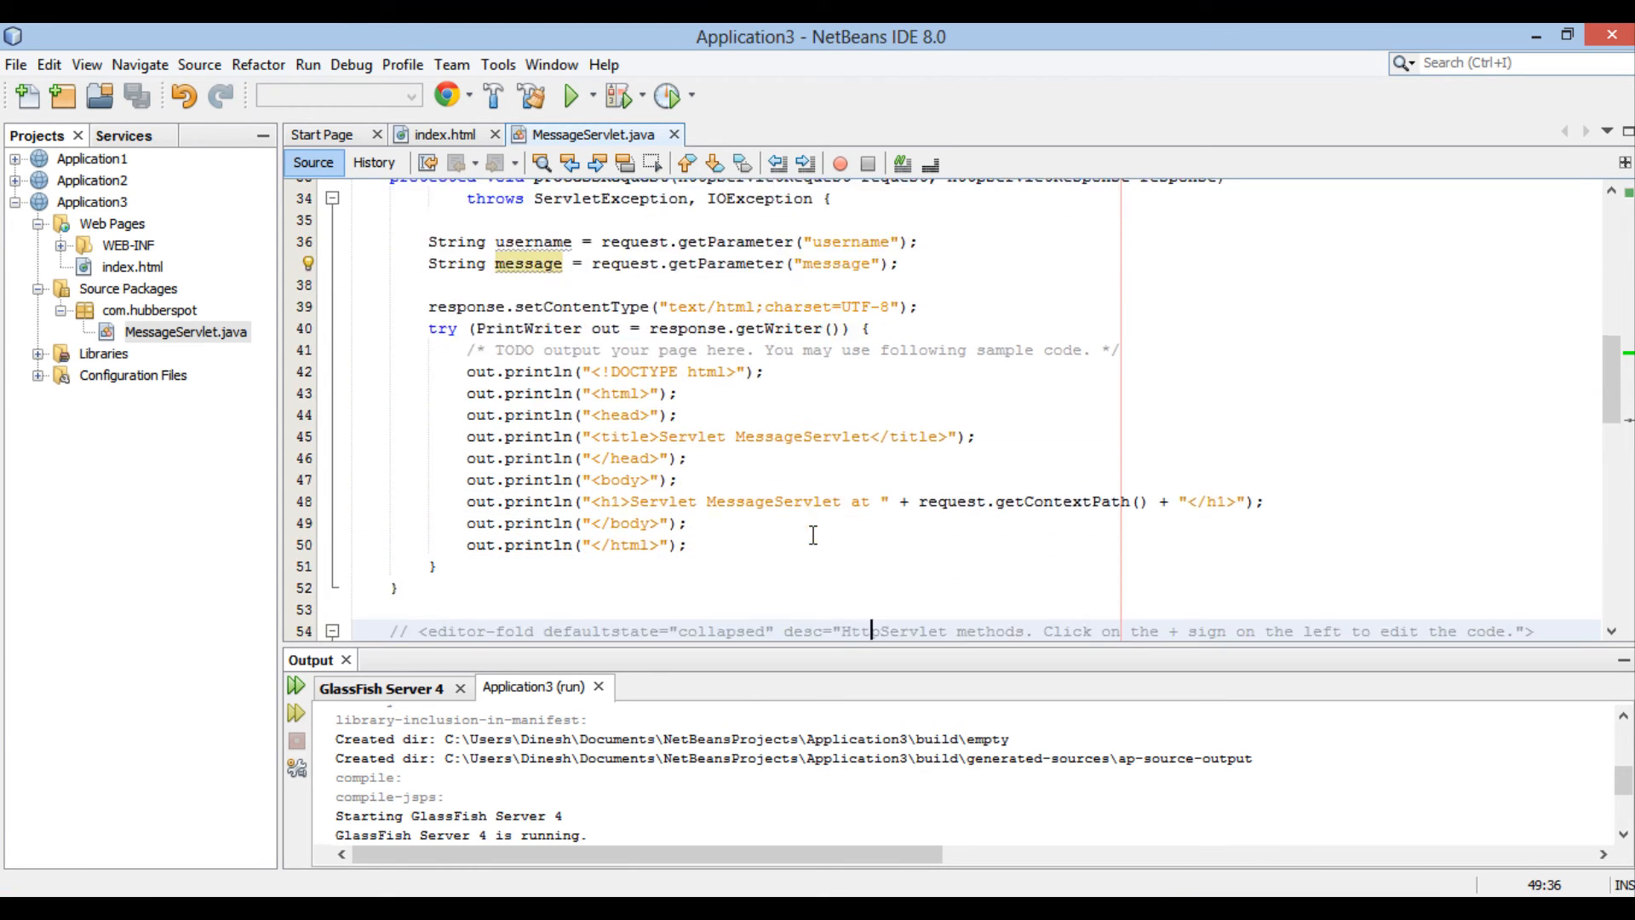
Step: Change the h1 output to 'Display Message' and turn the copied heading line into an h3
left_click(678, 414)
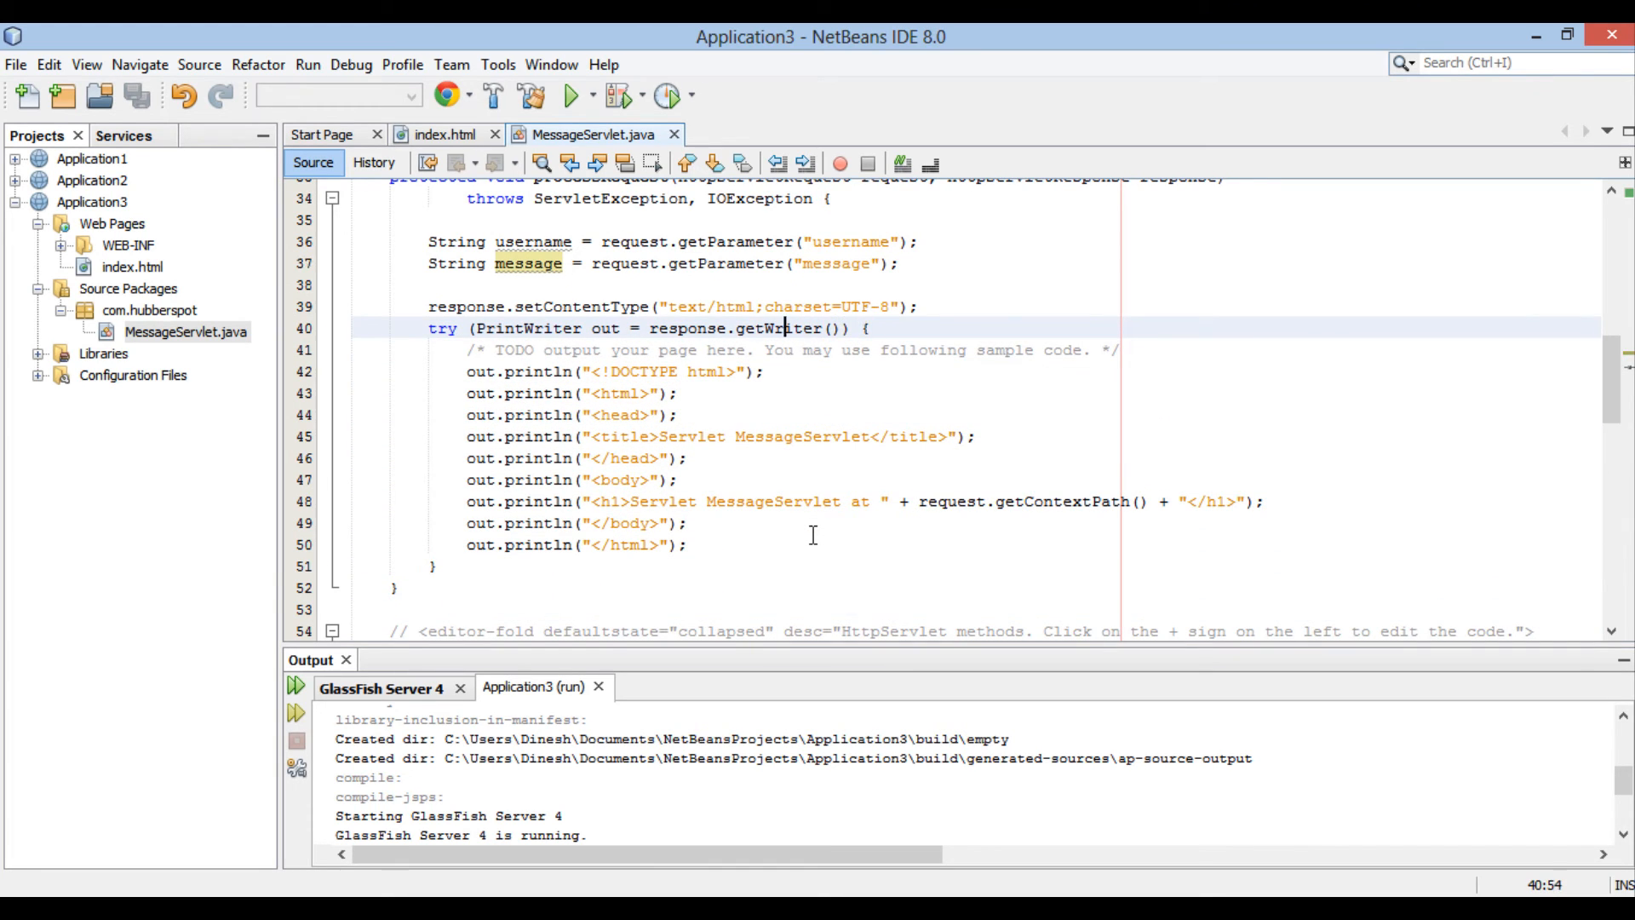
left_click(655, 394)
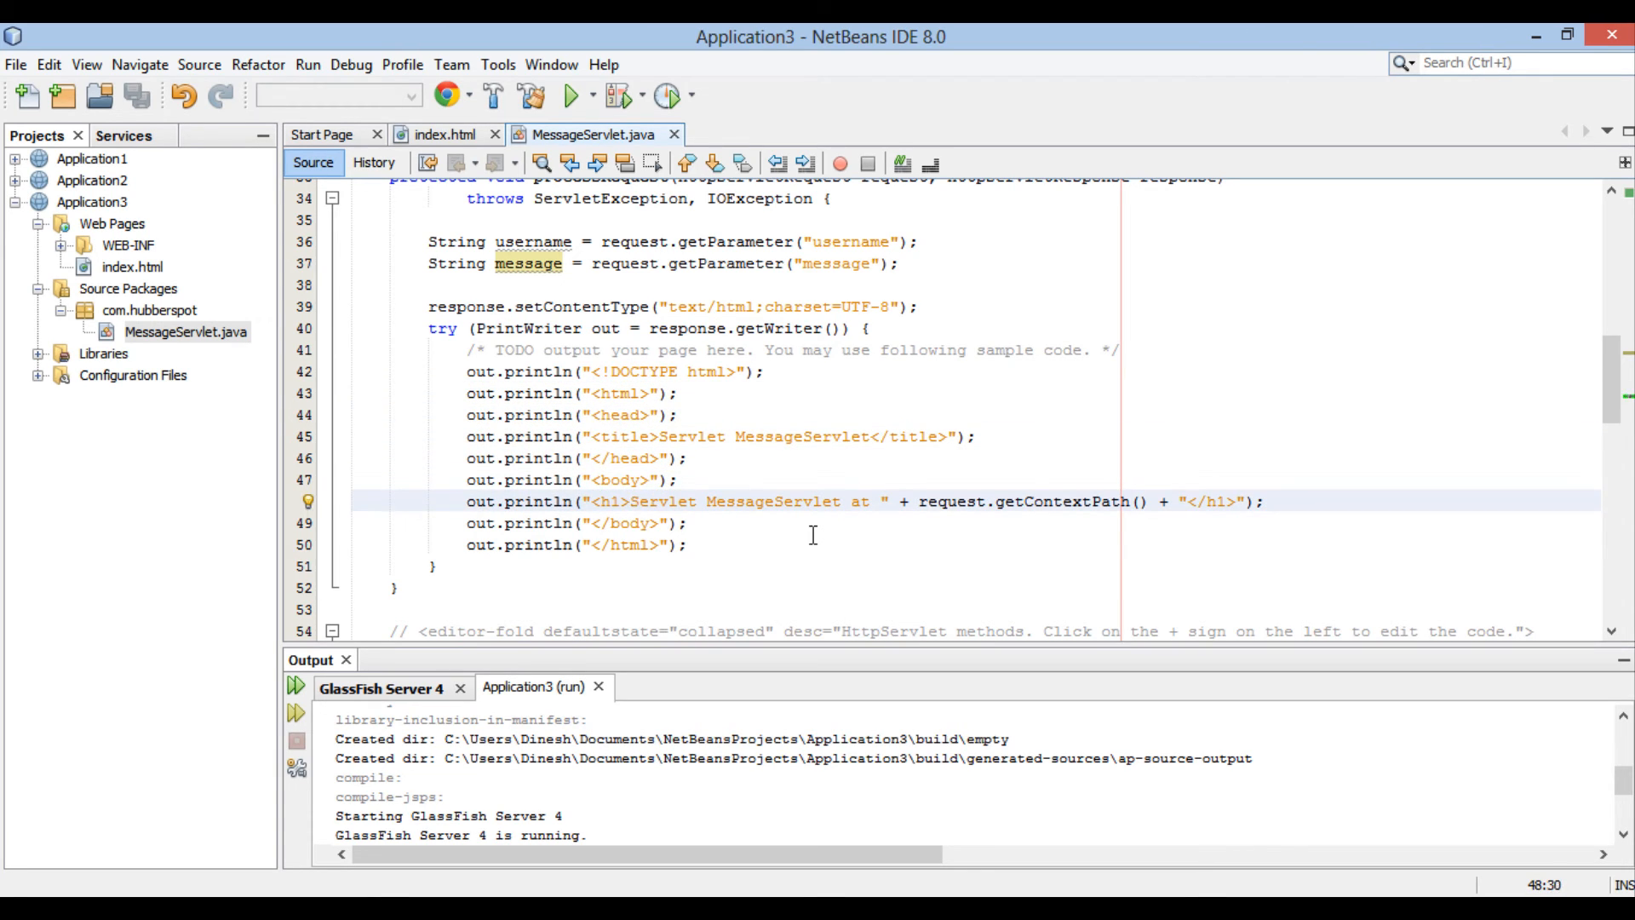
type("Disk")
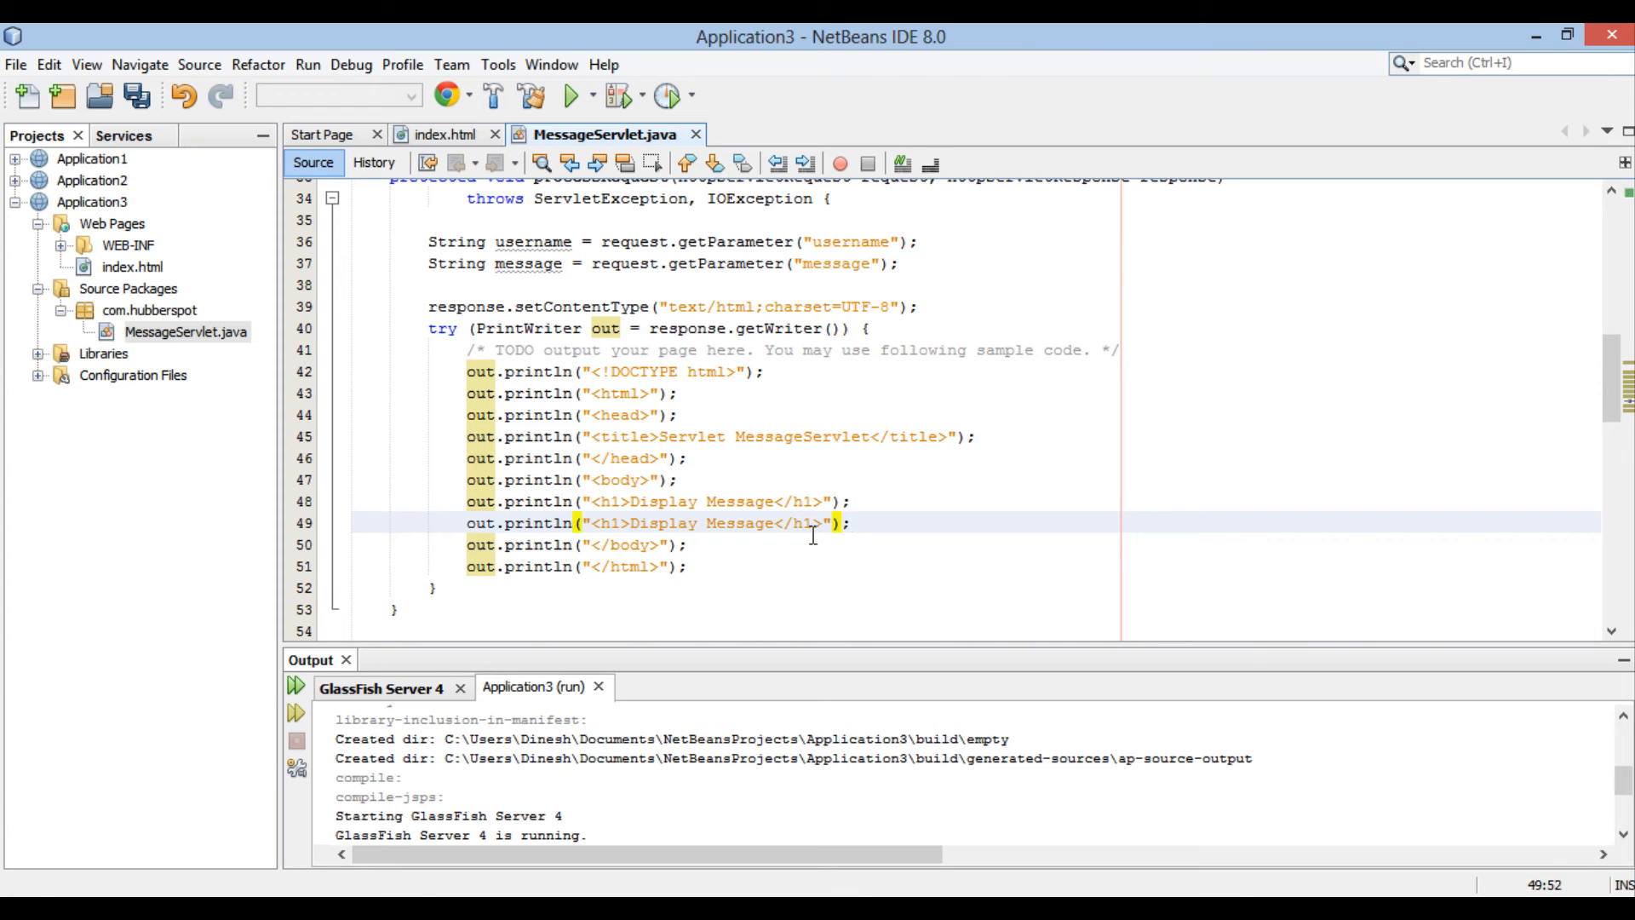
left_click(632, 524)
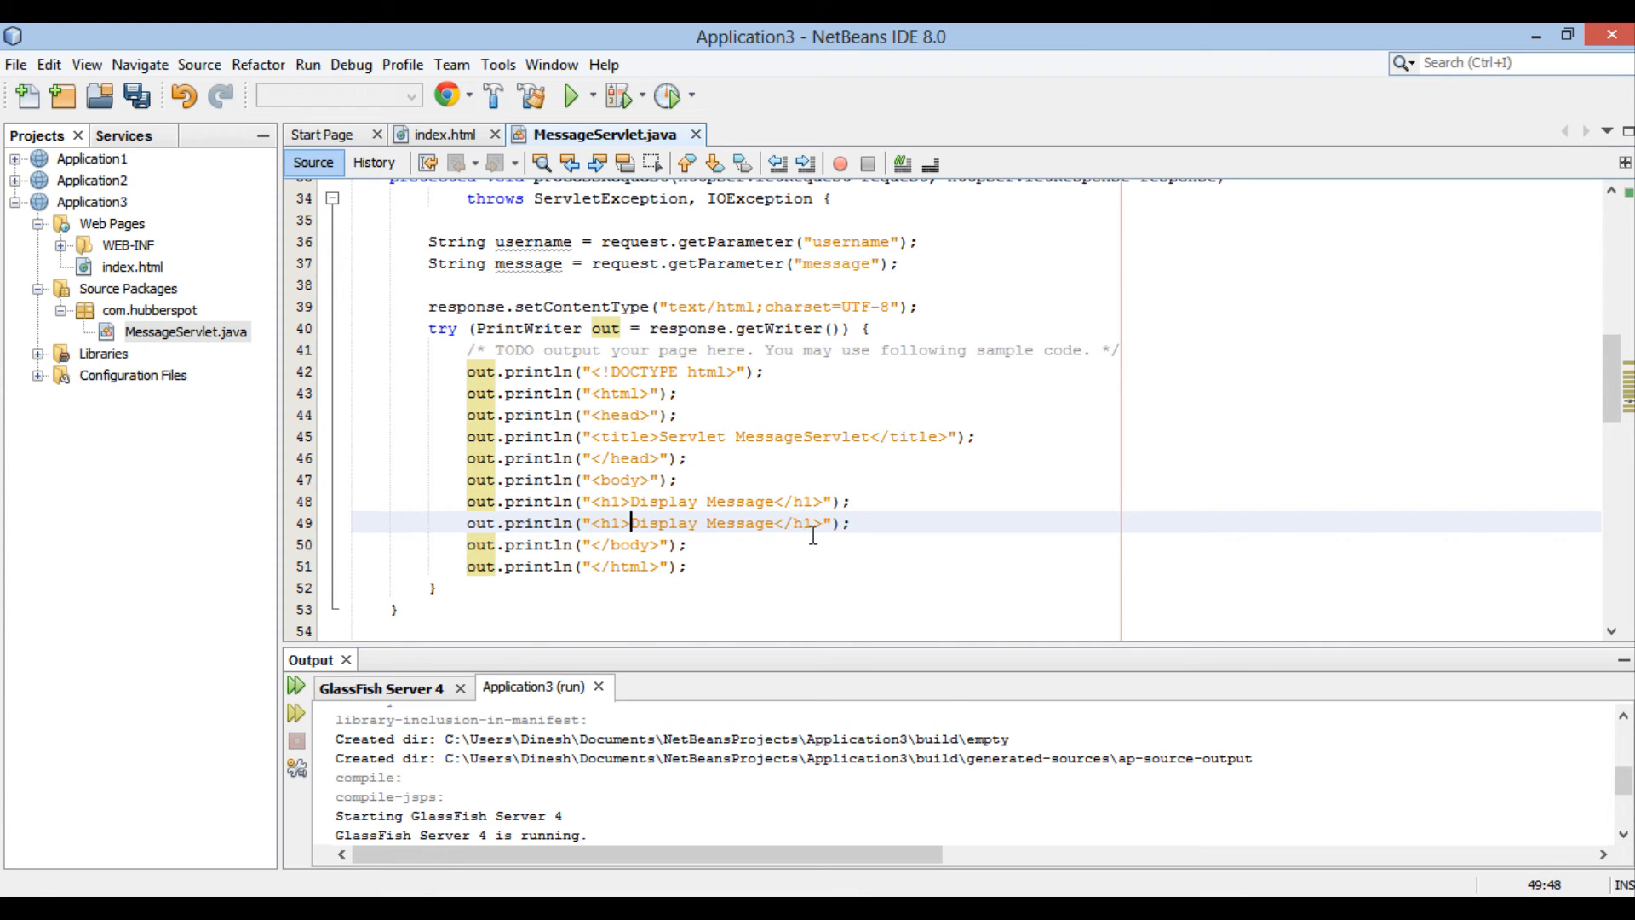
type("3")
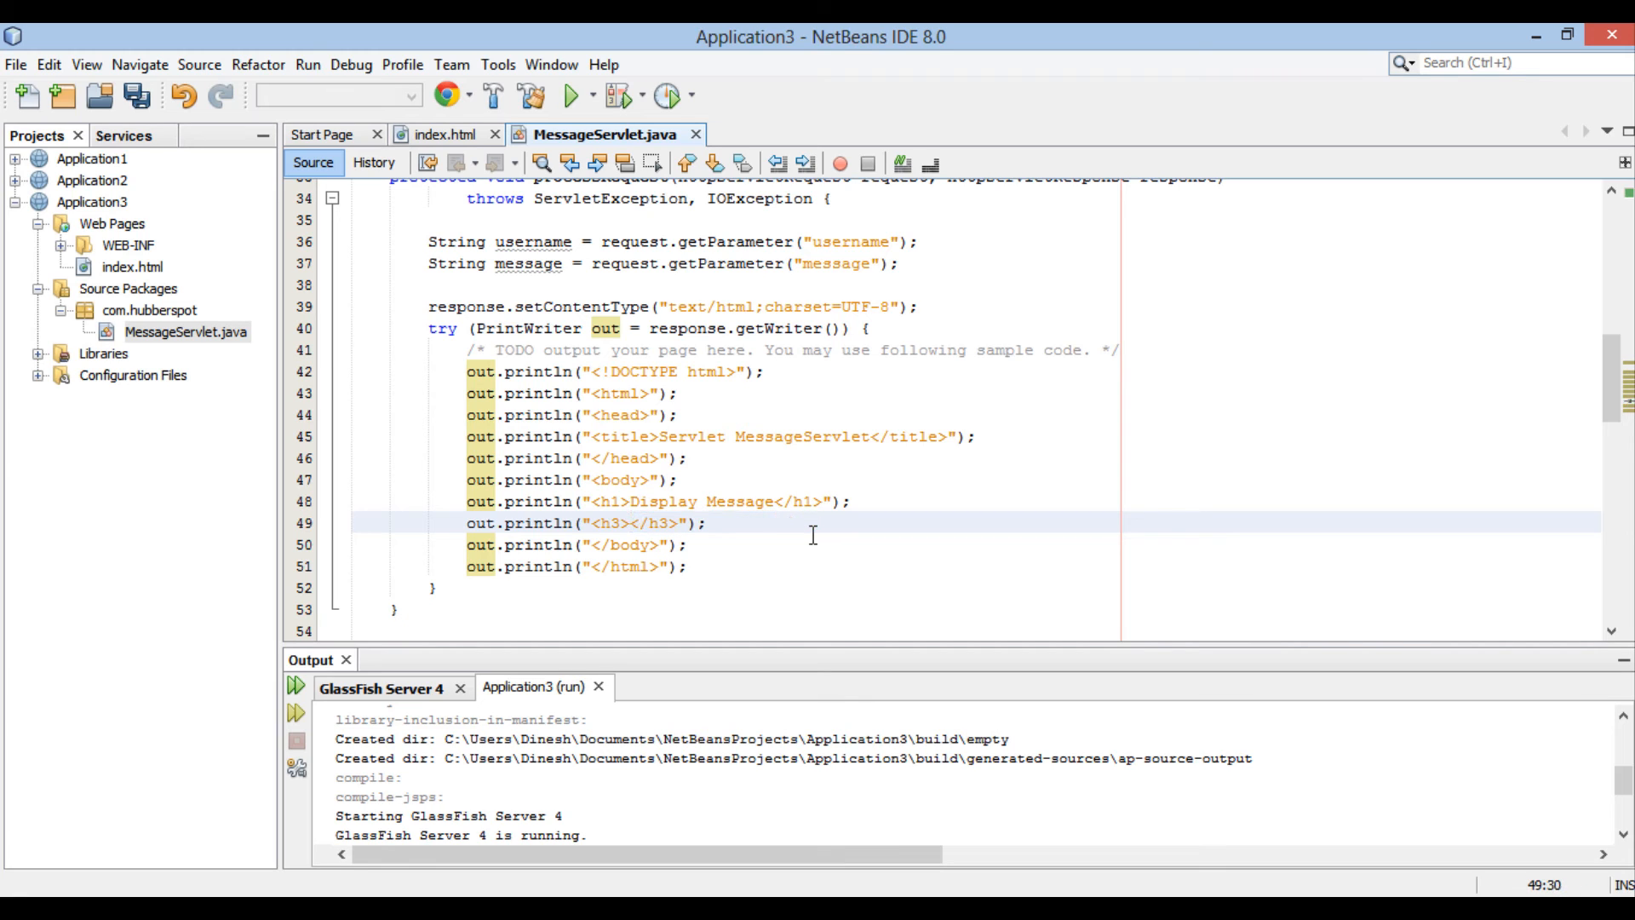
Step: Make the h3 lines print "Username: " + username and "Message: " + message
type("Username: \"+ user")
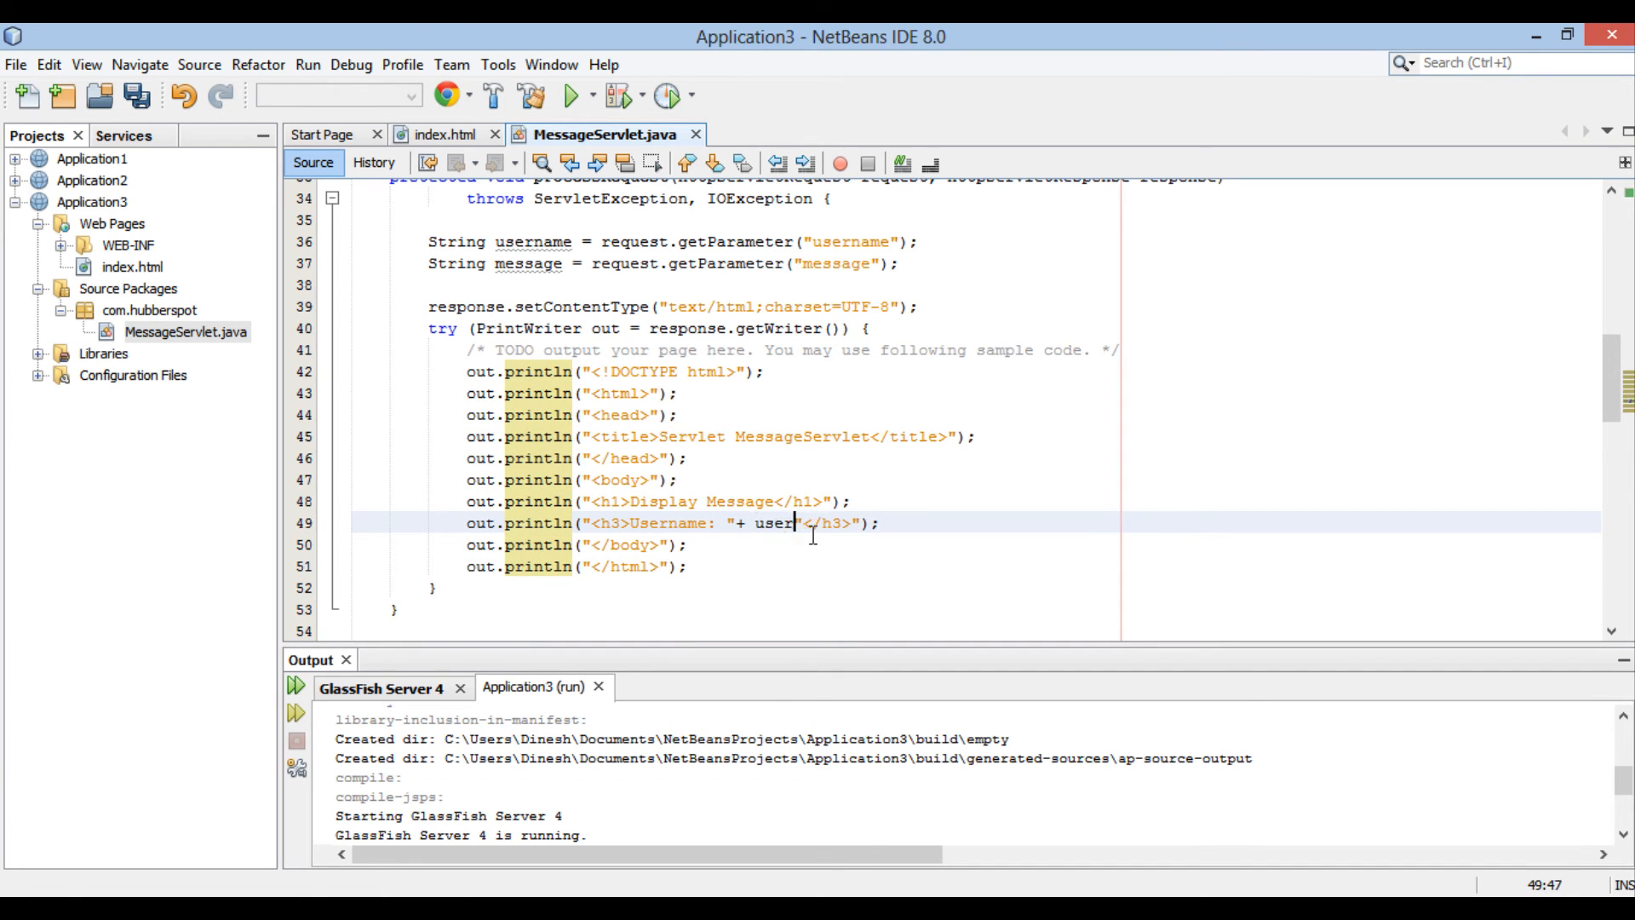
type("name")
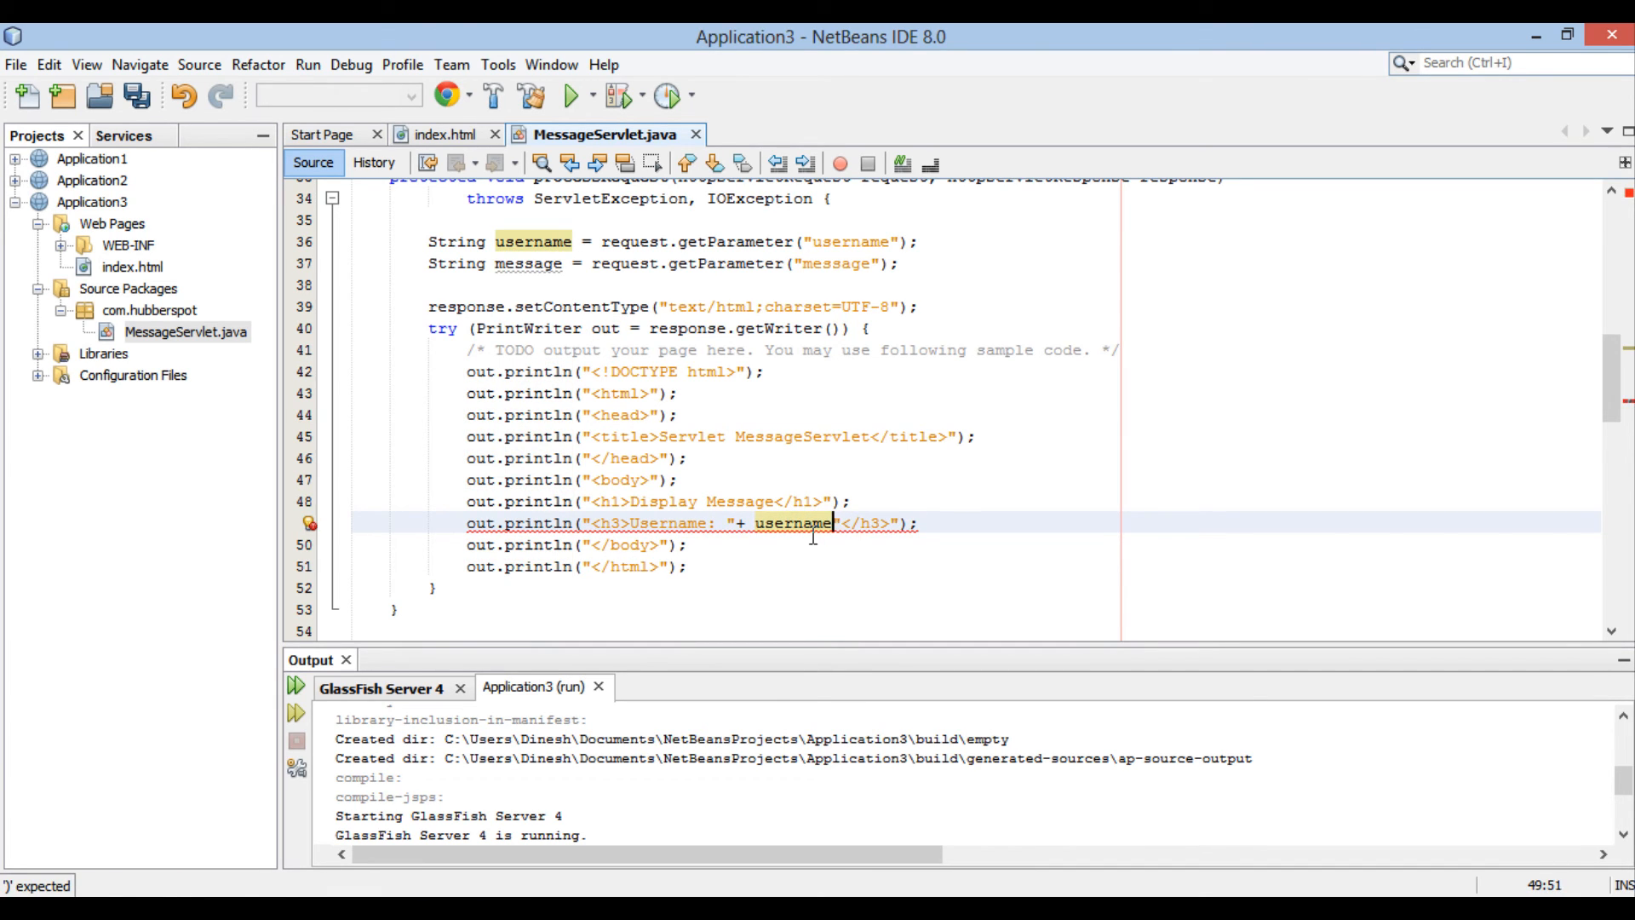
type("+")
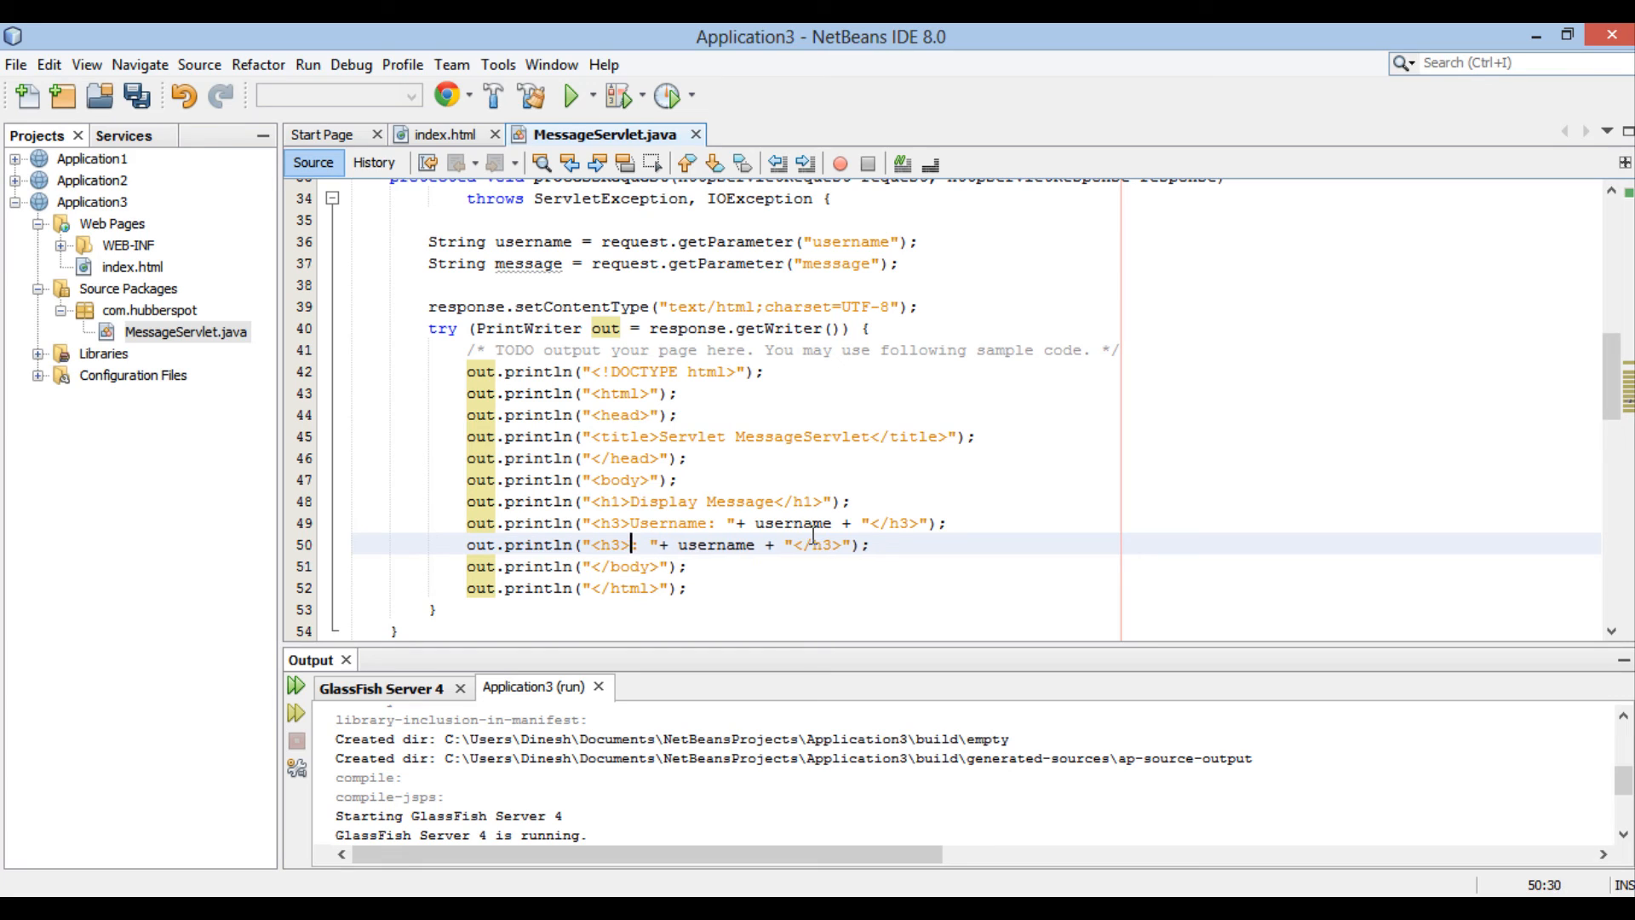
type("Message")
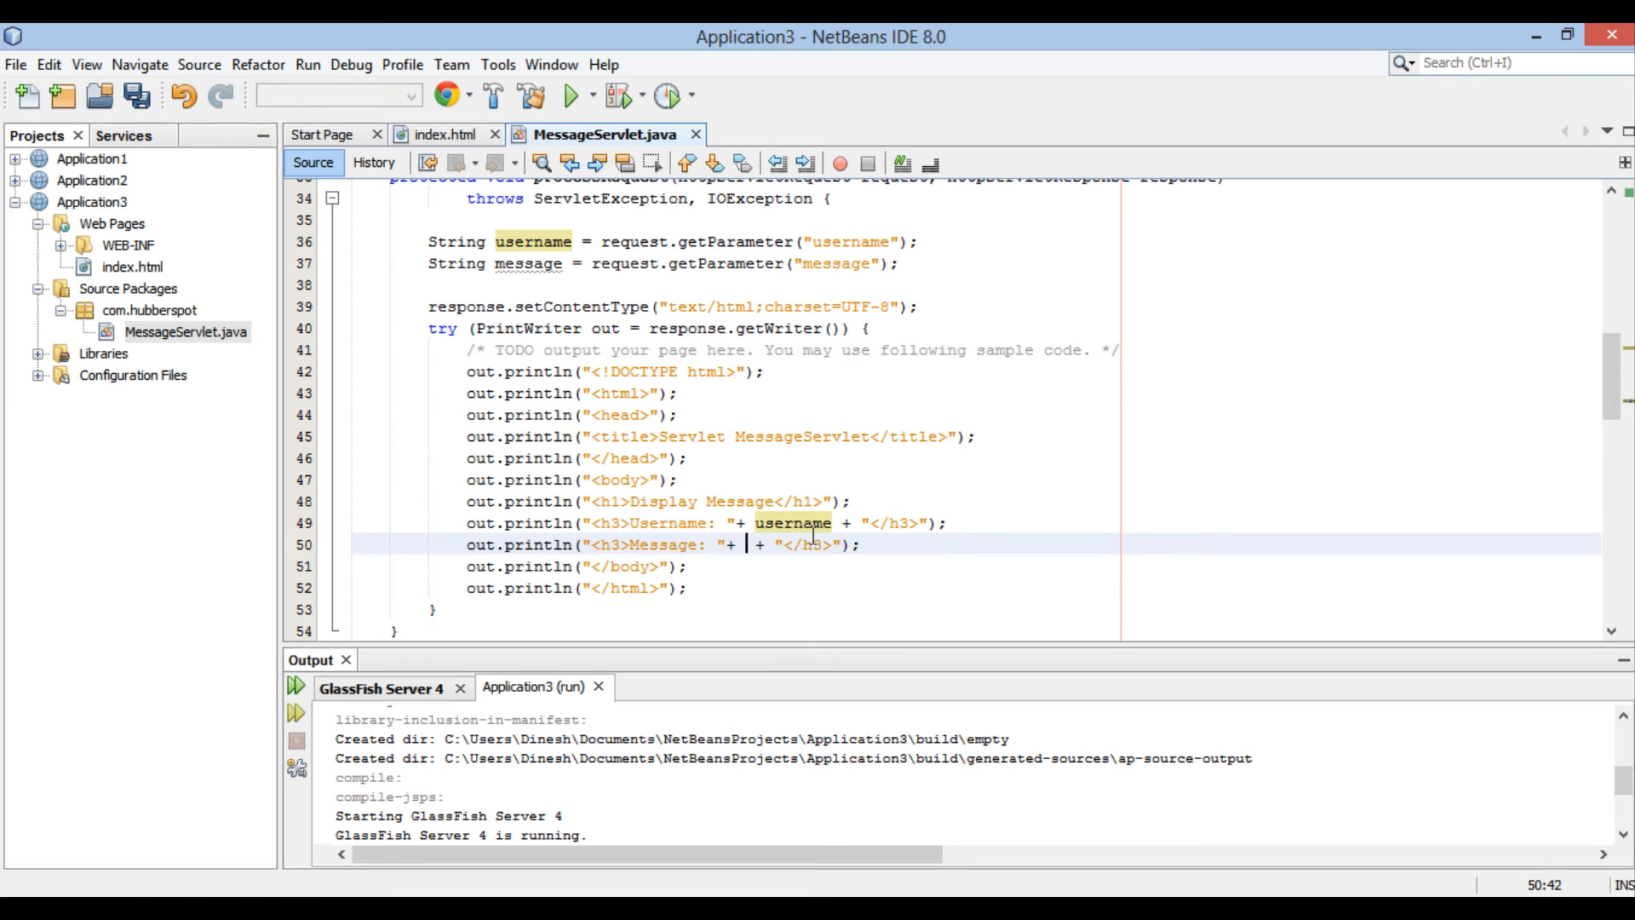
type("message")
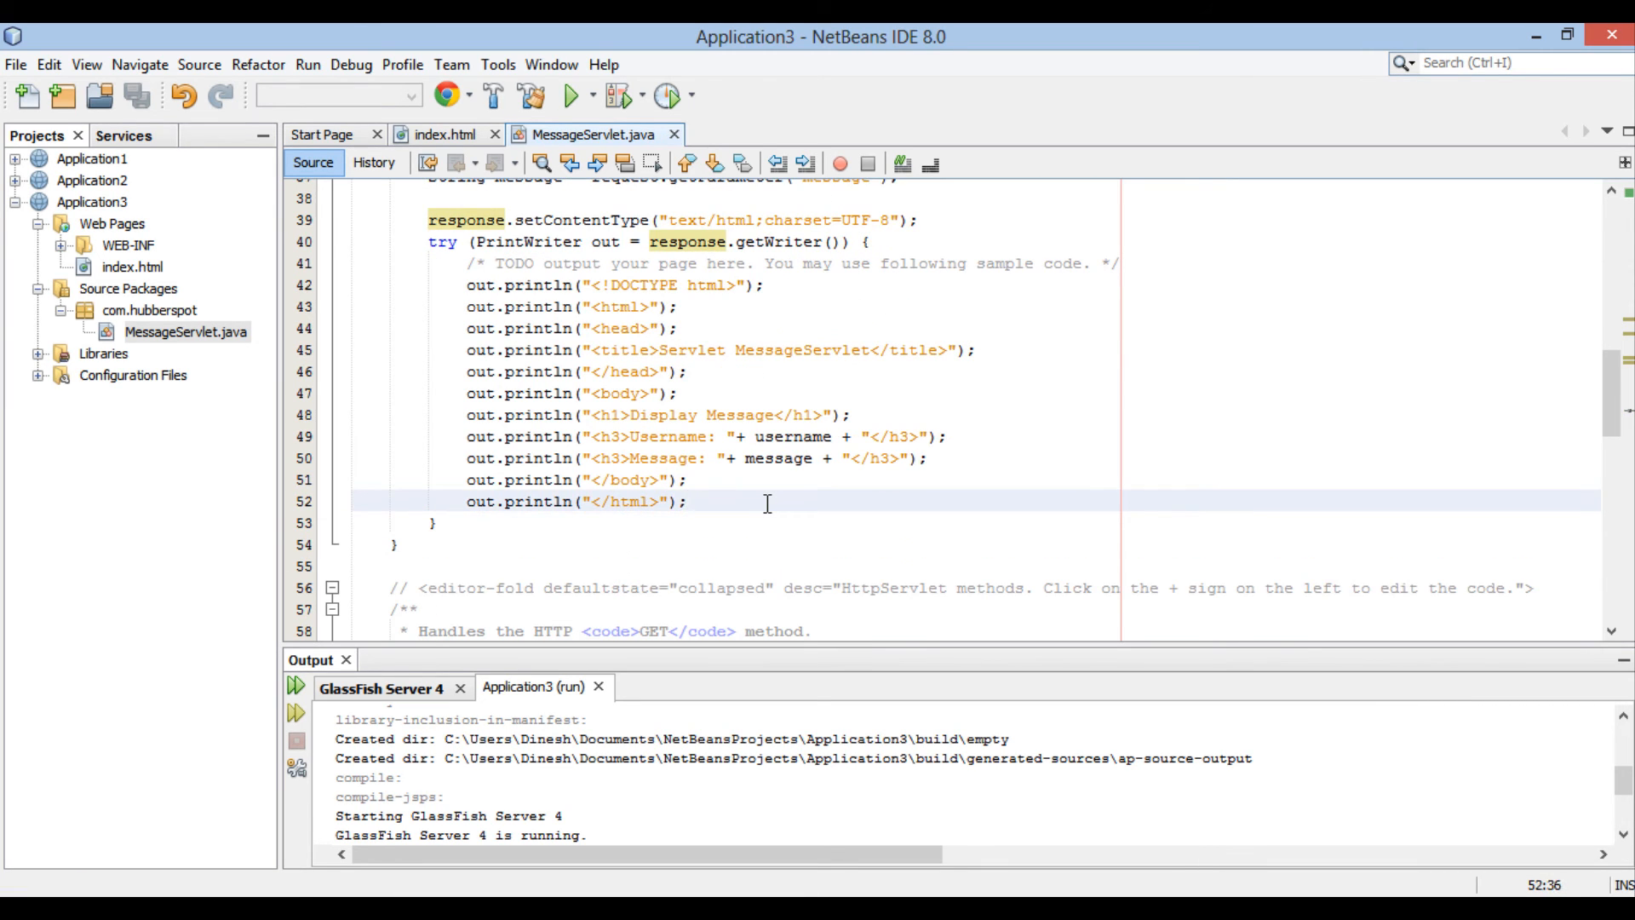
Step: Run index.html from NetBeans to redeploy and open the form in Chrome
left_click(443, 134)
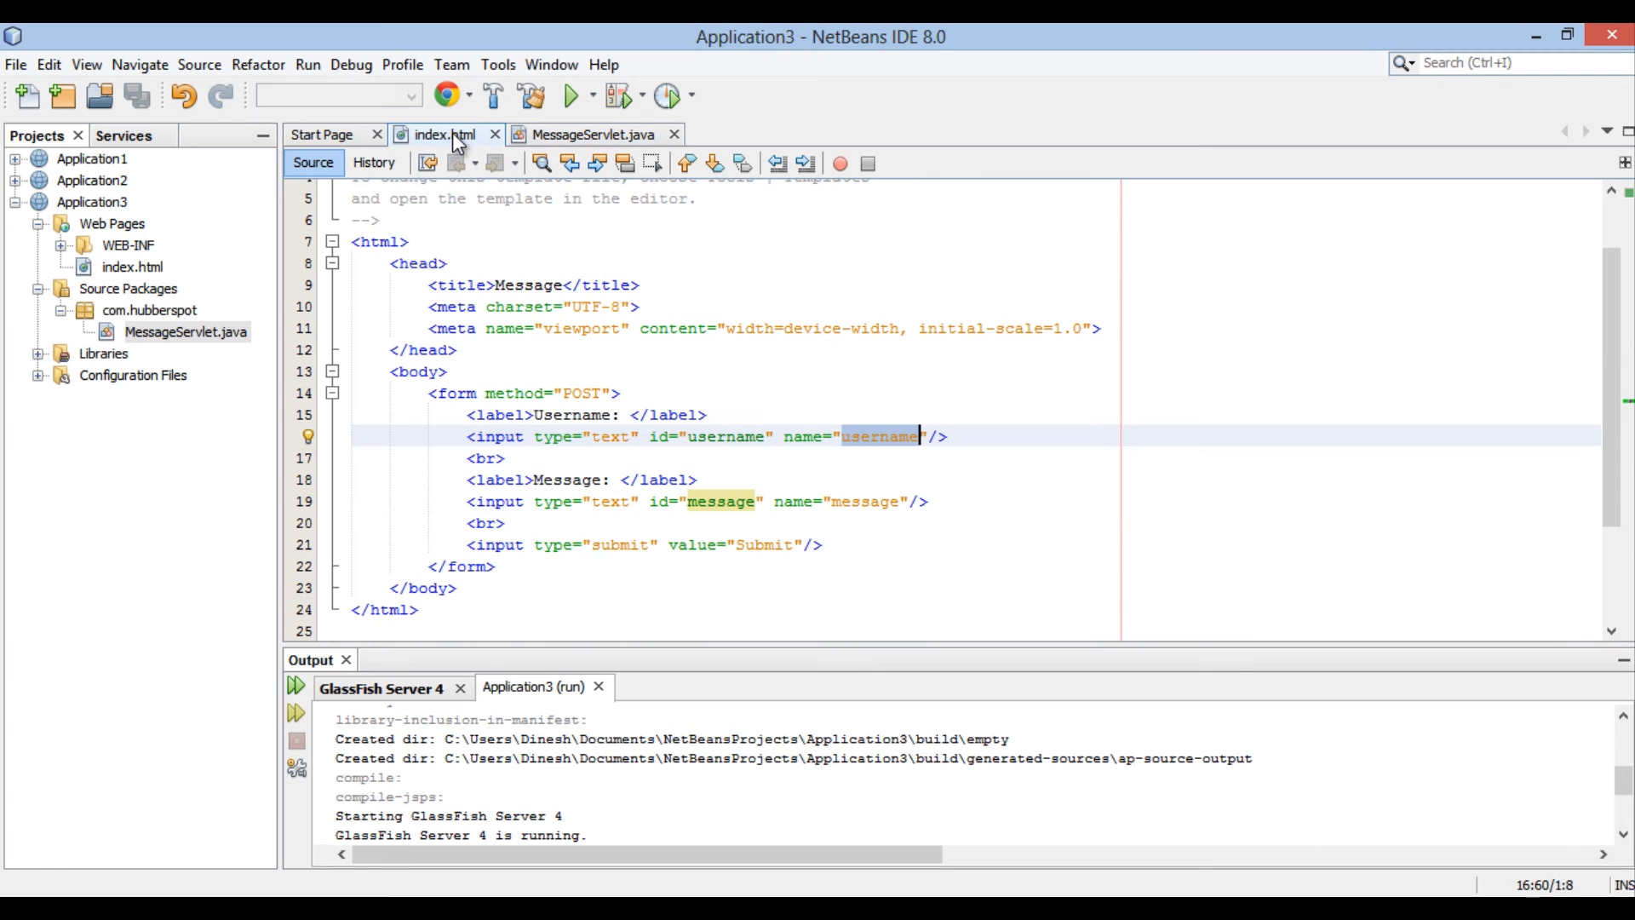
right_click(417, 264)
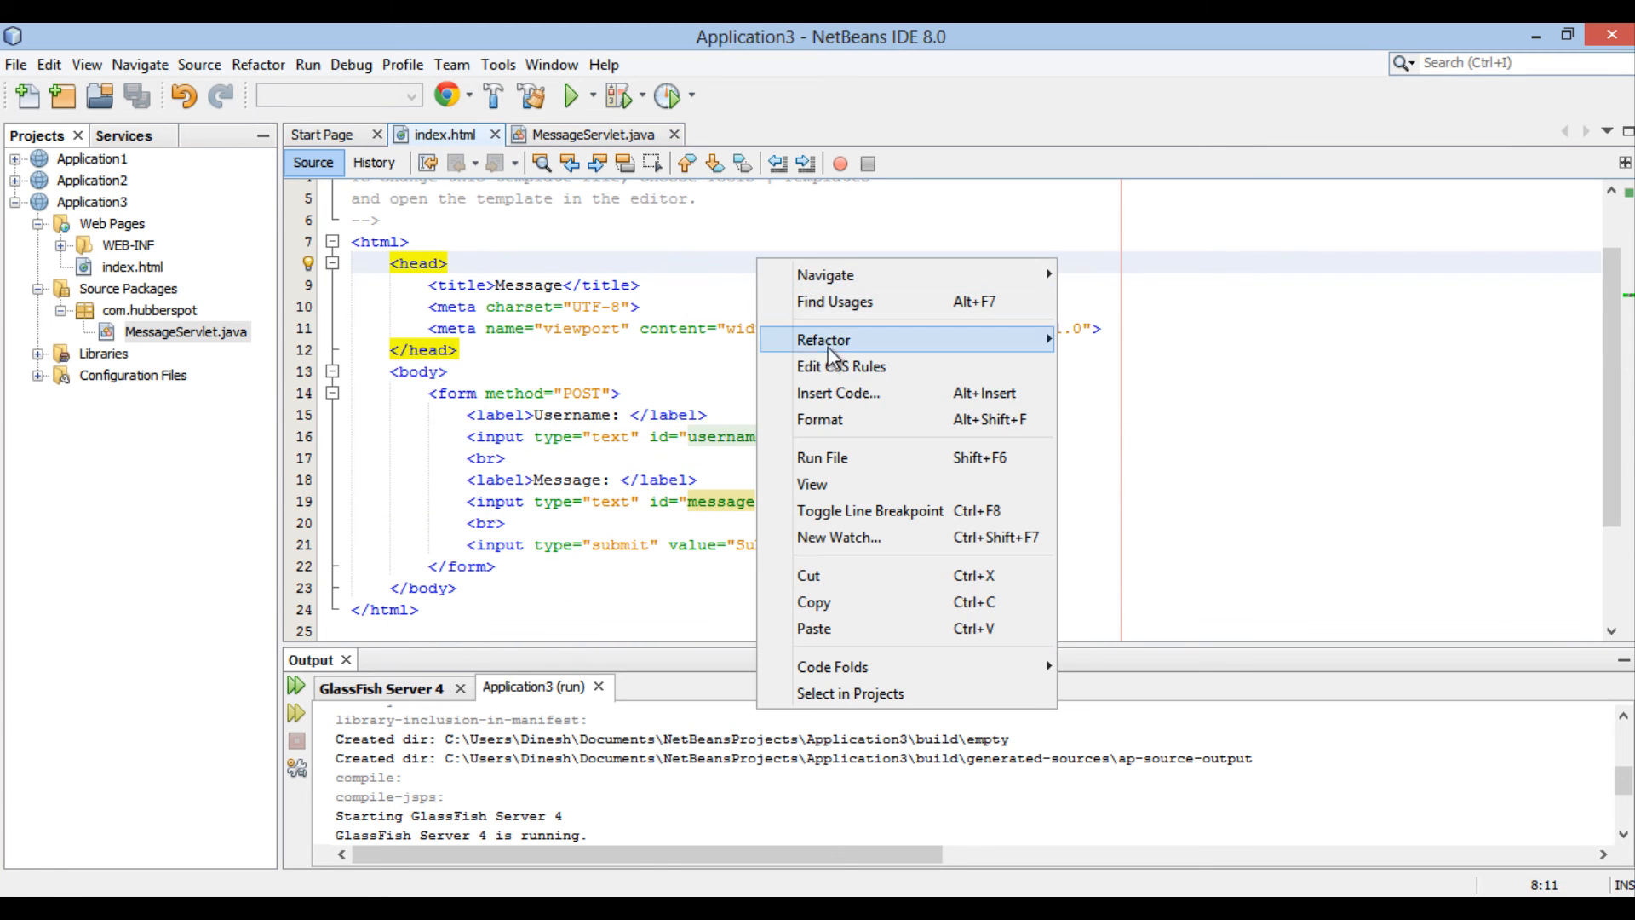
left_click(823, 457)
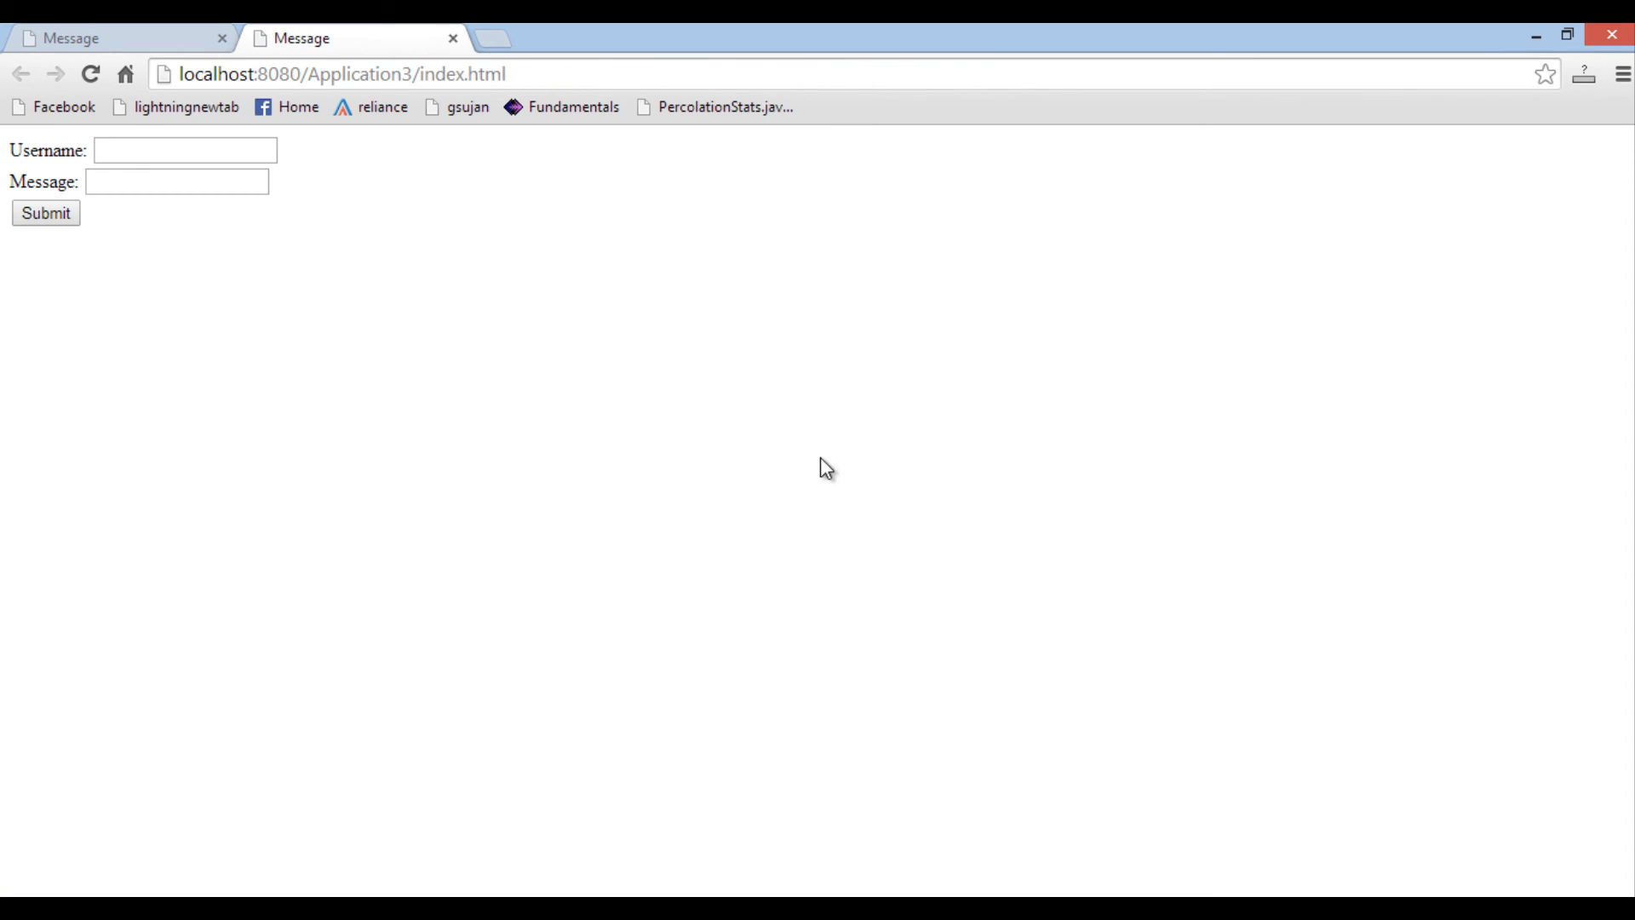
Step: Fill the form with username Hubberspot and message 'How are you ?' and submit it
left_click(185, 150)
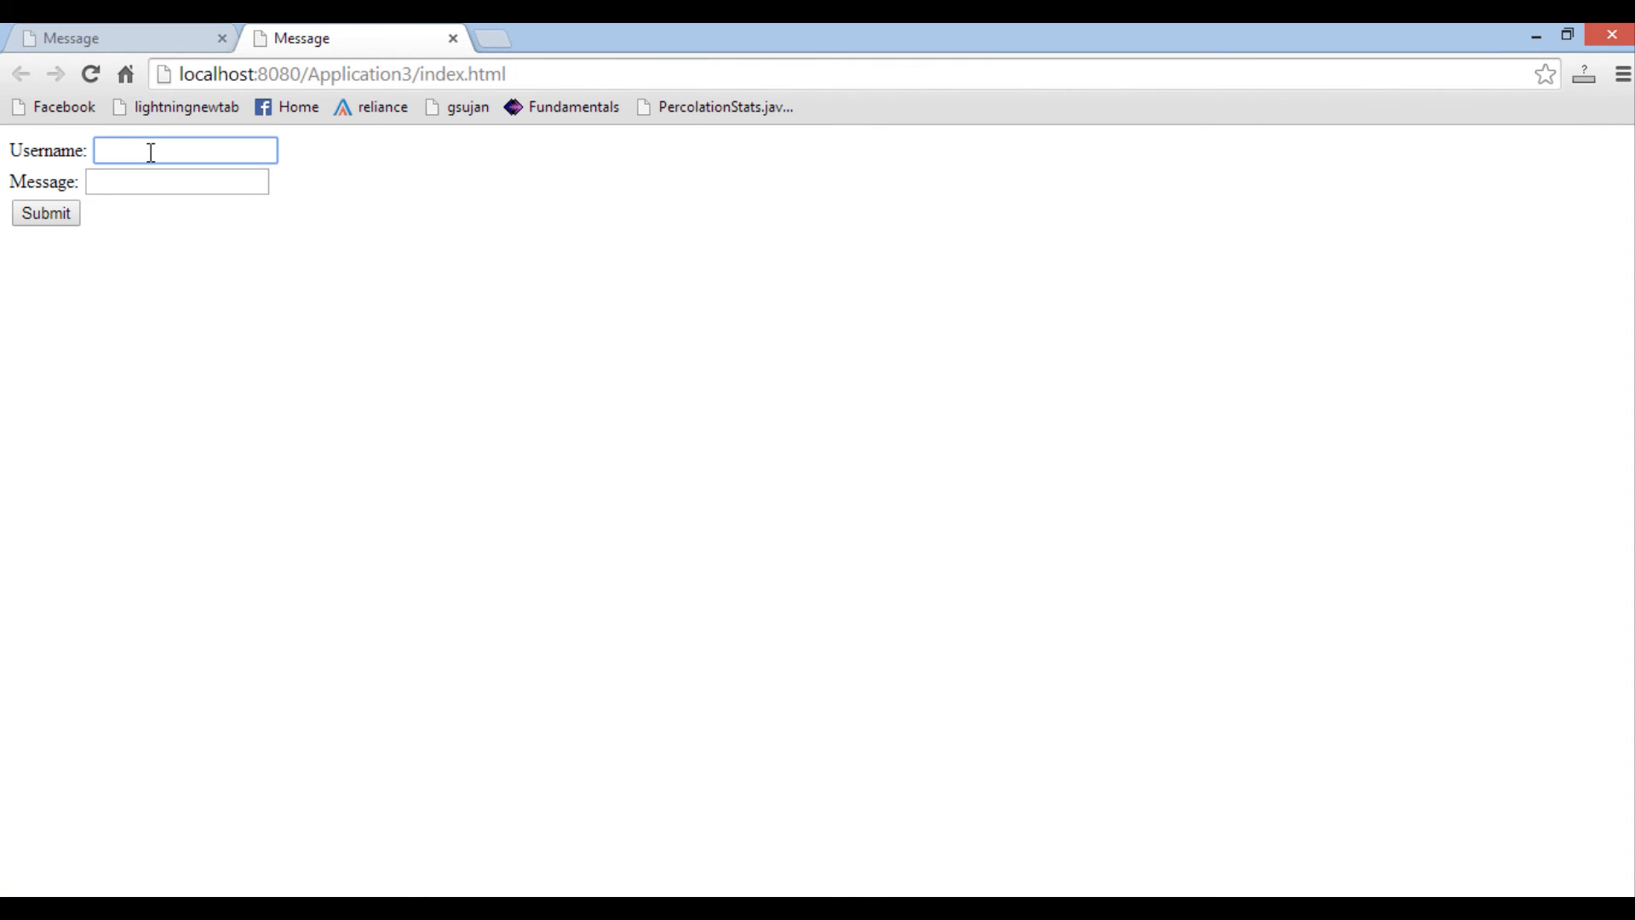
type("Hubberspot")
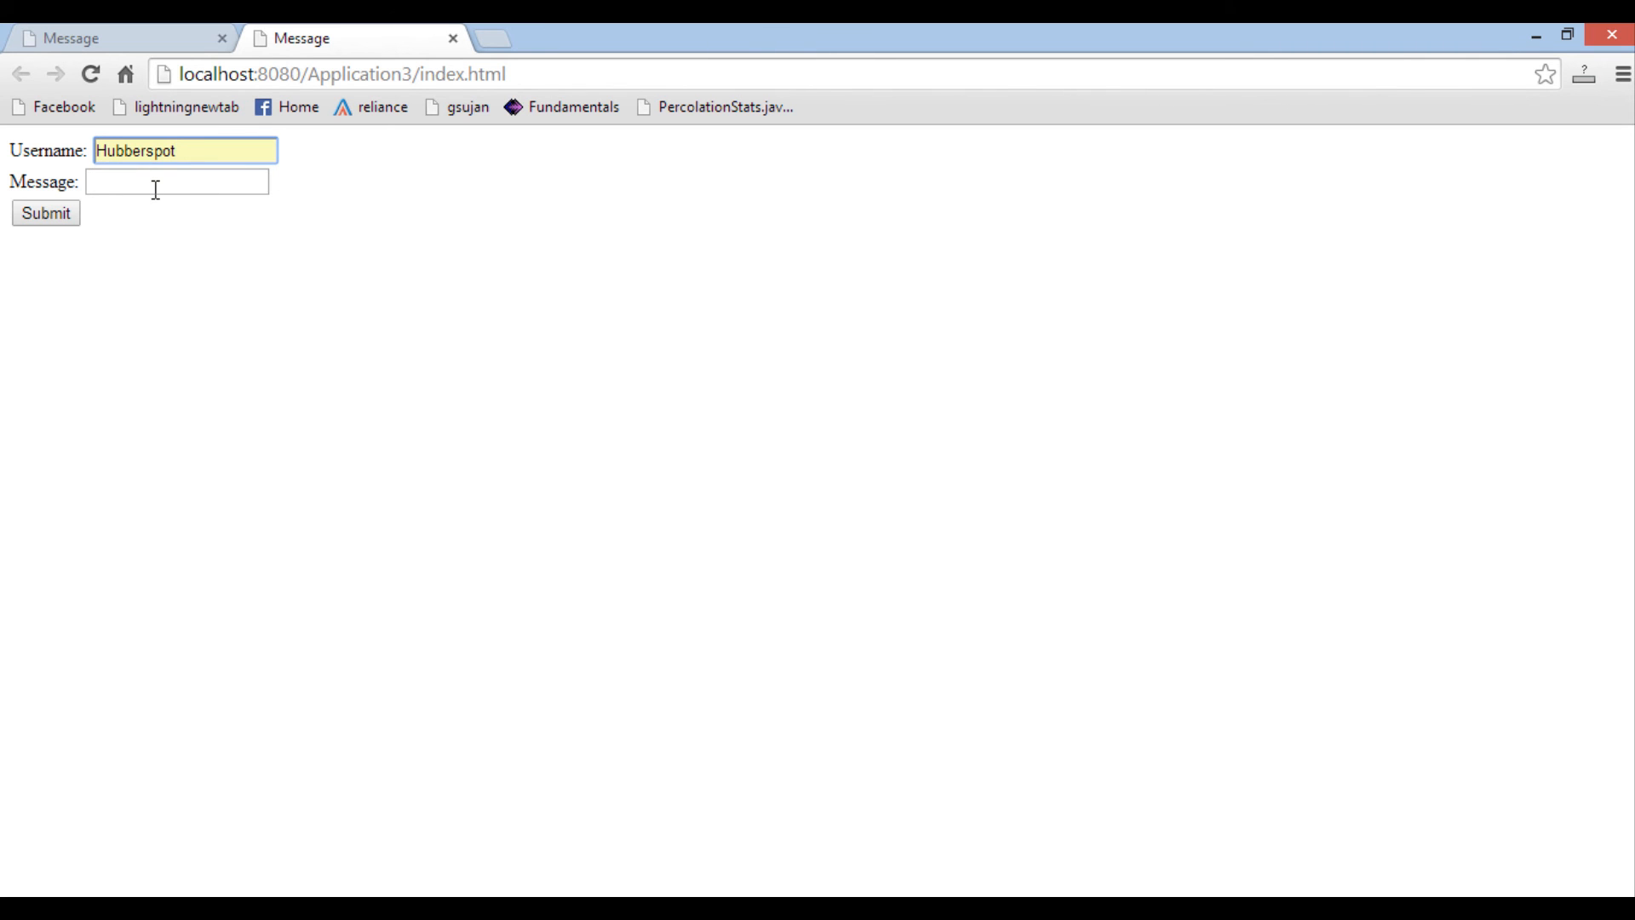
left_click(134, 182)
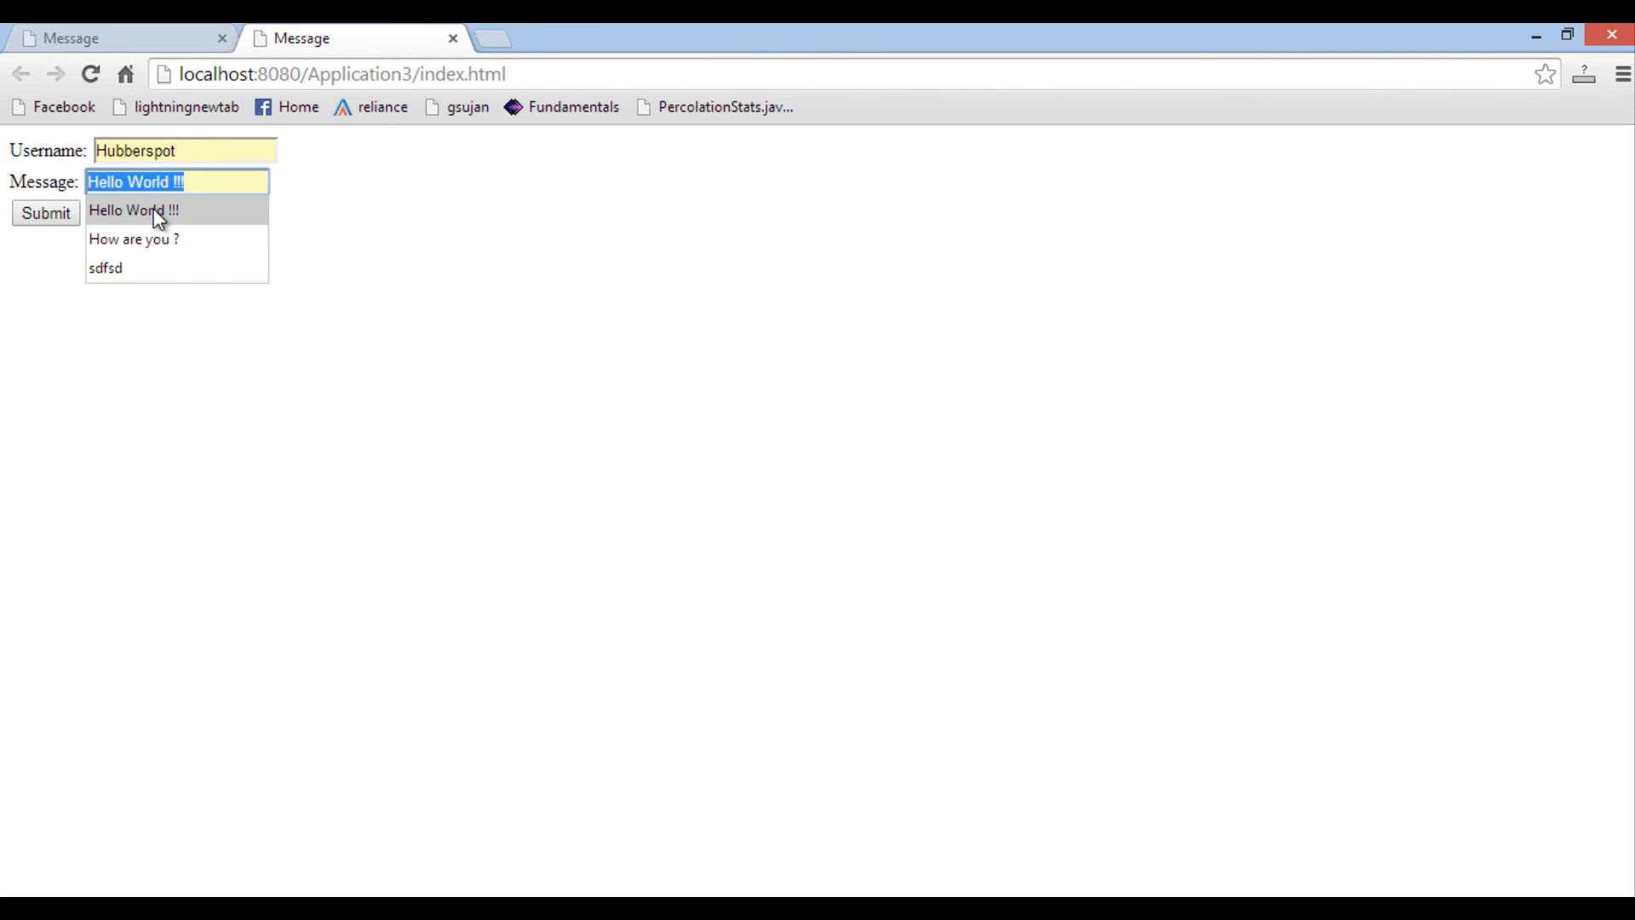
left_click(134, 238)
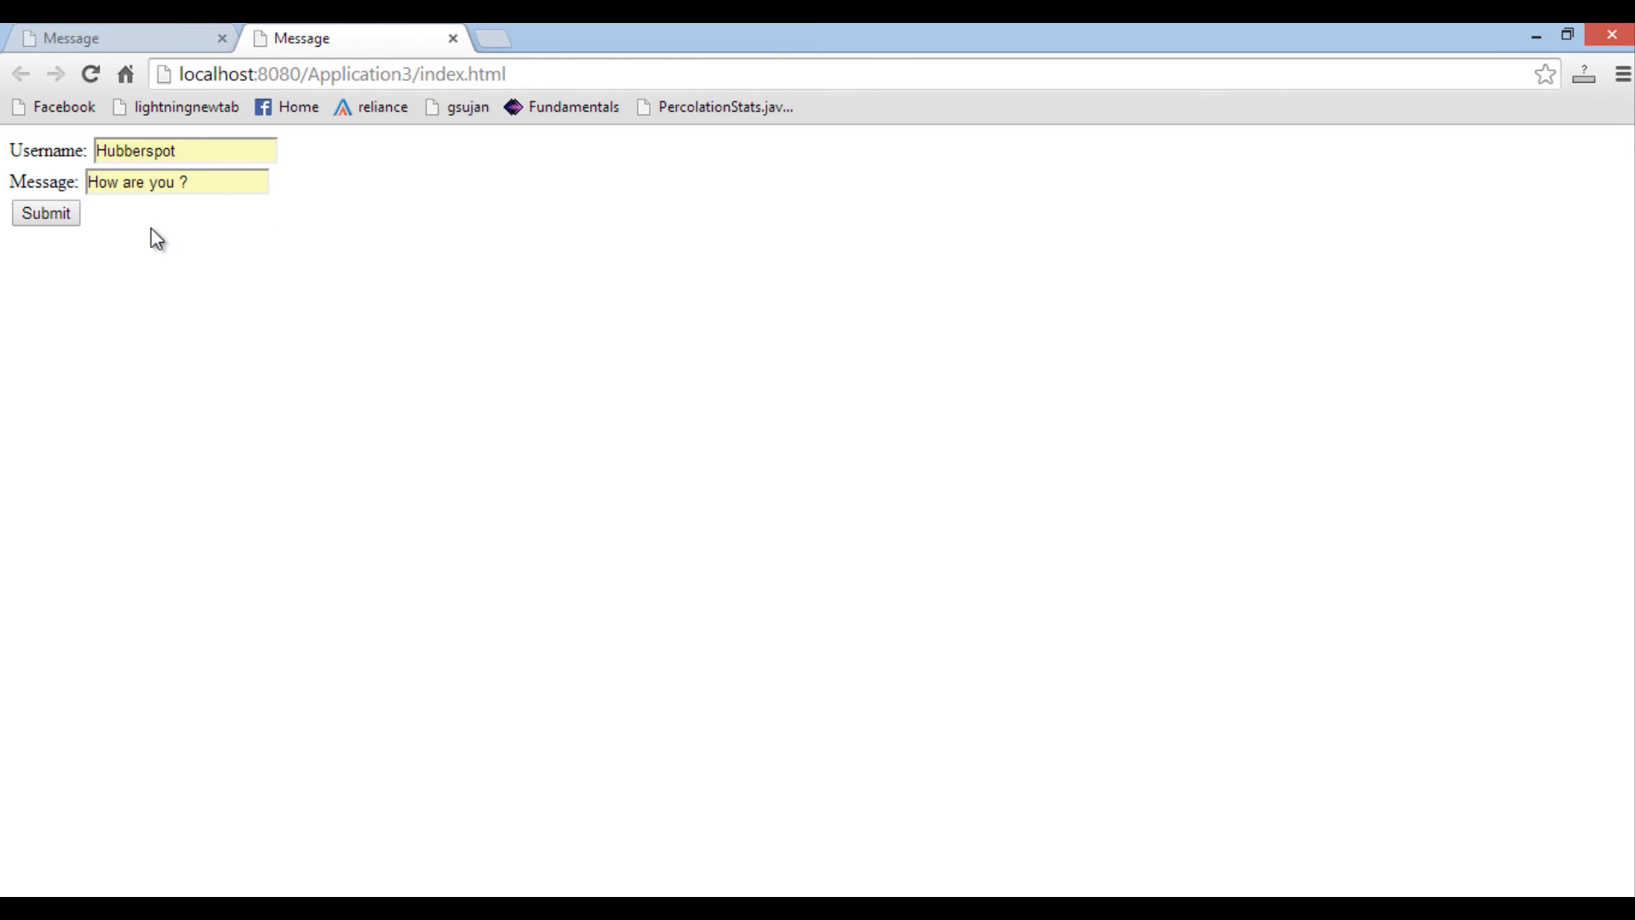
left_click(45, 214)
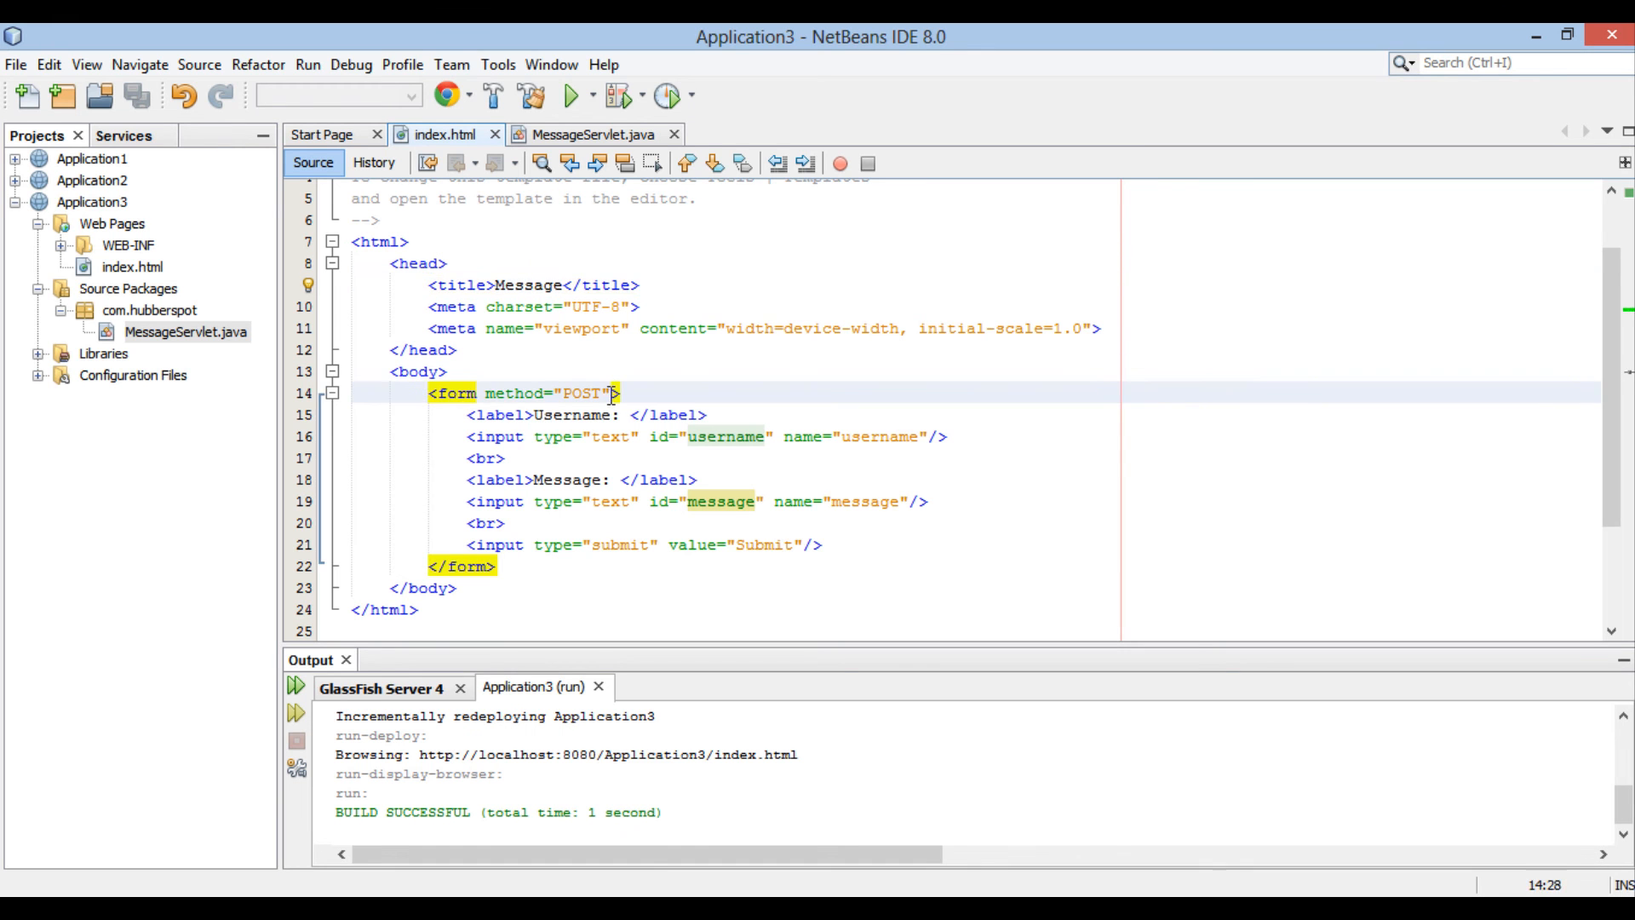
Step: Add action="messageServlet" to the form tag, copying the name from the servlet's urlPatterns
type("action=\"")
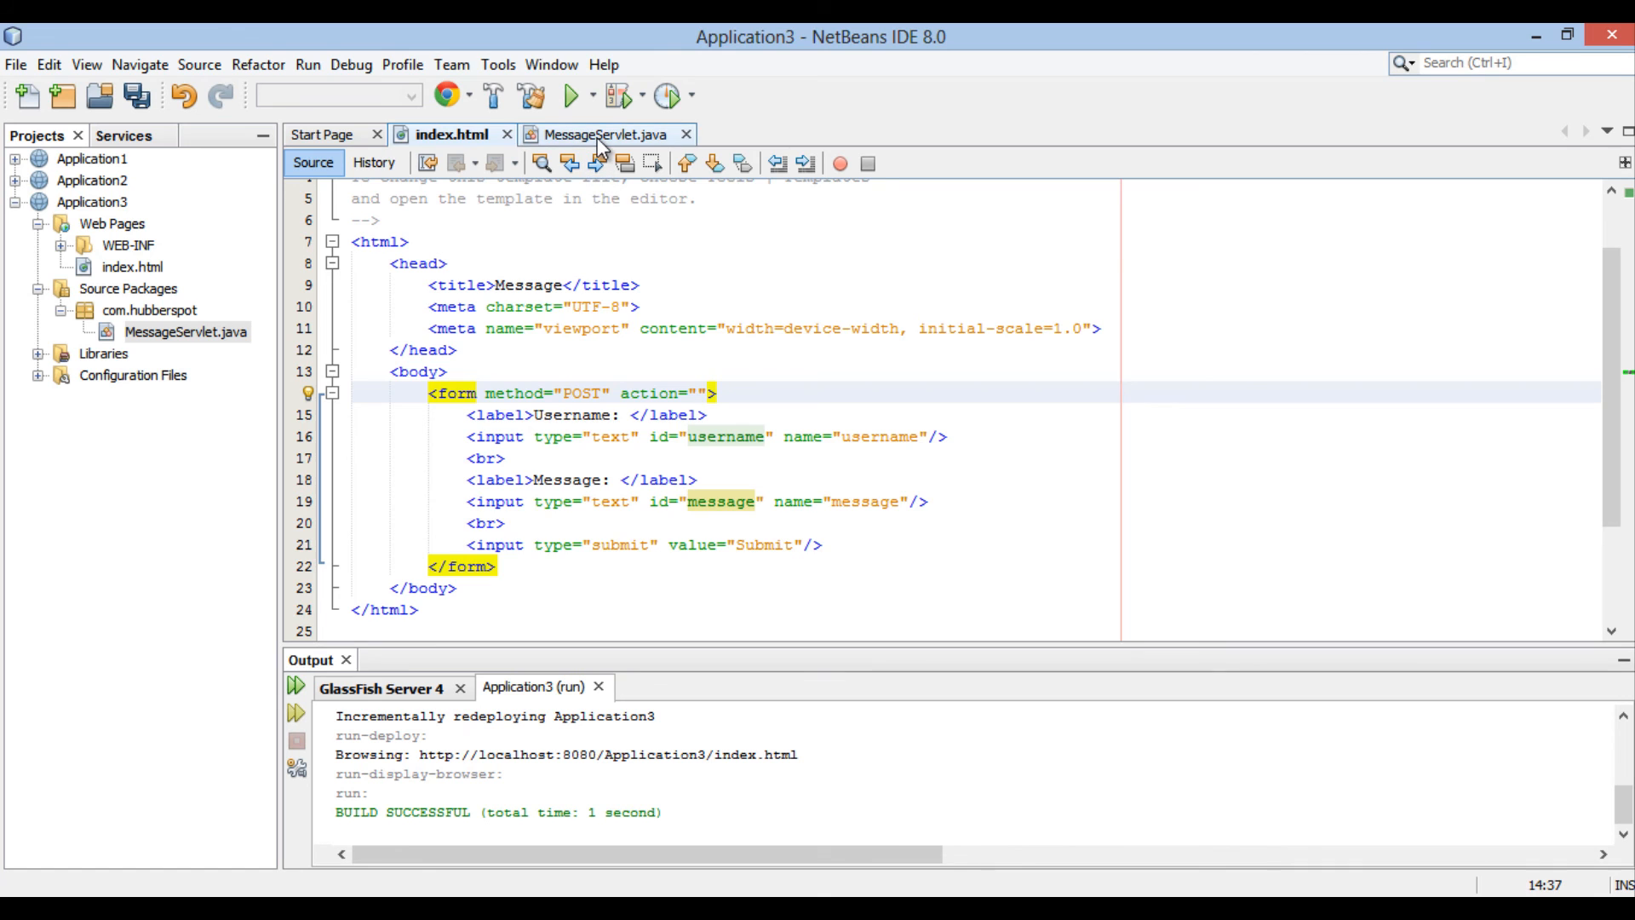
left_click(599, 135)
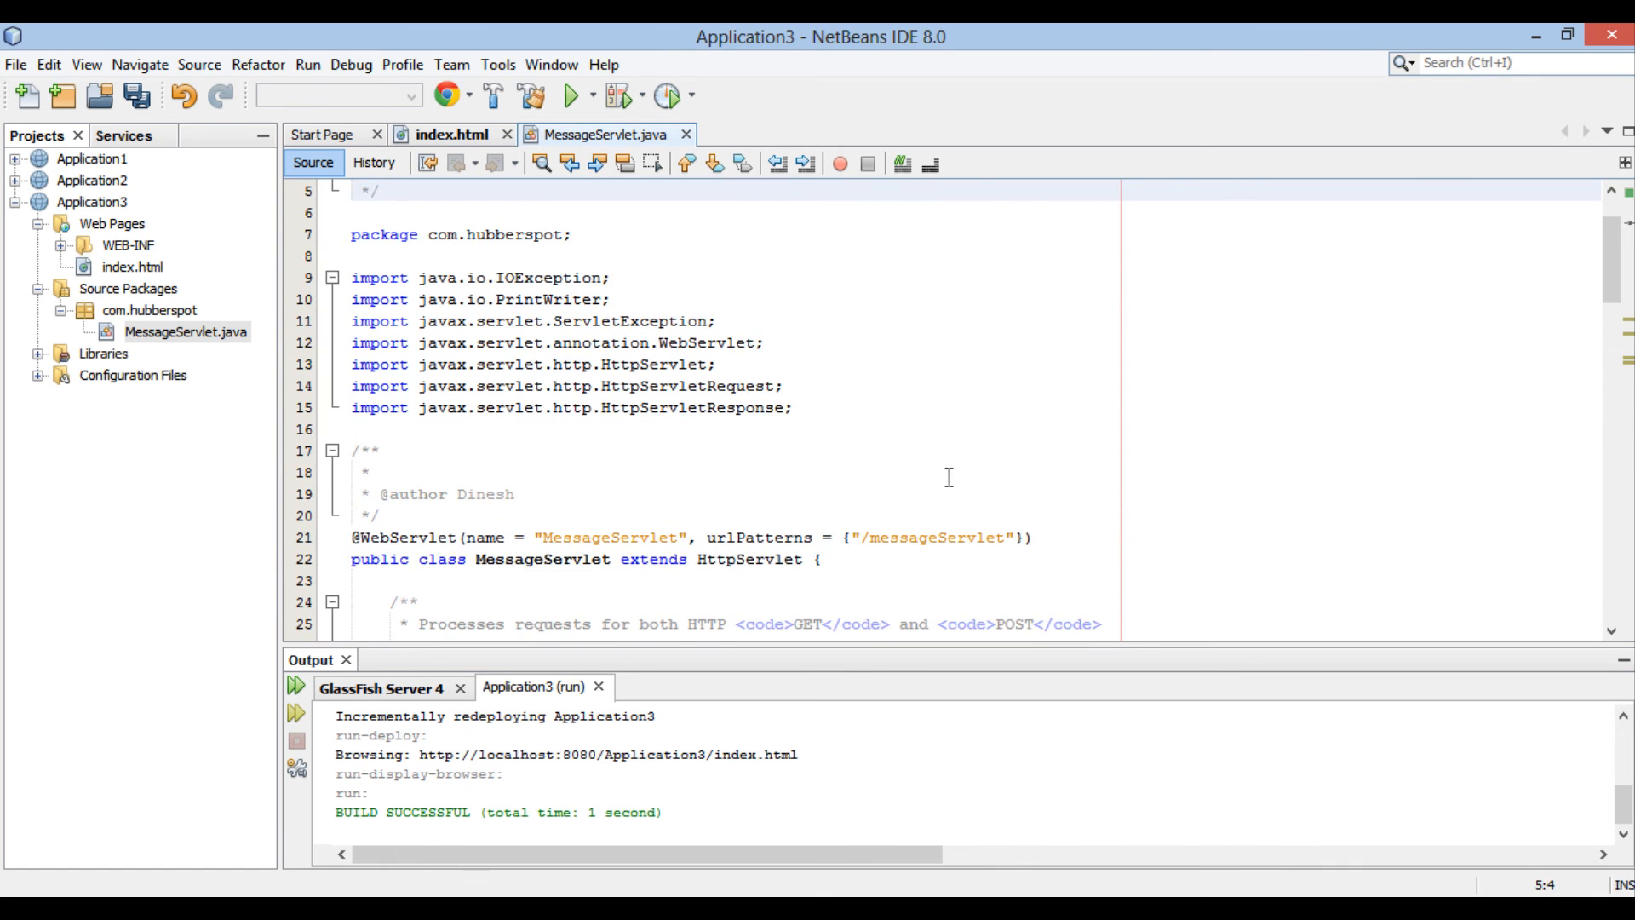
double_click(938, 537)
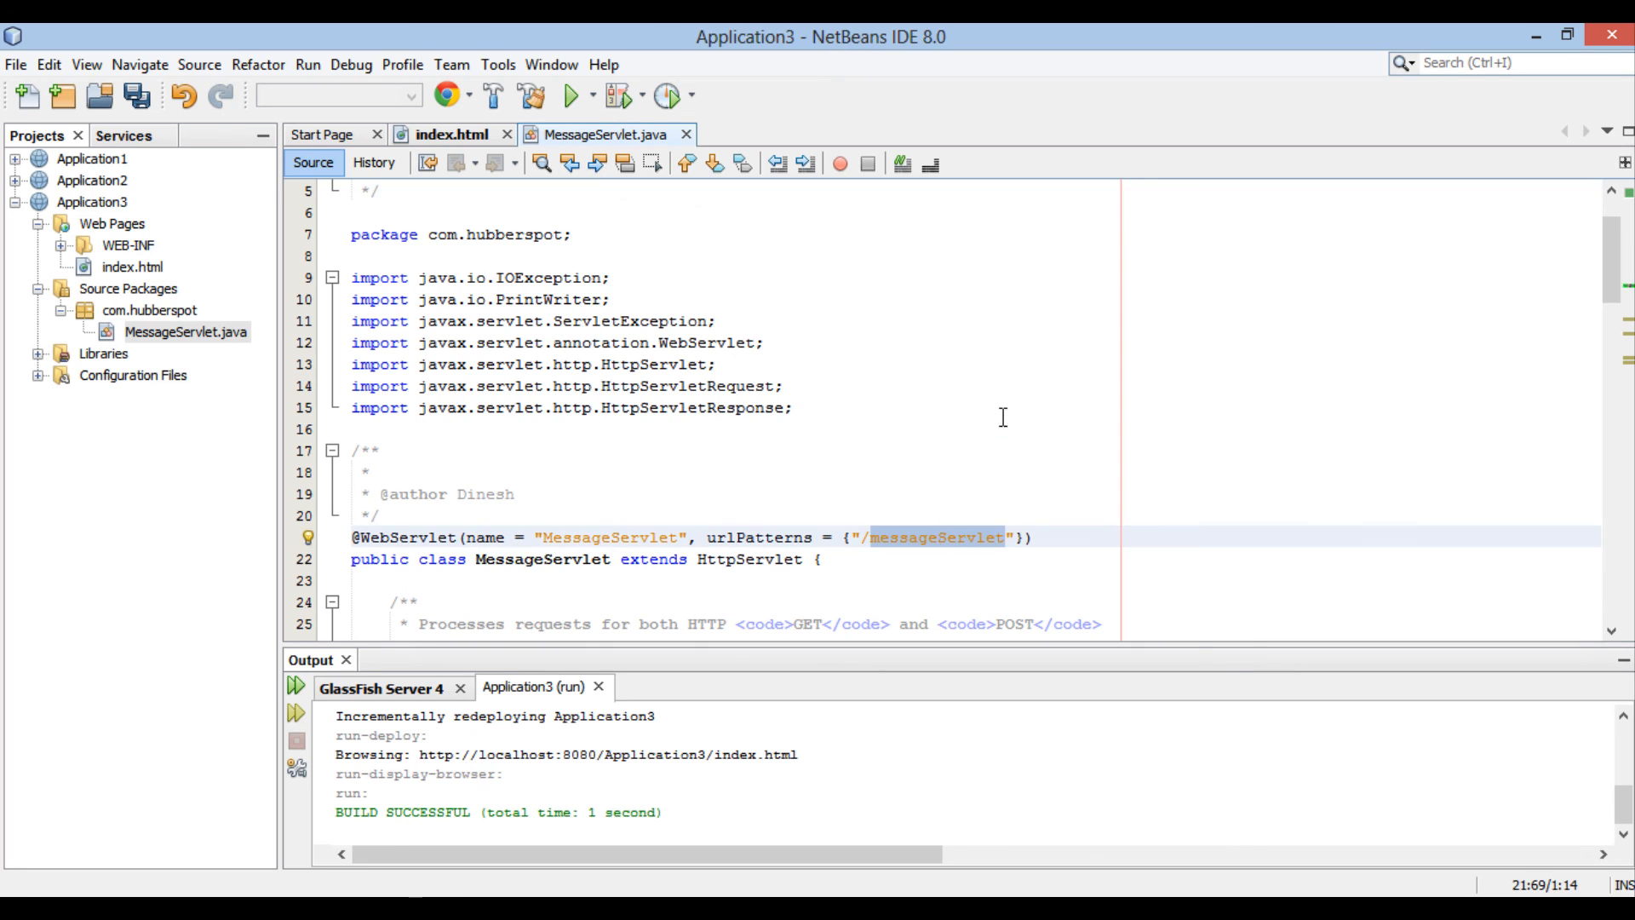
mouse_move(968, 500)
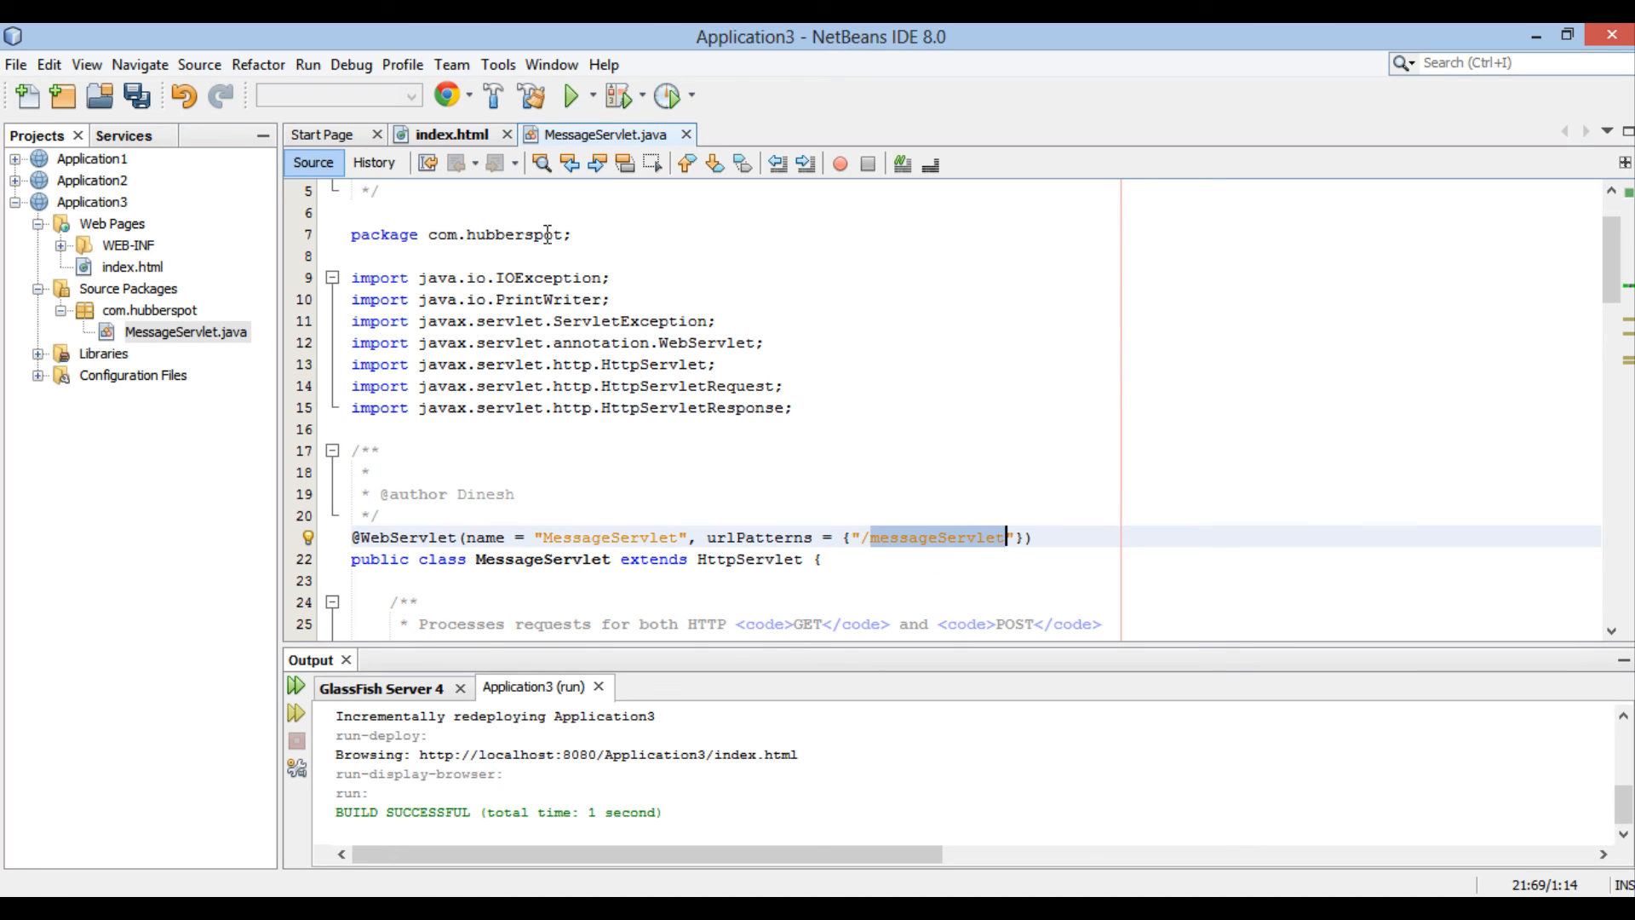
left_click(452, 134)
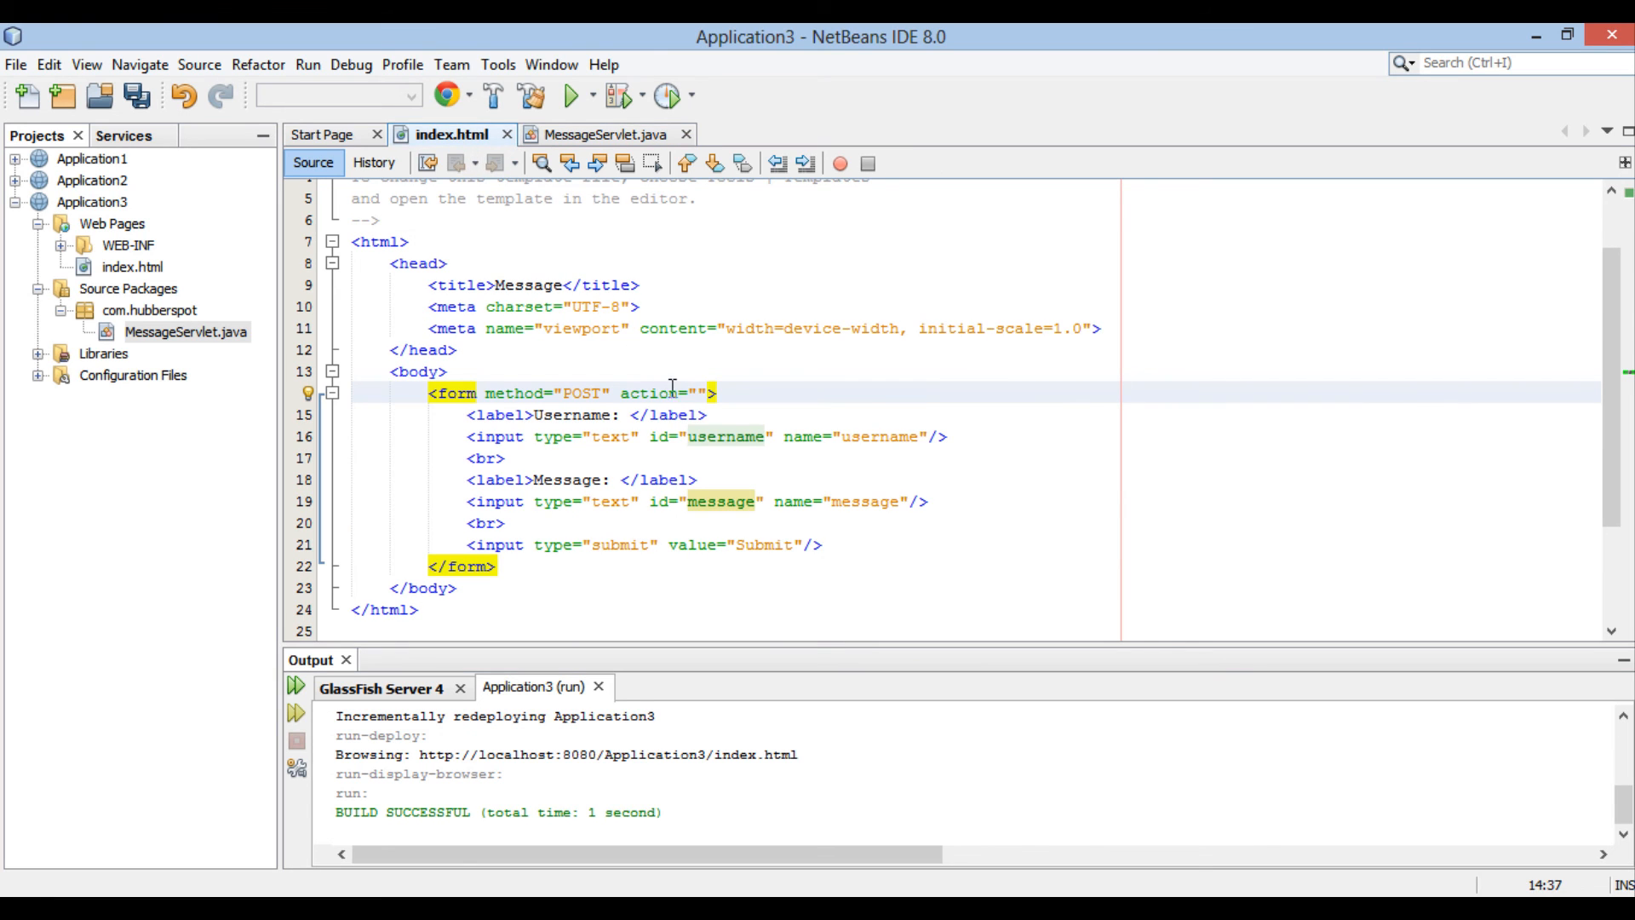
type("messageServlet")
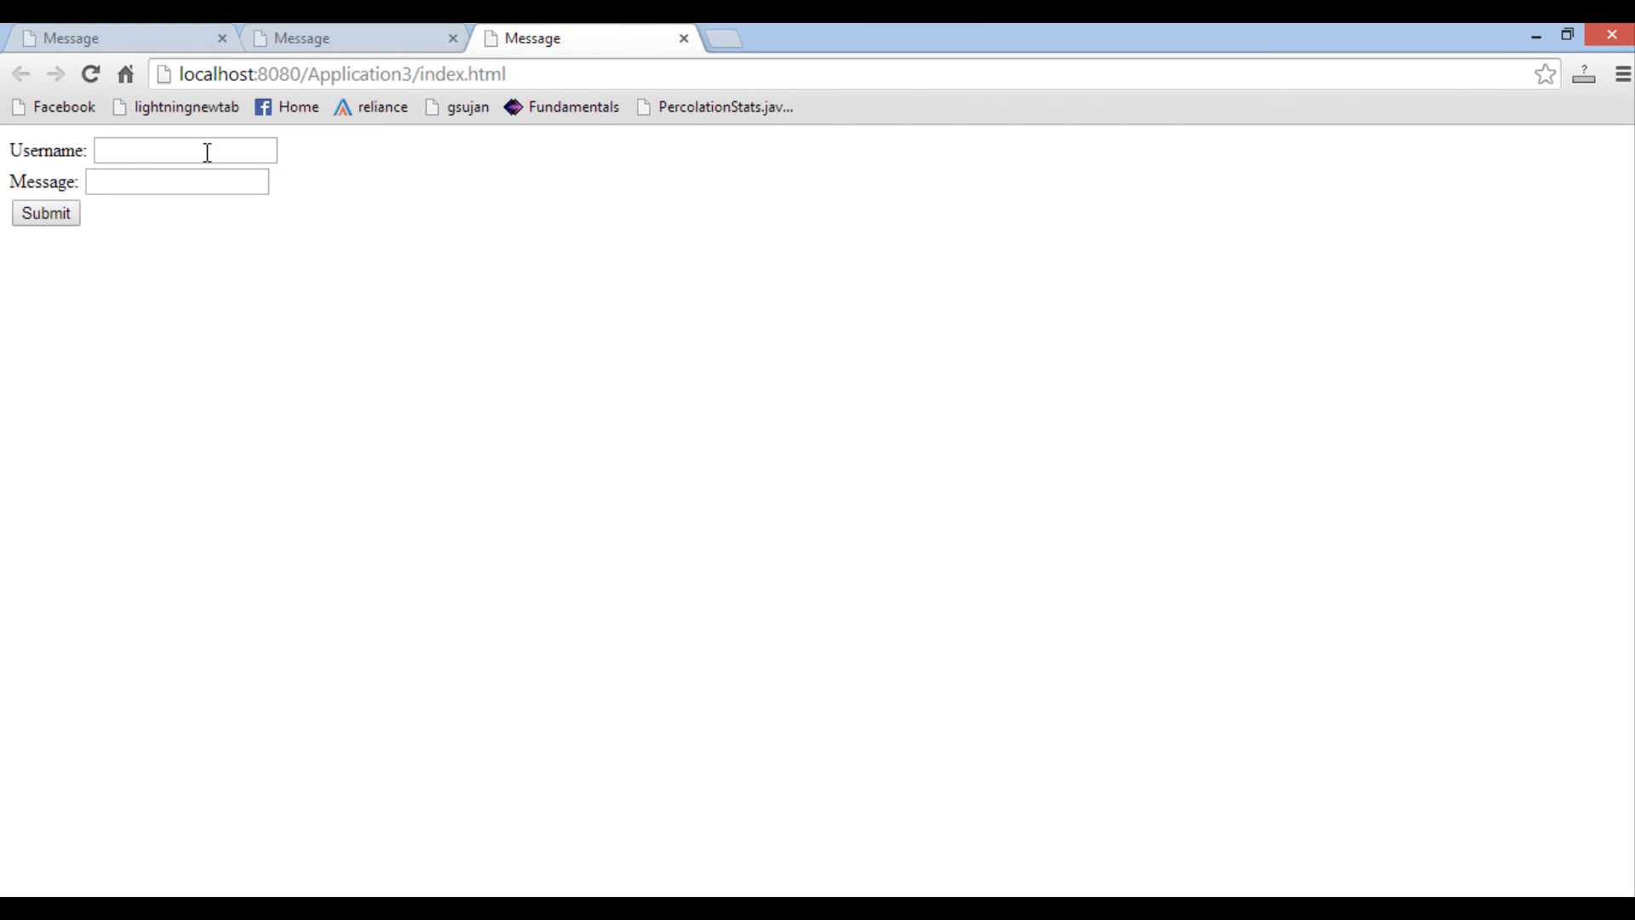
Step: Submit Hubberspot and 'How are you ?' so the servlet shows them under Display Message
type("Hubberspot")
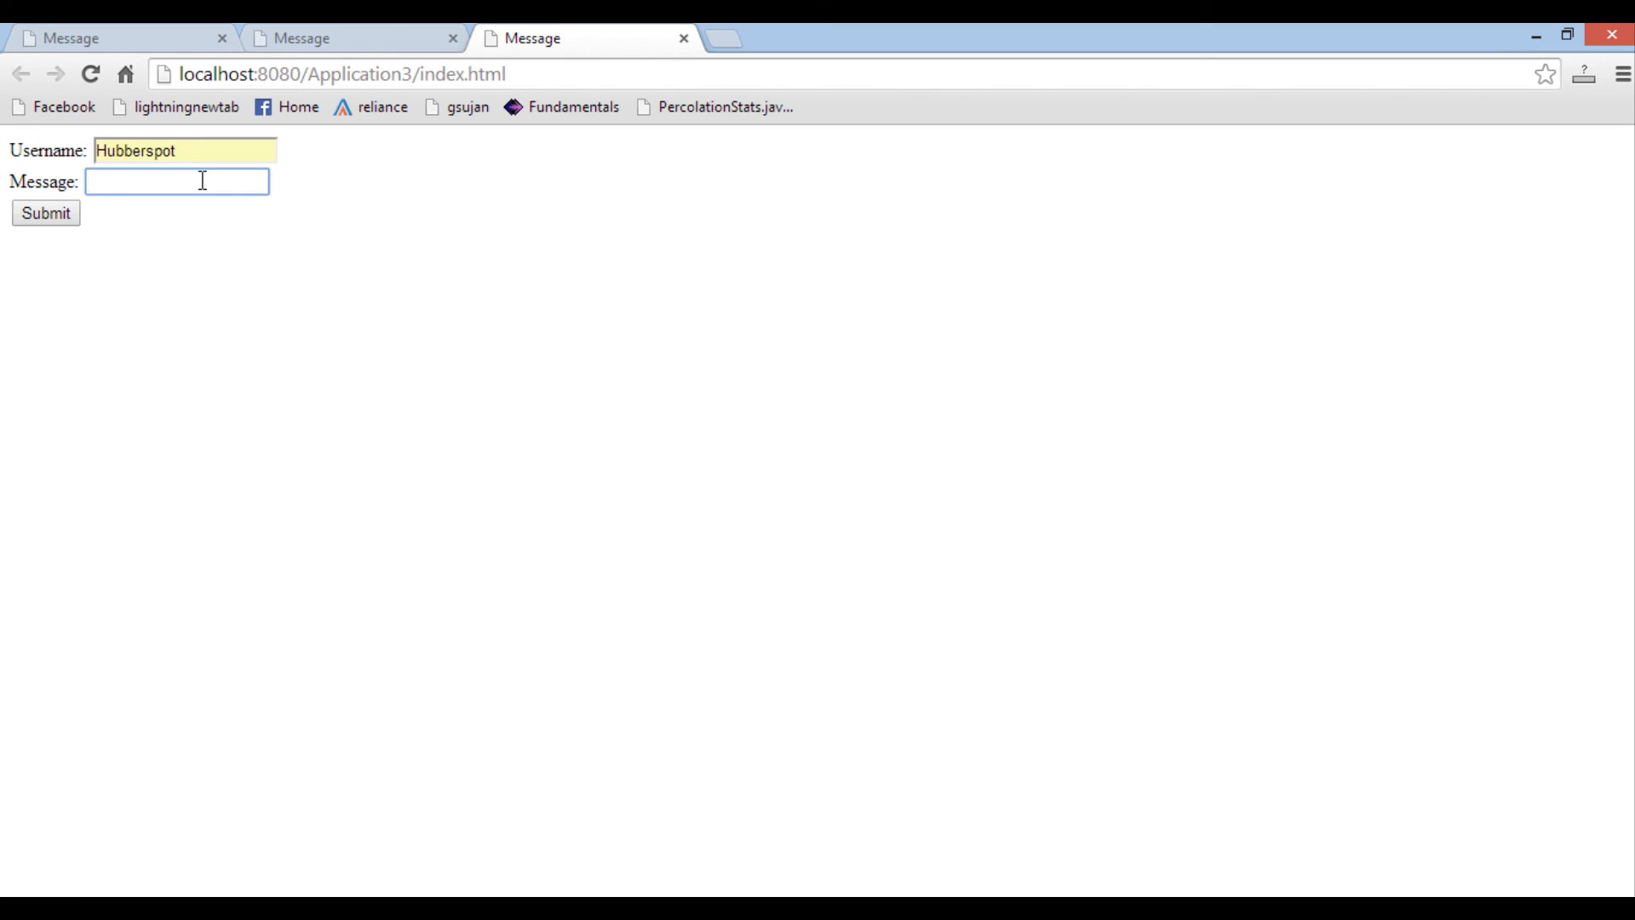
type("How are you ?")
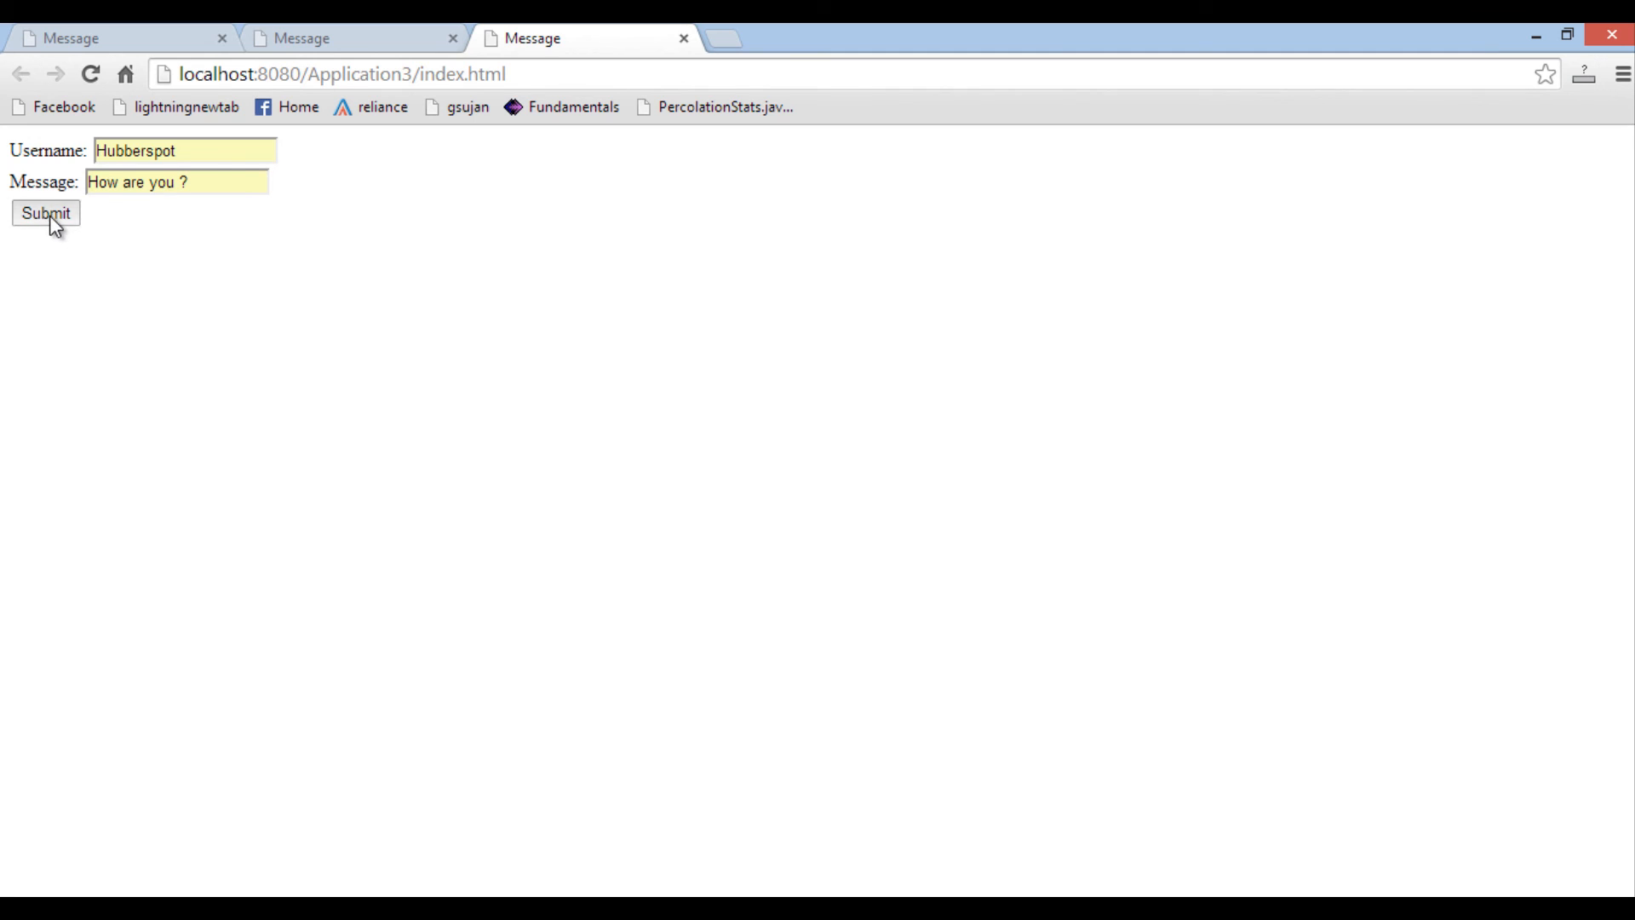
left_click(43, 213)
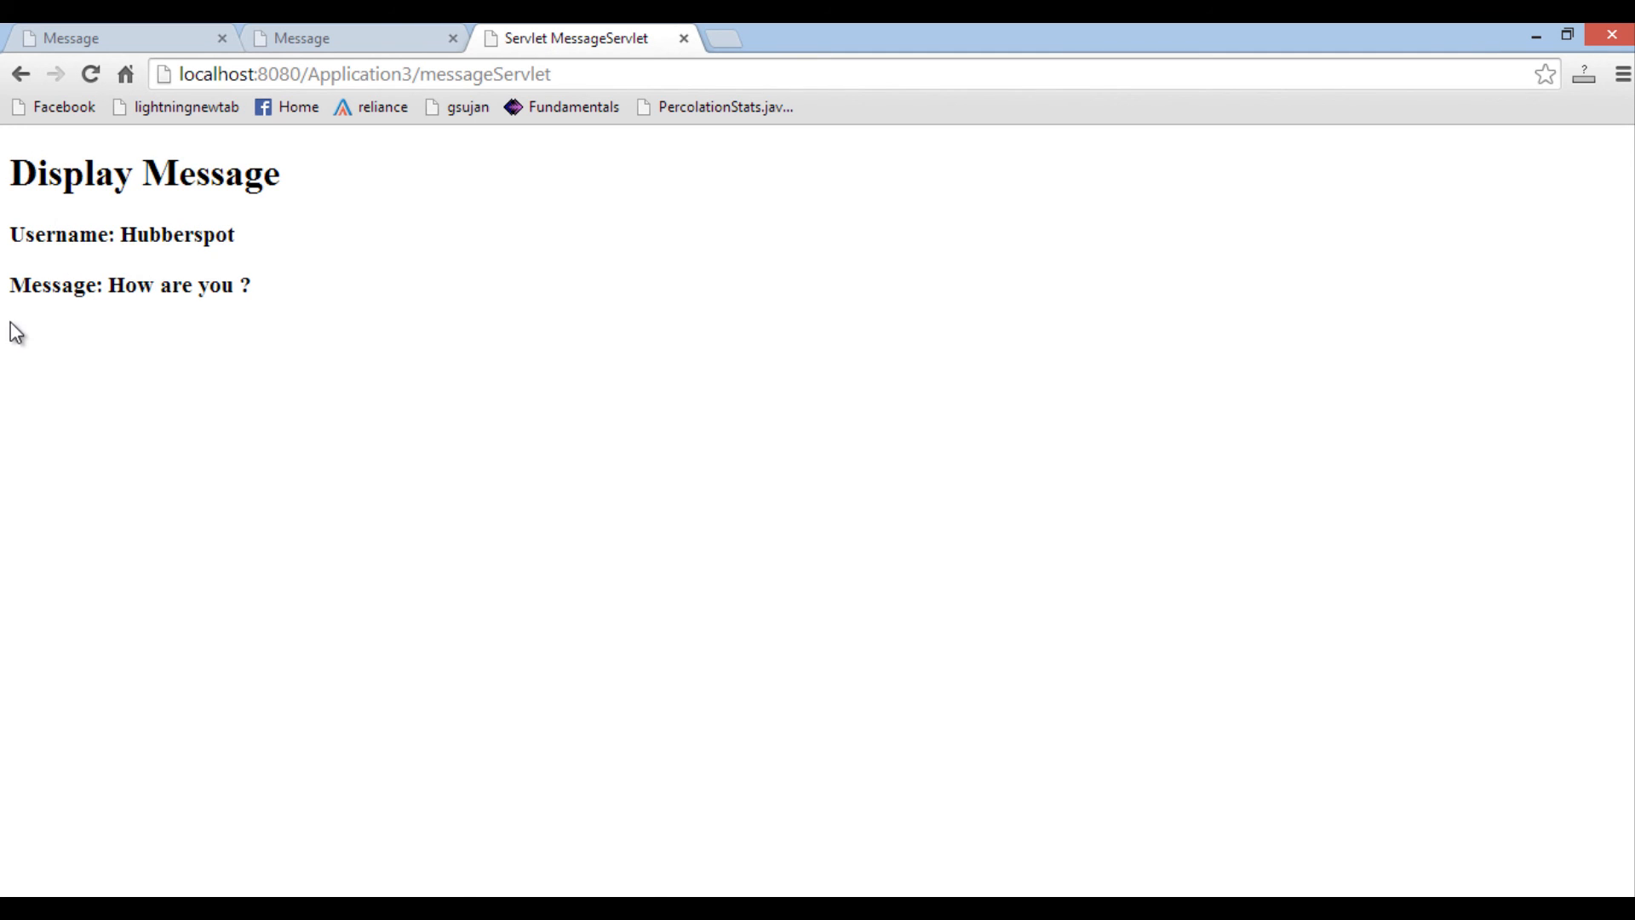
mouse_move(318, 298)
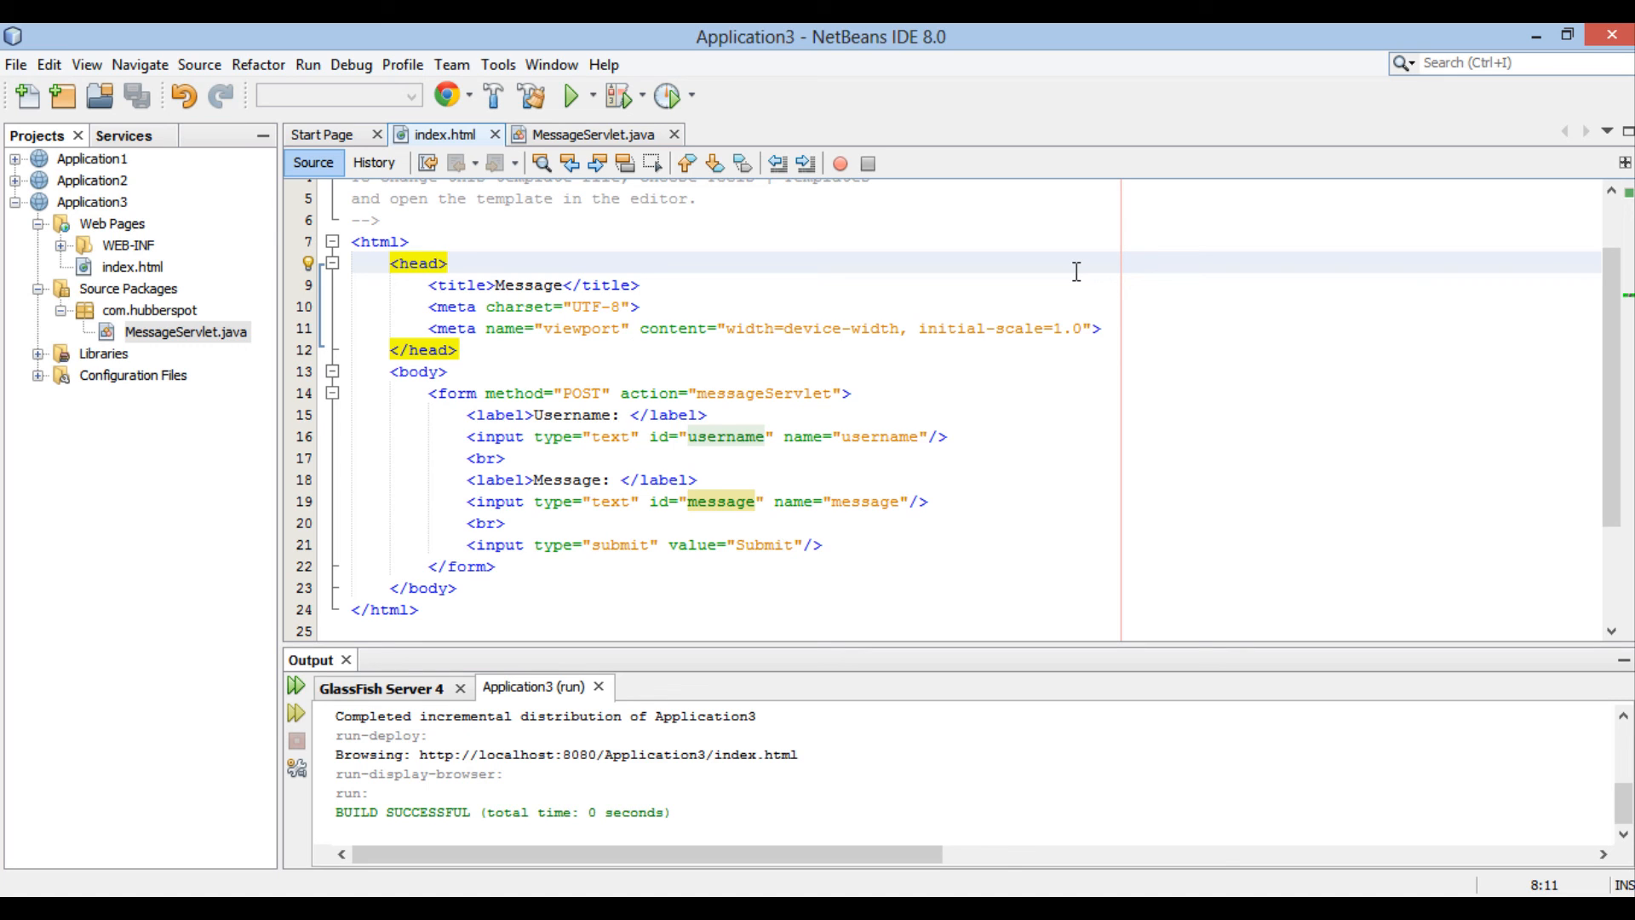
Step: Switch back to the index.html source in NetBeans
left_click(449, 262)
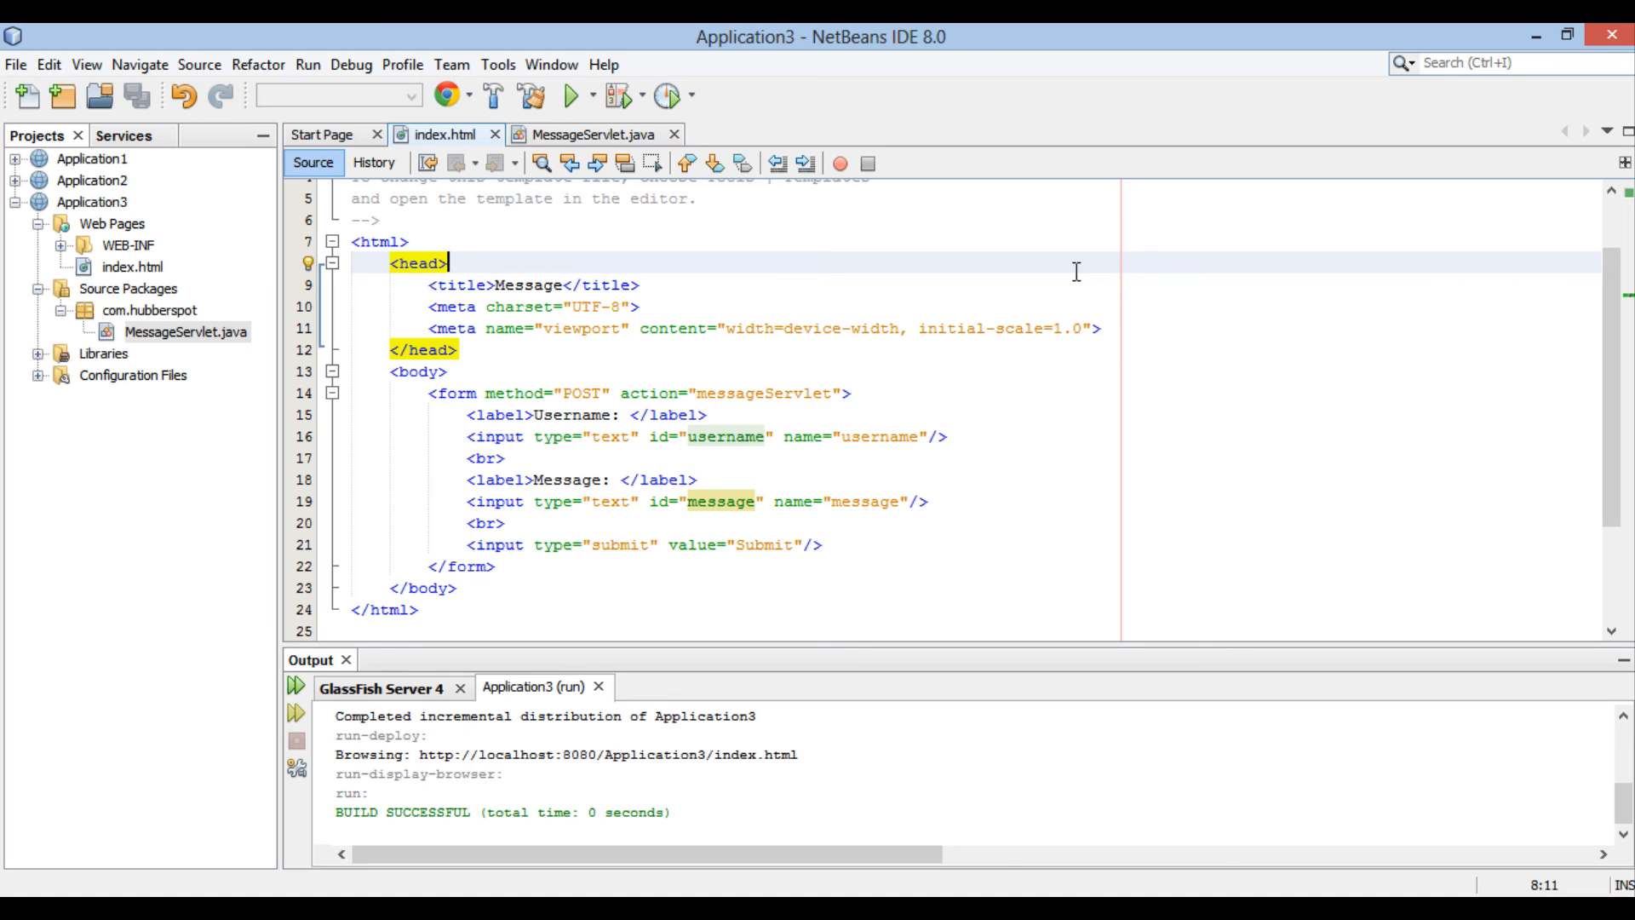